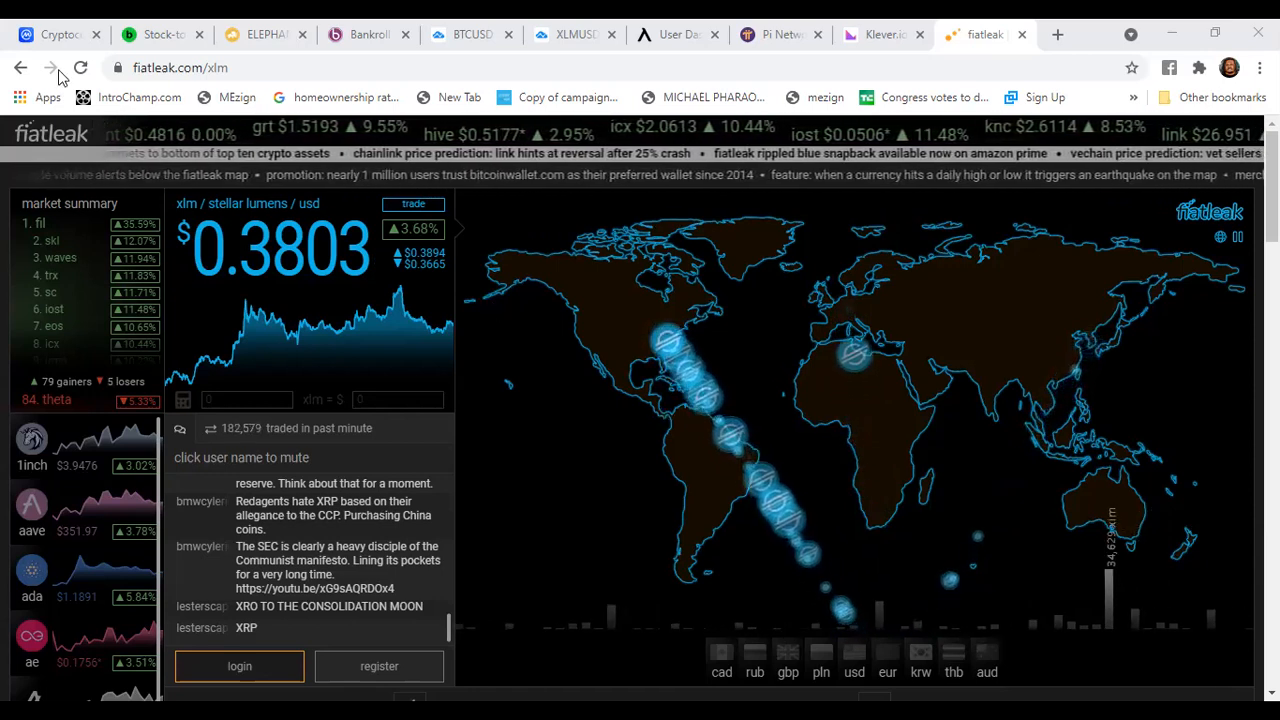
Switch to the CoinMarketCap tab and reload its price rankings for fresh values
left_click(50, 34)
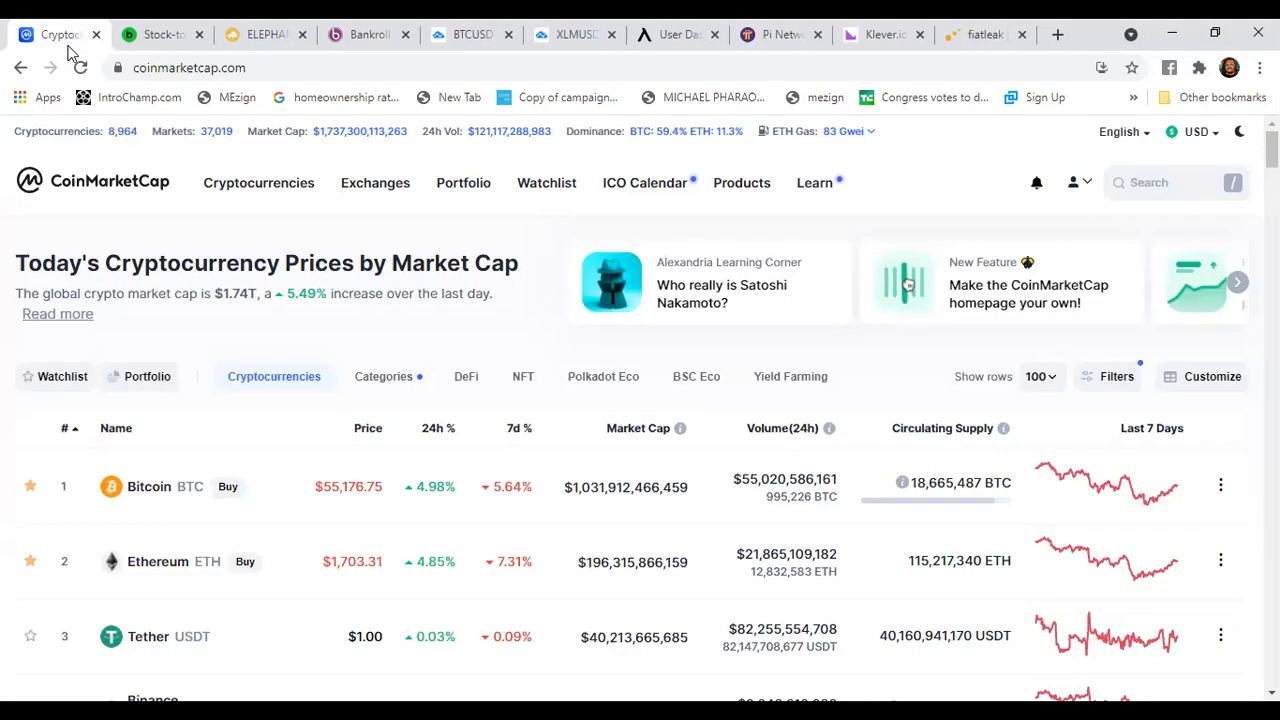
left_click(80, 67)
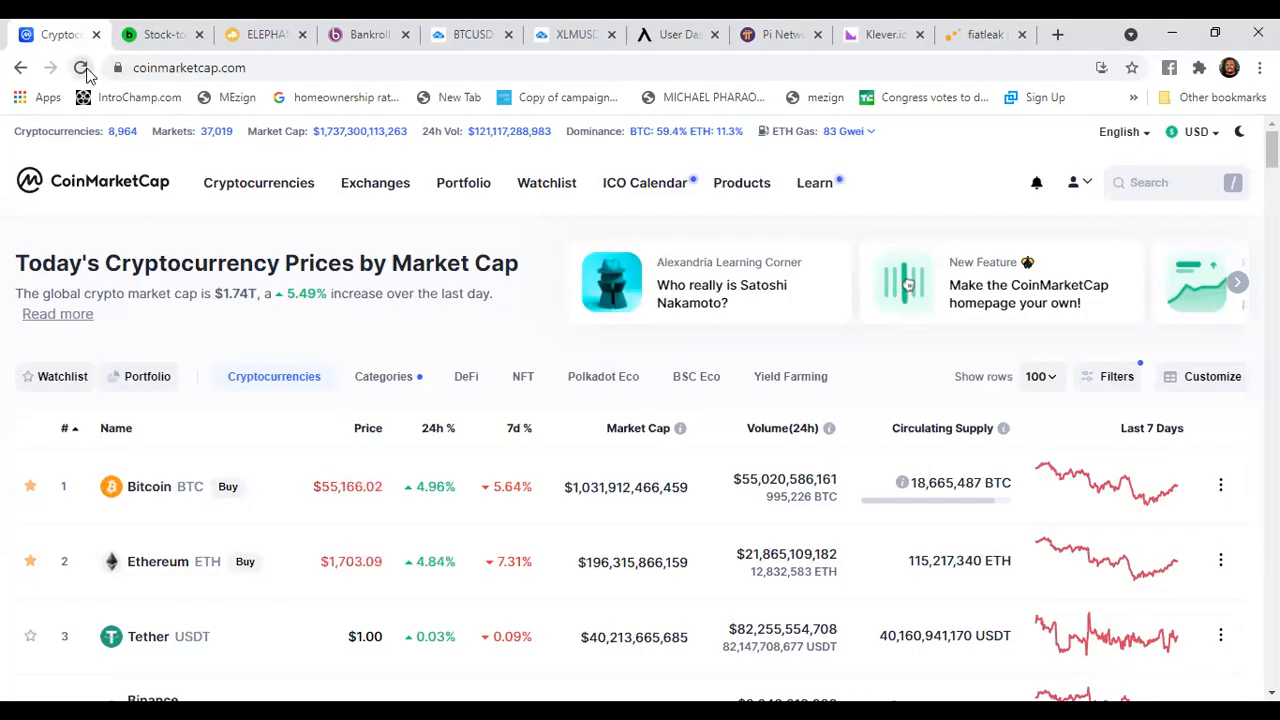
left_click(82, 67)
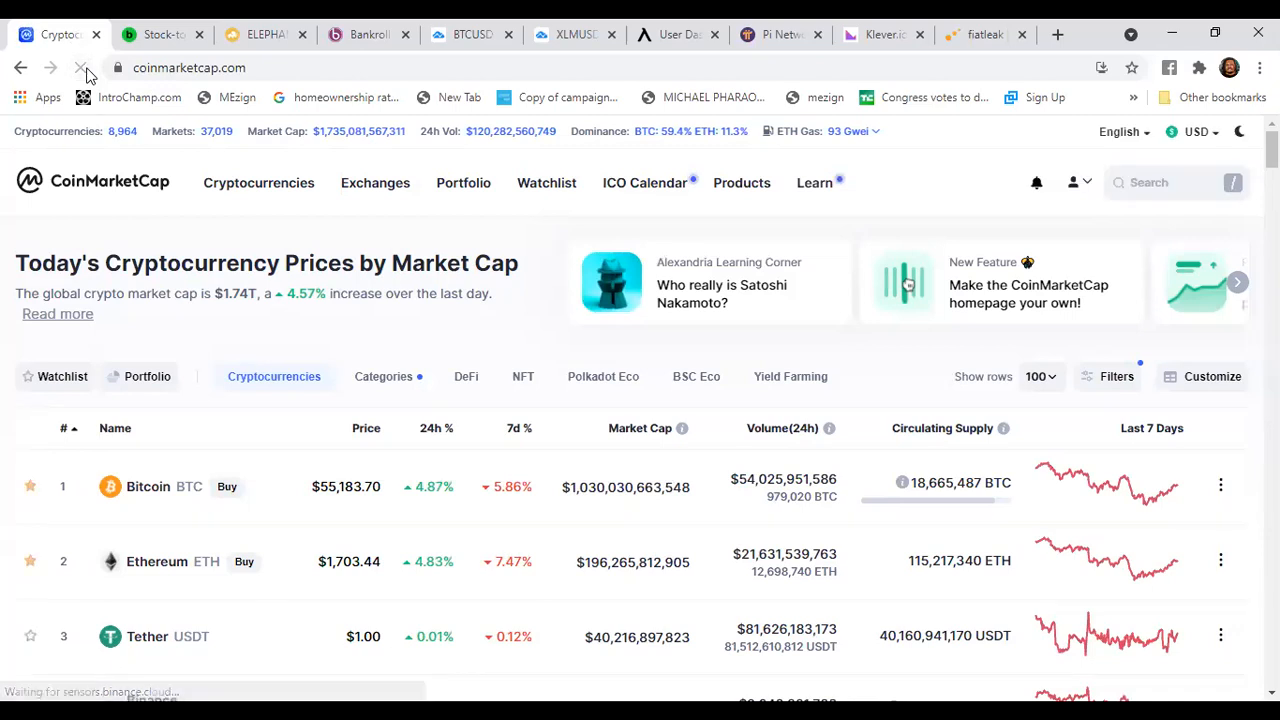
left_click(80, 67)
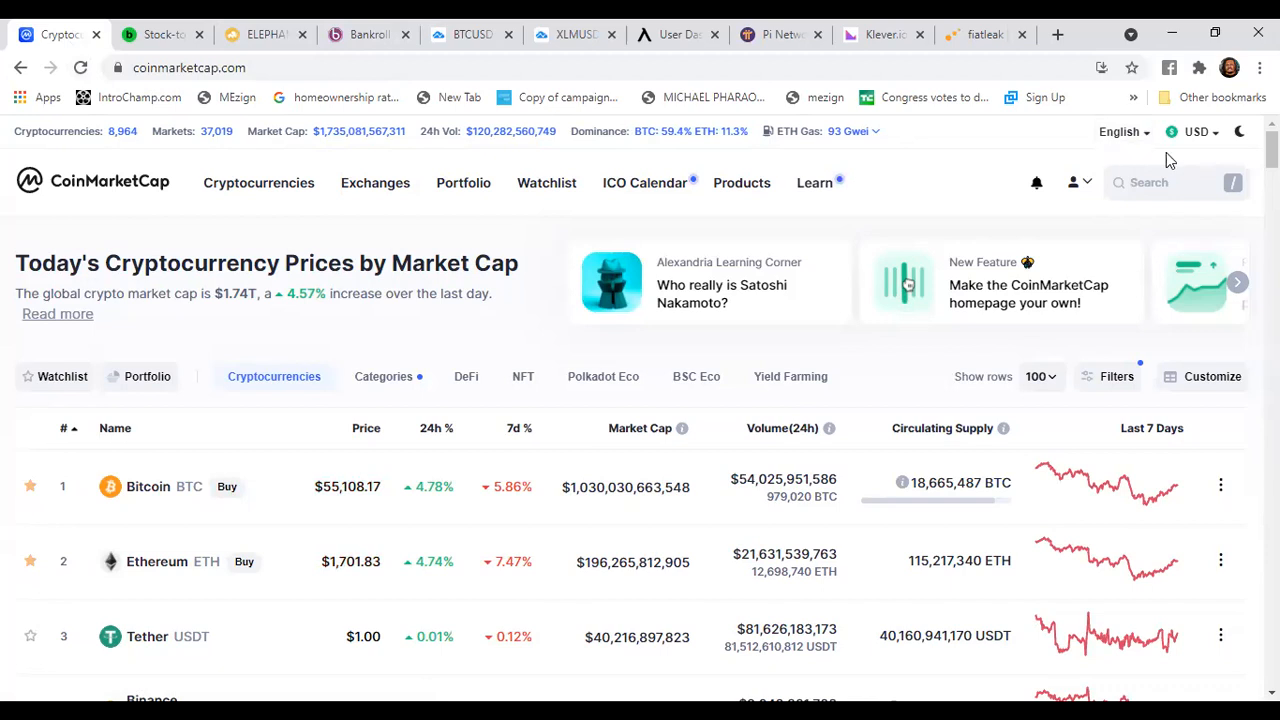
Scroll through the top ten coins and return to the top of the list
scroll("down", 3)
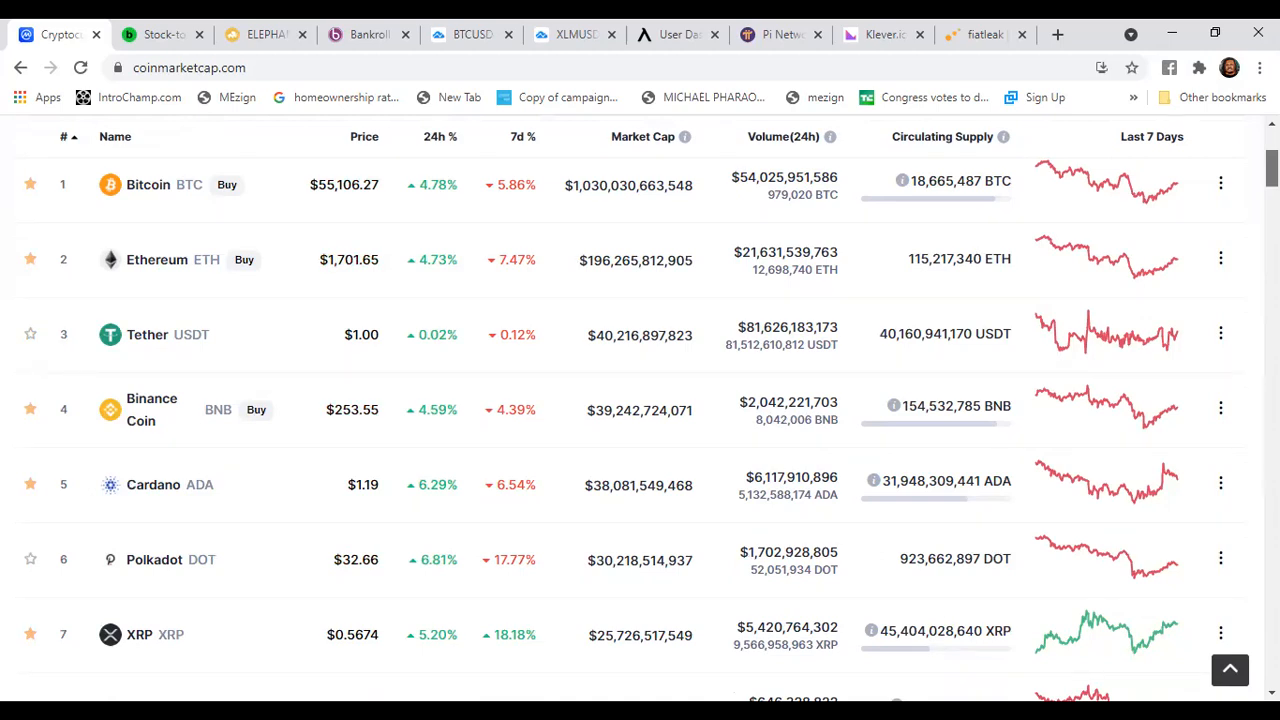
scroll("down", 3)
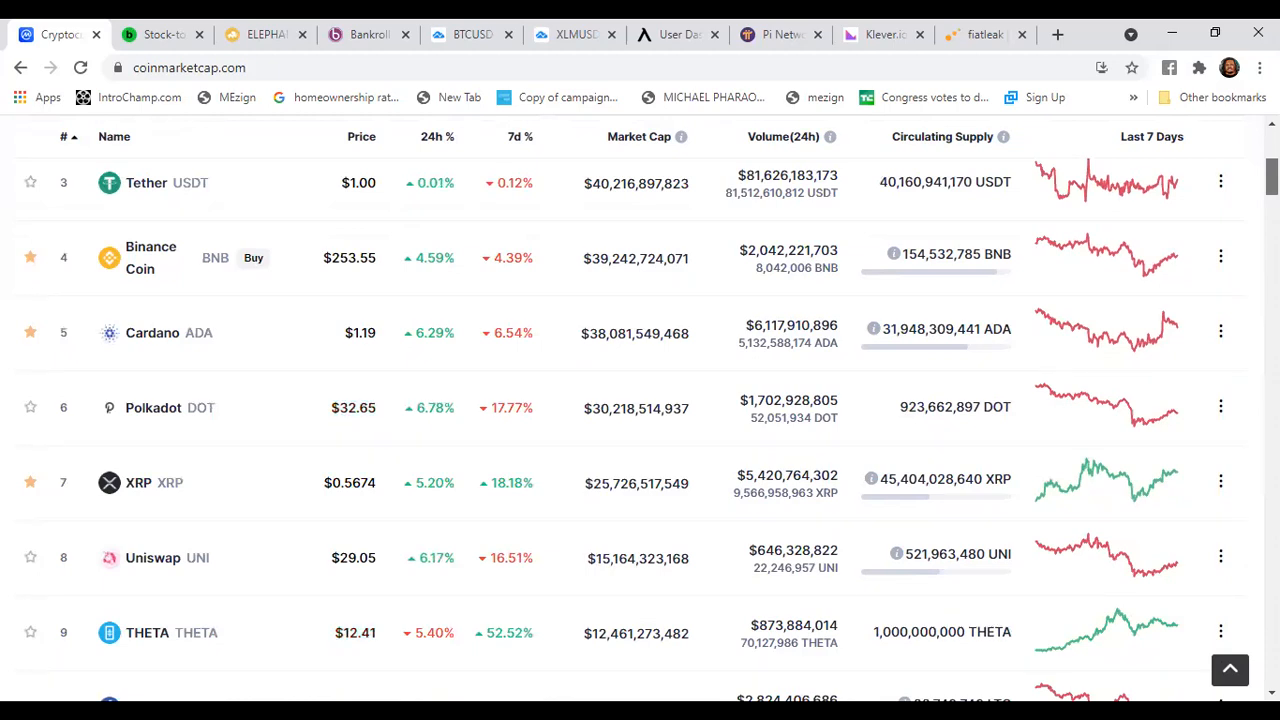
scroll("down", 3)
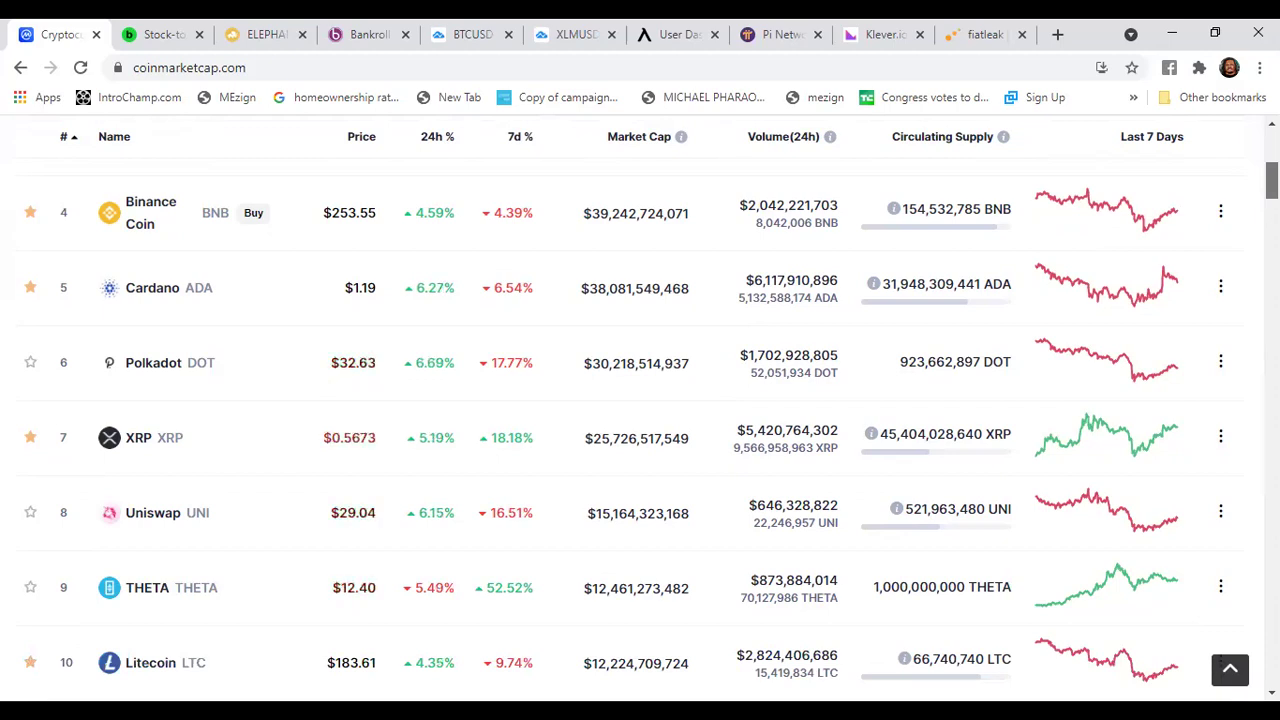
scroll("up", 3)
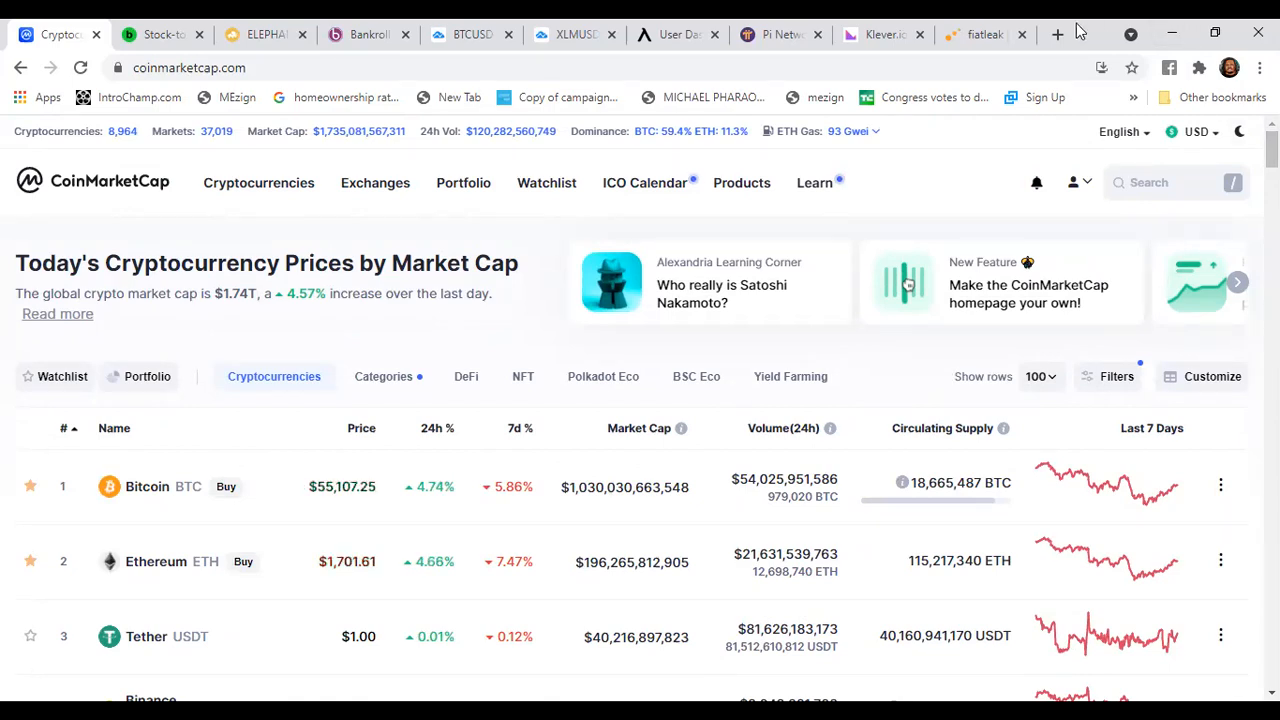
mouse_move(1057, 33)
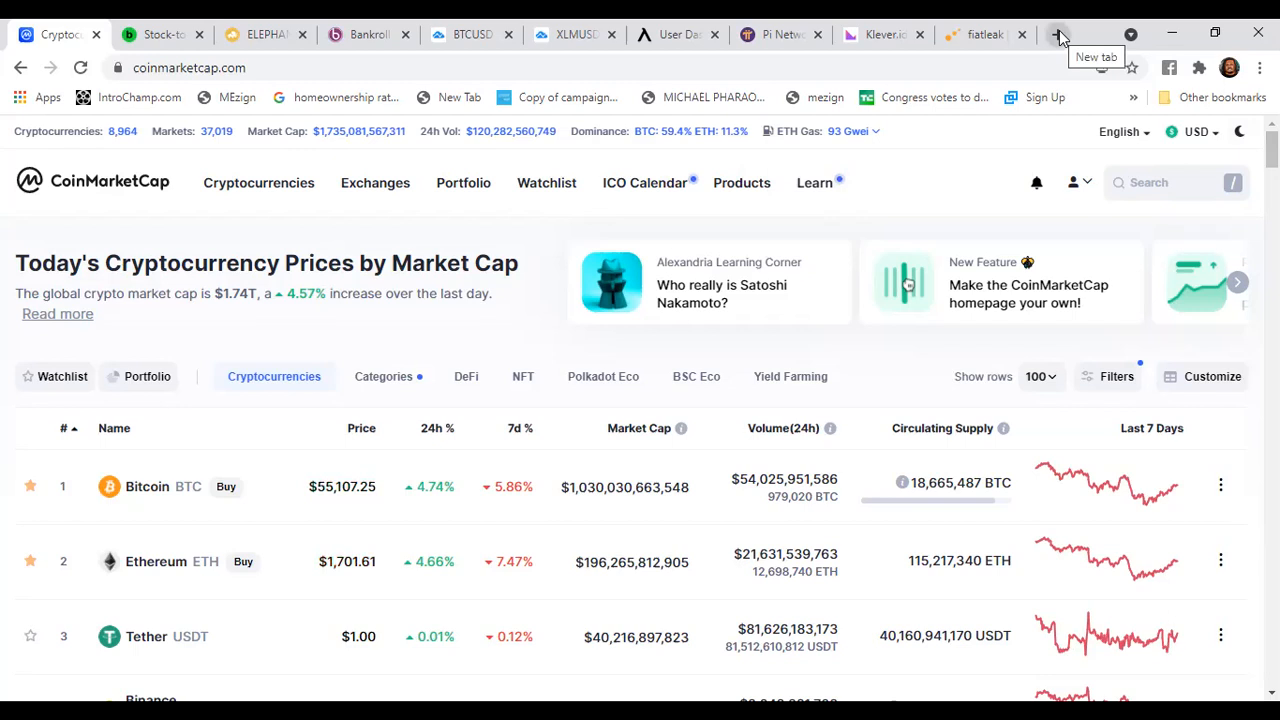
mouse_move(600, 355)
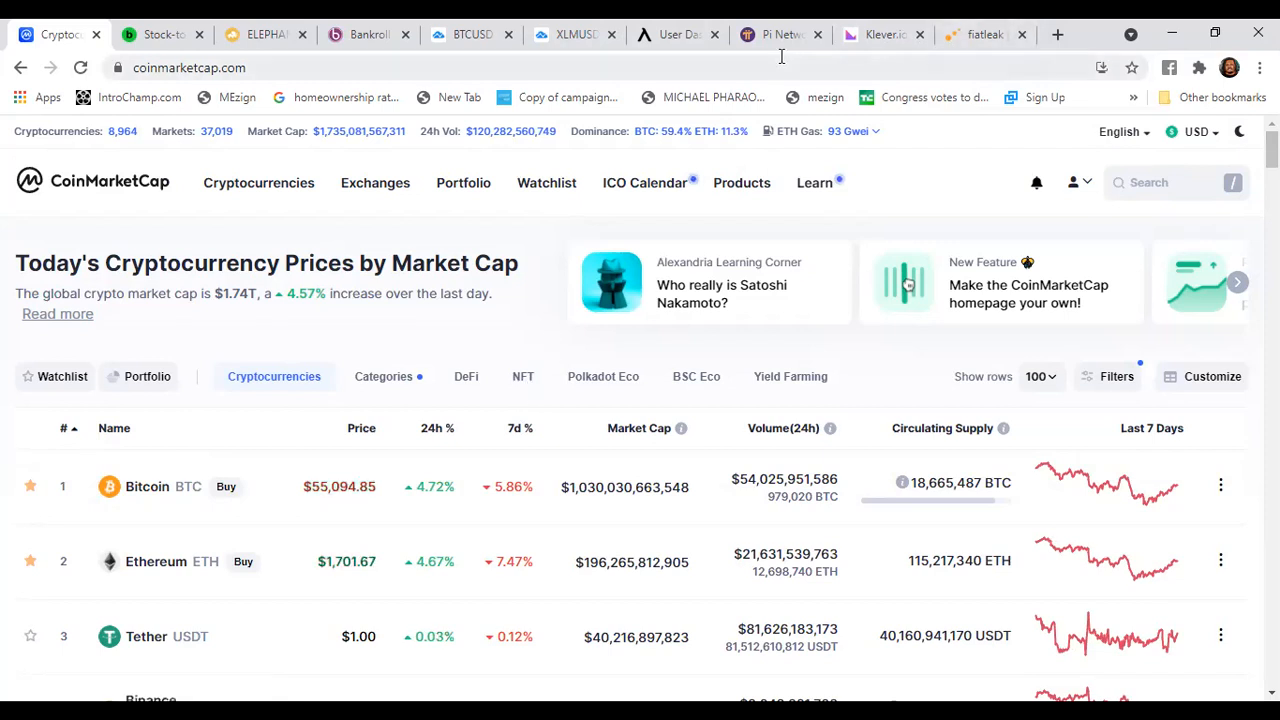
Open a new tab on the Google start page with shortcuts
left_click(1057, 34)
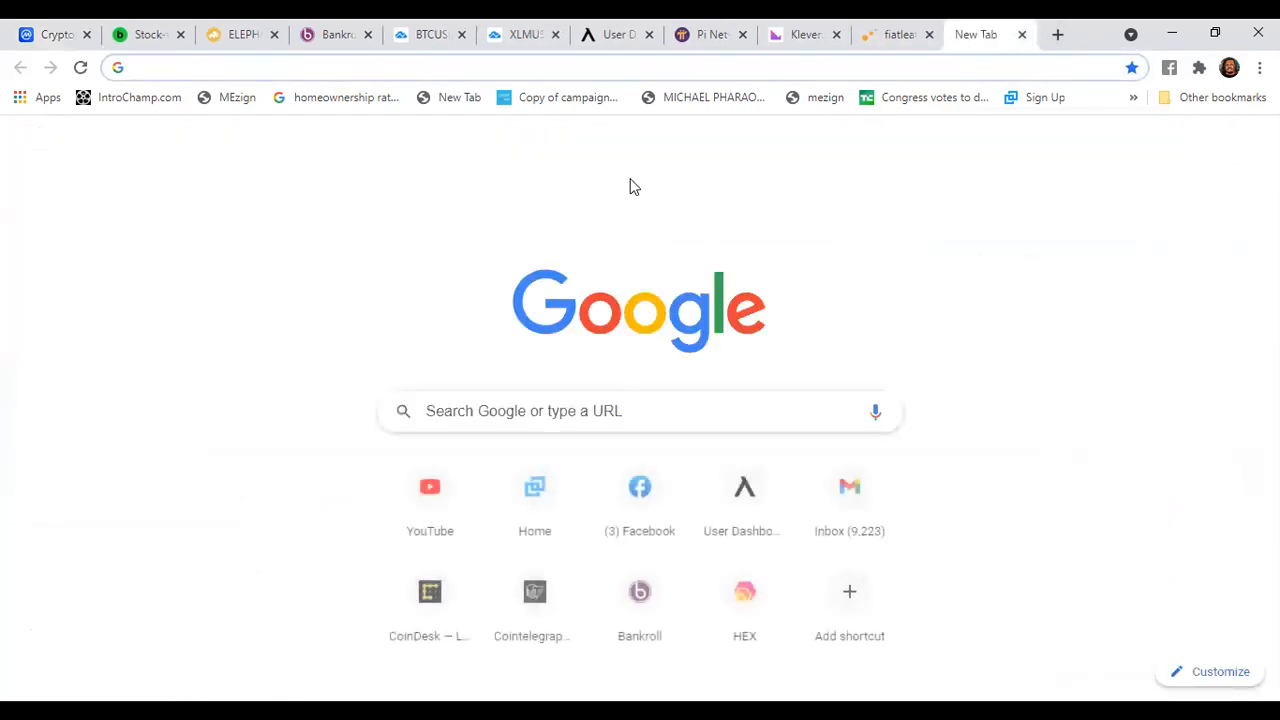
mouse_move(534, 592)
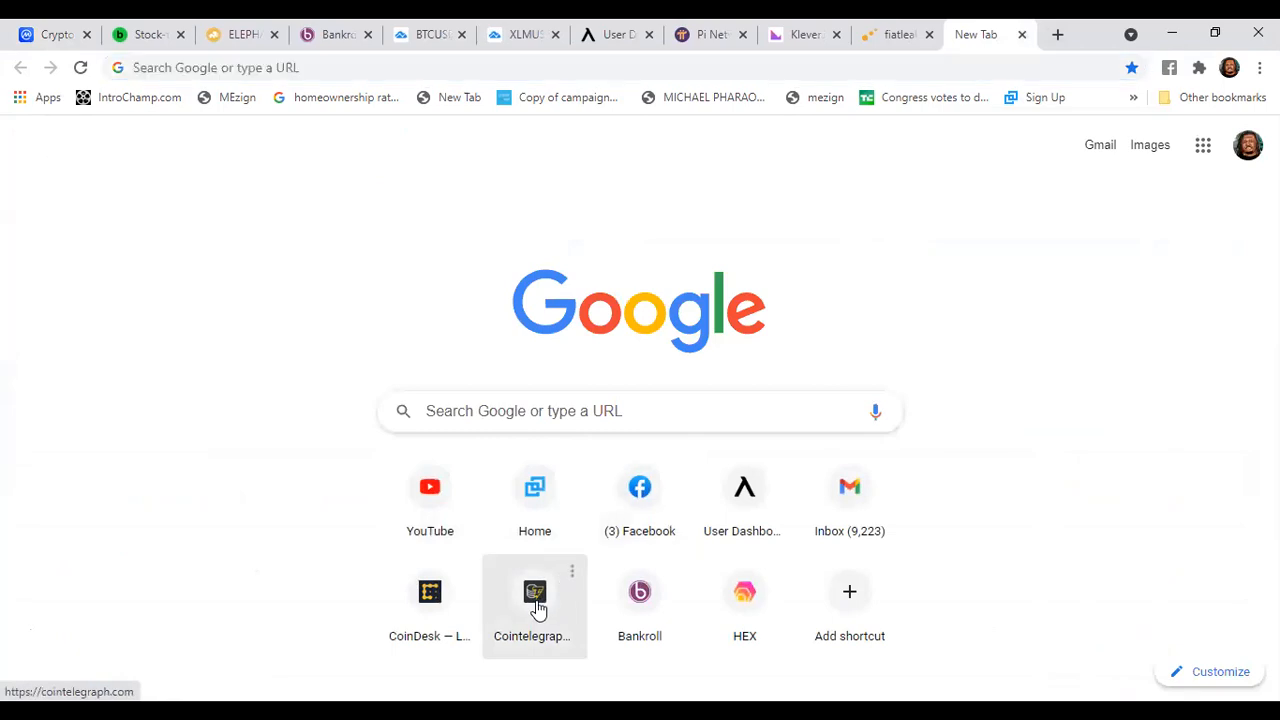
Open Cointelegraph from the shortcuts and browse down its news articles
left_click(534, 592)
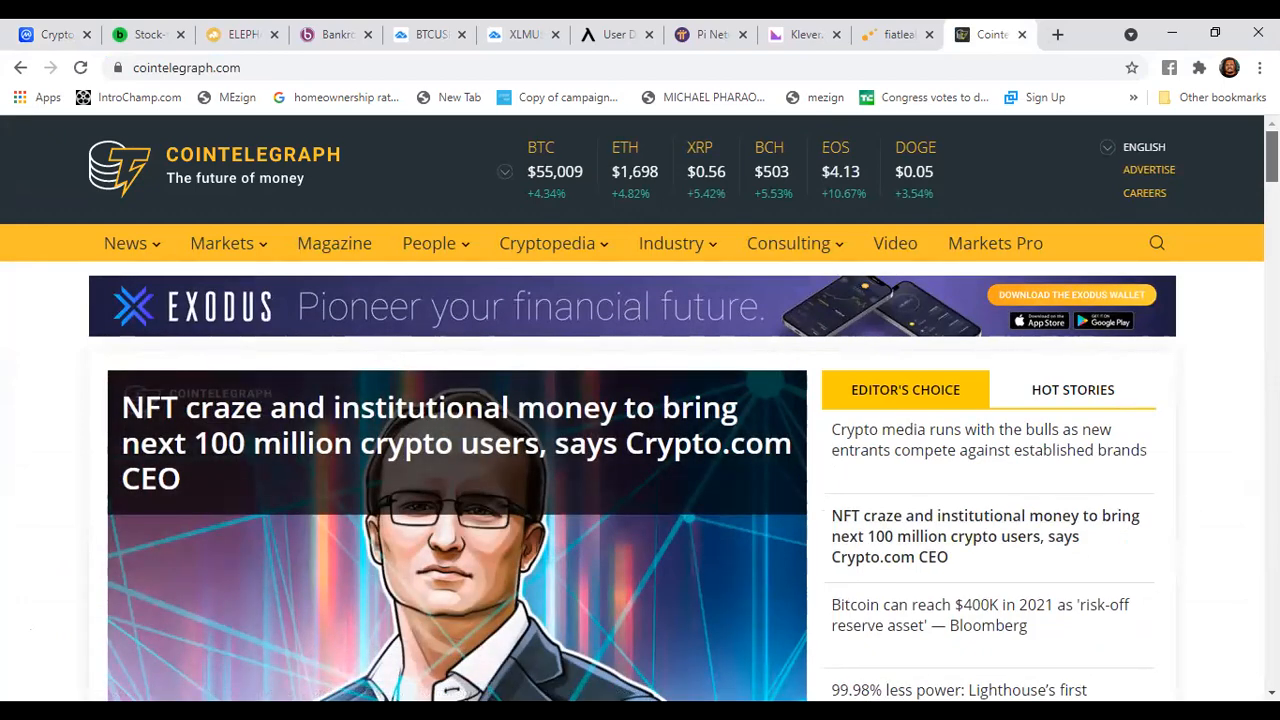
scroll("down", 3)
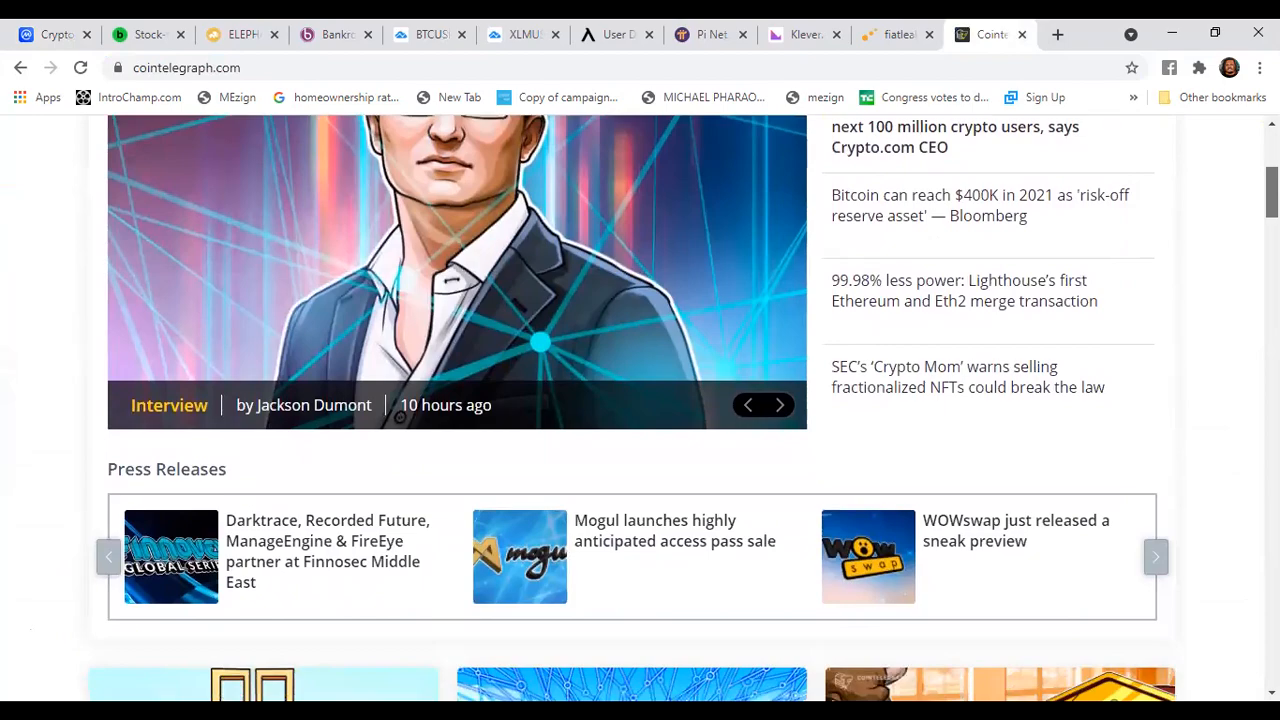
scroll("down", 3)
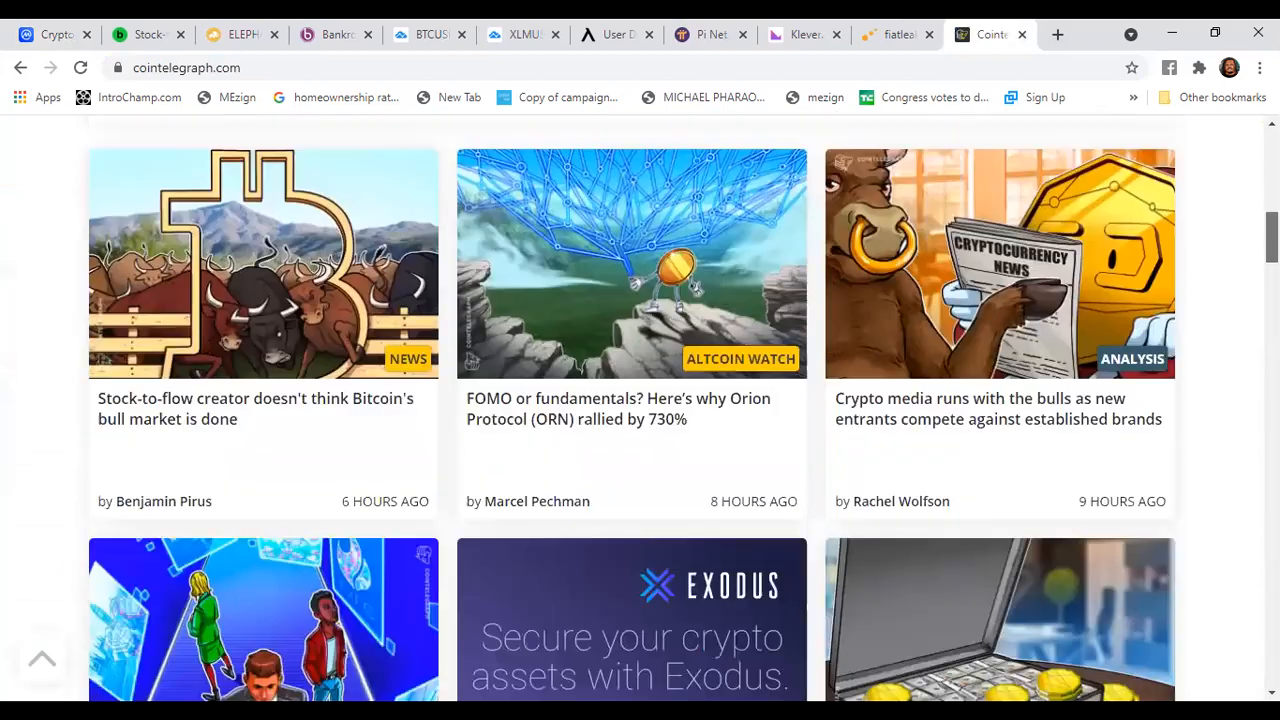
scroll("down", 3)
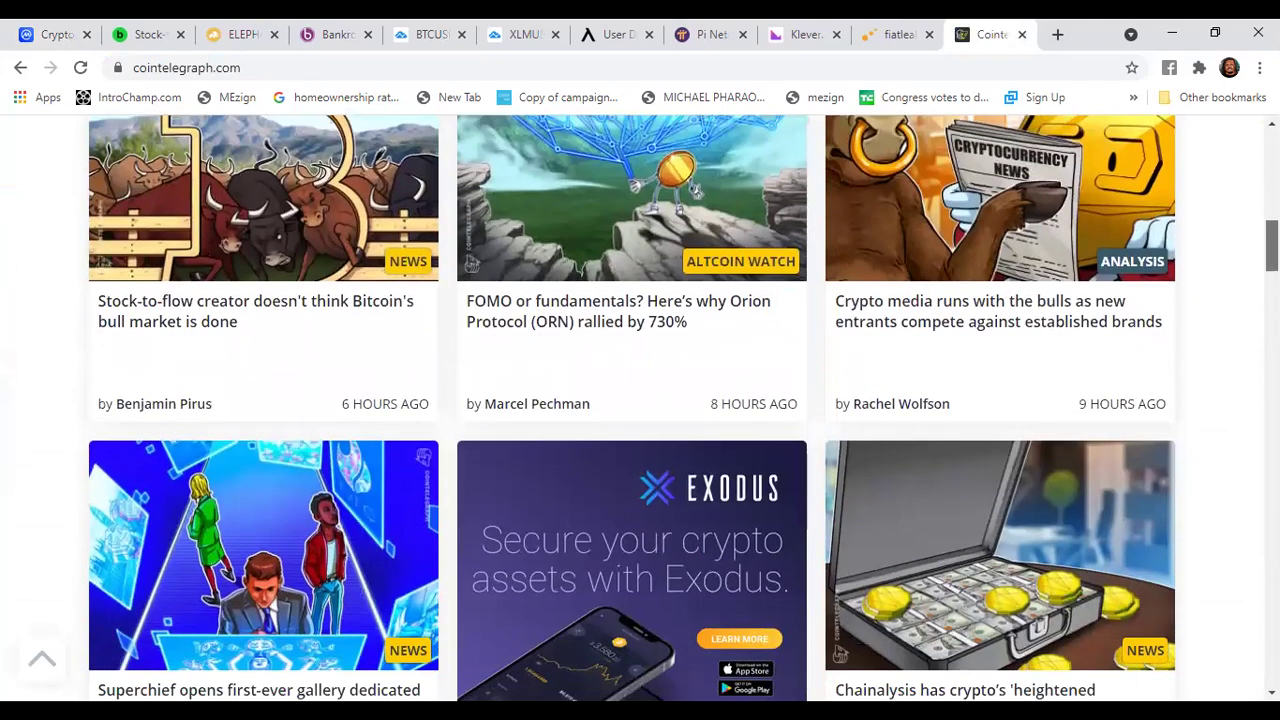
scroll("down", 3)
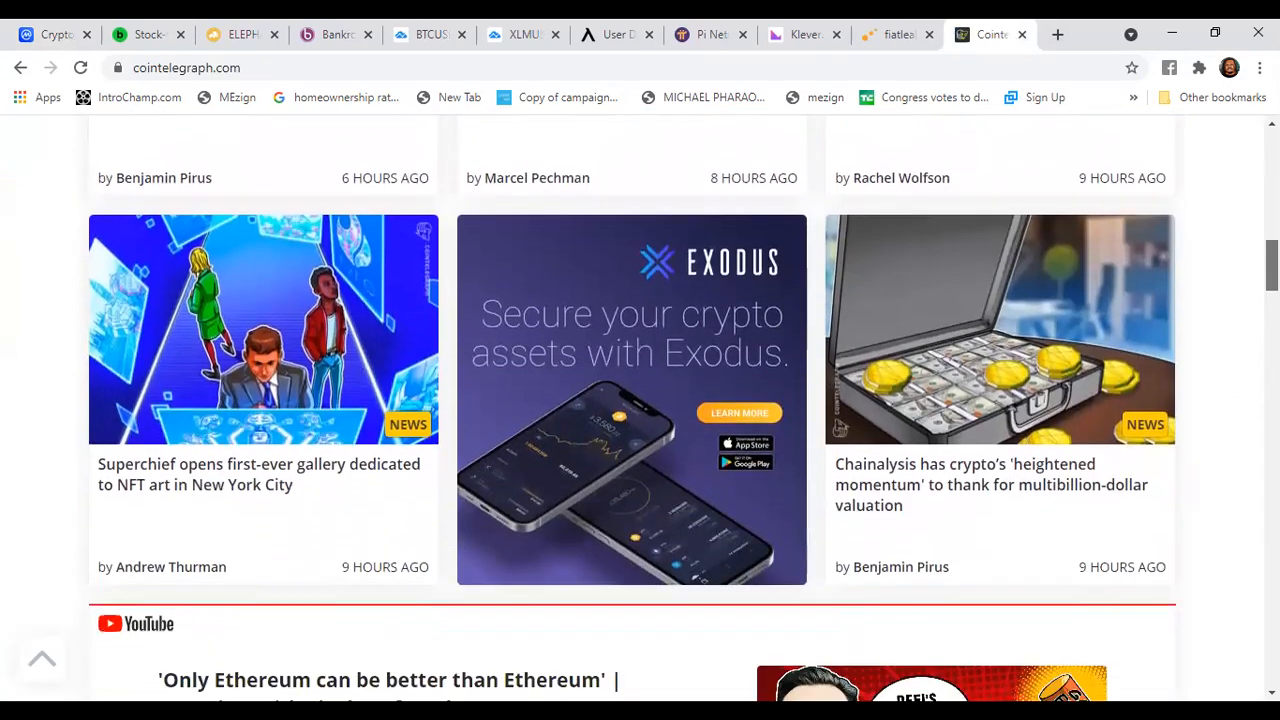
scroll("down", 3)
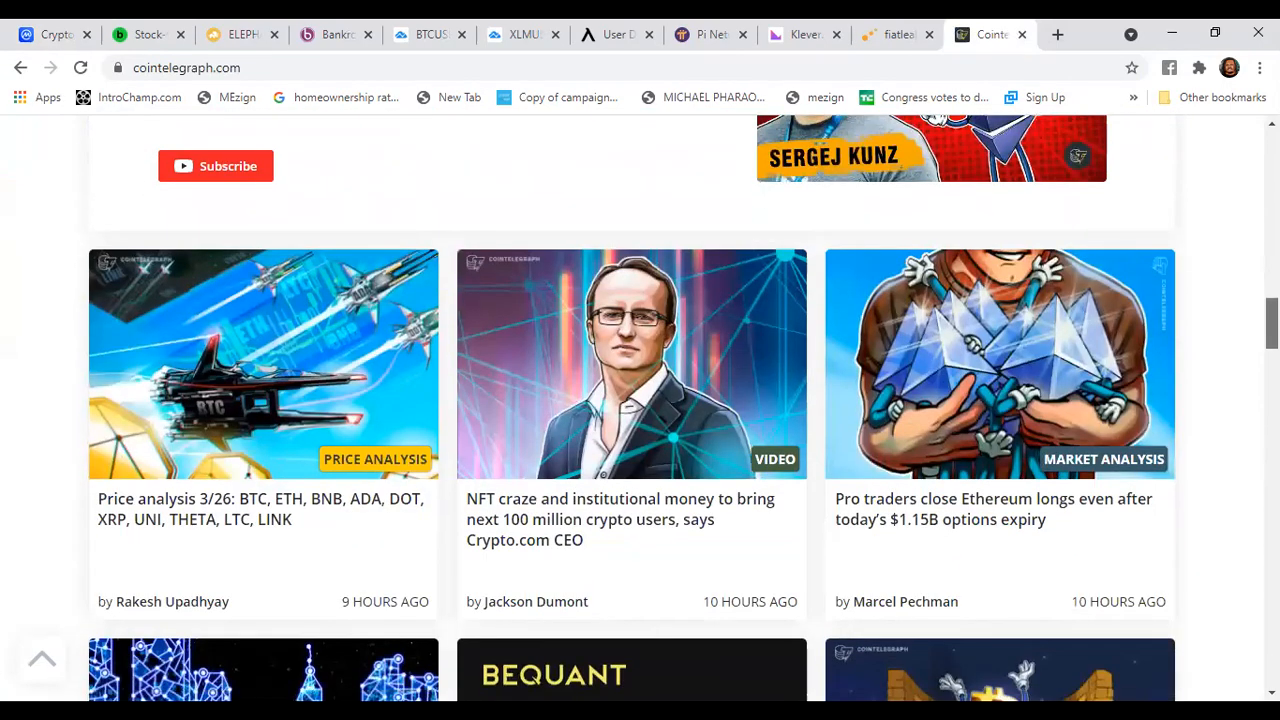
scroll("down", 3)
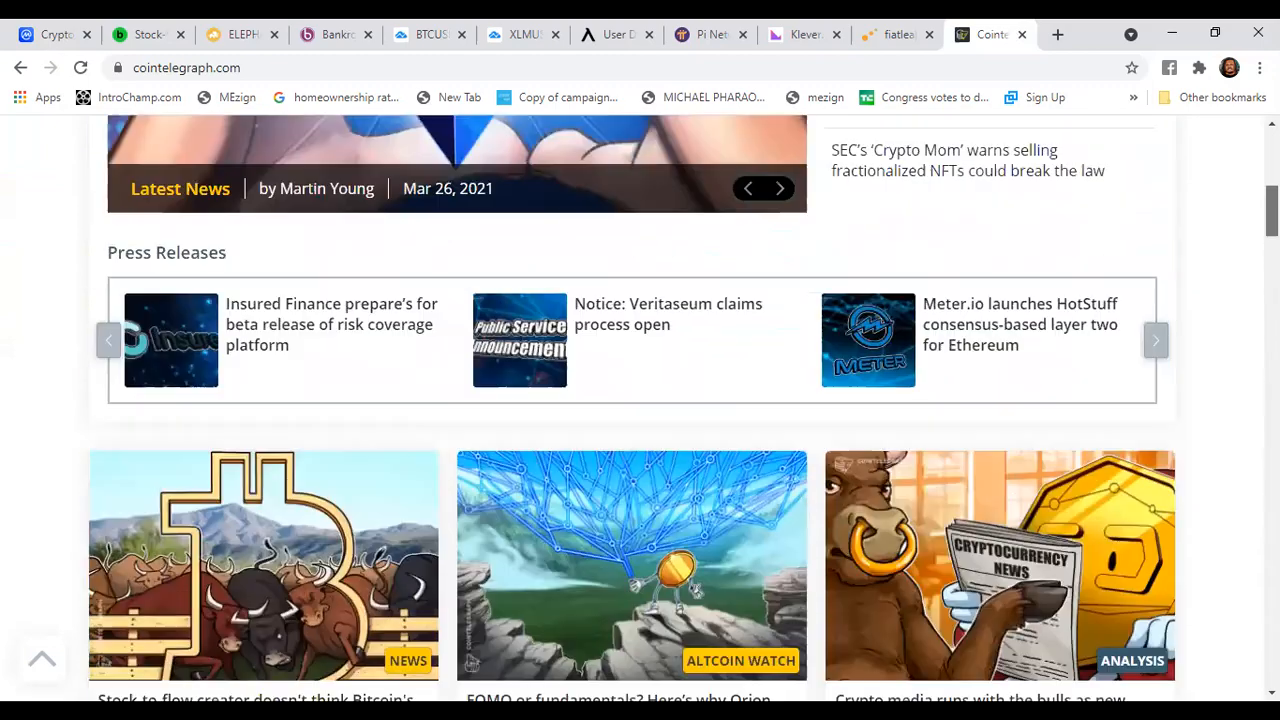
scroll("up", 3)
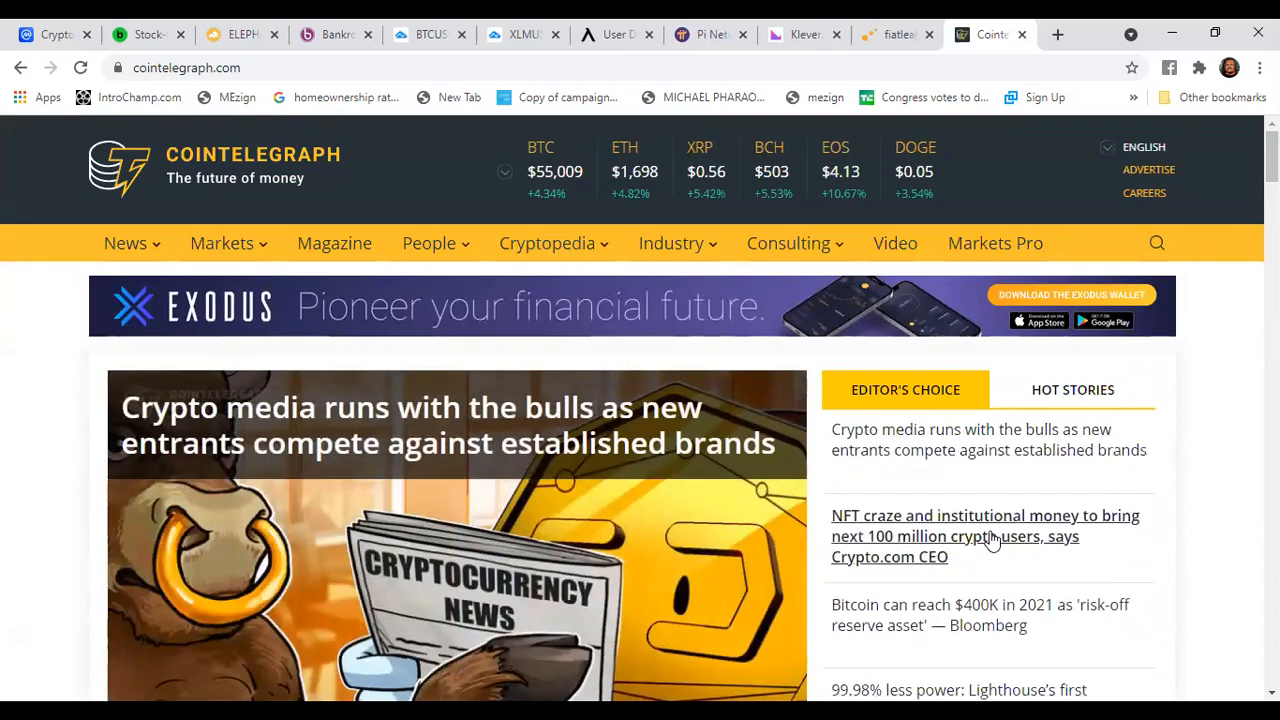
Open the Bitcoin $400K Bloomberg article, then go back to the Cointelegraph front page
left_click(980, 614)
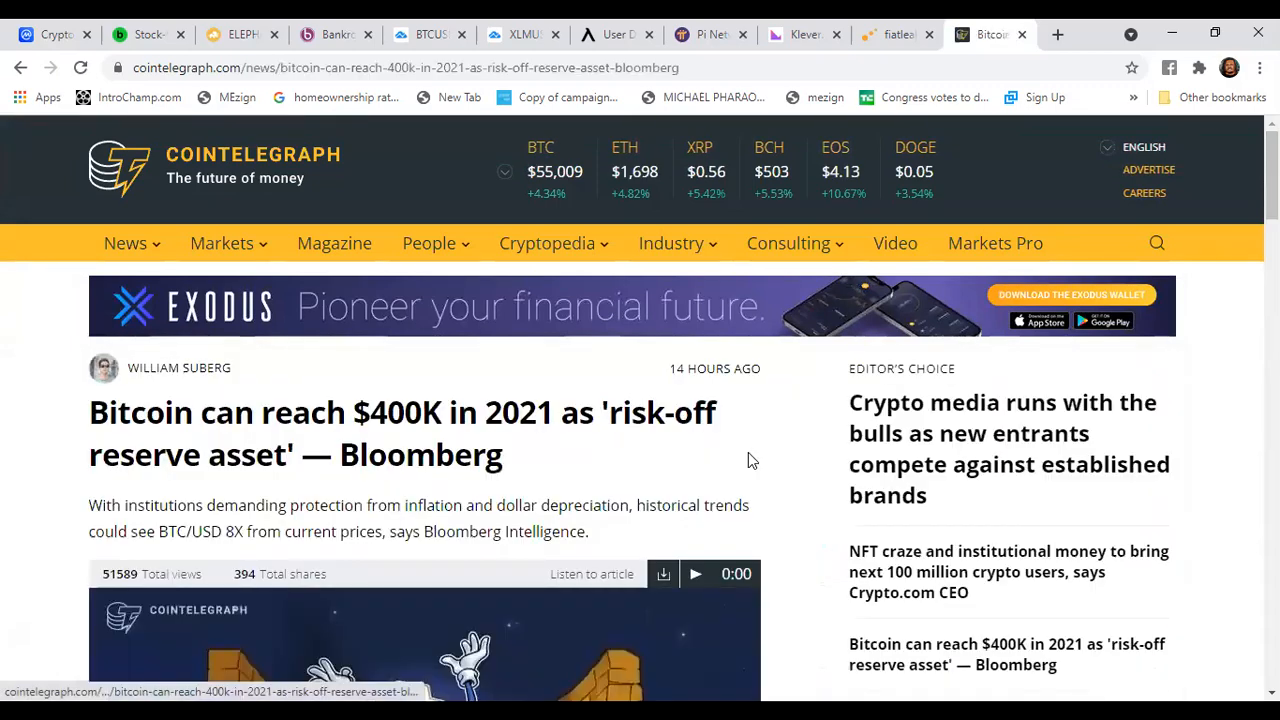
left_click(695, 573)
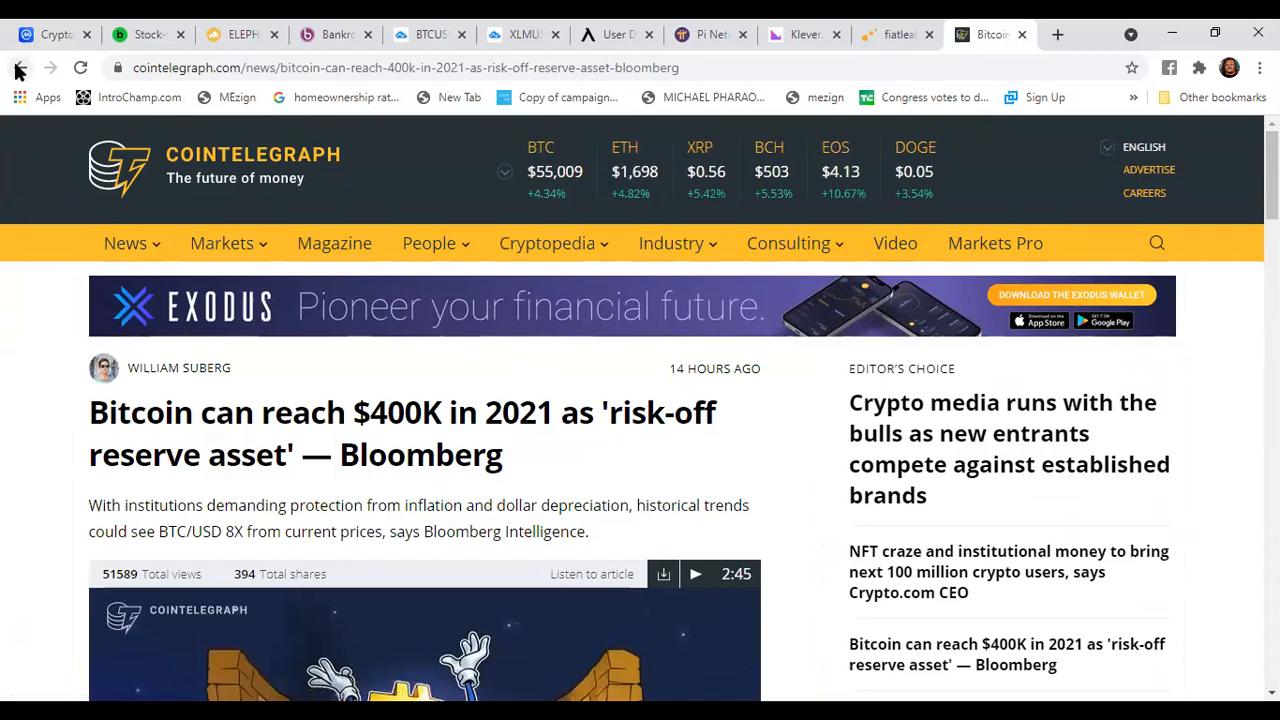
left_click(20, 67)
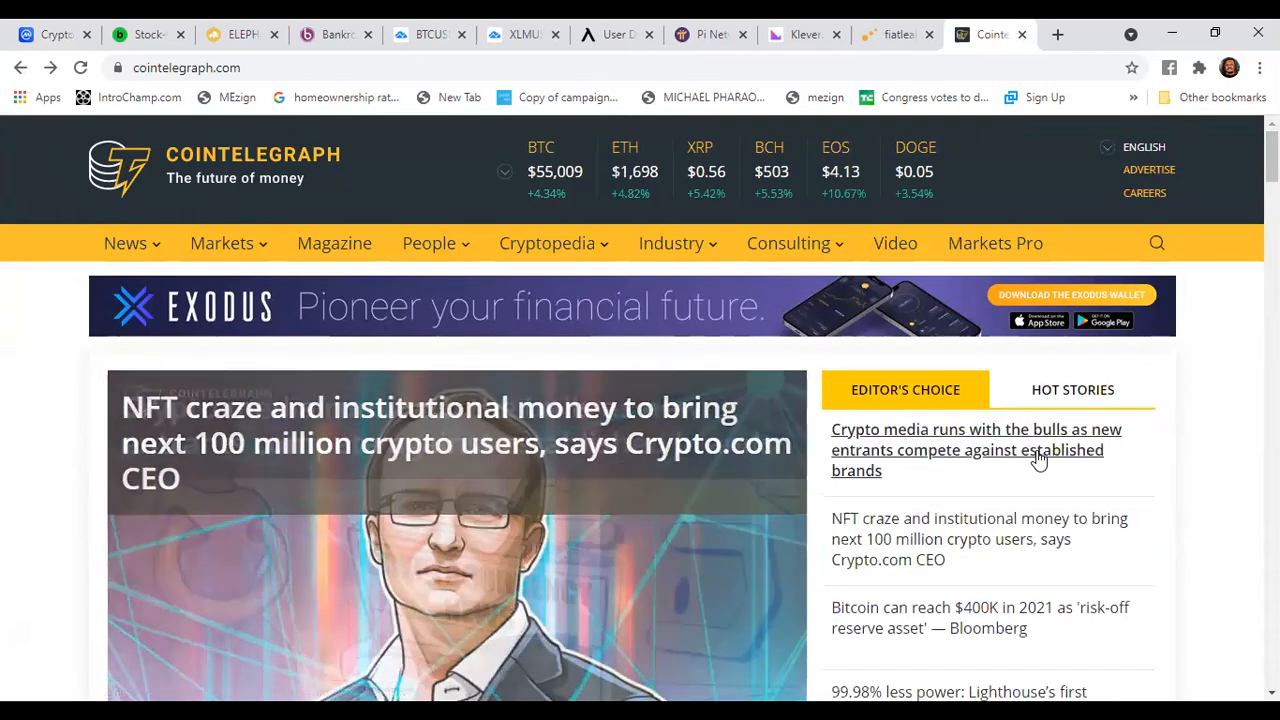
left_click(975, 449)
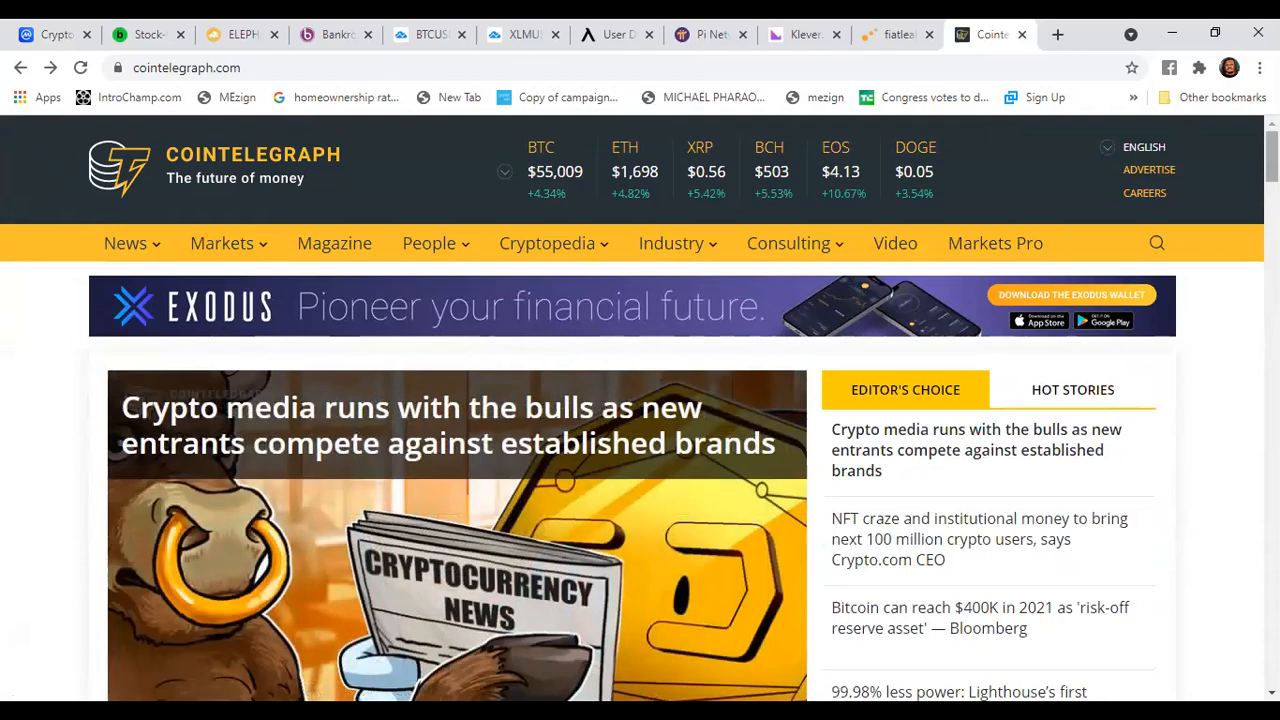
scroll("down", 3)
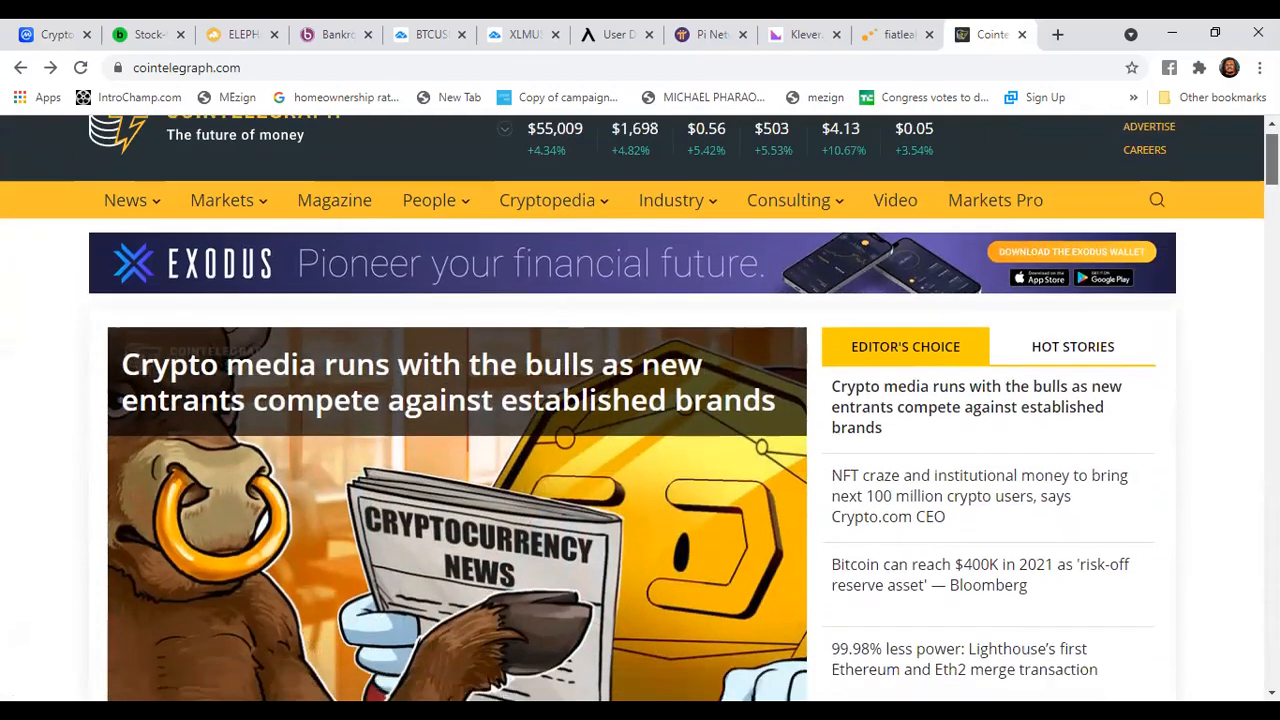
scroll("up", 3)
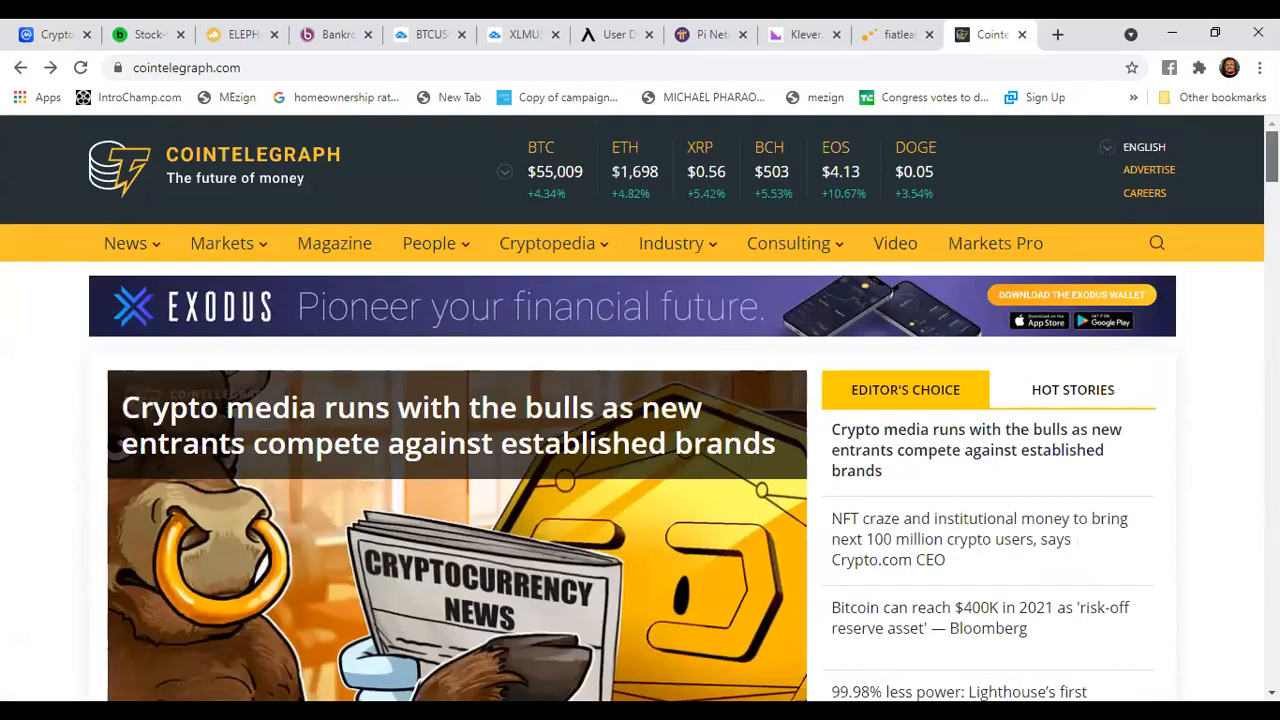
mouse_move(489, 332)
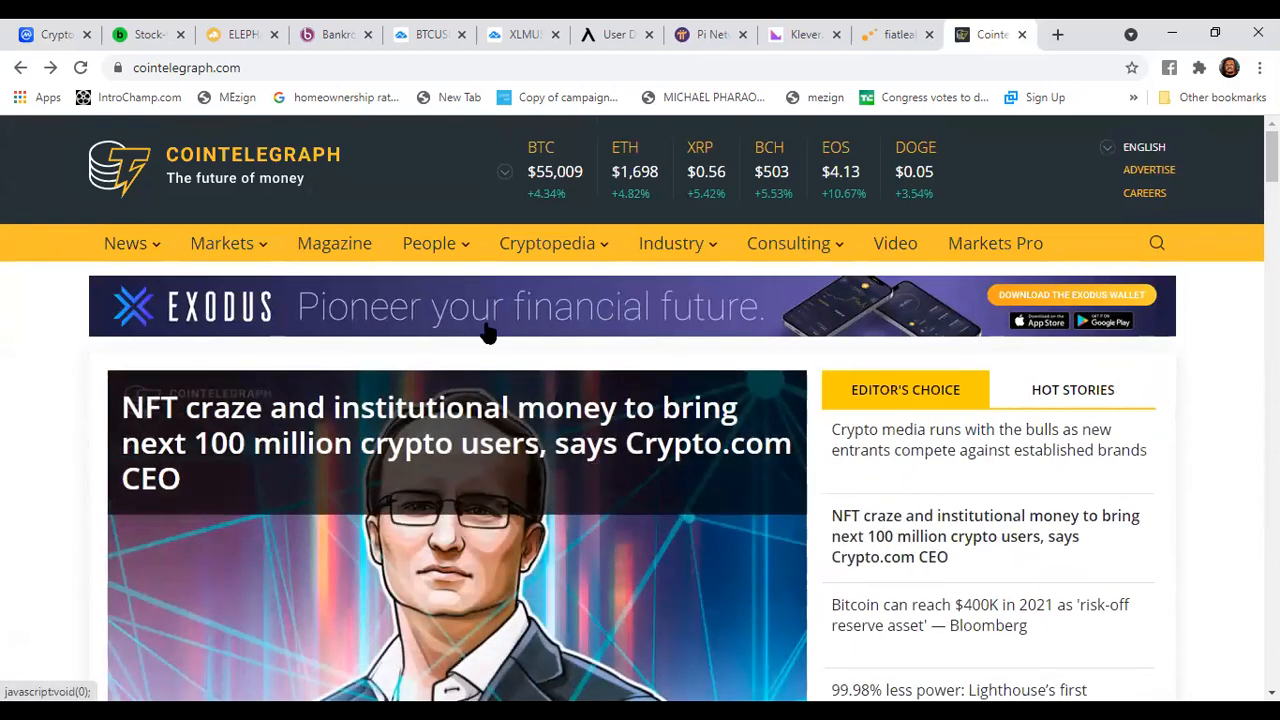
Return to CoinMarketCap's market-cap table, with Bitcoin near $55,096 and Ethereum near $1,700
left_click(50, 34)
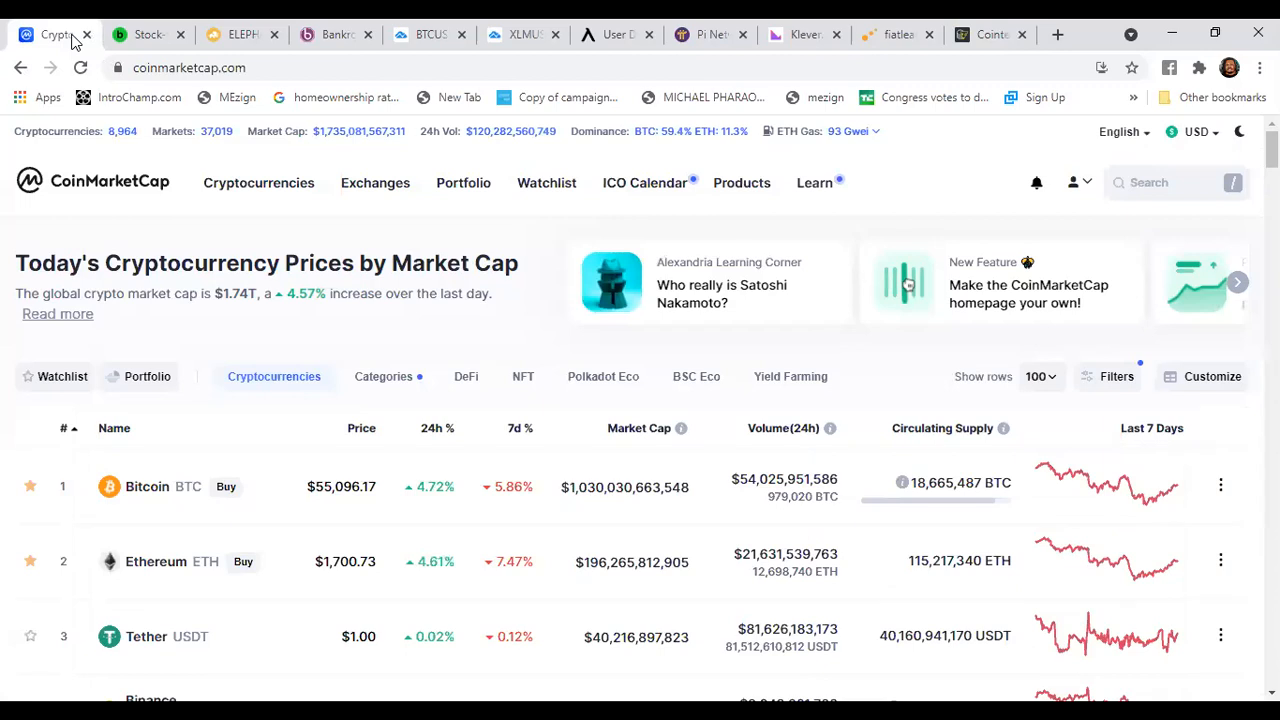
mouse_move(169, 318)
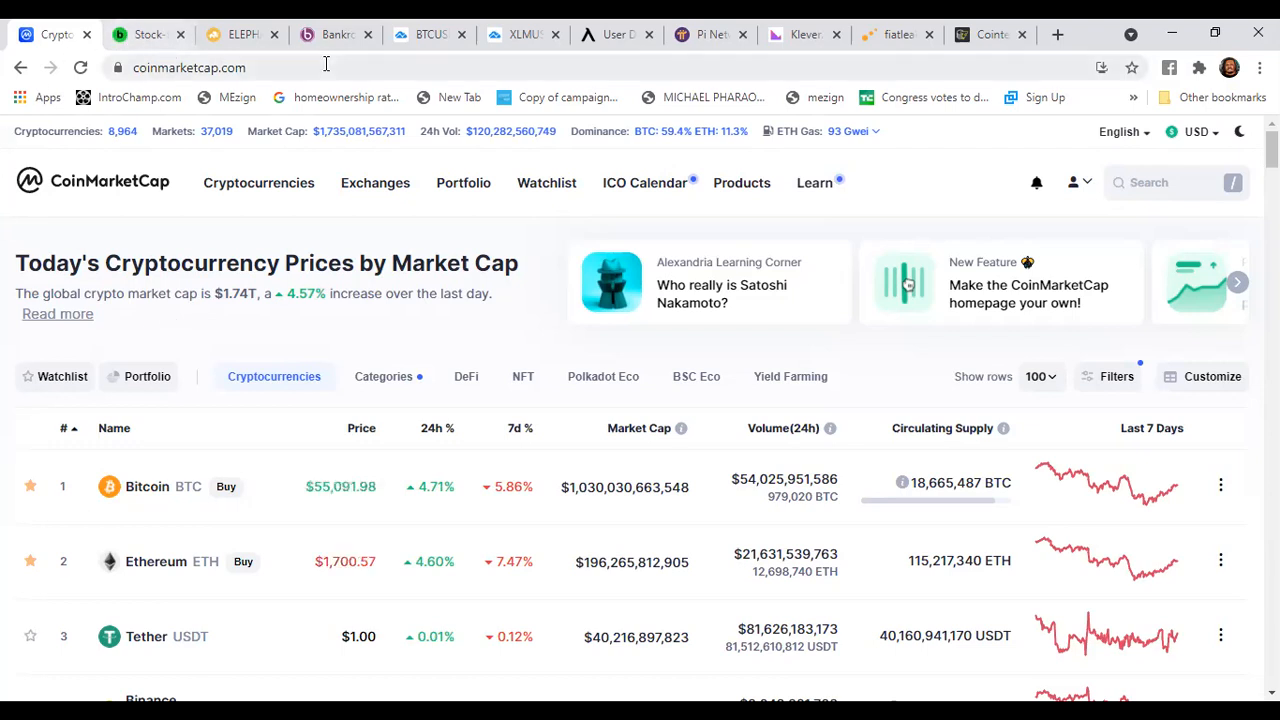
mouse_move(705, 34)
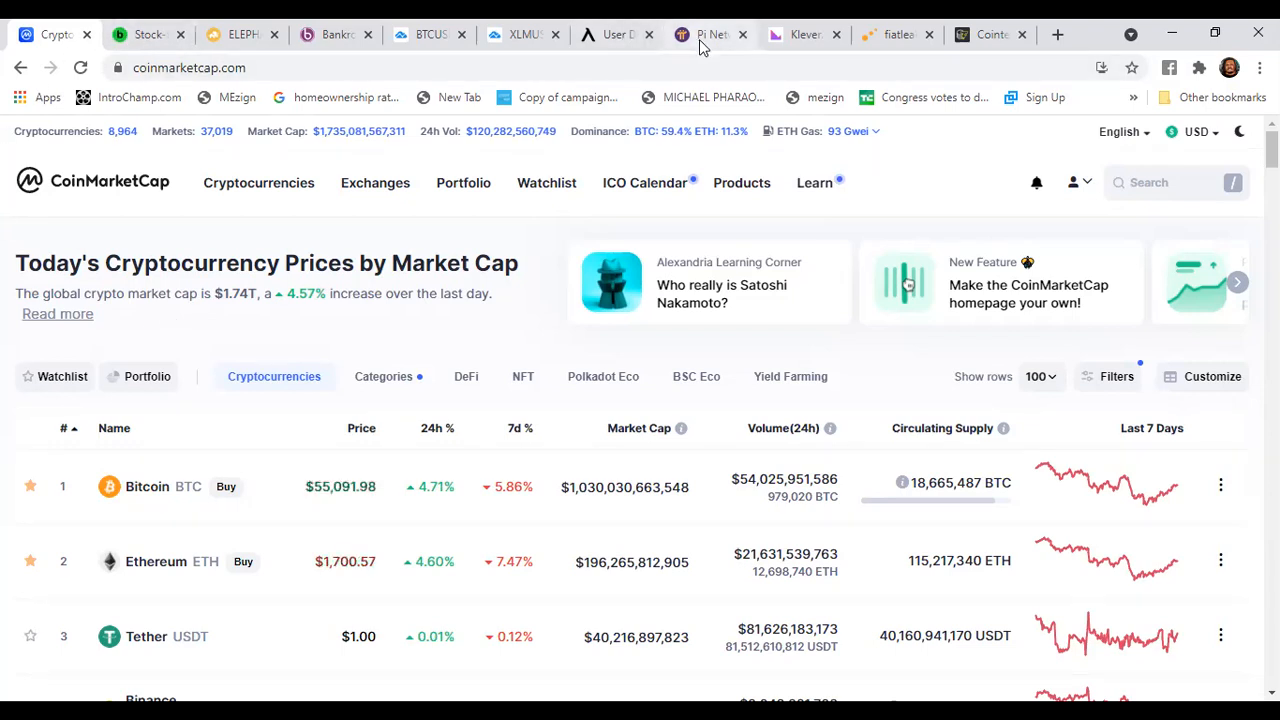
Switch to the GSX Gold Secured Currency page and scroll through its coin details
left_click(612, 34)
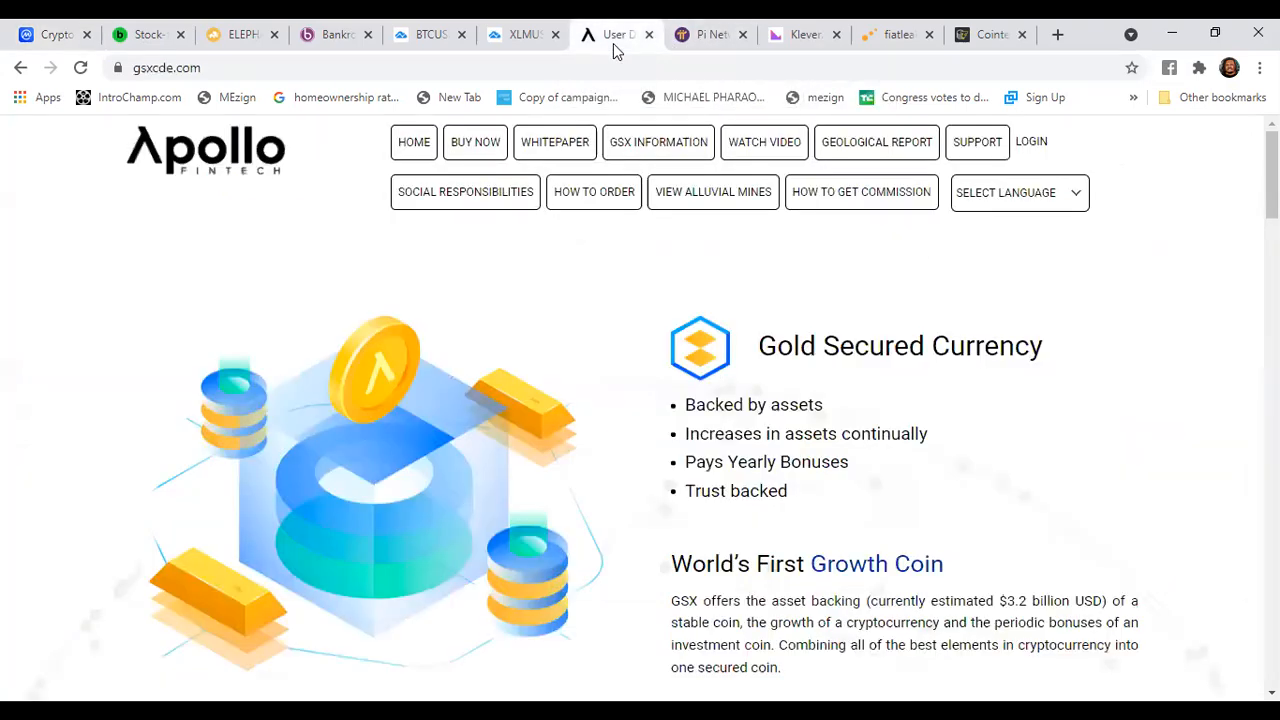
mouse_move(616, 50)
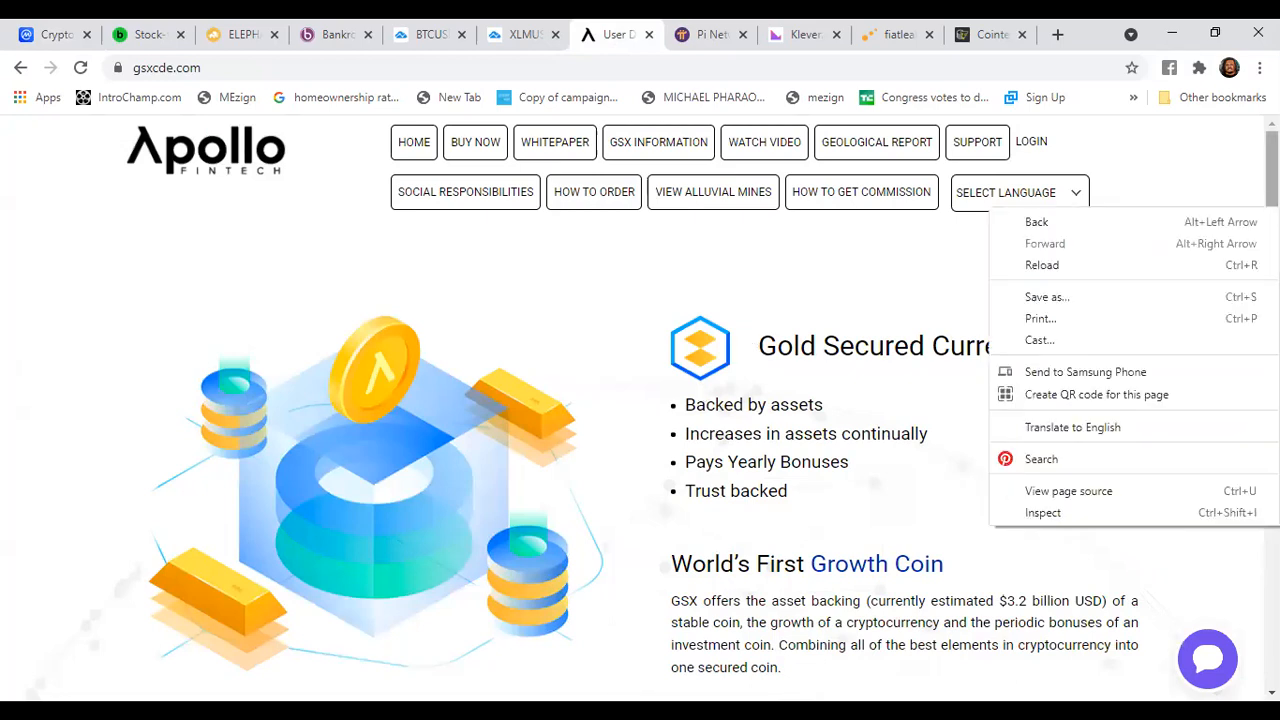
scroll("down", 3)
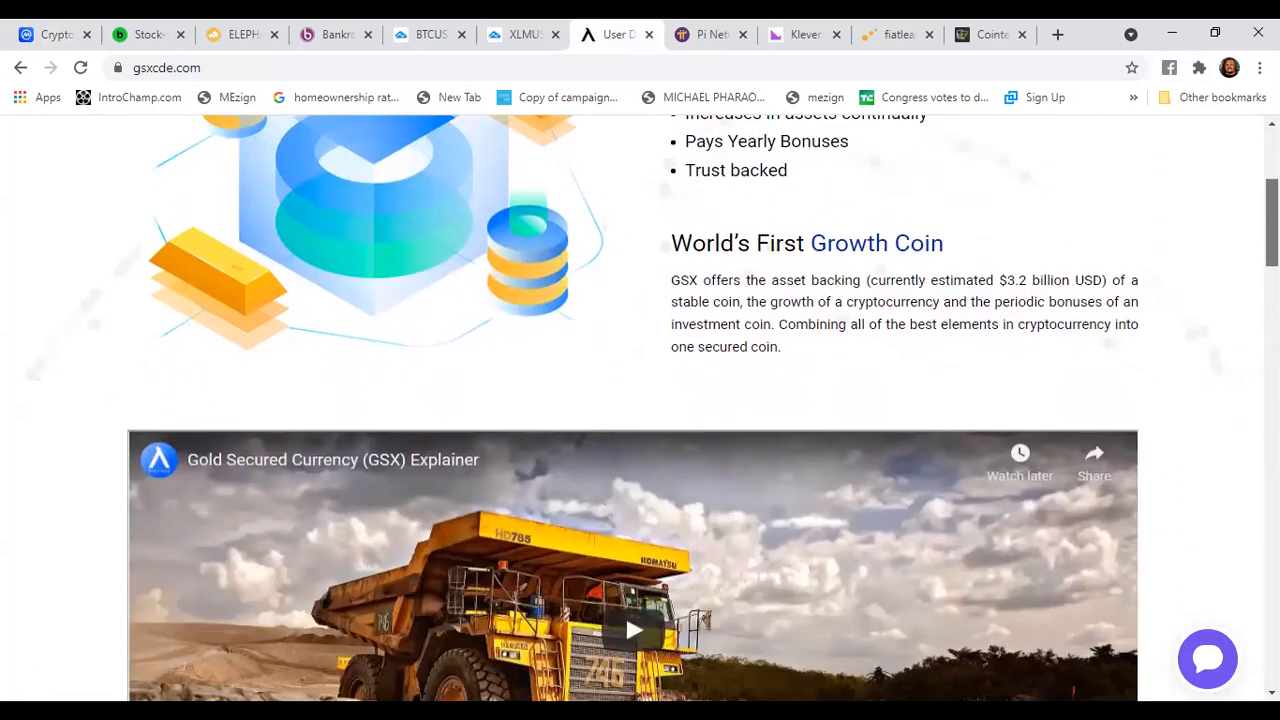
scroll("down", 3)
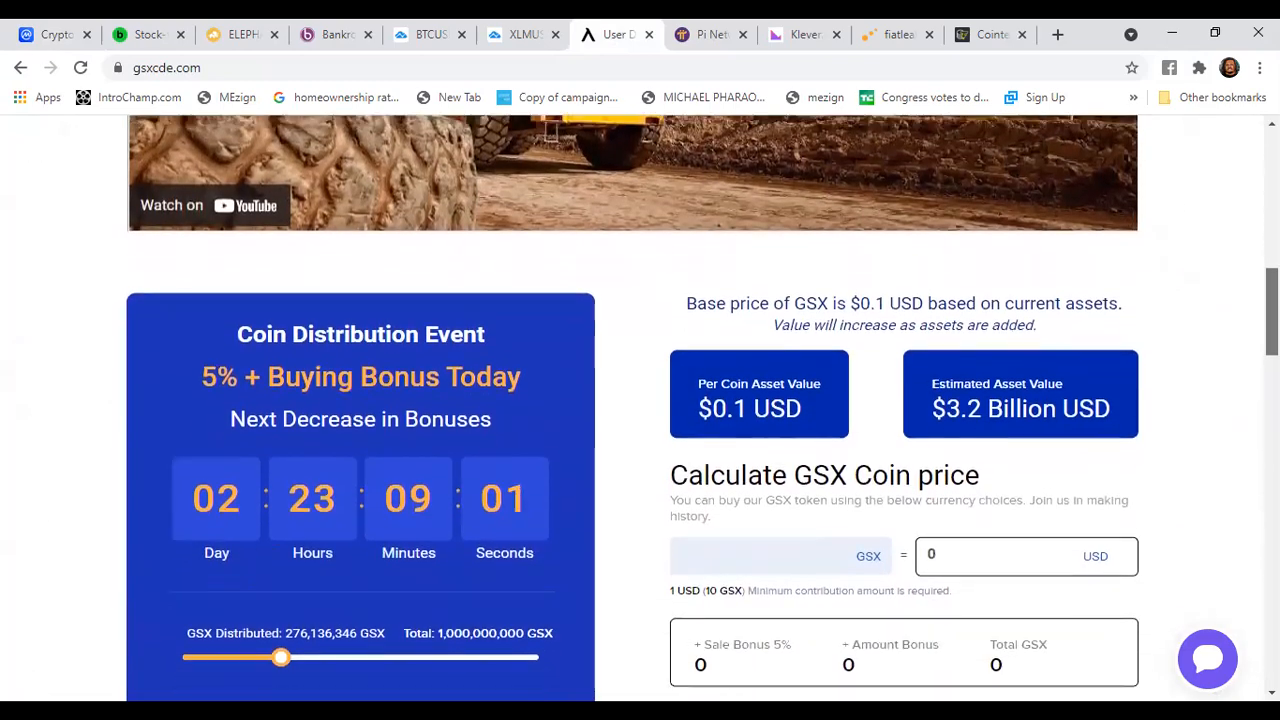
scroll("down", 3)
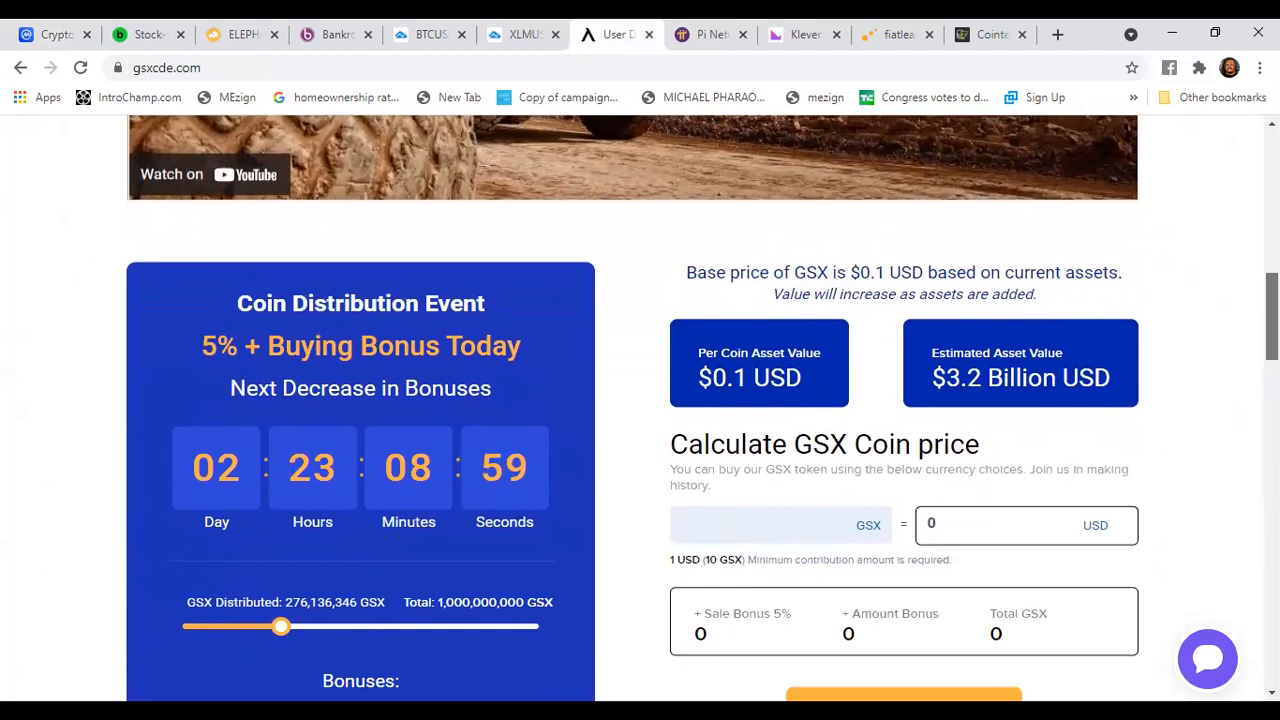
scroll("down", 3)
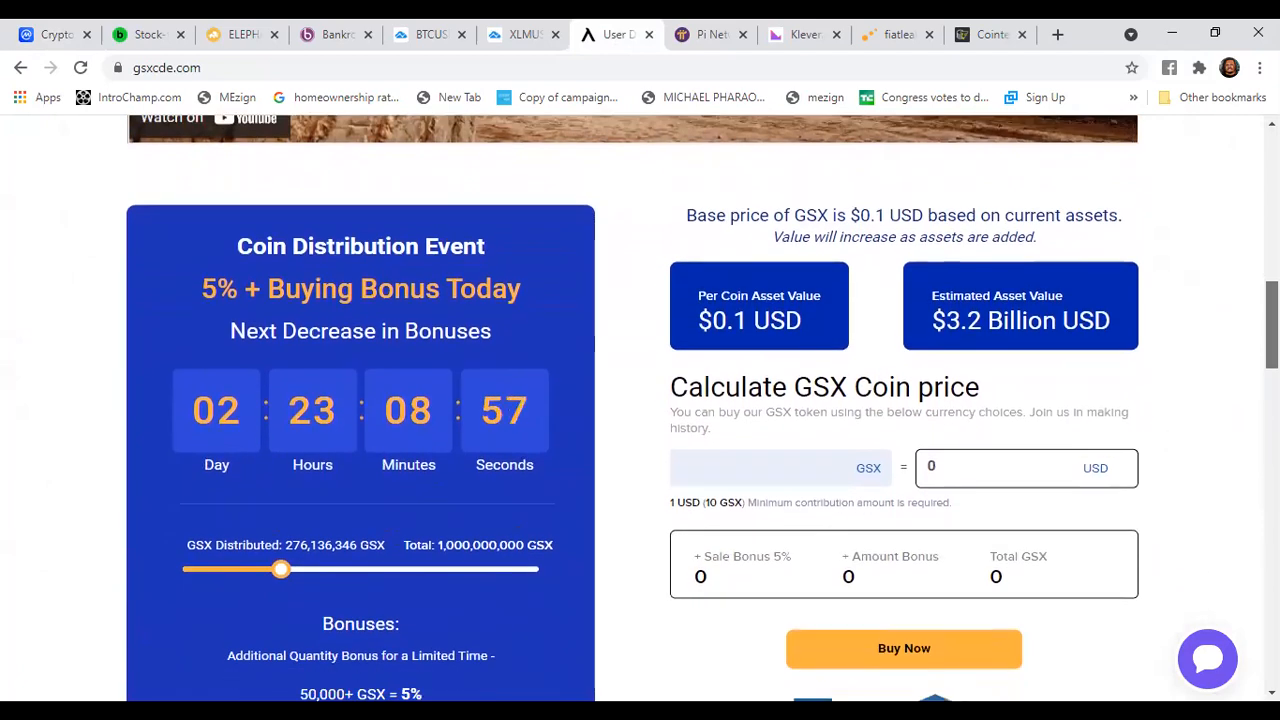
Open the GSX help chat and scroll back up the page
left_click(1207, 658)
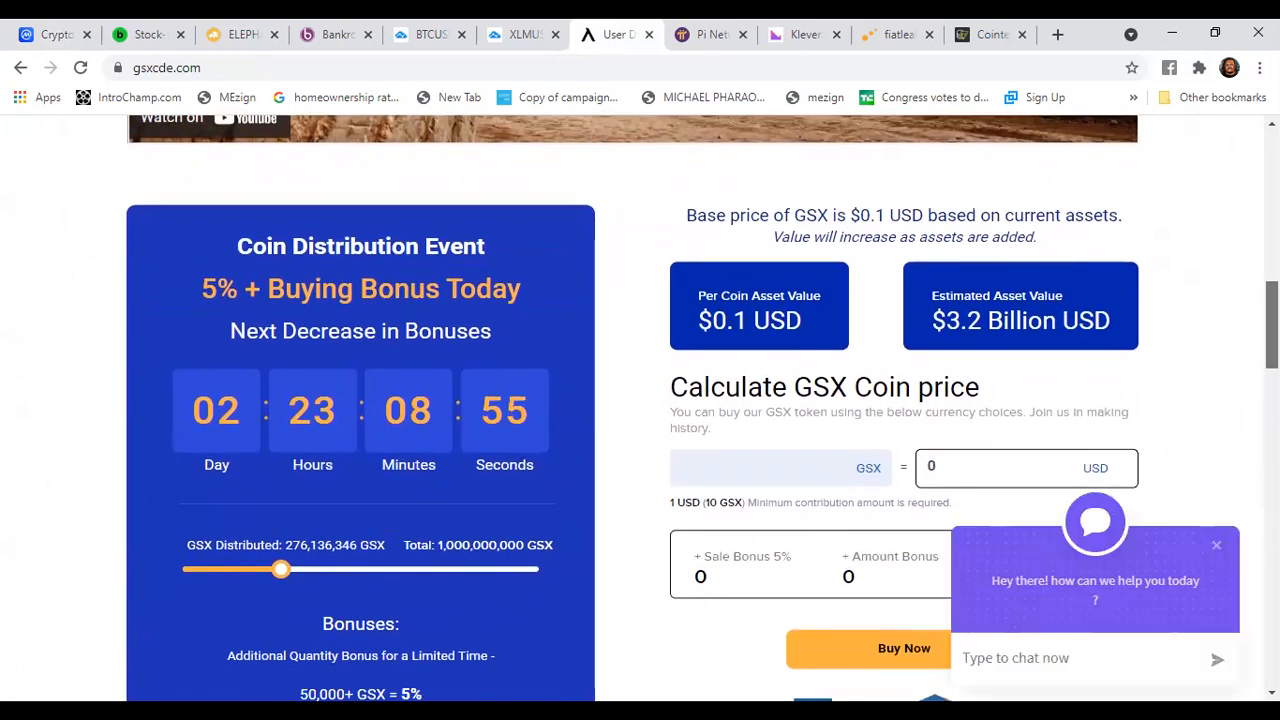
scroll("up", 3)
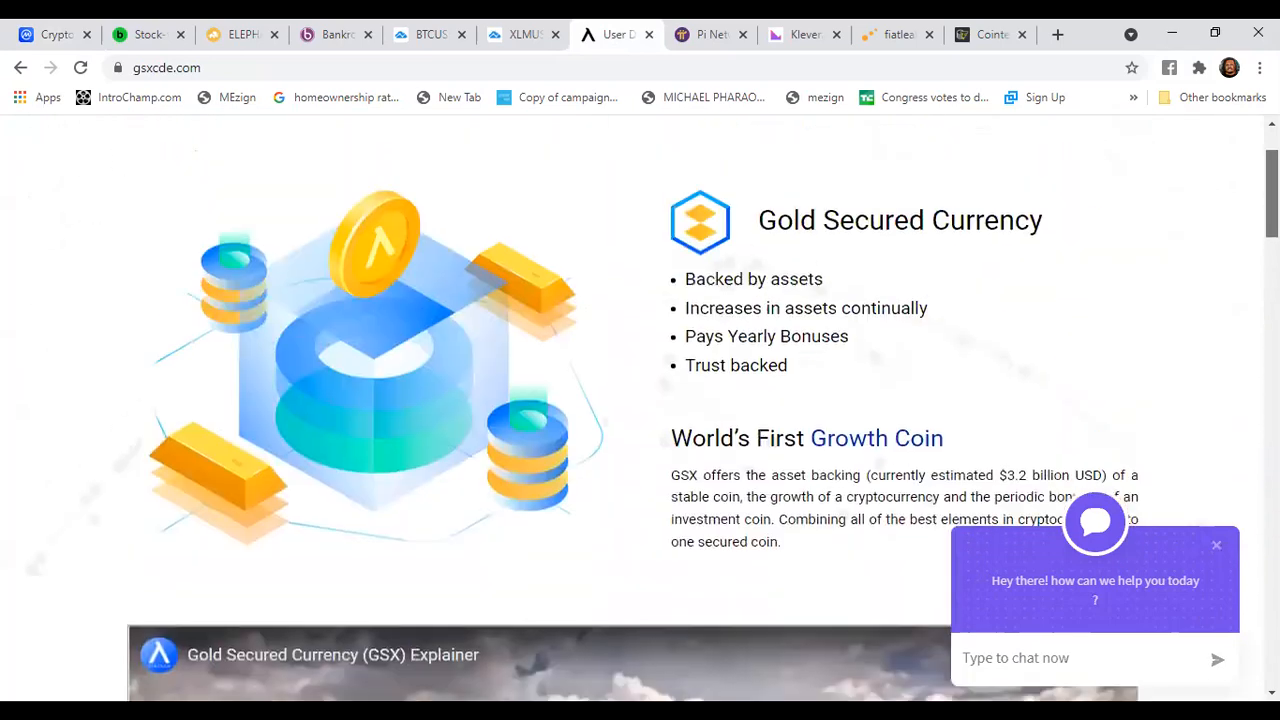
scroll("up", 3)
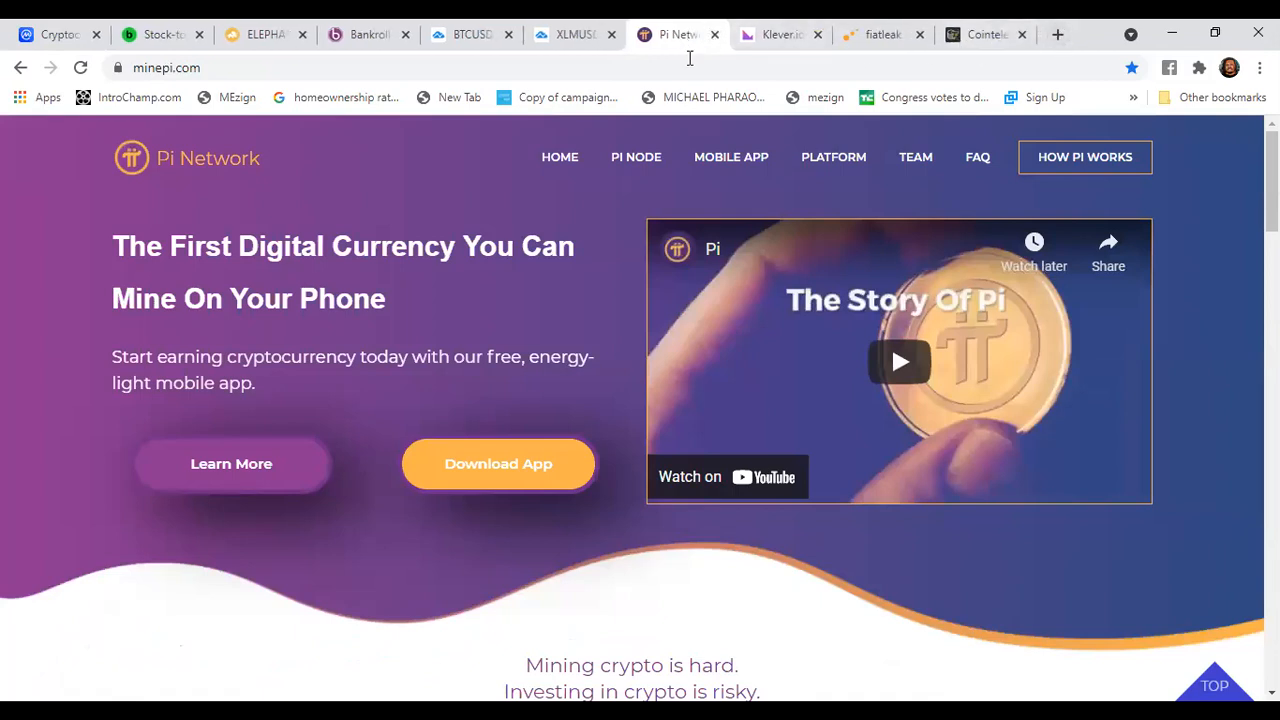
mouse_move(747, 447)
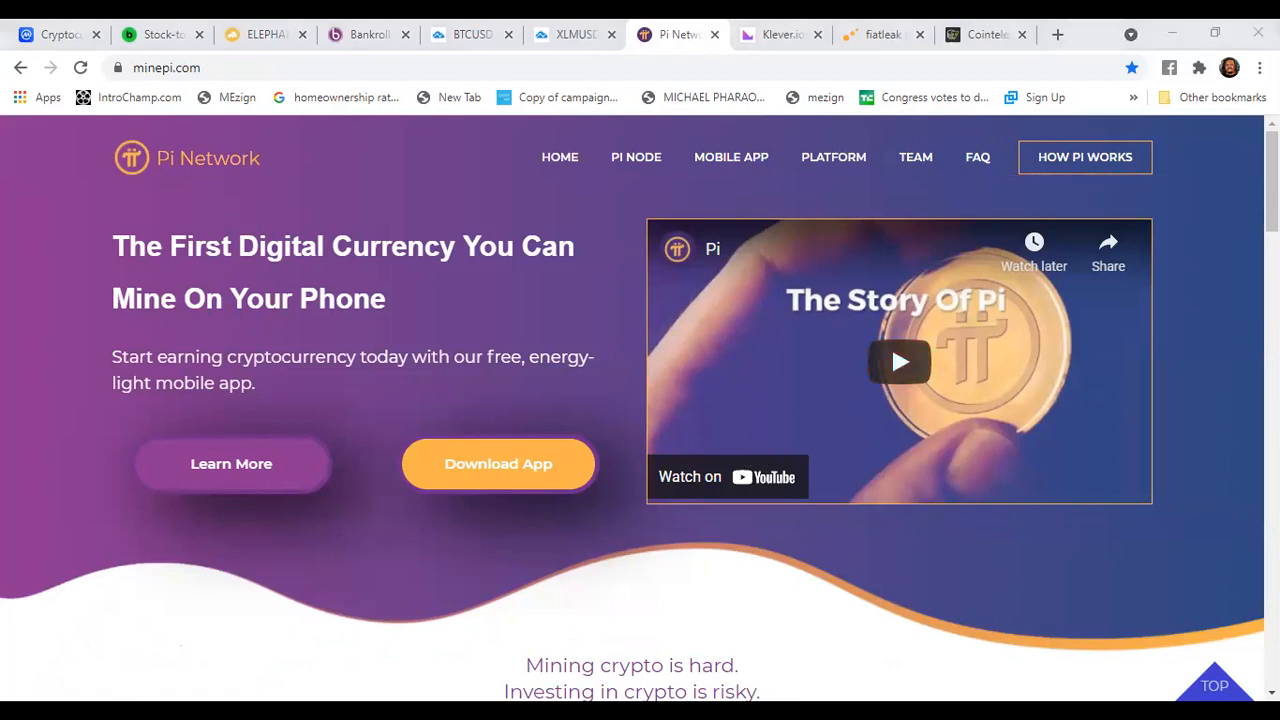
Play the embedded 'The Story of Pi' YouTube video on the Pi Network homepage
left_click(899, 361)
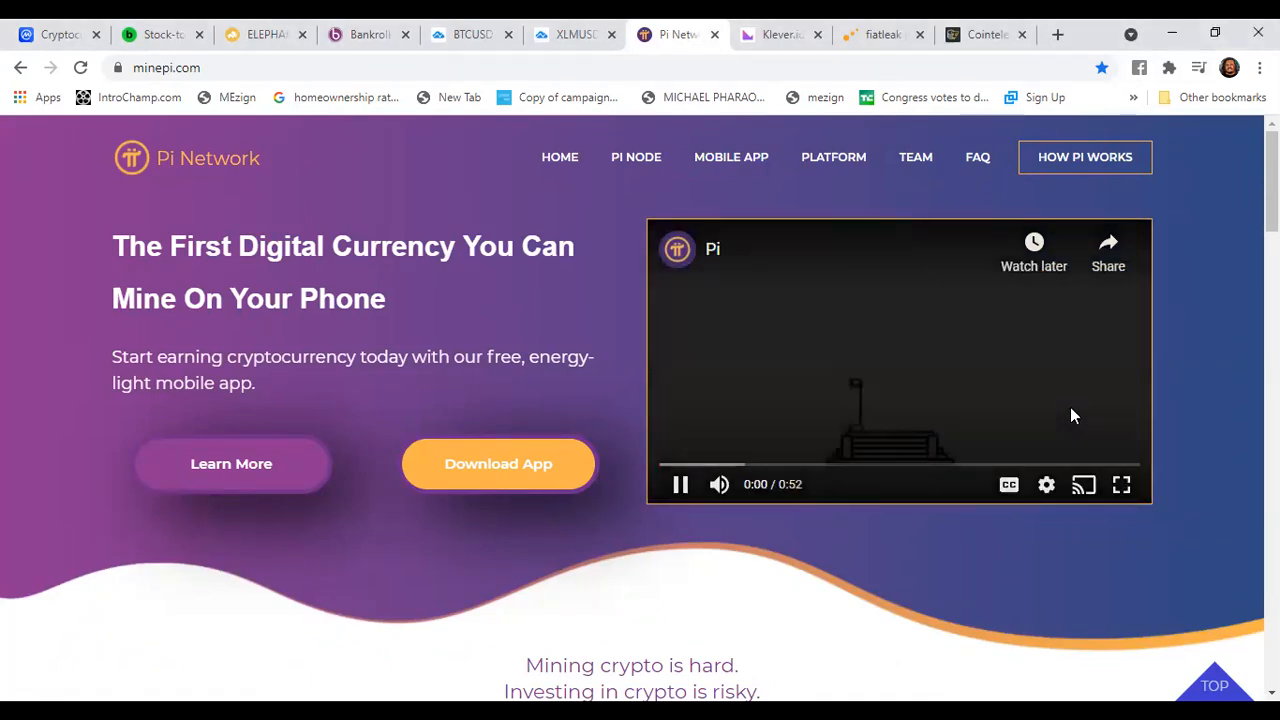
left_click(1121, 484)
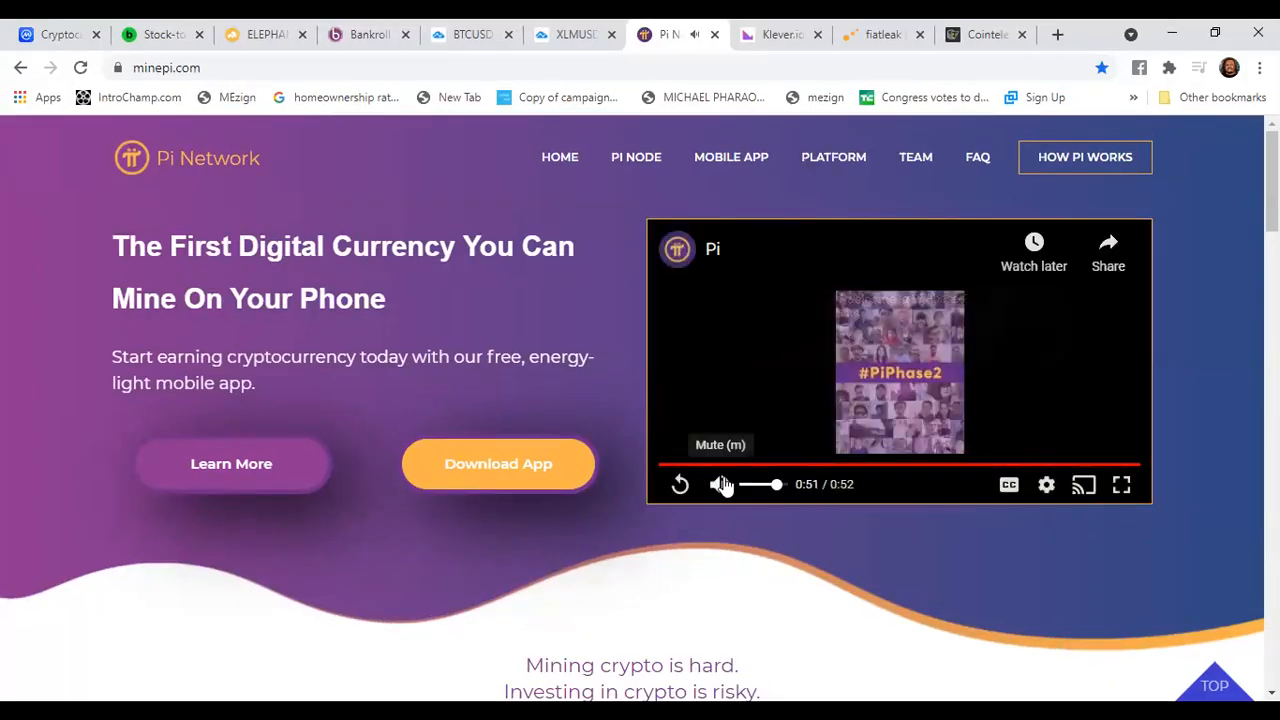
mouse_move(1048, 485)
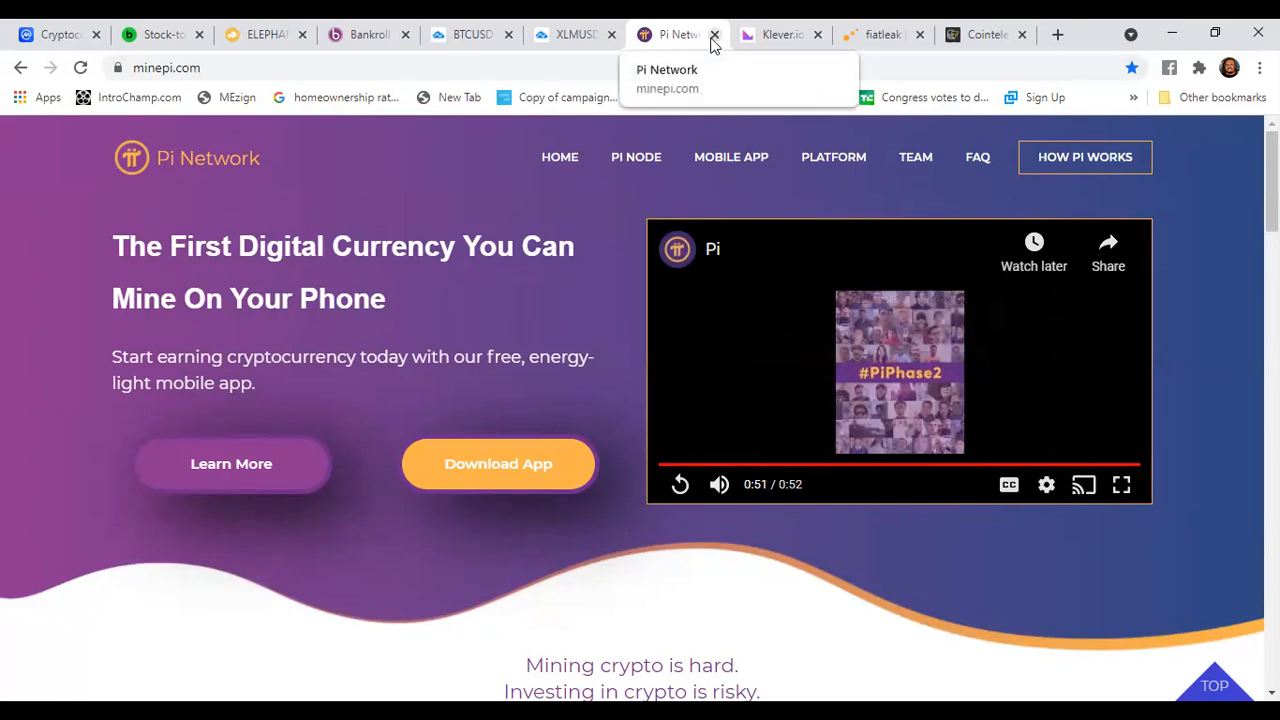
Close the Pi Network tab and open a new empty tab
left_click(714, 34)
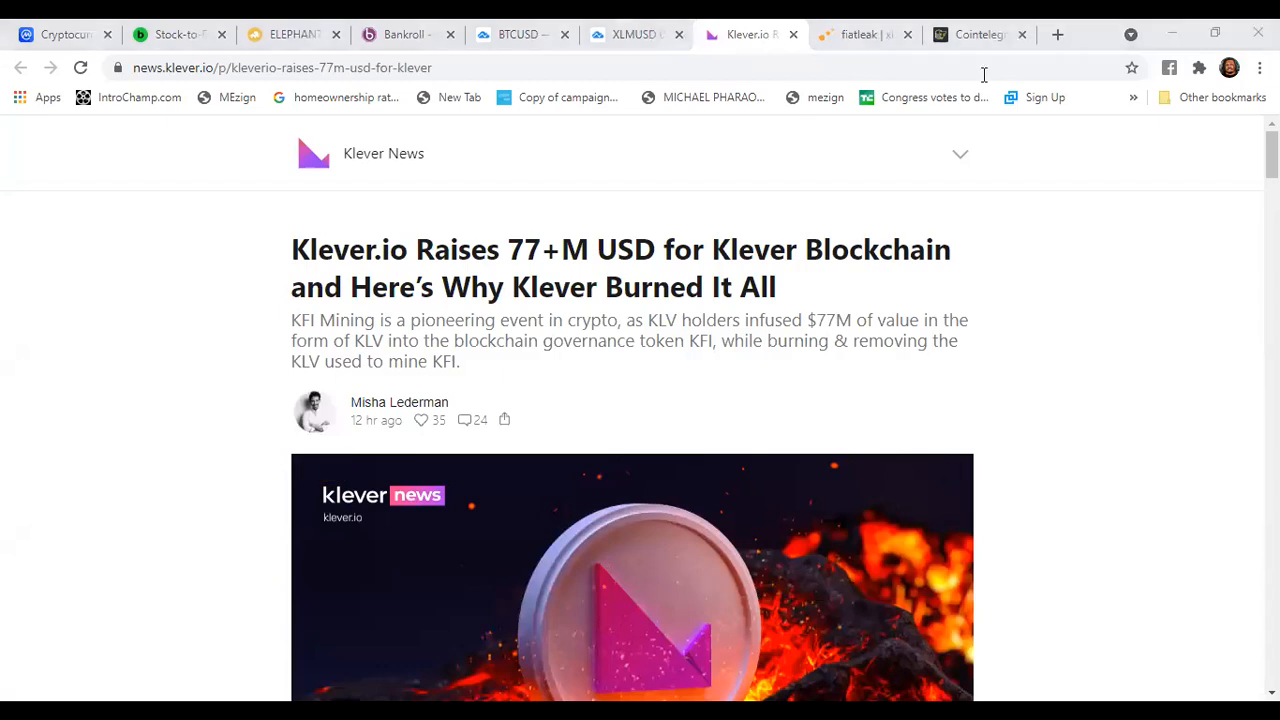
left_click(1057, 34)
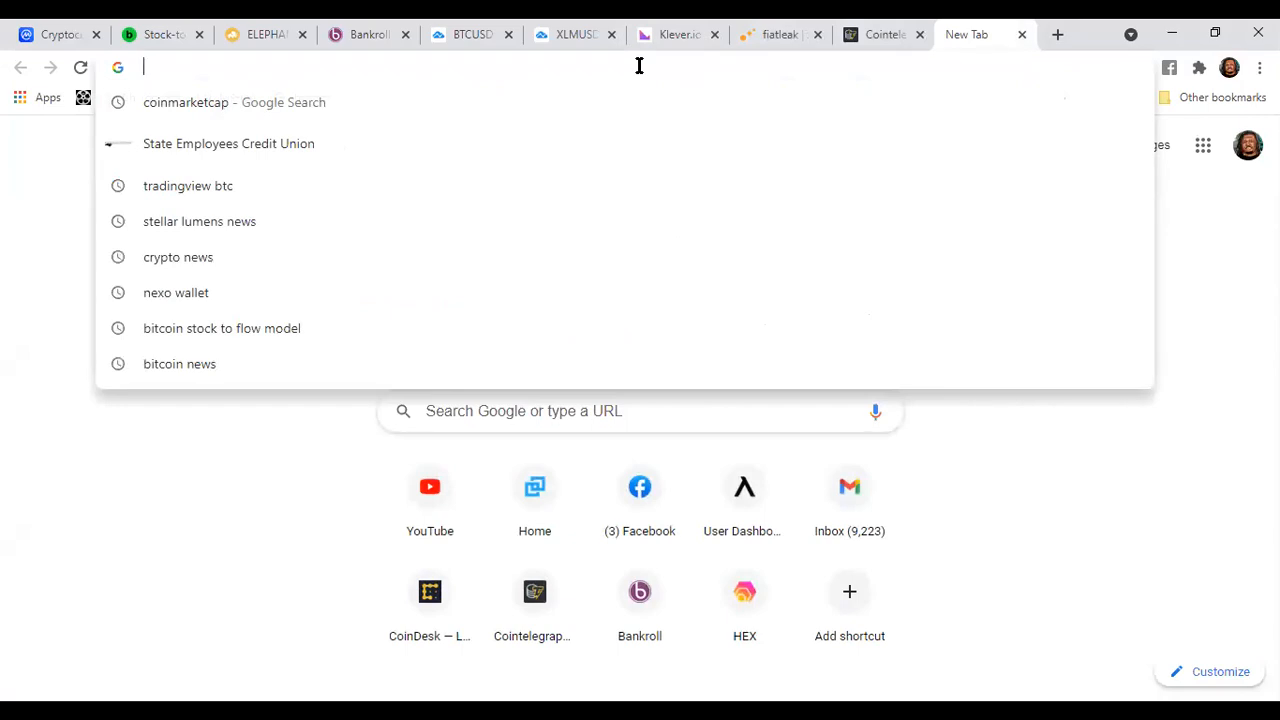
type("pi")
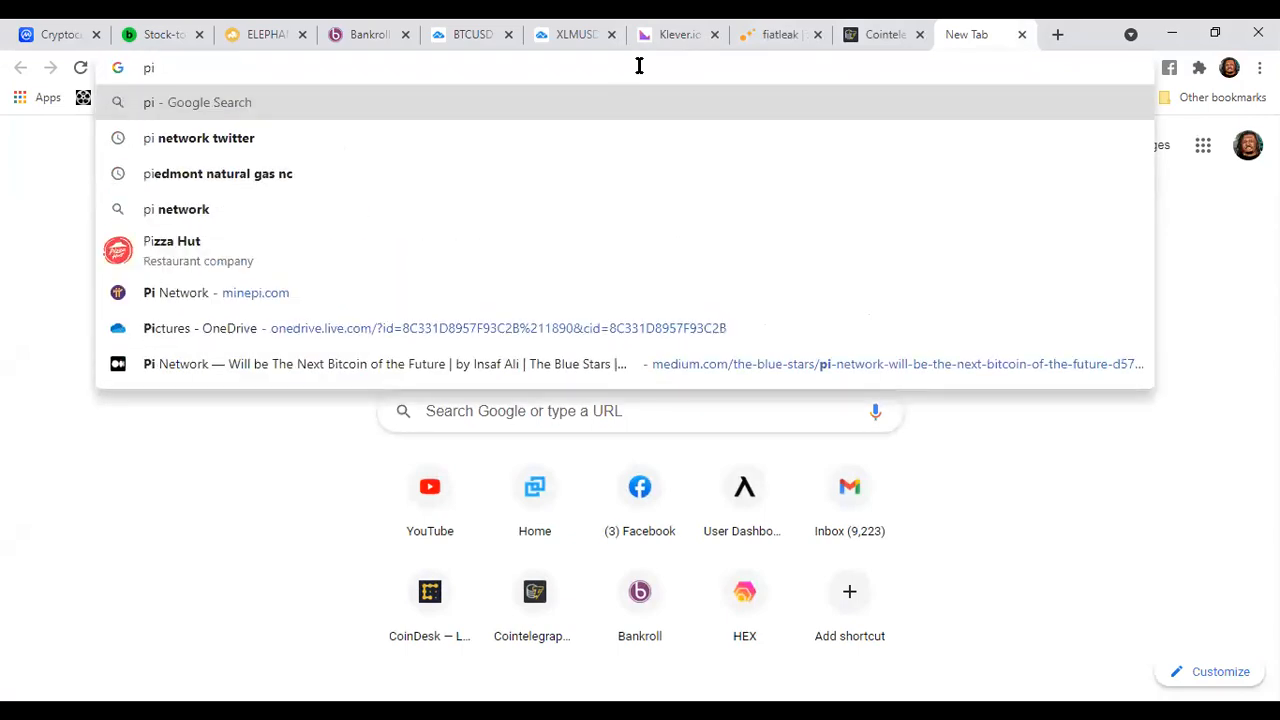
left_click(204, 138)
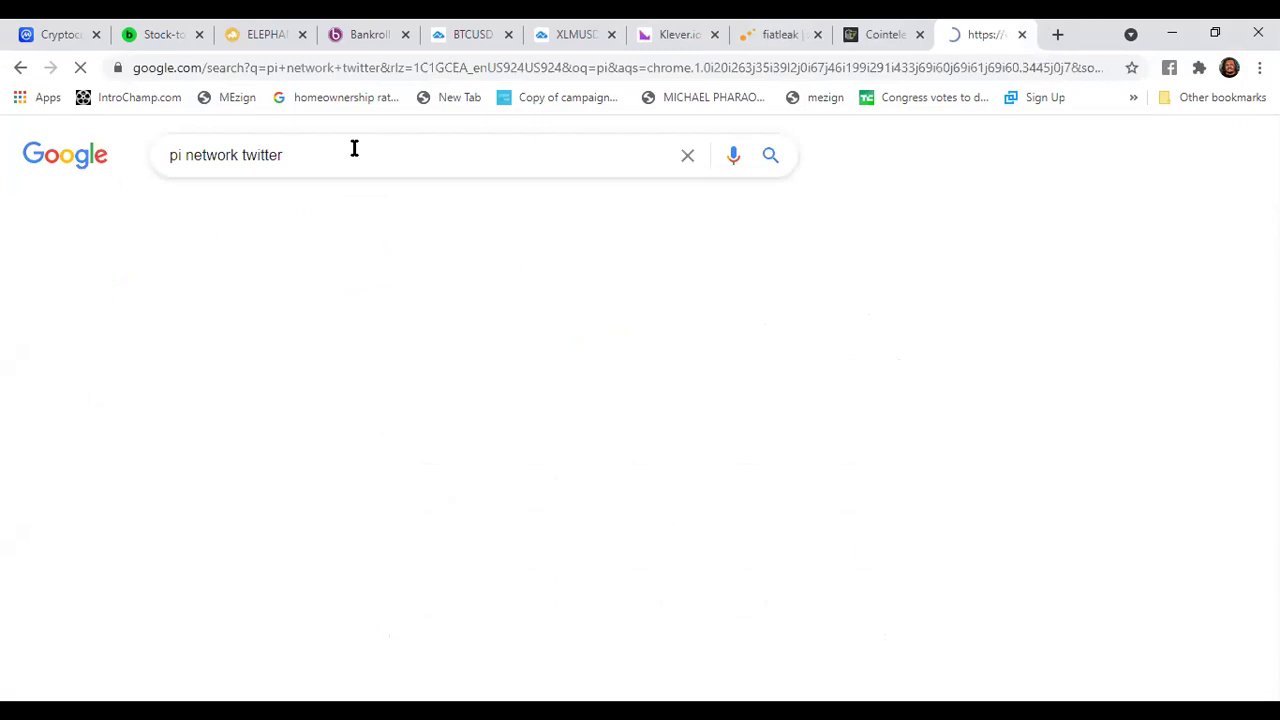
left_click(770, 155)
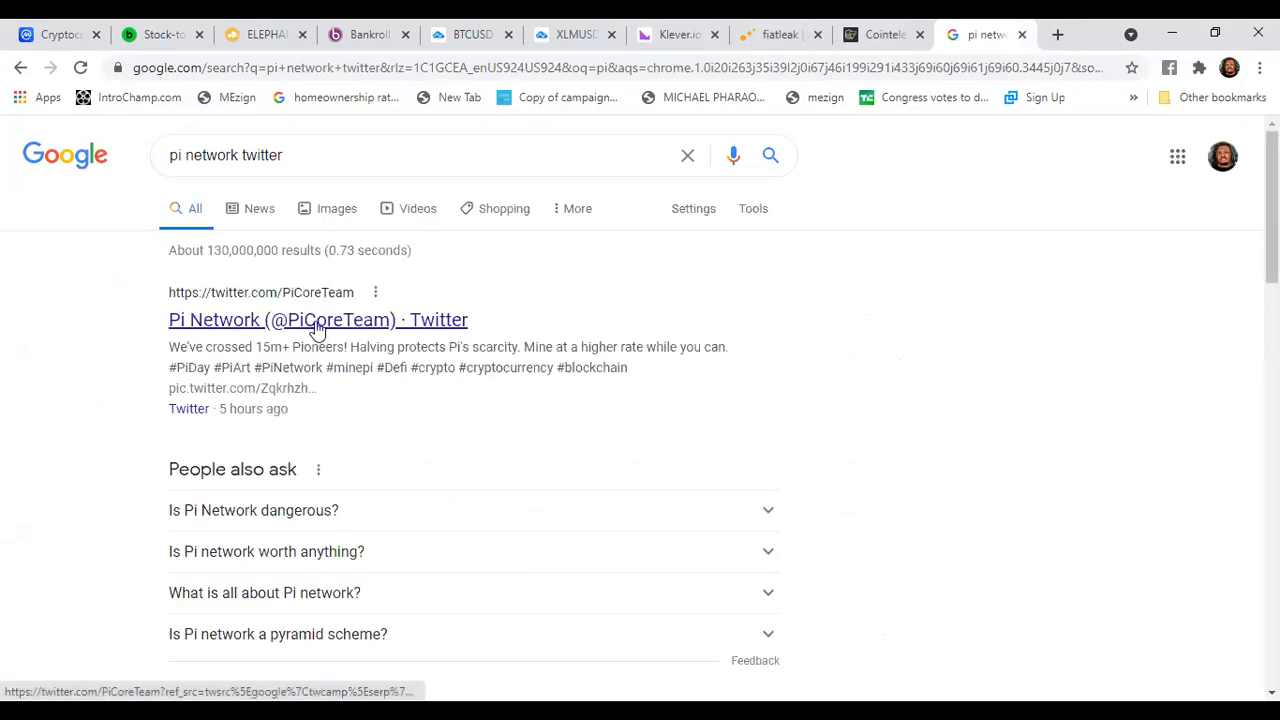
left_click(318, 319)
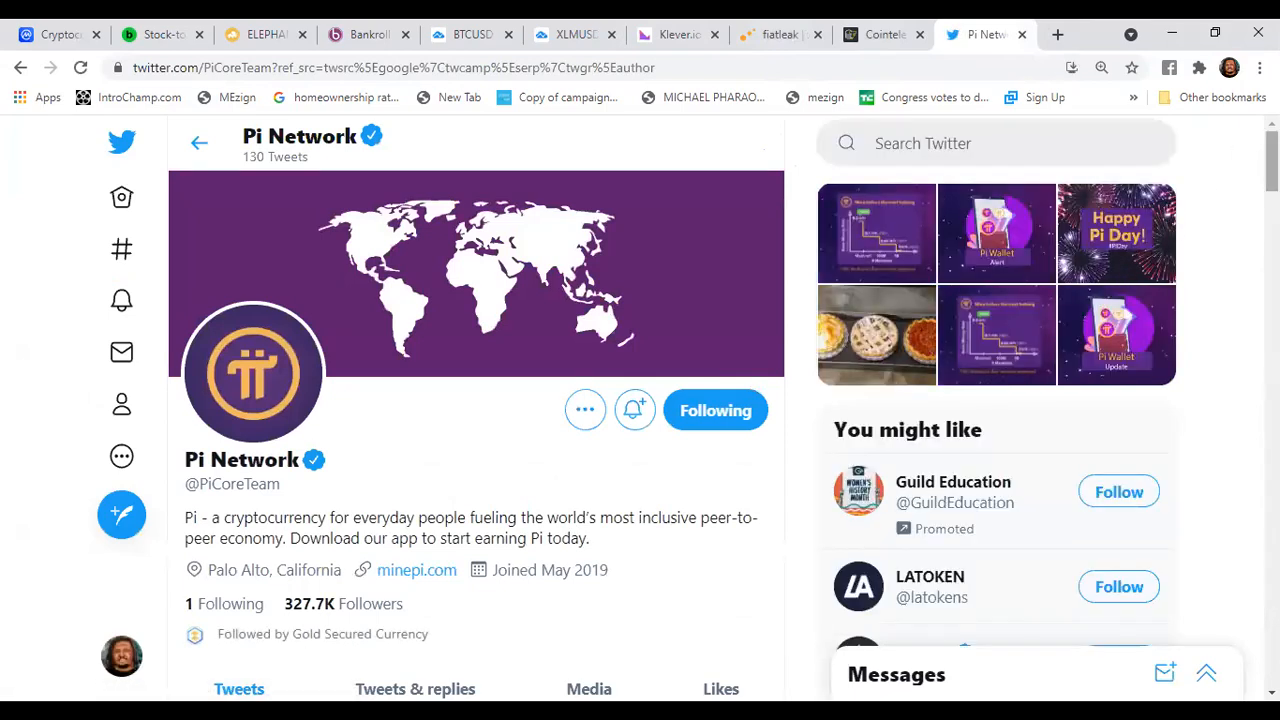
scroll("down", 3)
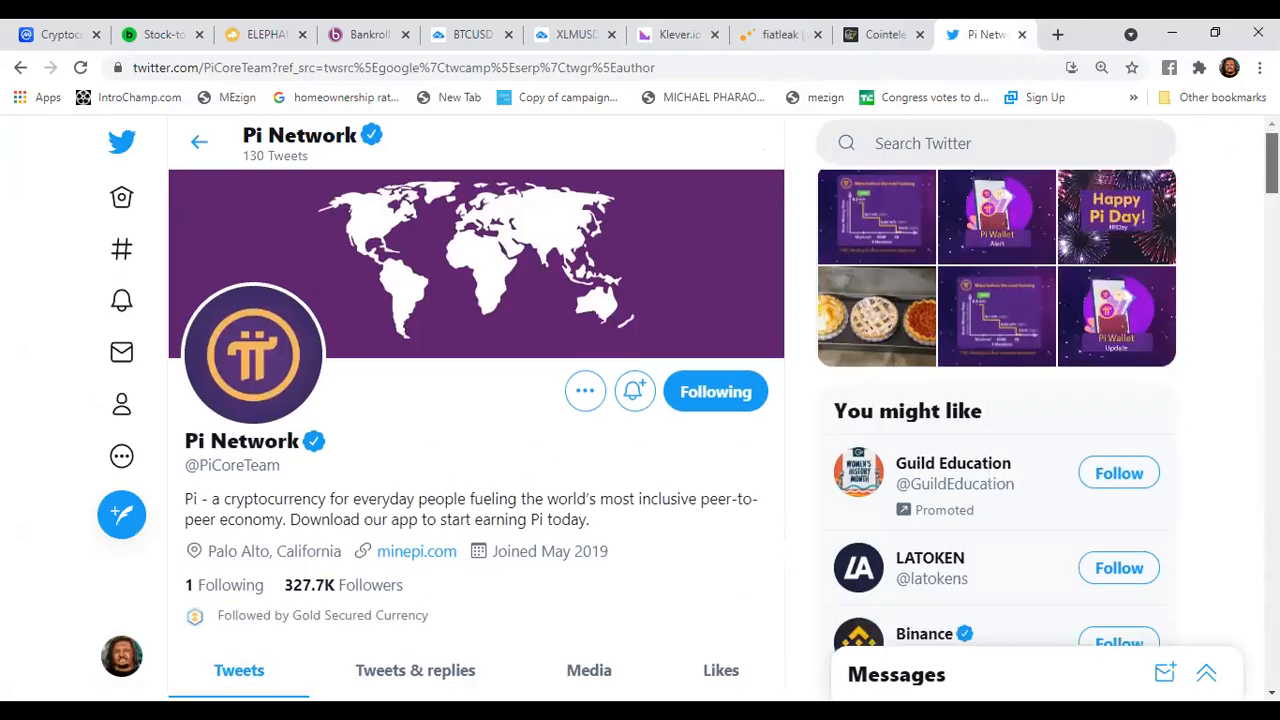
scroll("down", 3)
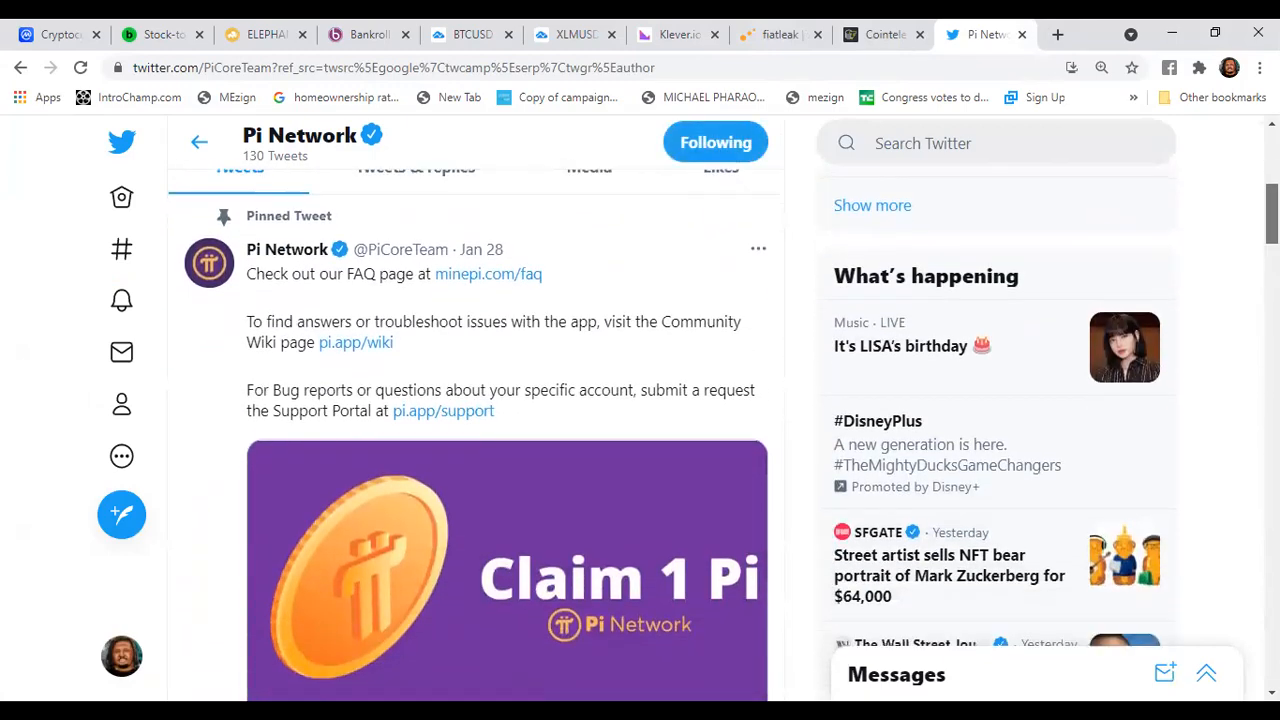
scroll("down", 3)
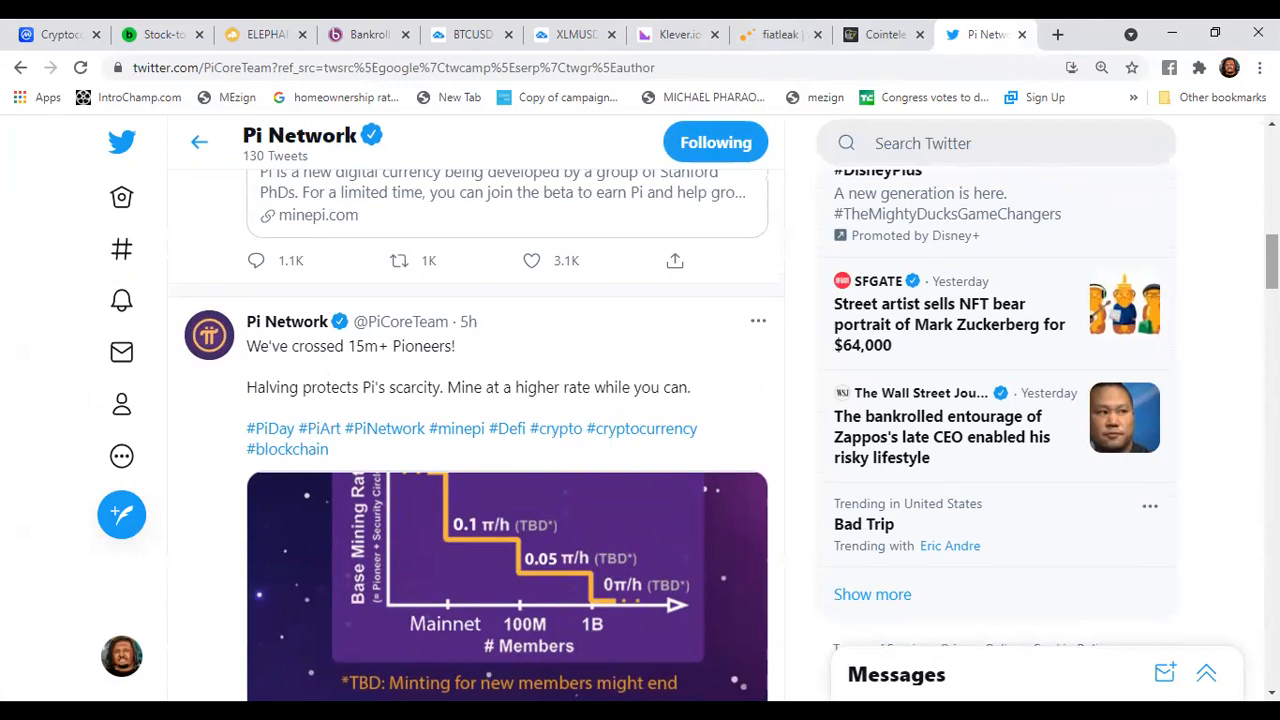
mouse_move(985, 530)
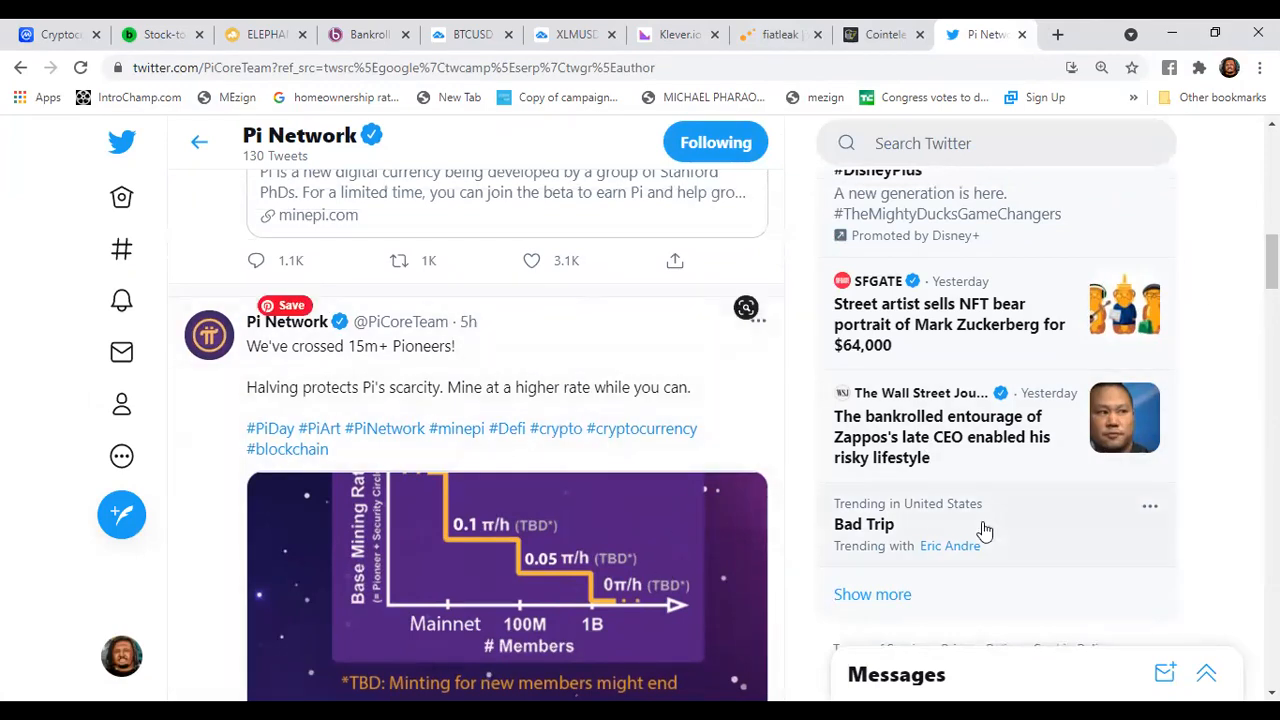
scroll("down", 3)
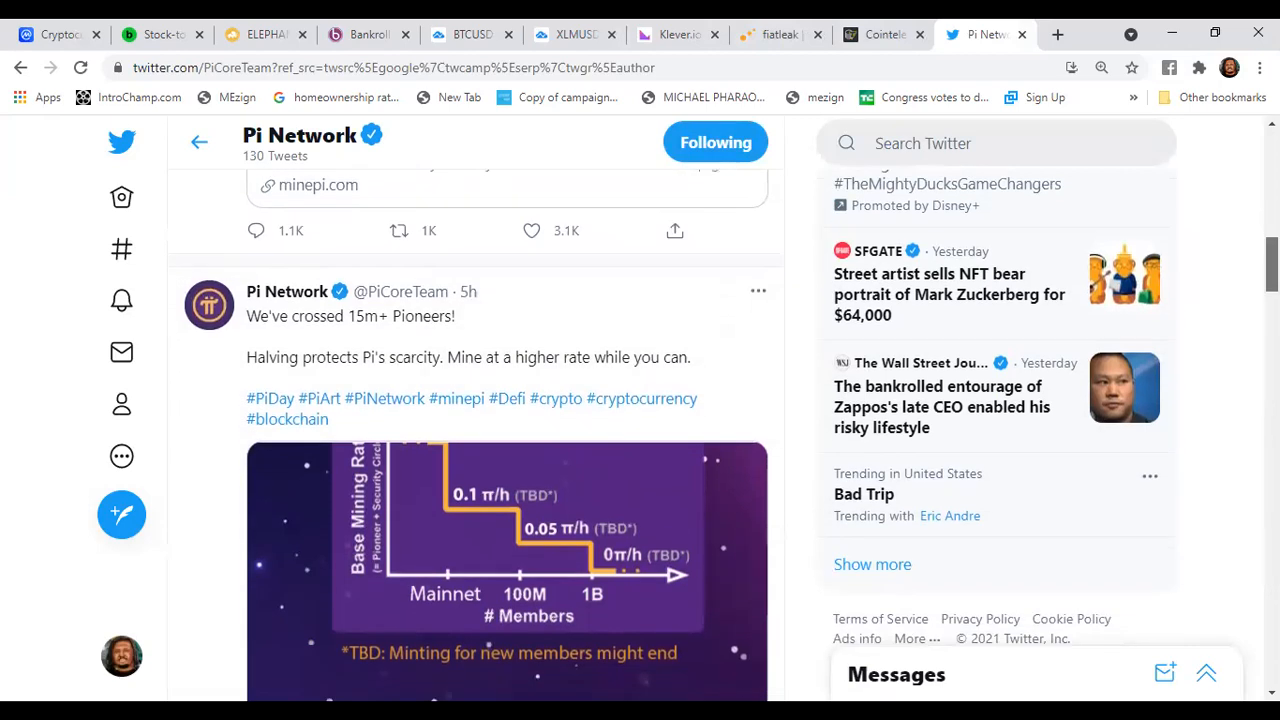
scroll("down", 3)
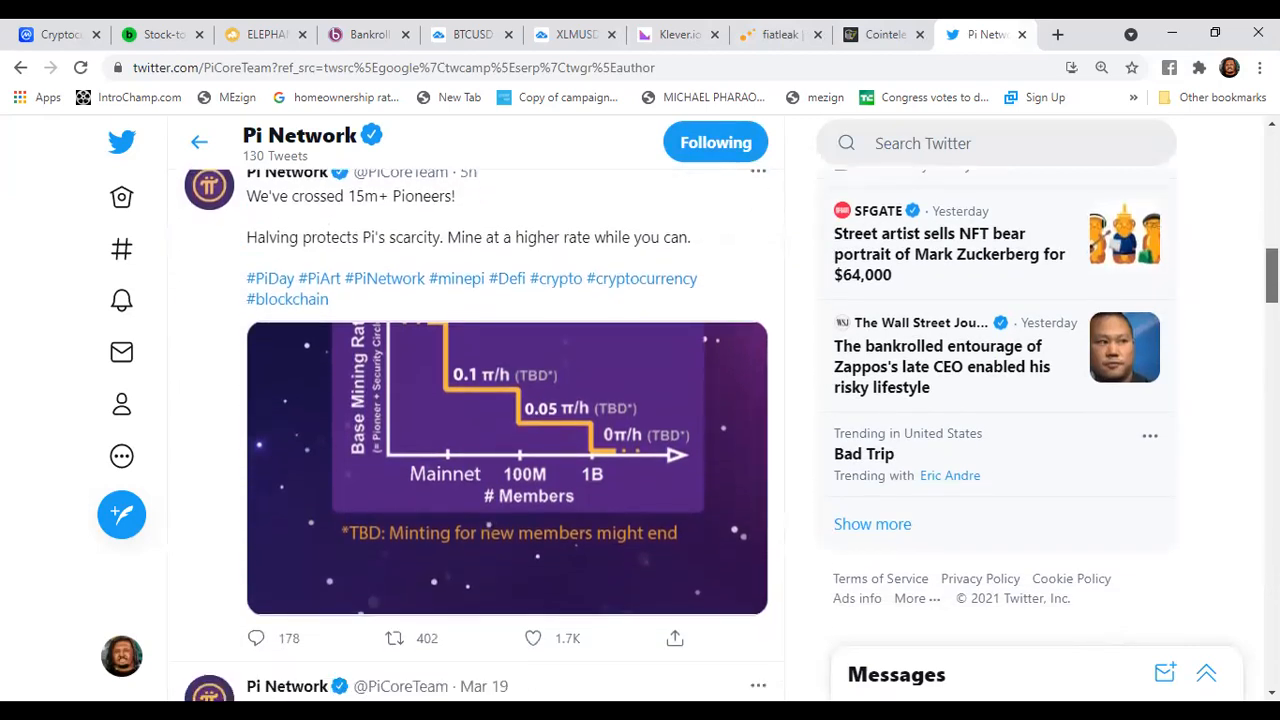
scroll("up", 3)
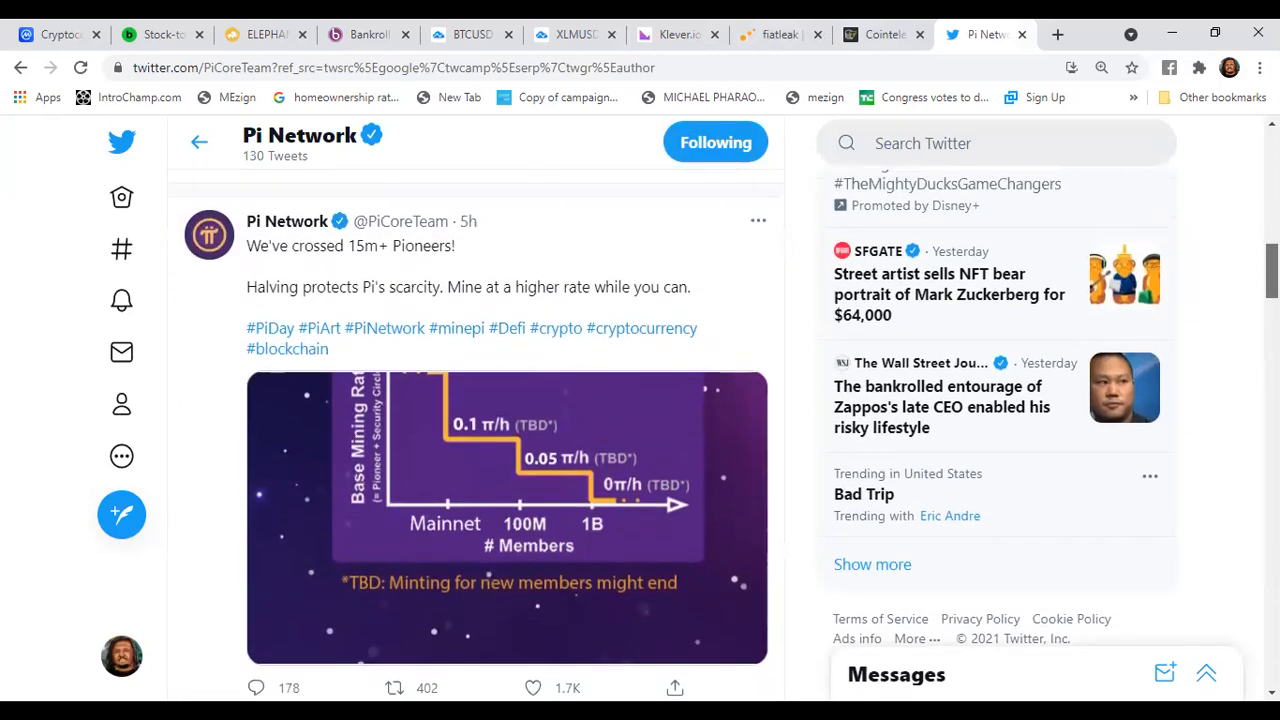
scroll("down", 3)
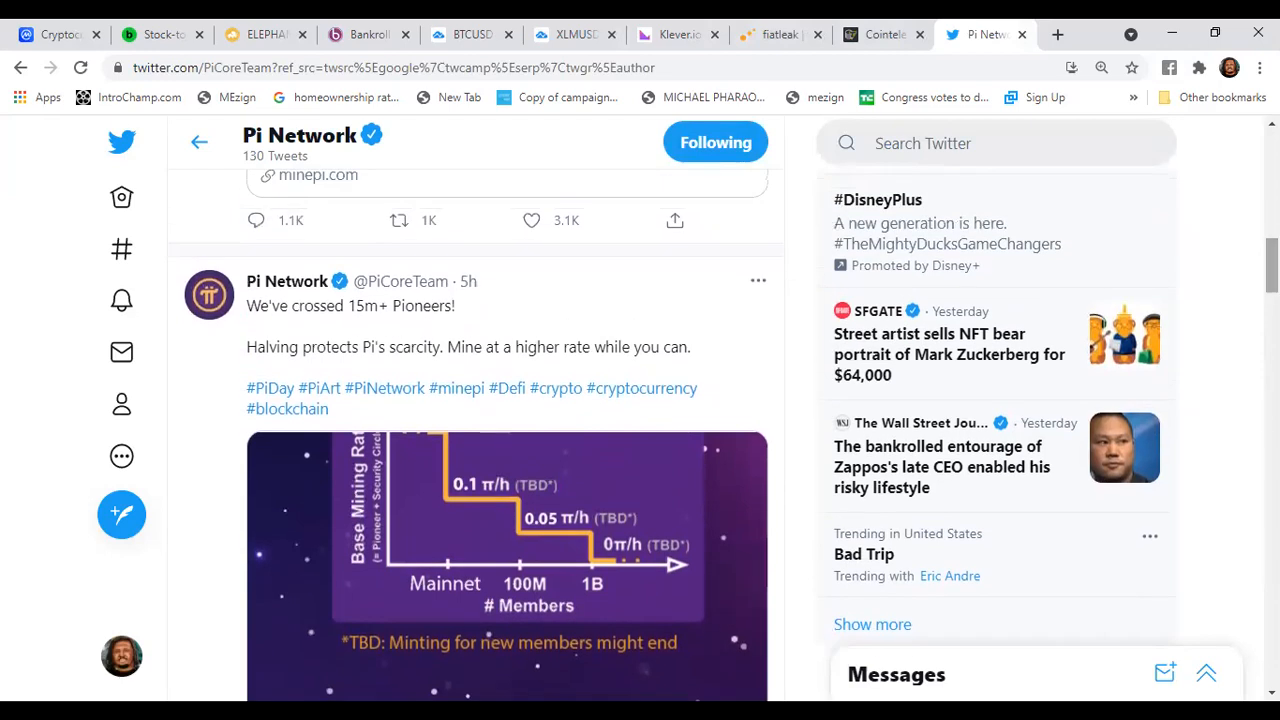
left_click(507, 565)
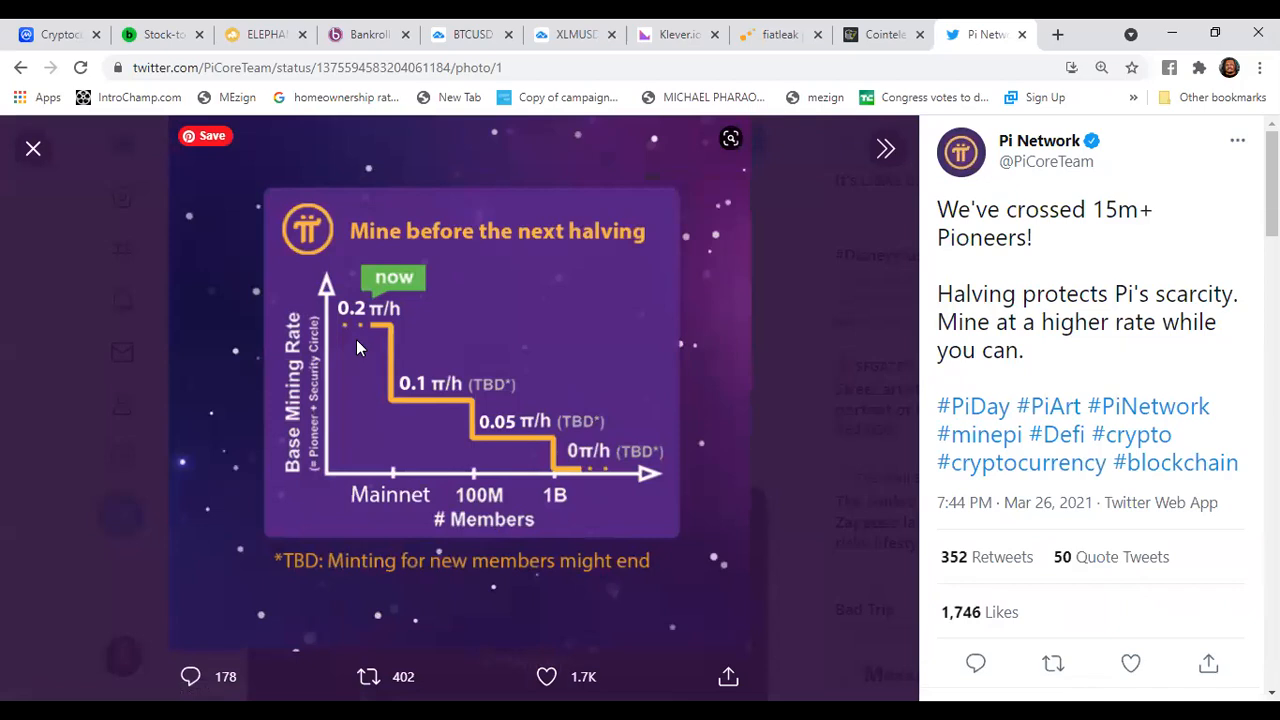
mouse_move(370, 337)
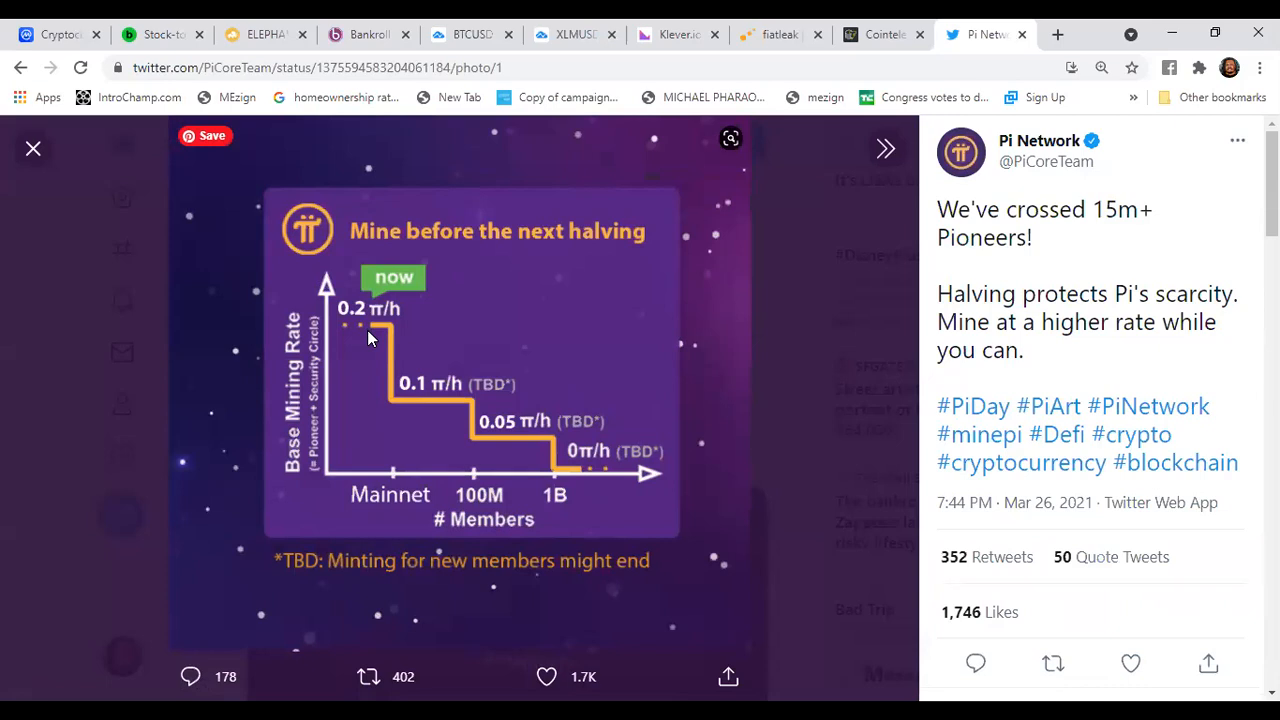
mouse_move(400, 315)
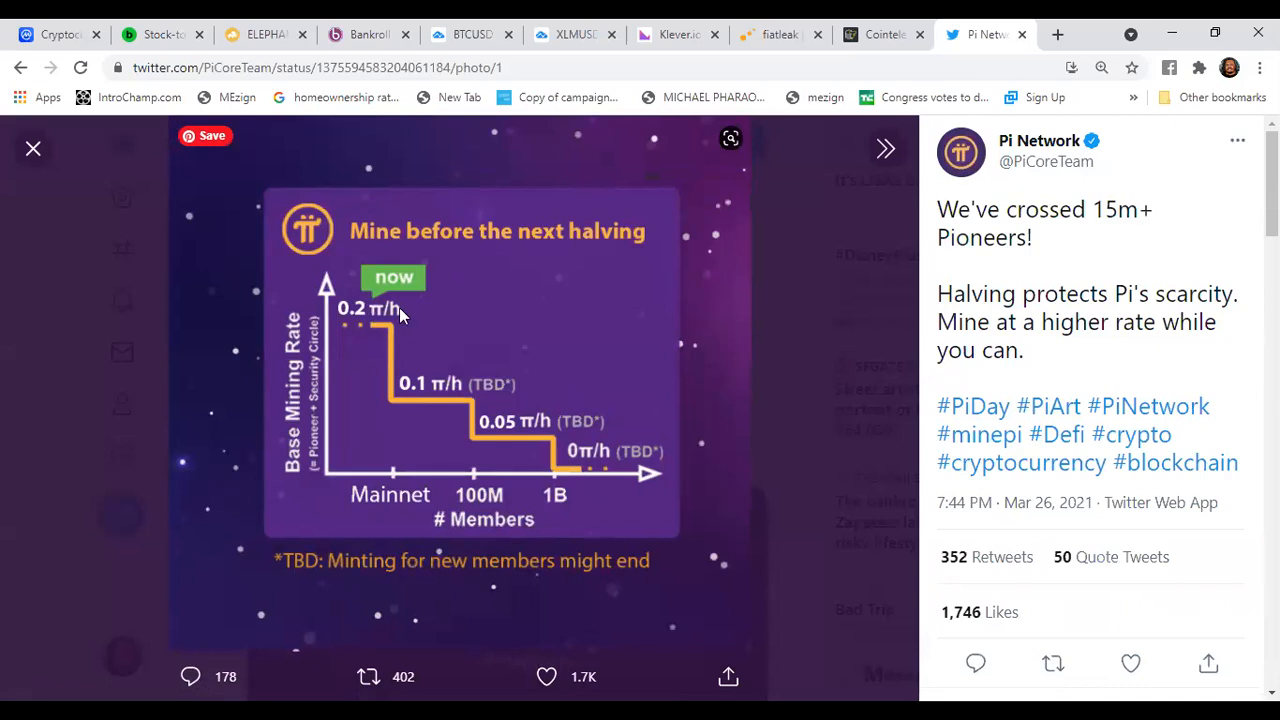
mouse_move(380, 363)
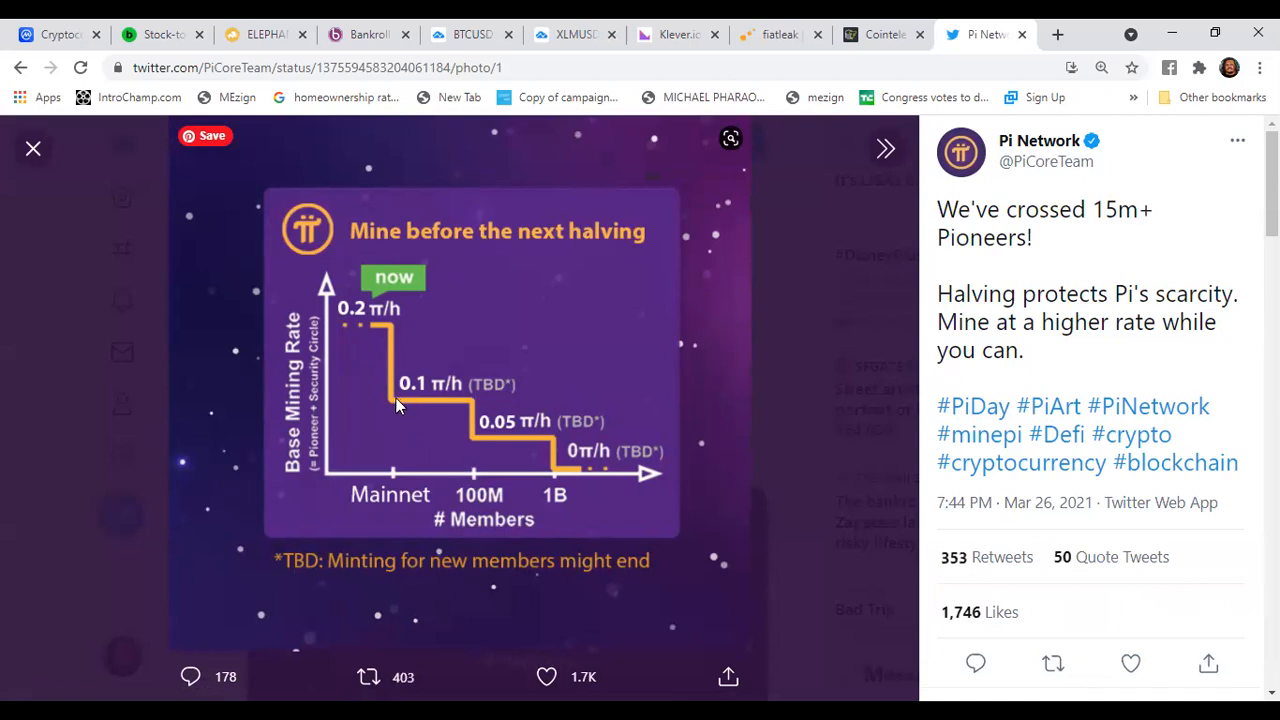
mouse_move(393, 443)
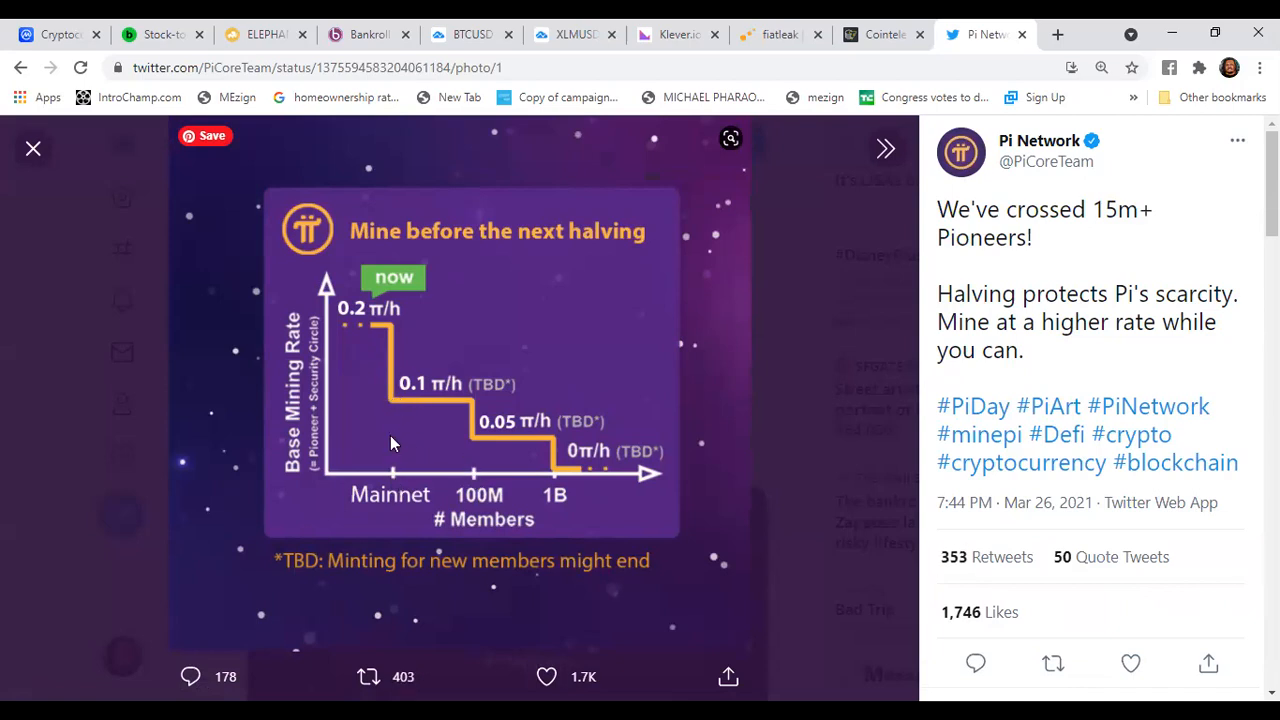
mouse_move(420, 398)
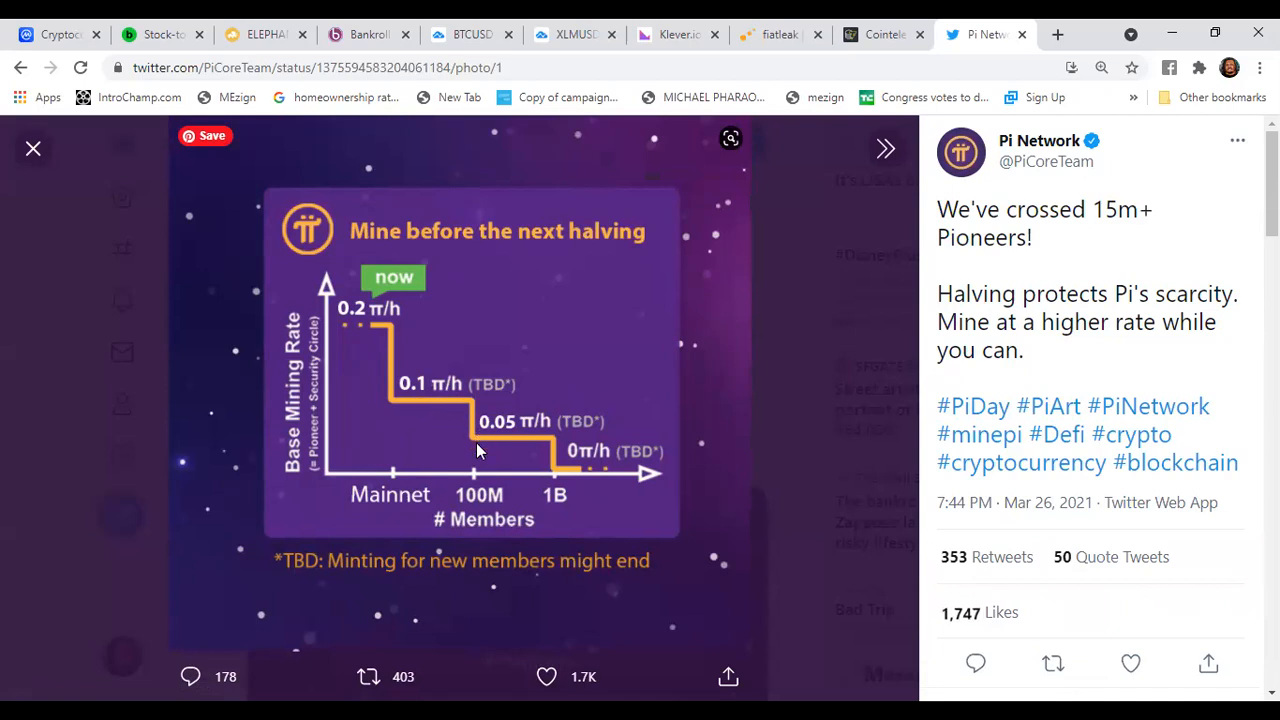
mouse_move(493, 442)
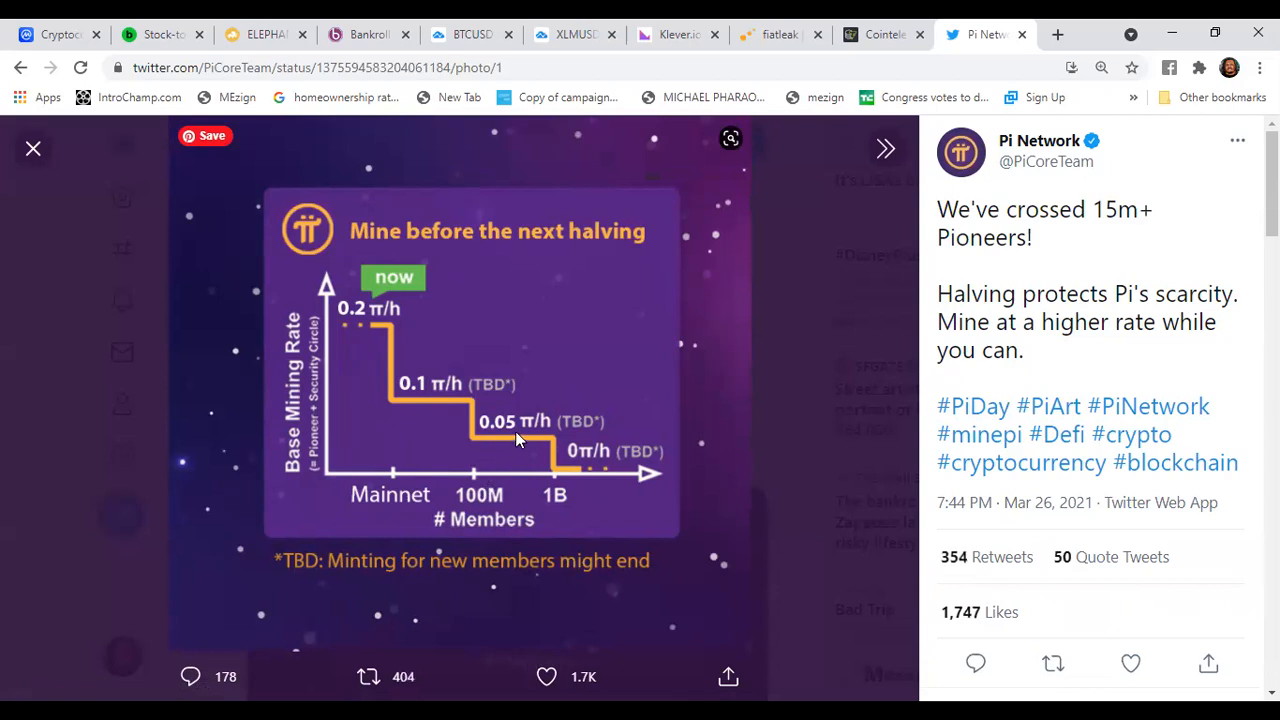
mouse_move(560, 505)
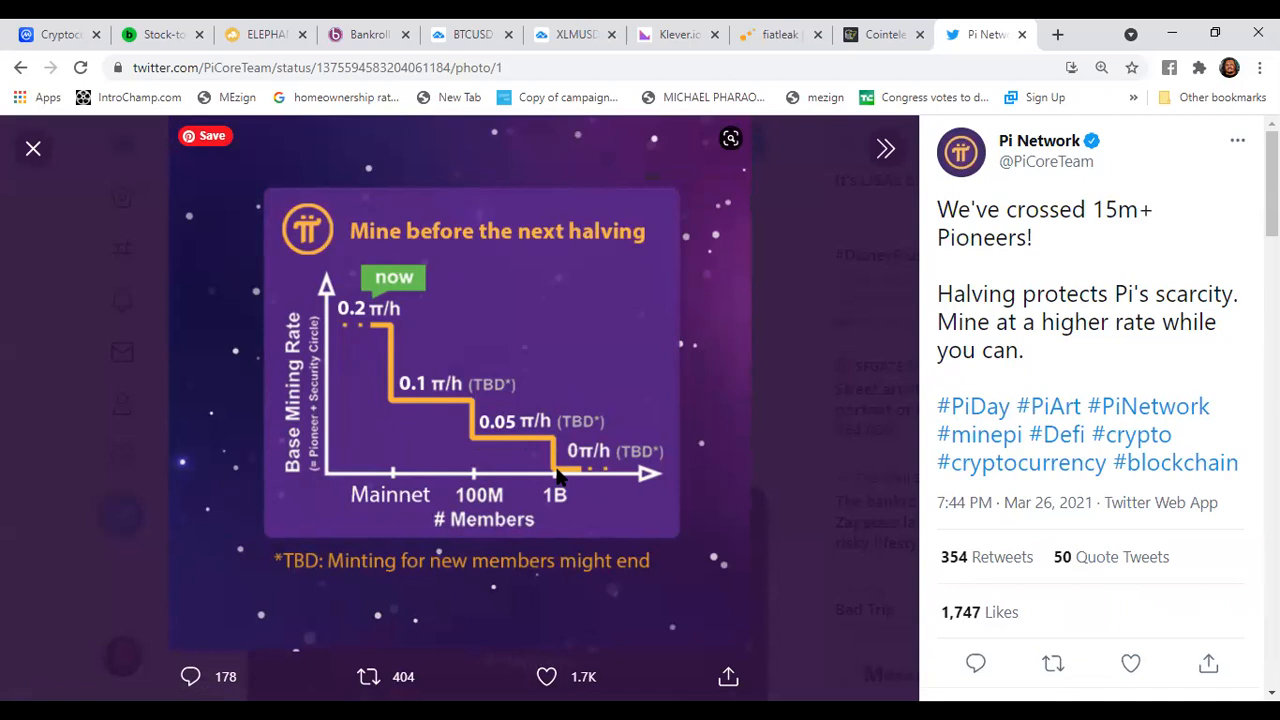
mouse_move(363, 308)
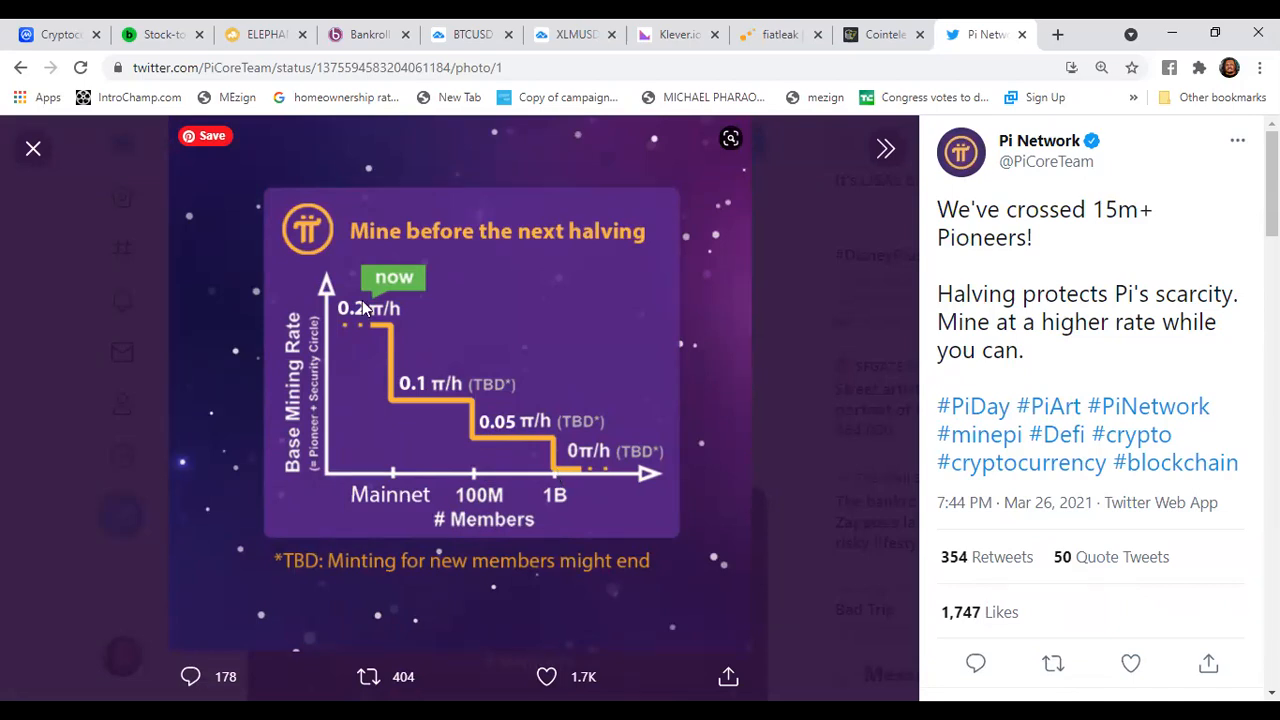
Close the full-size mining-rate chart image to return to the profile feed
left_click(33, 148)
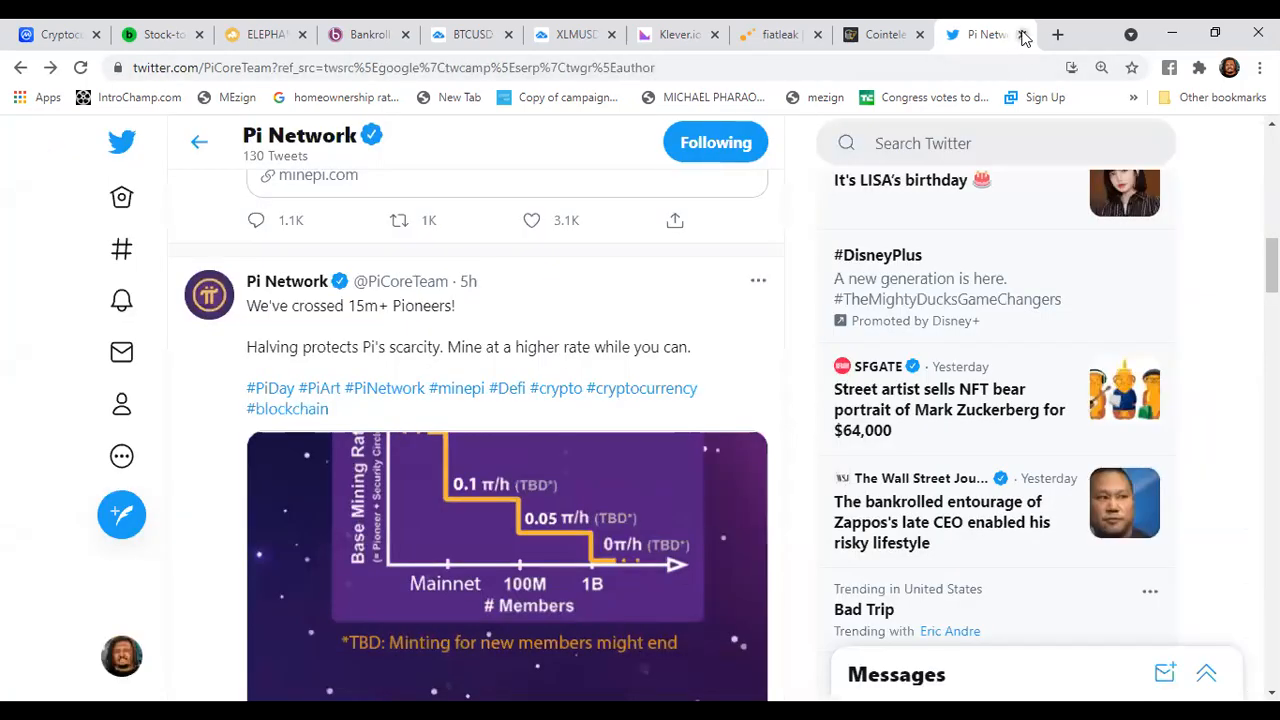
mouse_move(985, 34)
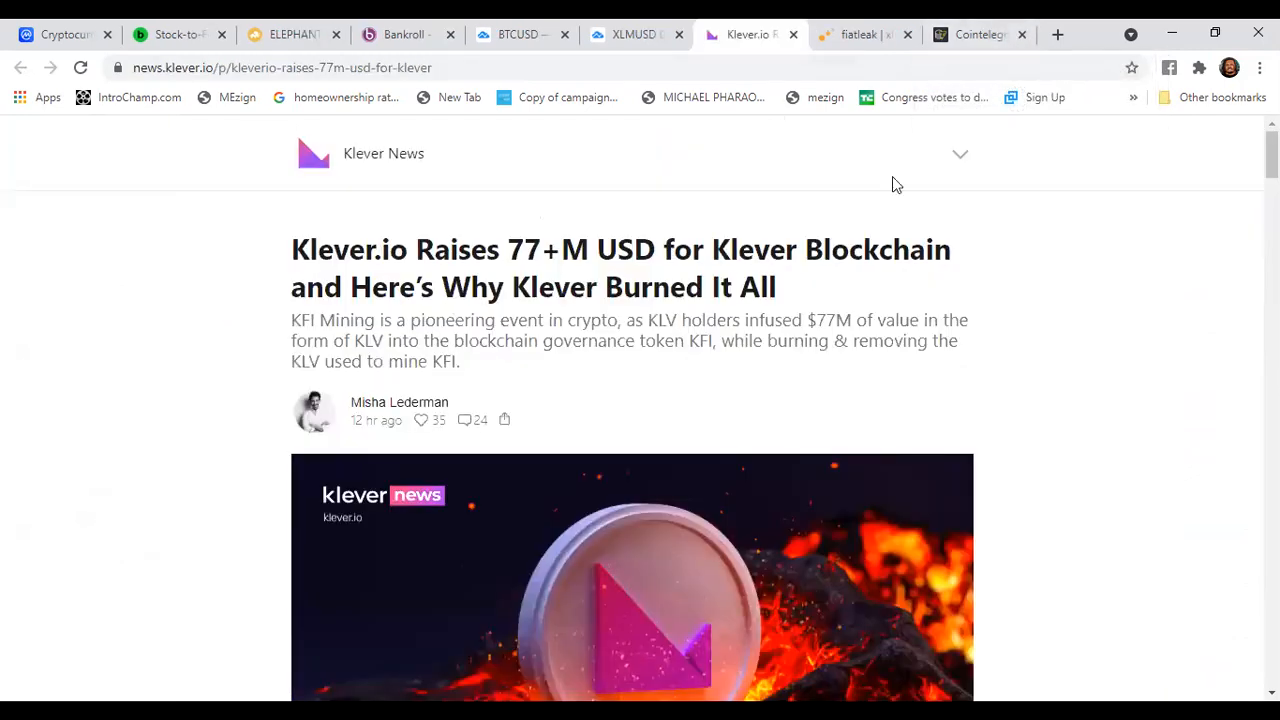
mouse_move(575, 185)
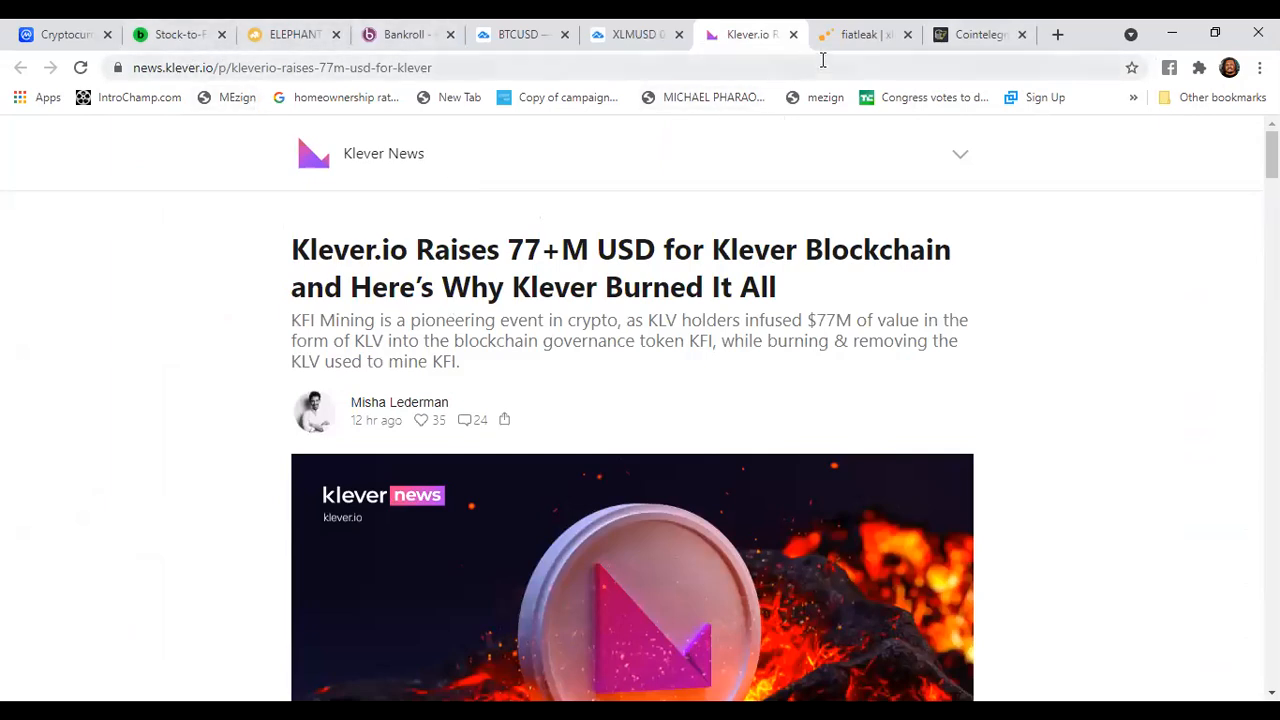
mouse_move(865, 34)
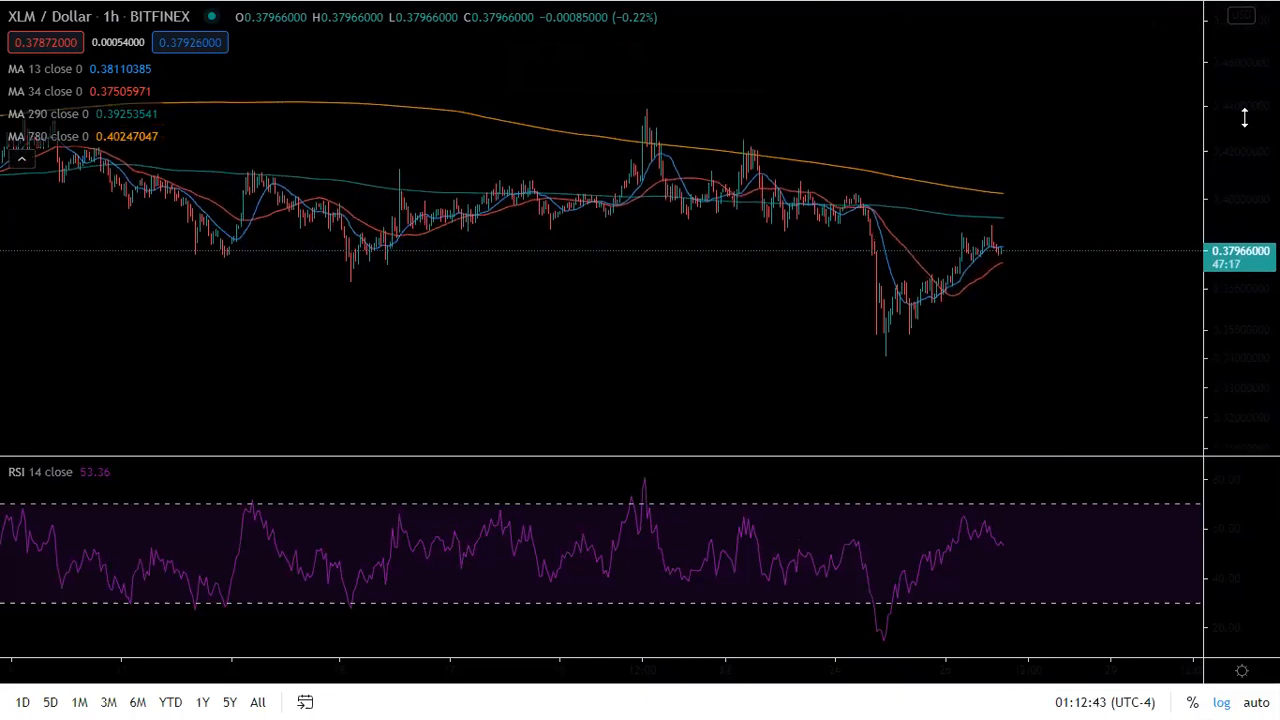
mouse_move(893, 361)
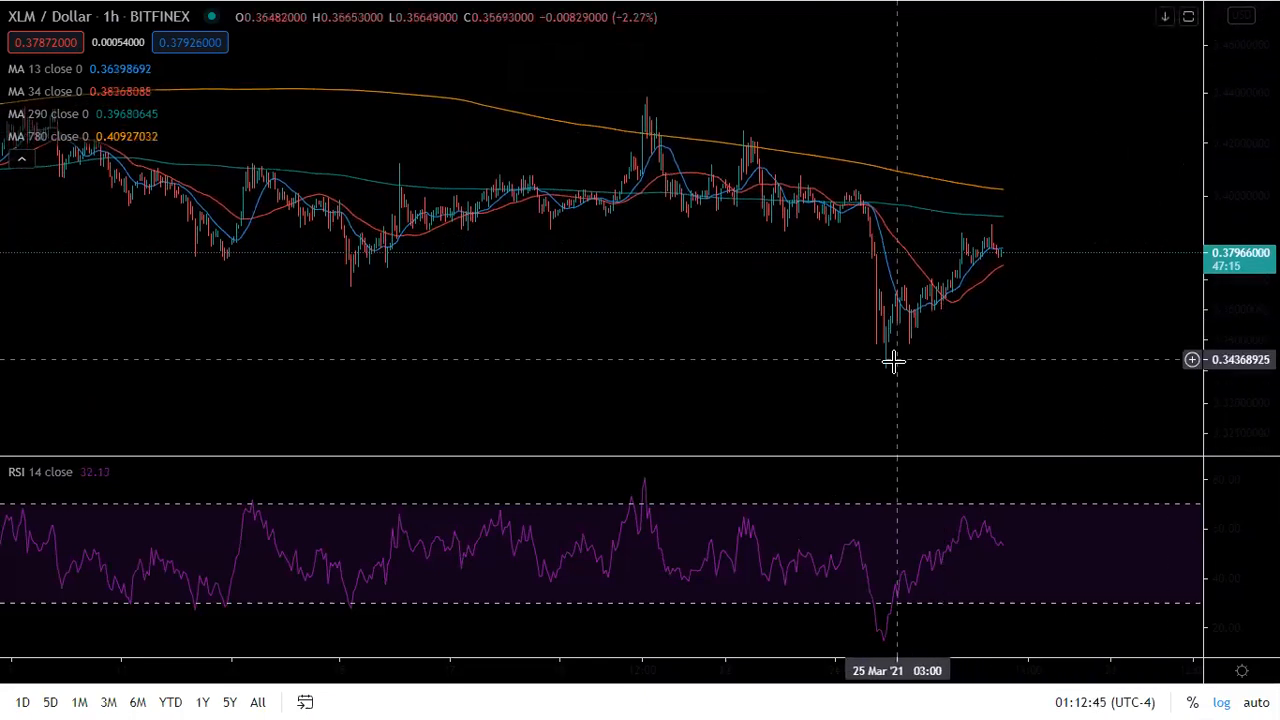
mouse_move(972, 354)
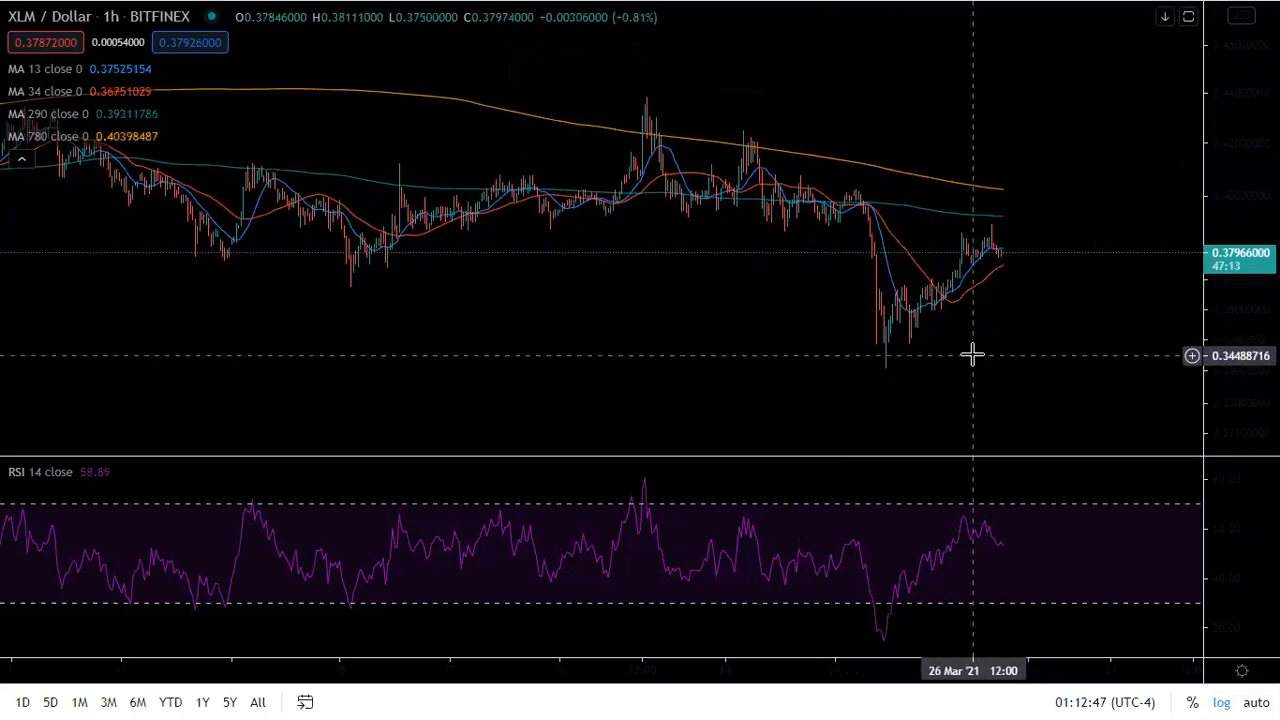
mouse_move(876, 370)
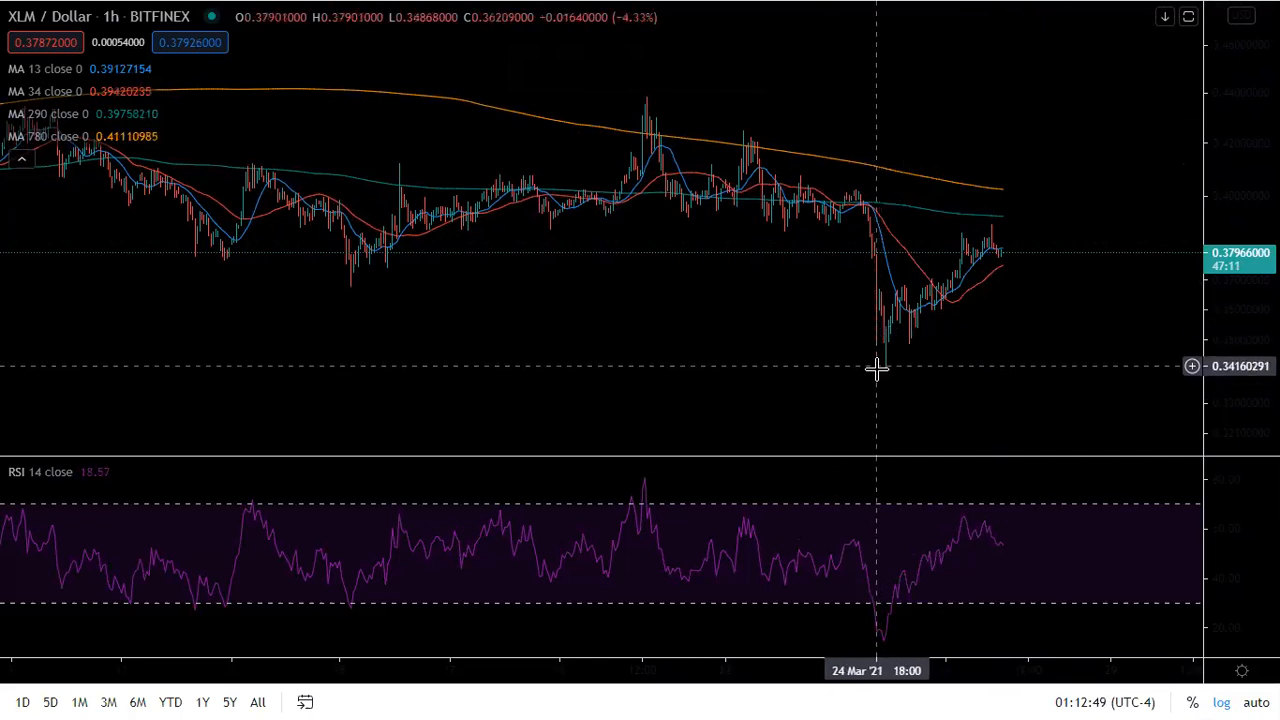
mouse_move(913, 368)
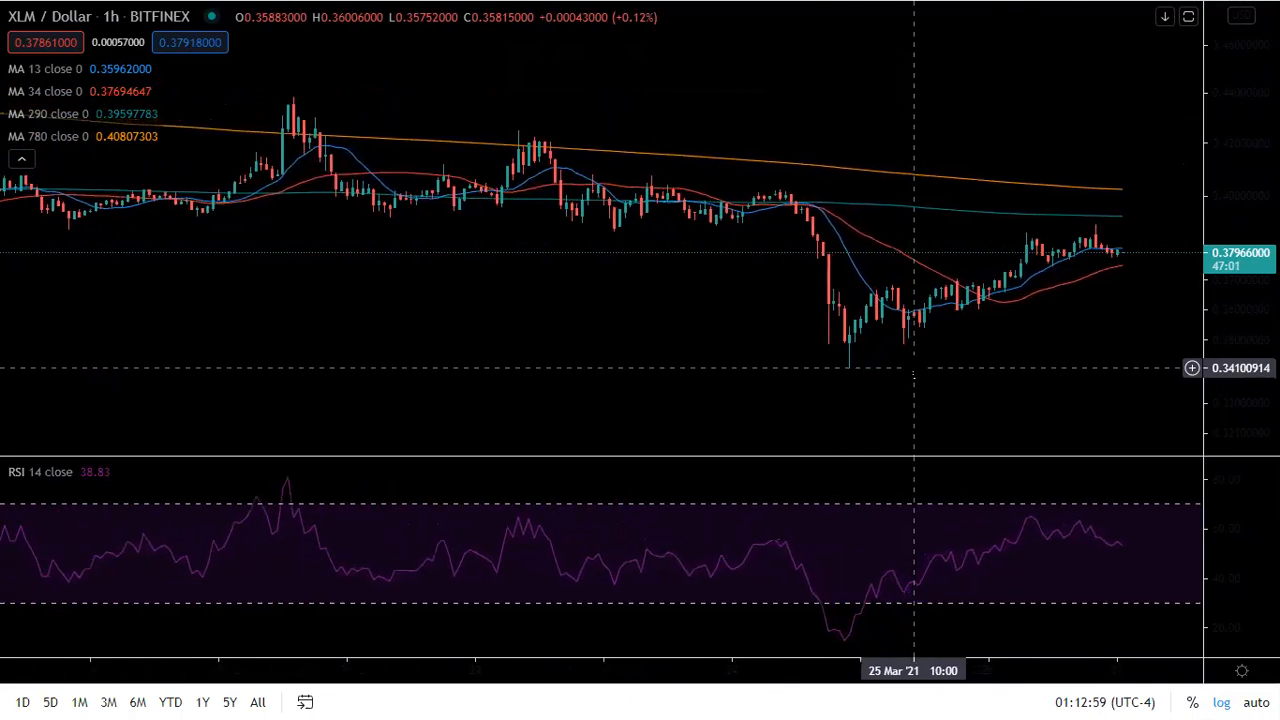
mouse_move(1153, 229)
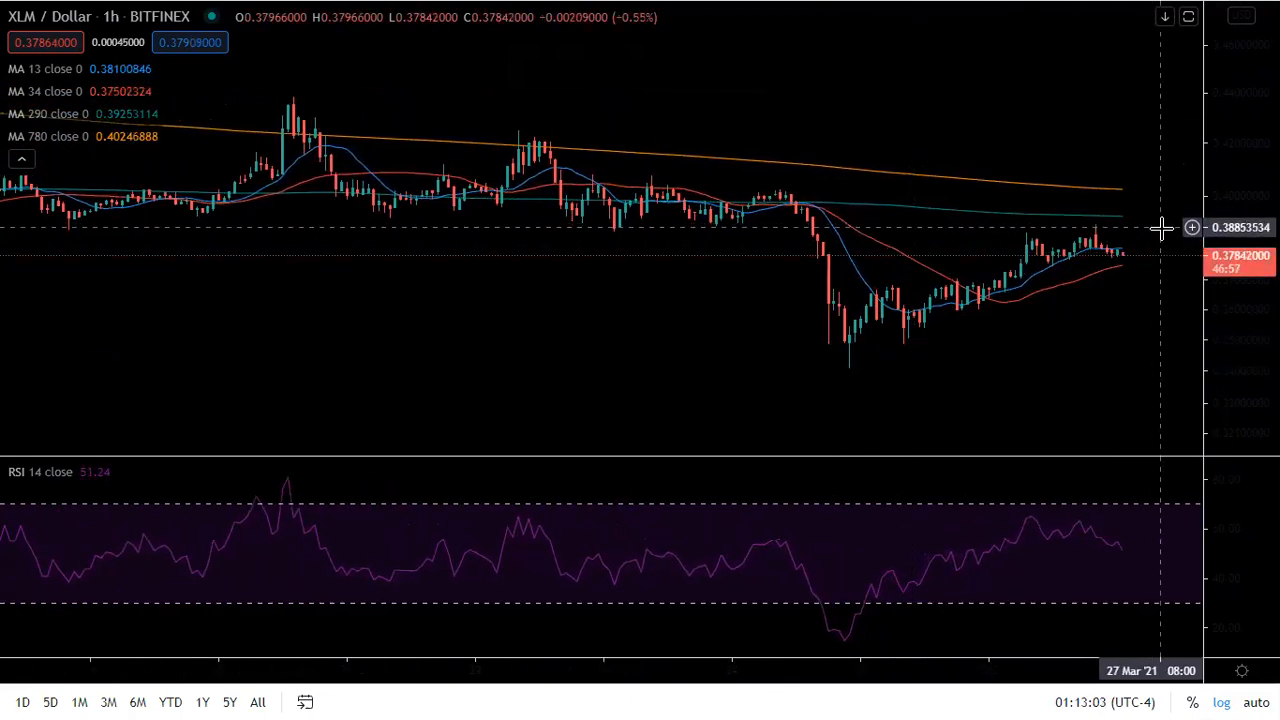
mouse_move(1160, 259)
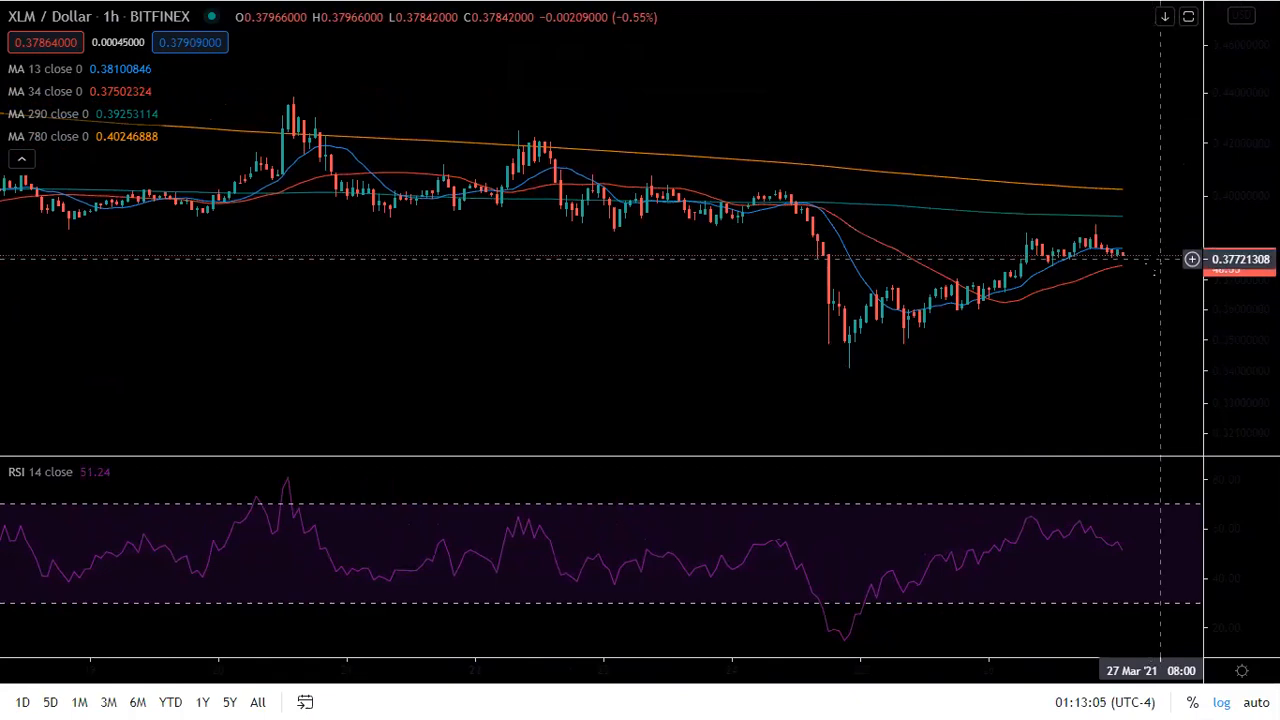
mouse_move(930, 300)
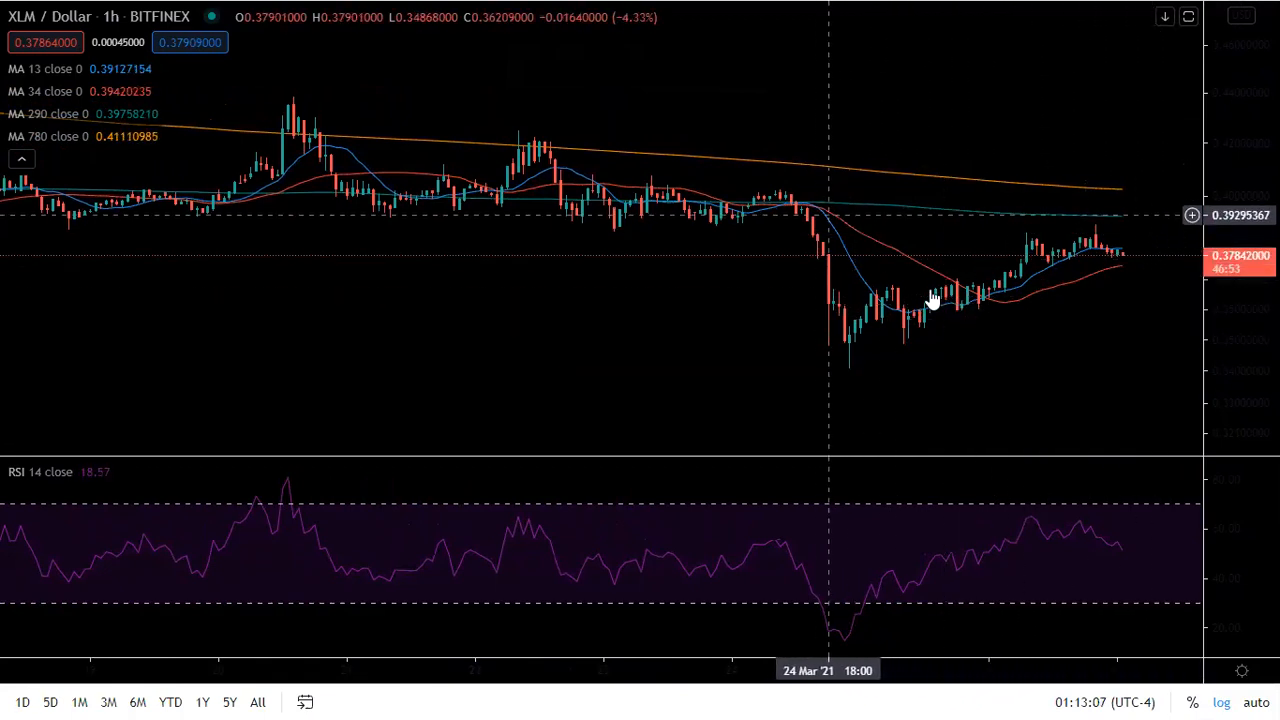
mouse_move(1000, 303)
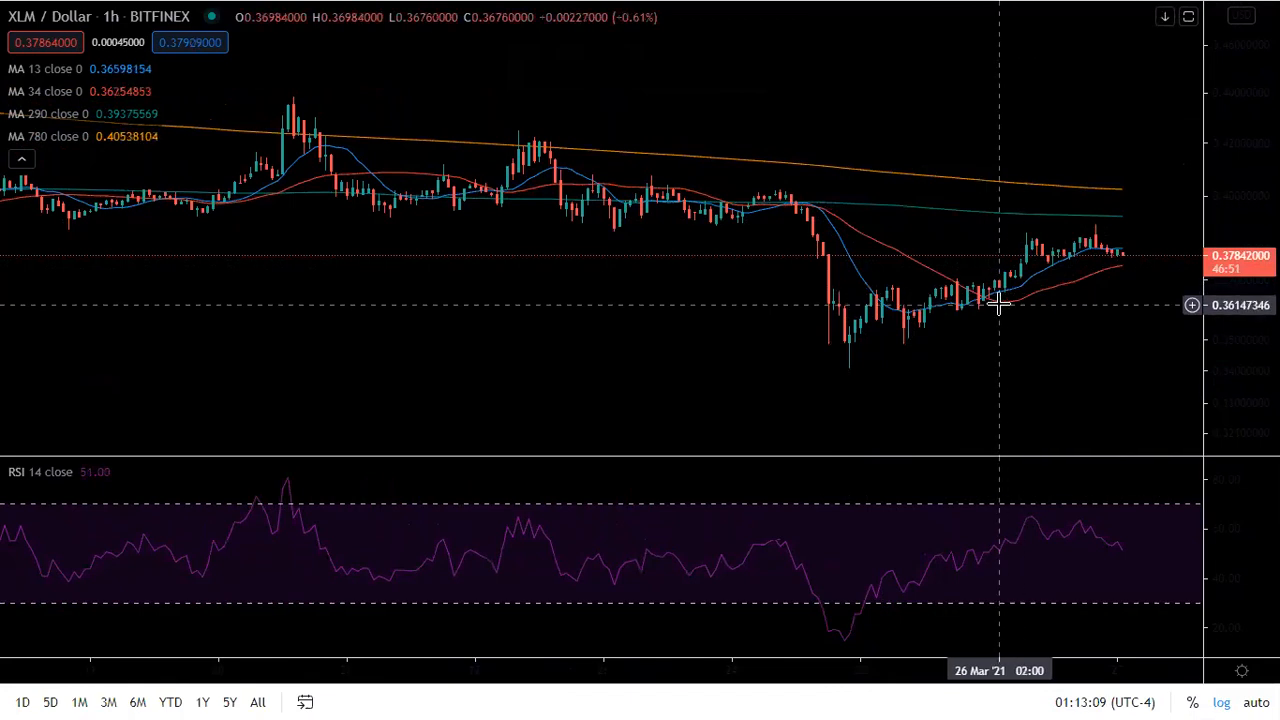
mouse_move(1063, 313)
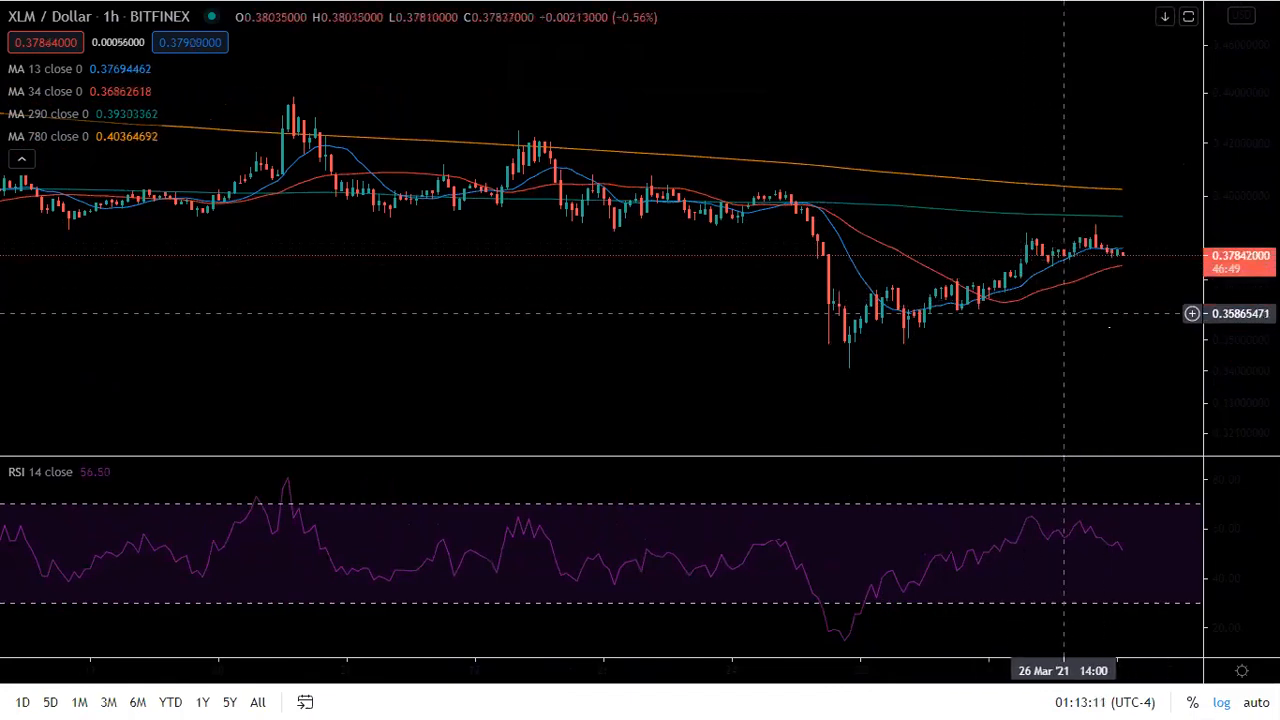
mouse_move(1117, 320)
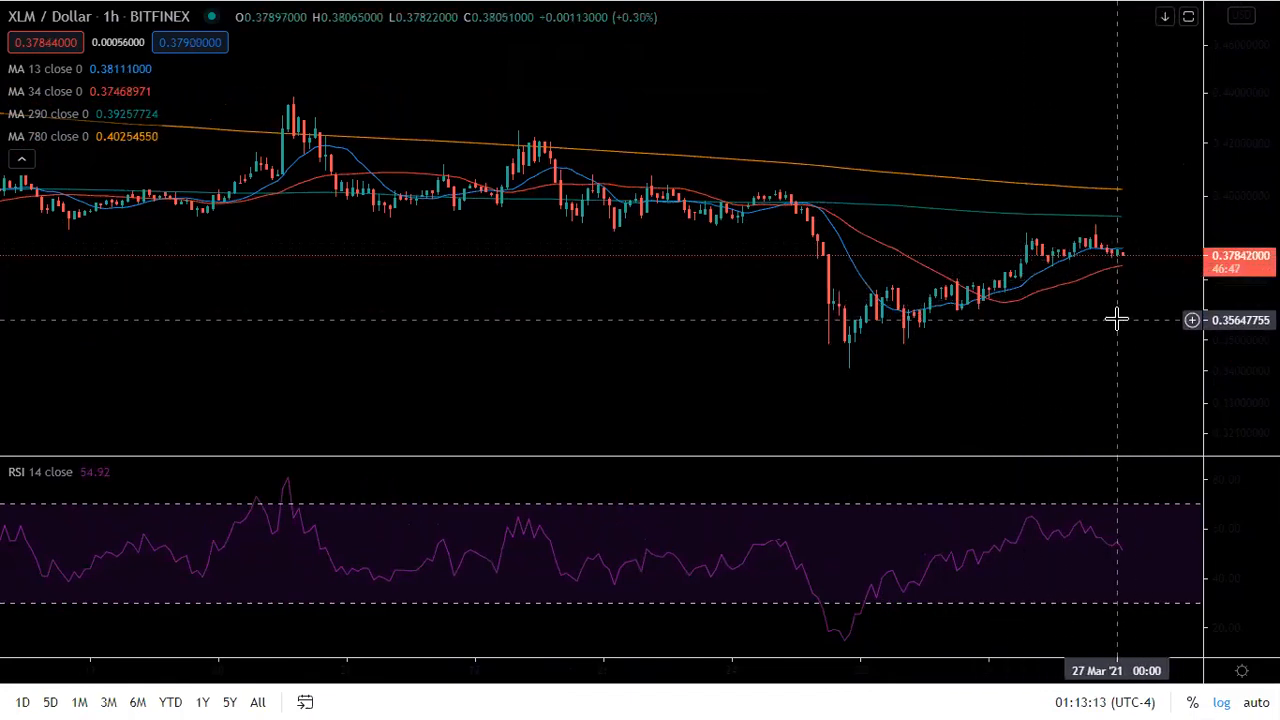
mouse_move(1087, 307)
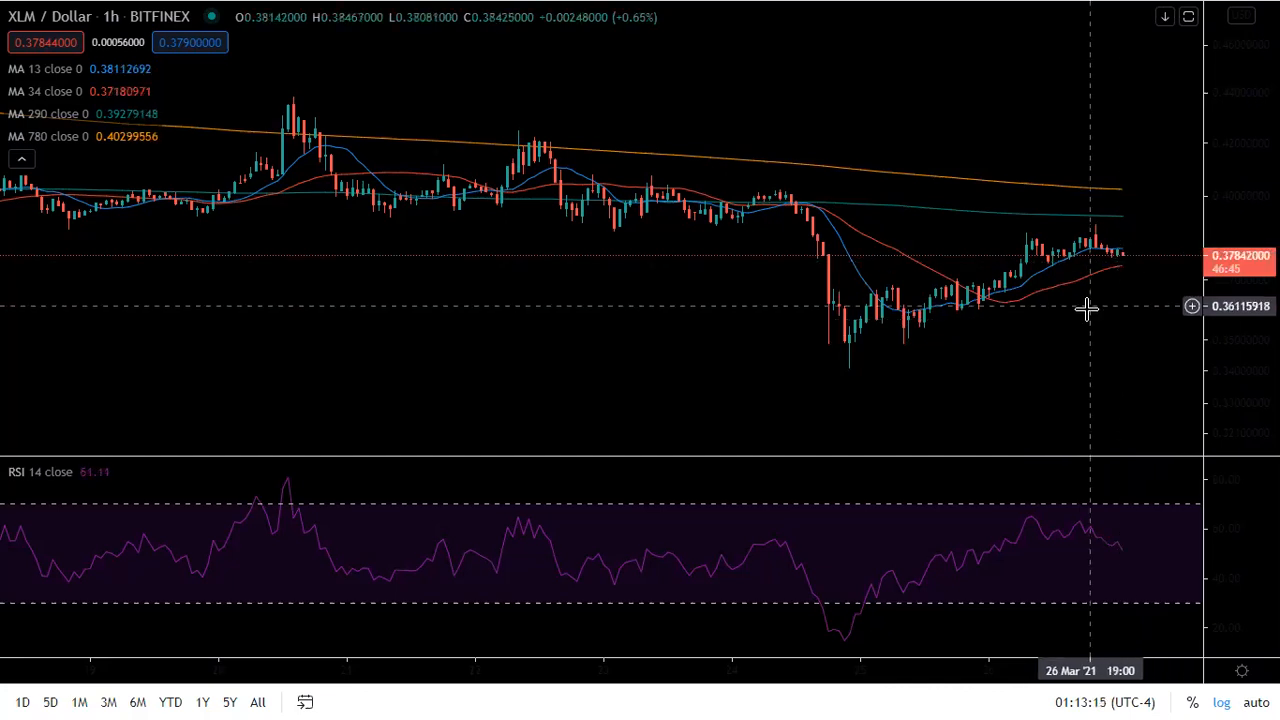
mouse_move(840, 387)
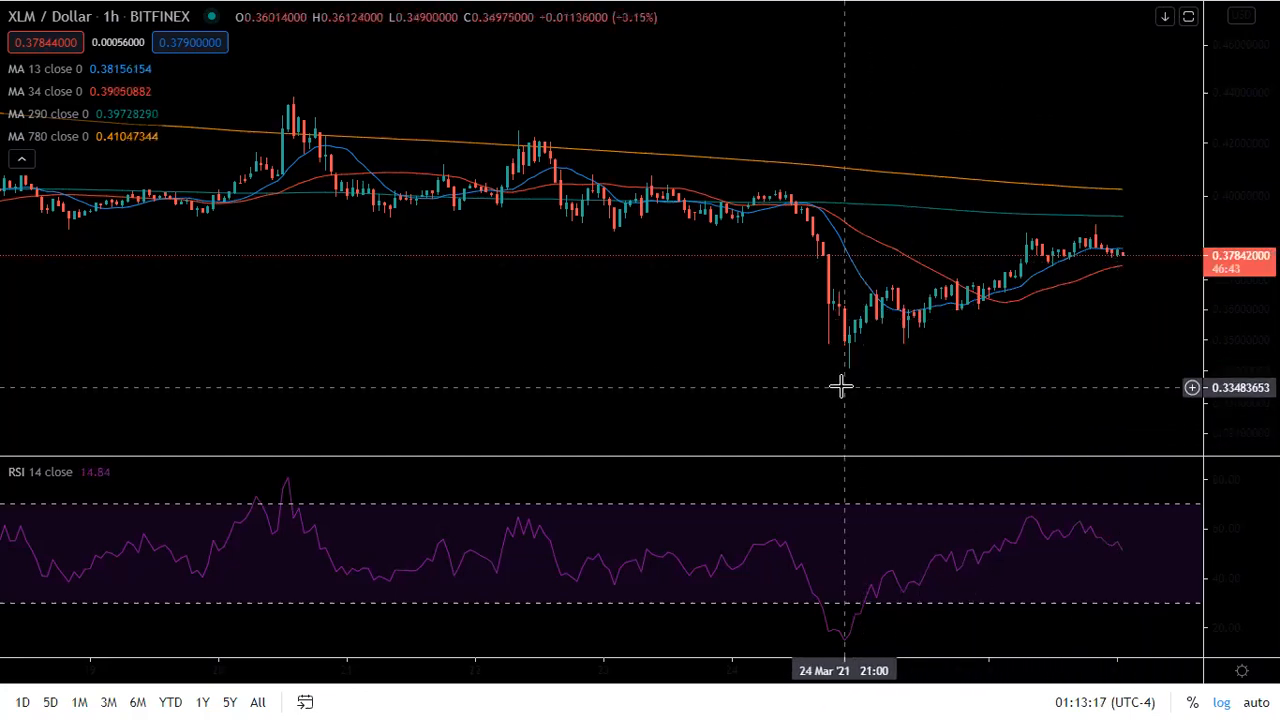
mouse_move(850, 370)
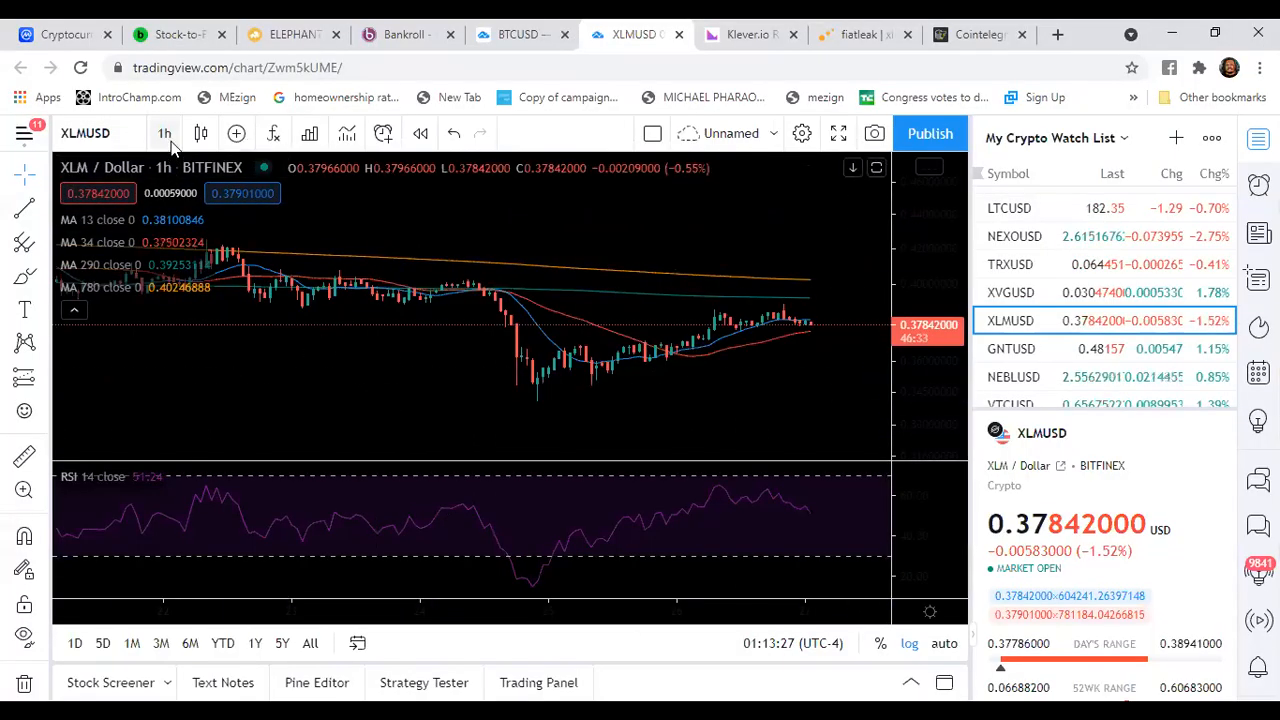
Set the XLM/Dollar chart to 30-minute candles and expand it to full screen
left_click(163, 133)
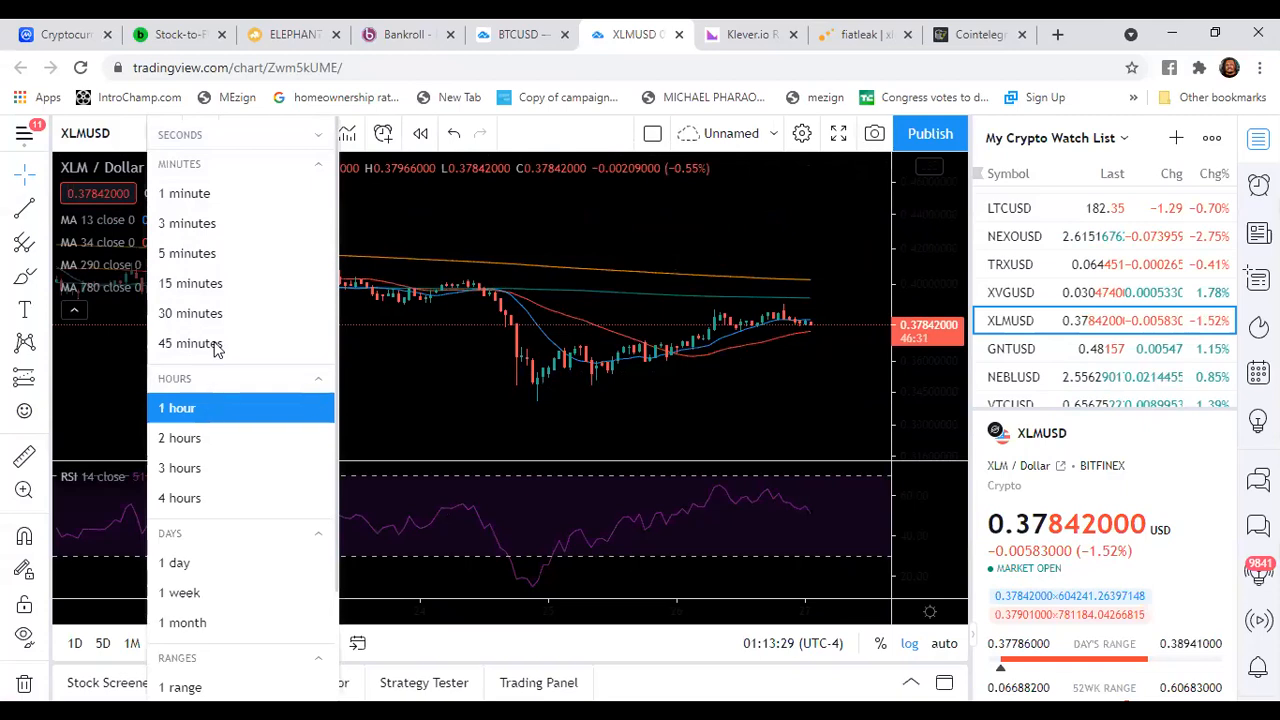
mouse_move(190, 313)
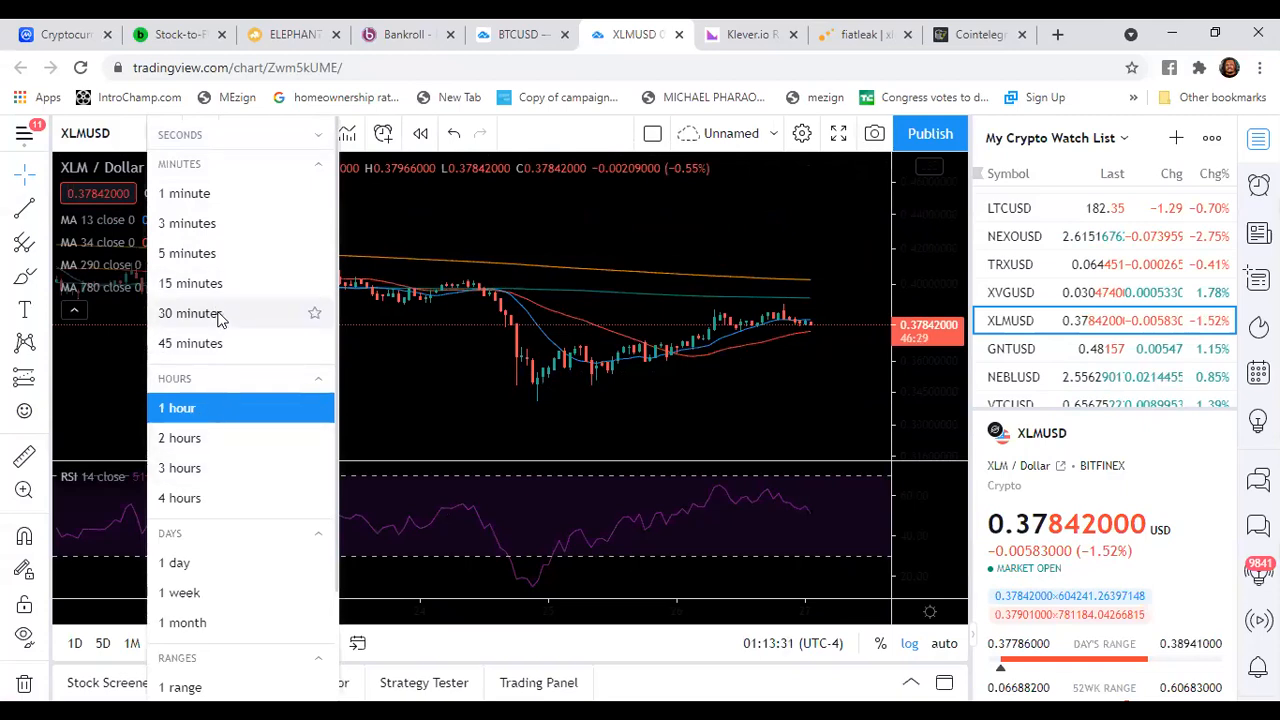
left_click(189, 313)
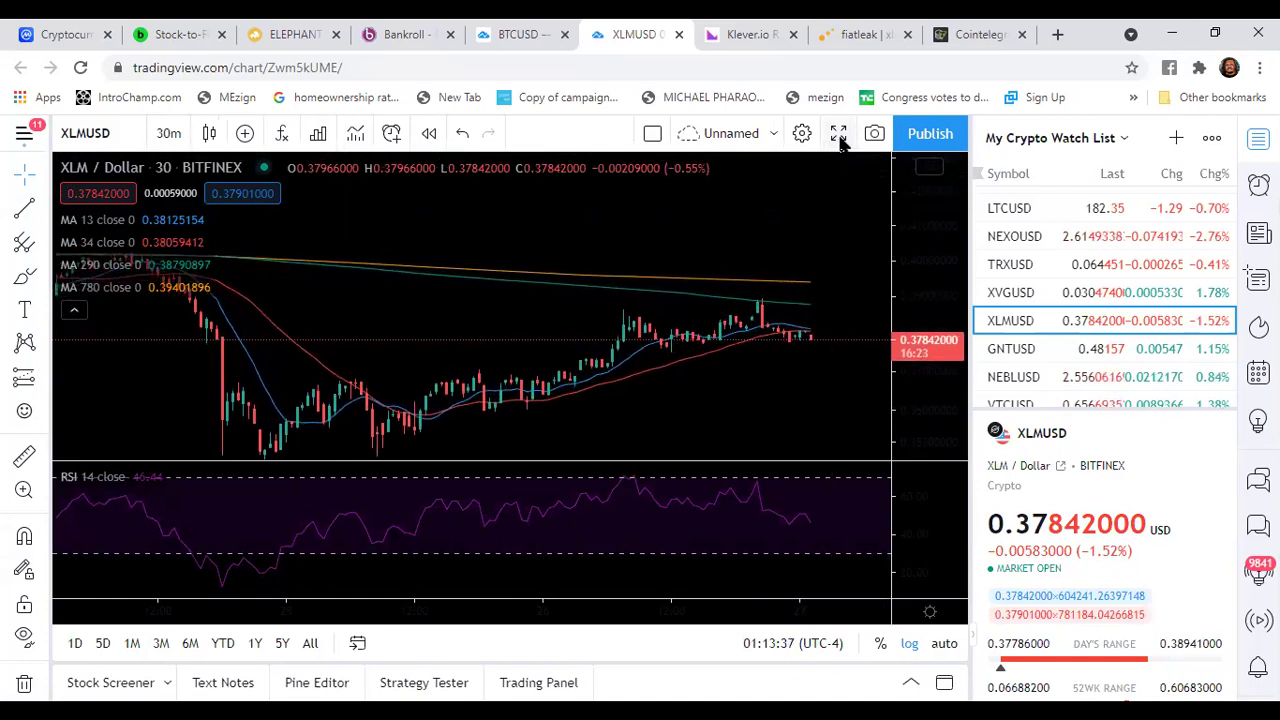
left_click(838, 133)
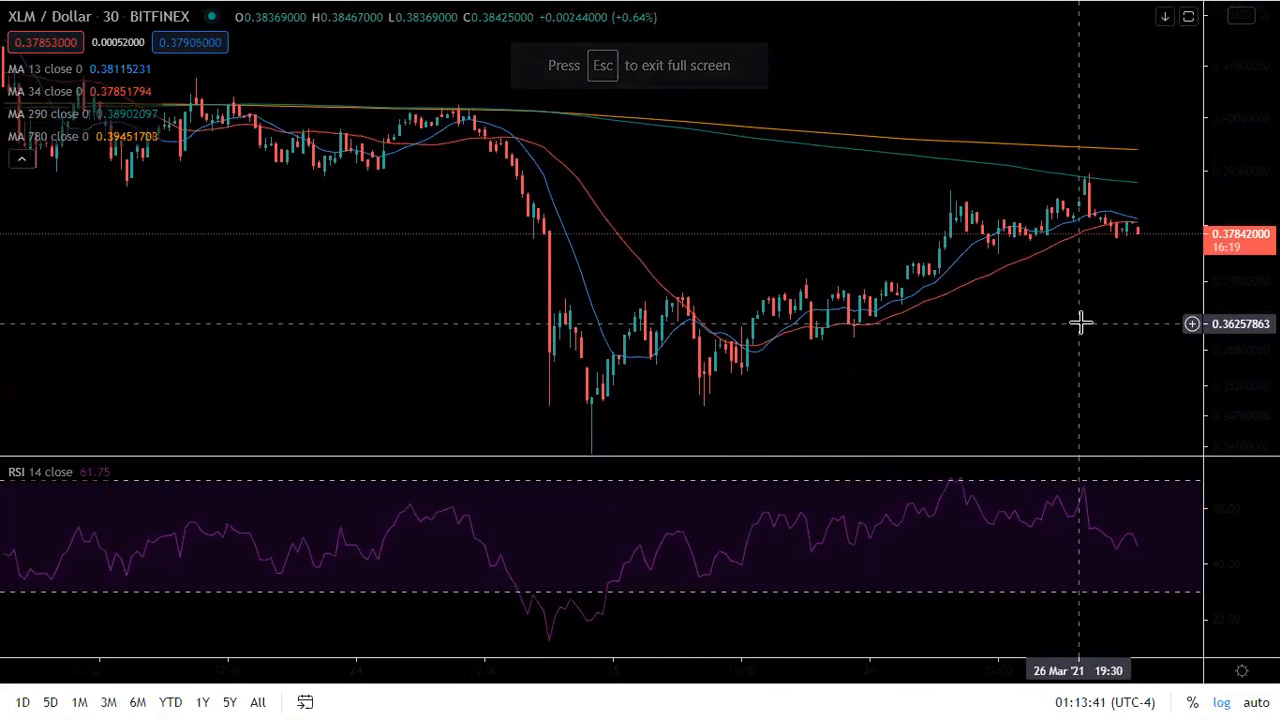
mouse_move(768, 352)
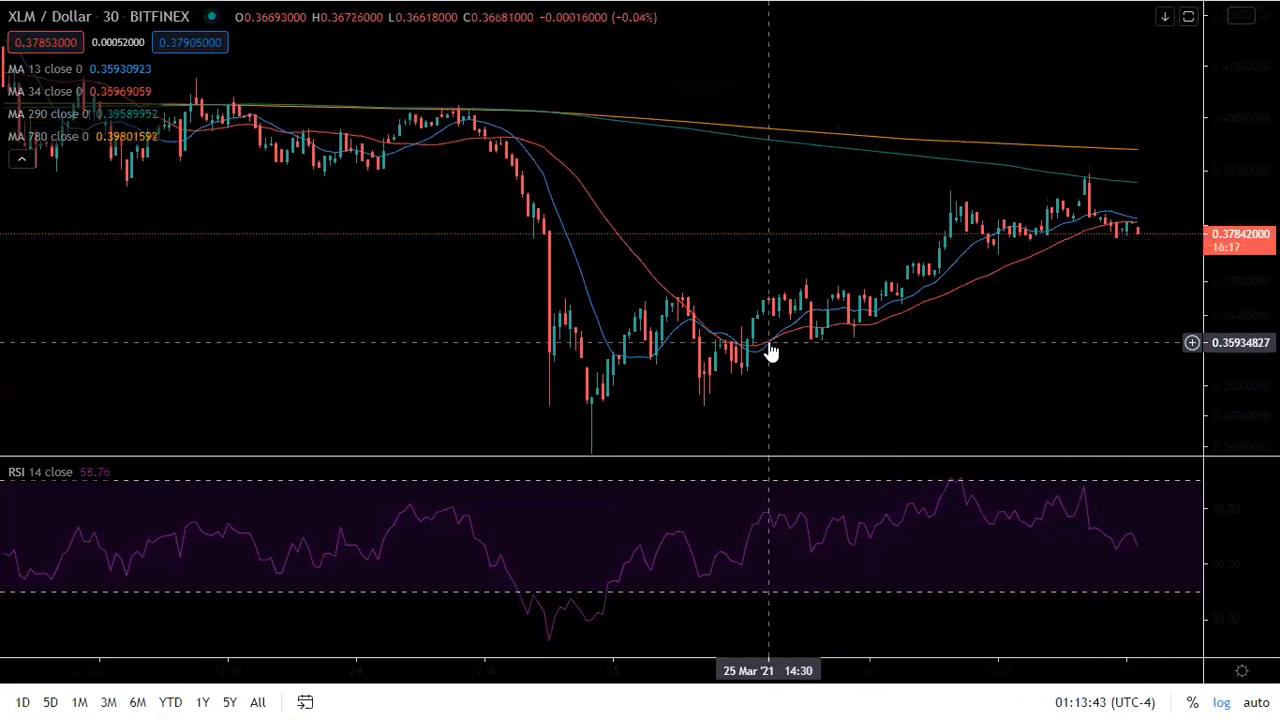
mouse_move(748, 358)
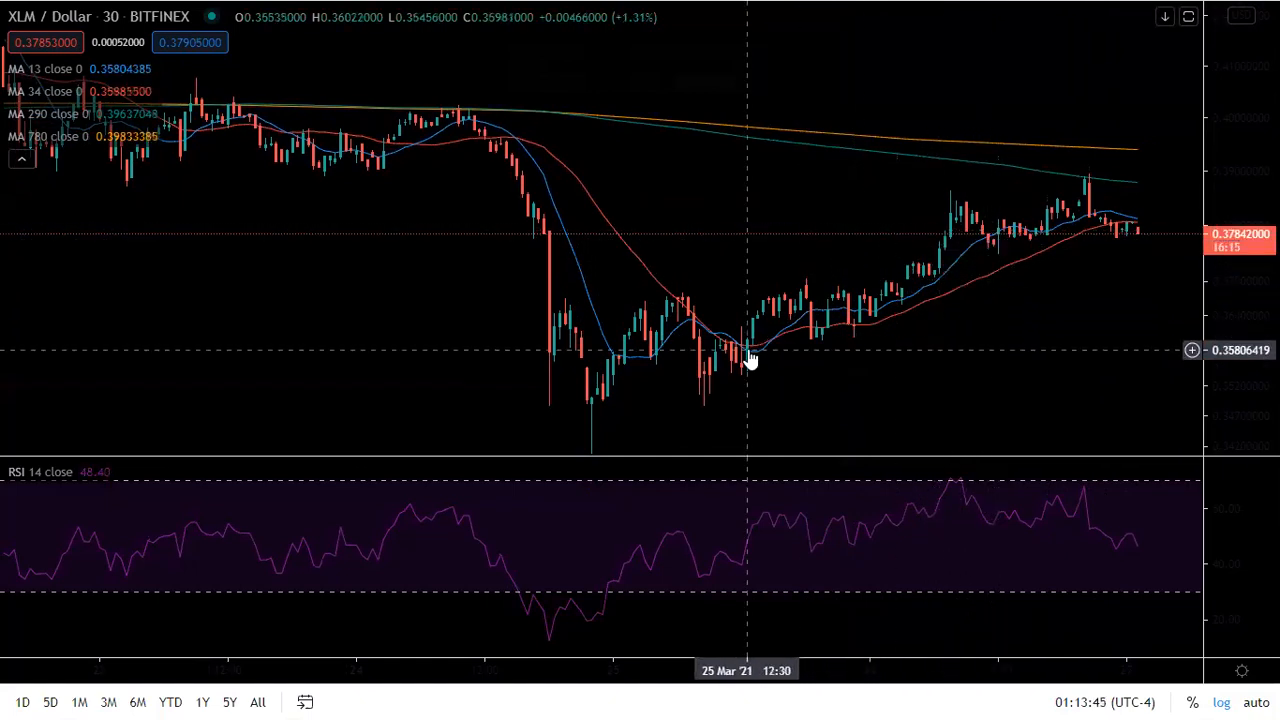
mouse_move(1135, 228)
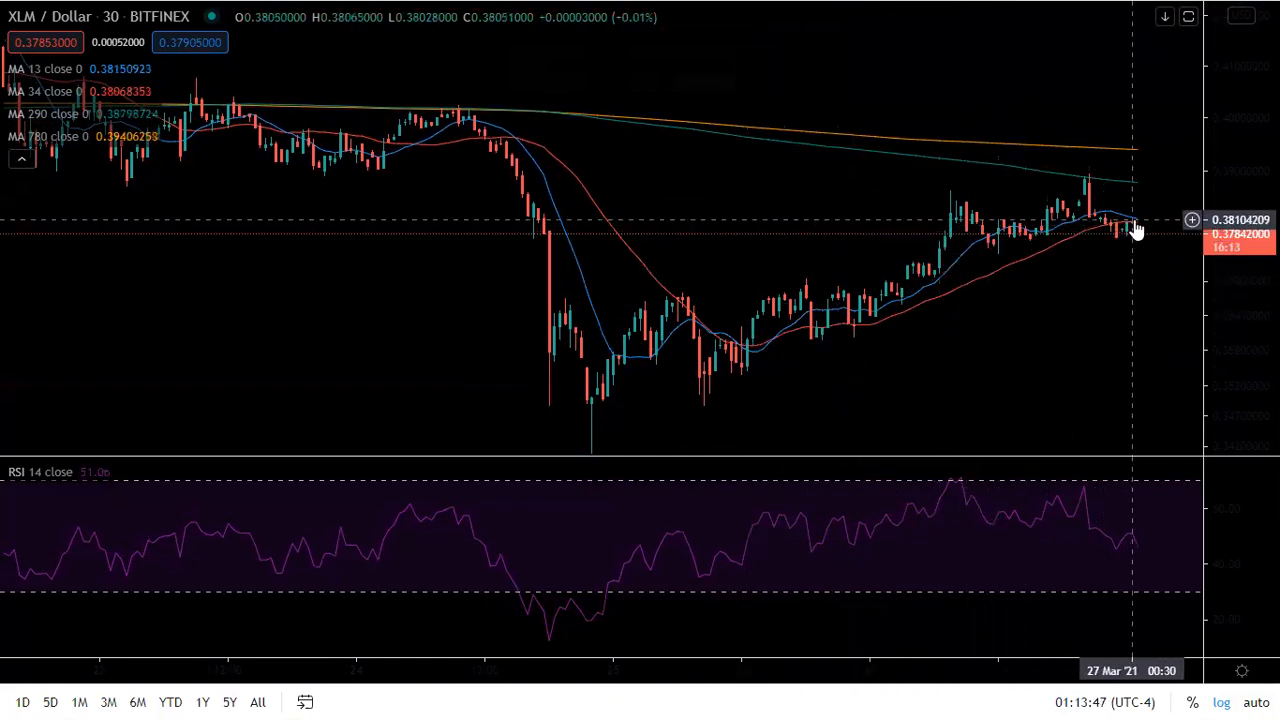
mouse_move(1117, 237)
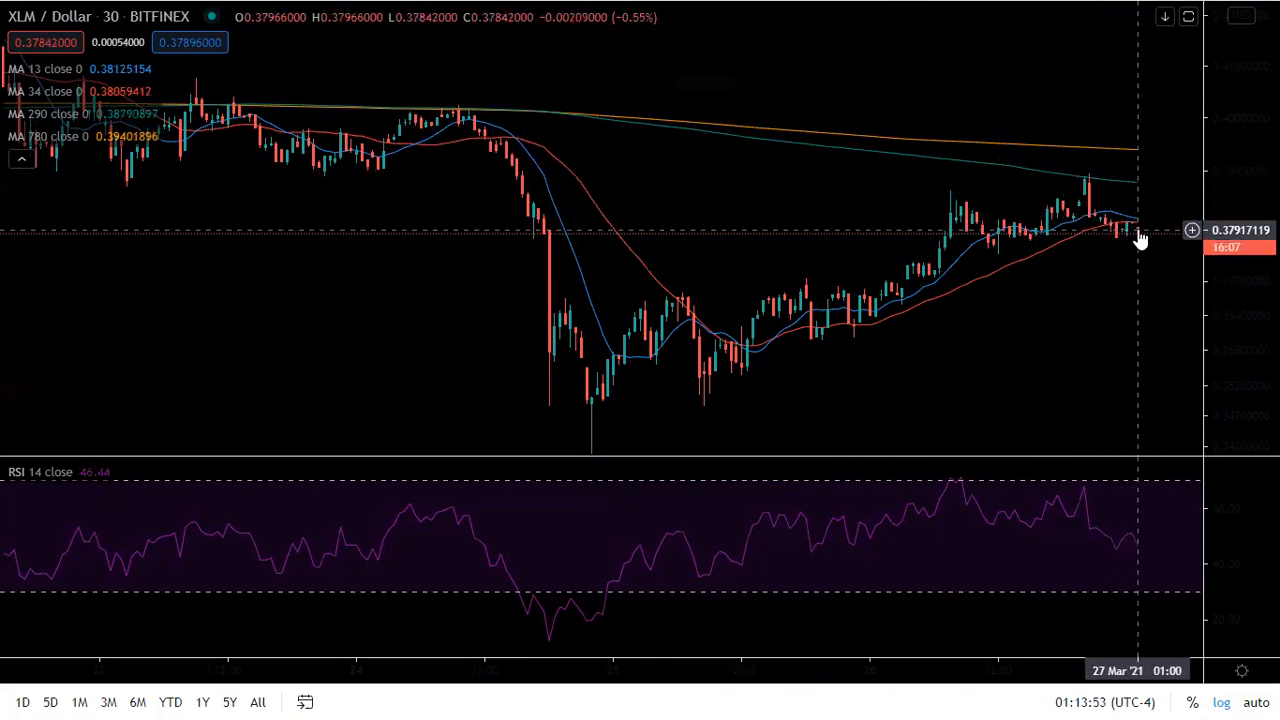
mouse_move(1131, 196)
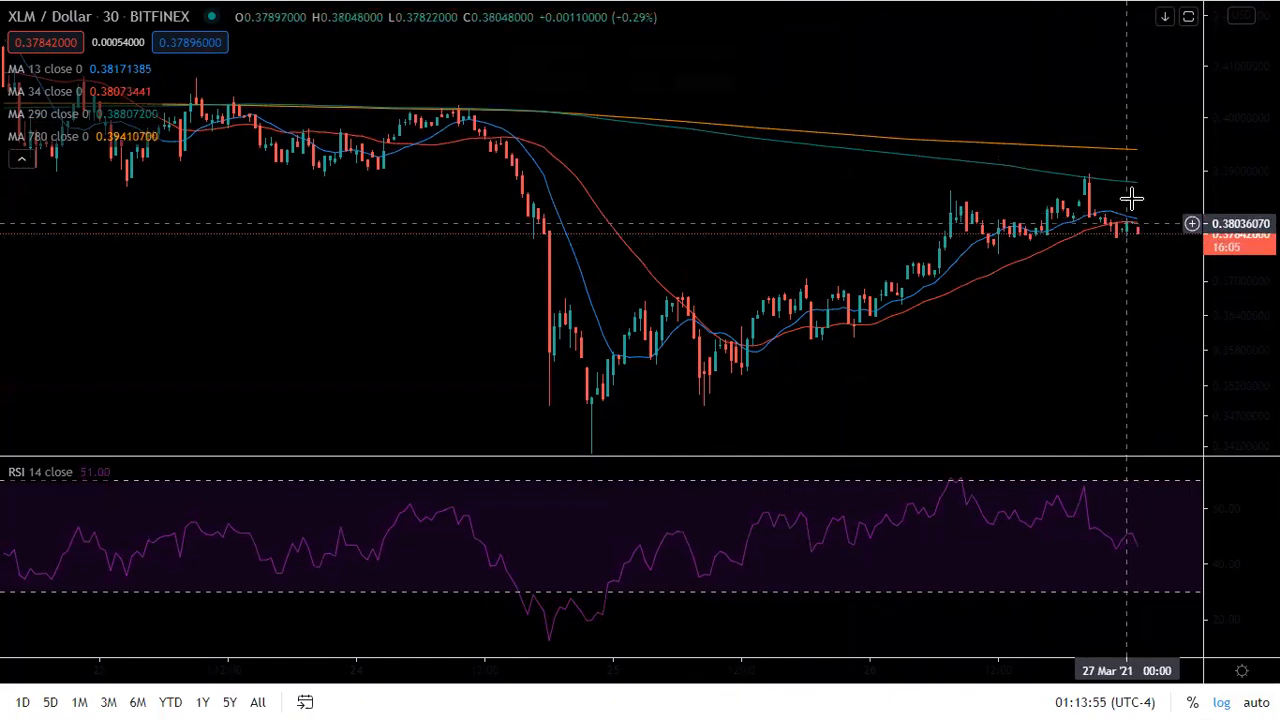
mouse_move(1123, 215)
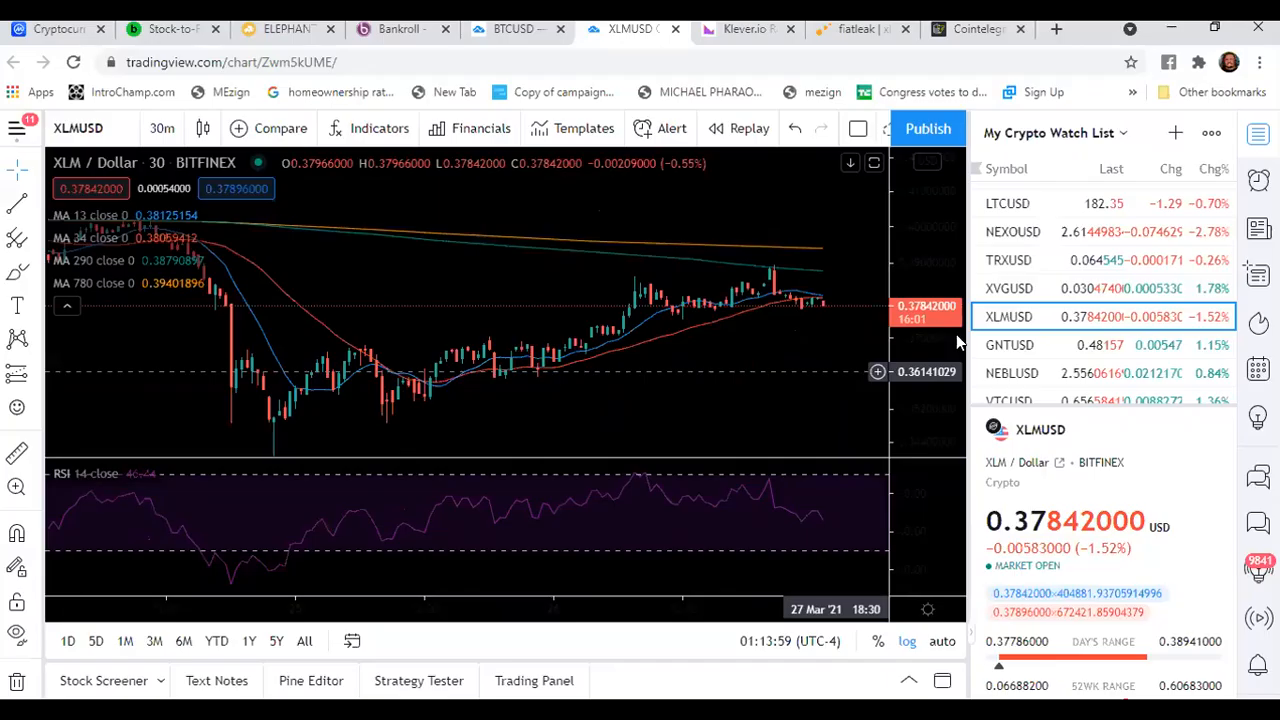
Change the XLM/Dollar chart interval to 1 day
left_click(162, 128)
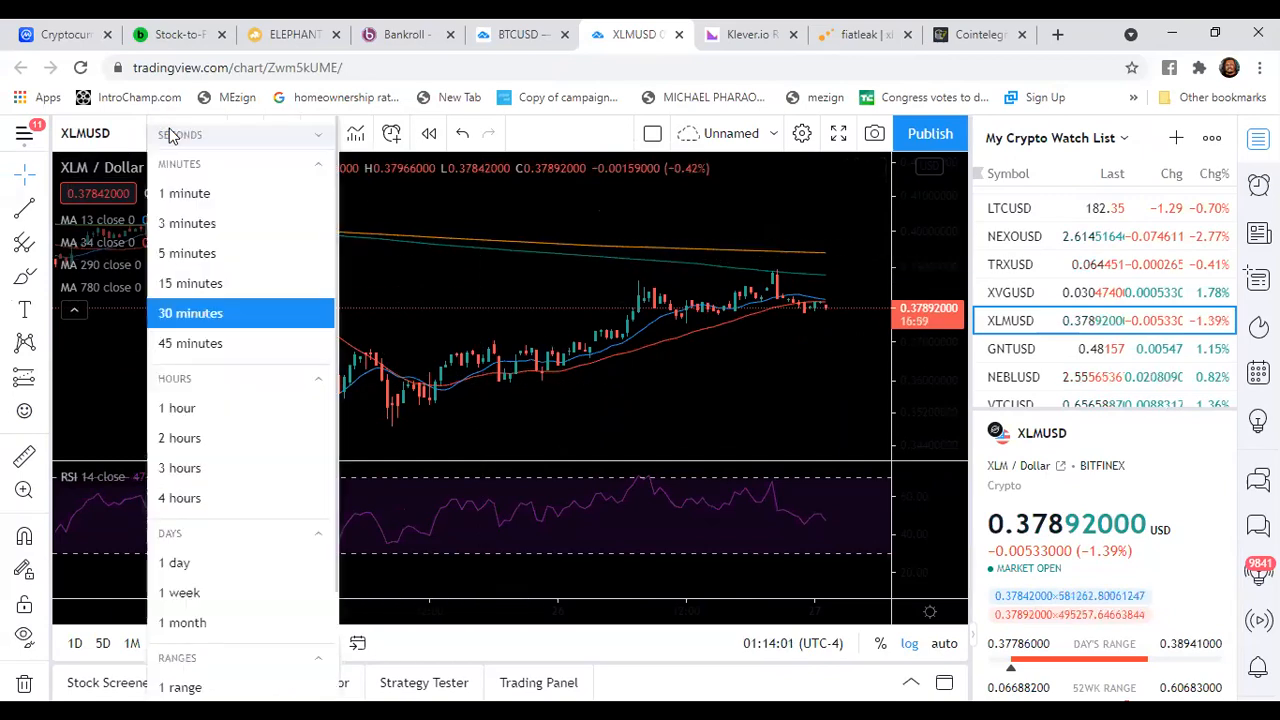
mouse_move(175, 562)
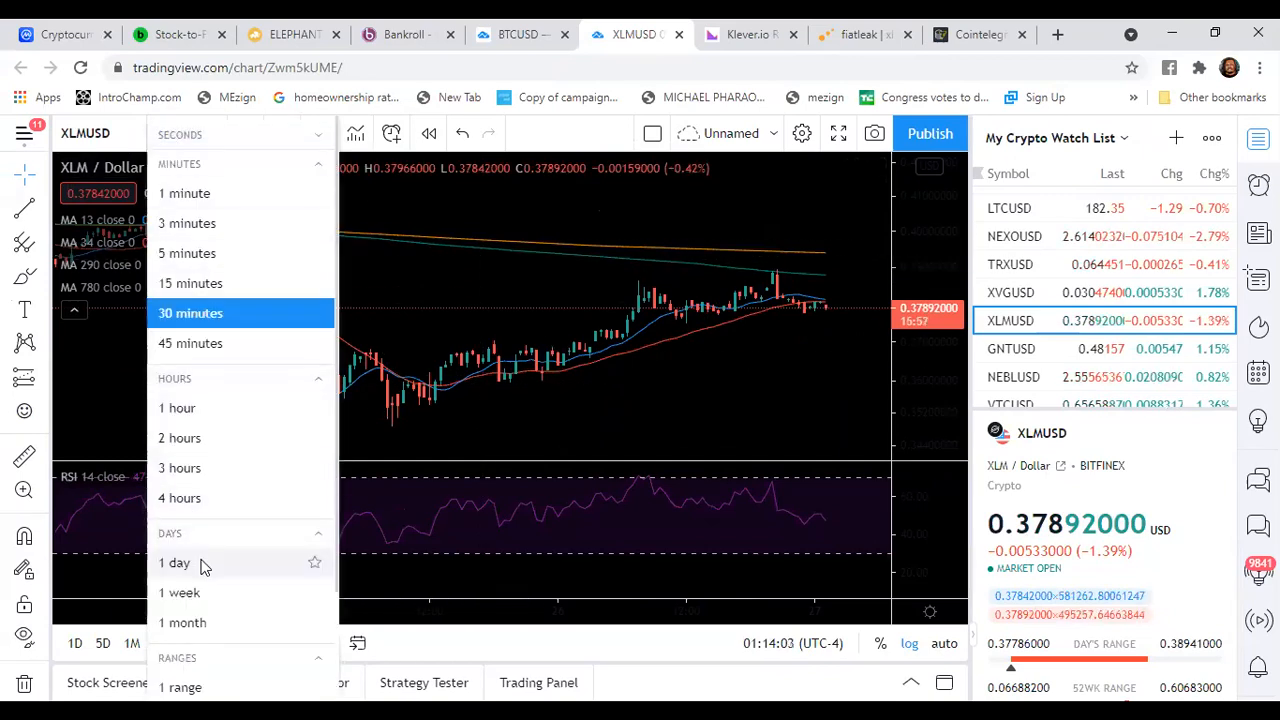
left_click(174, 562)
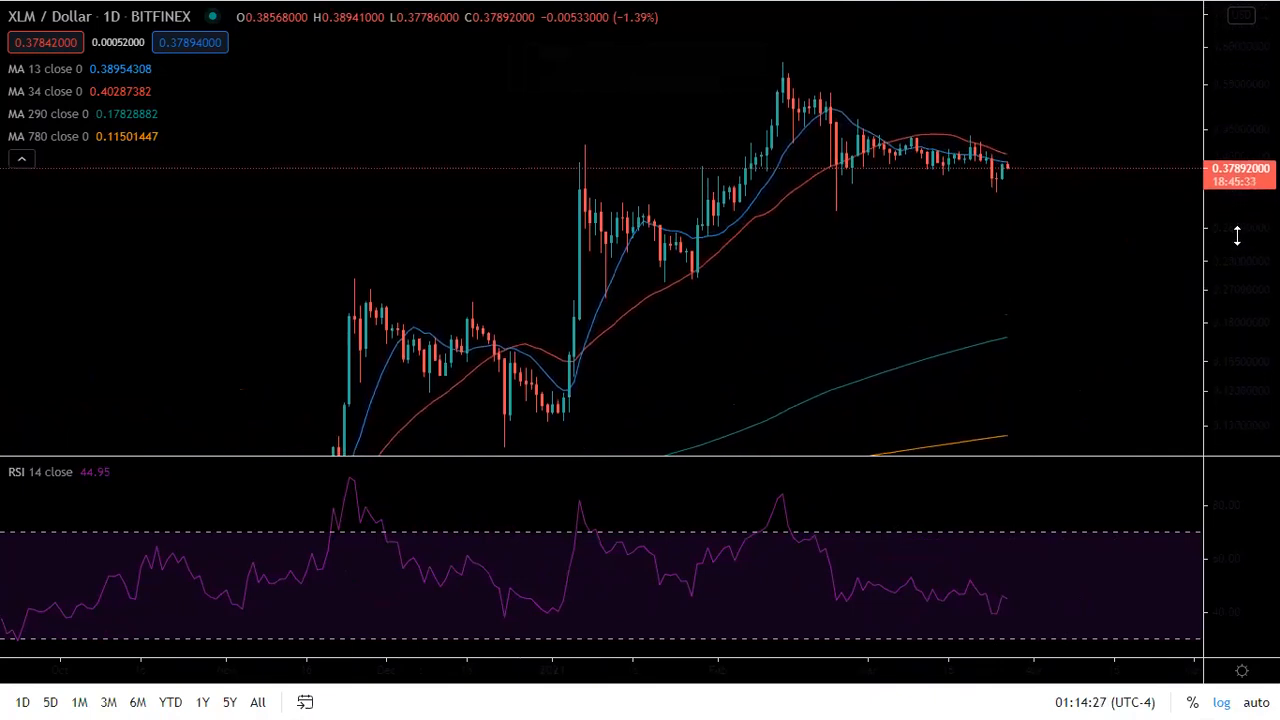
mouse_move(156, 245)
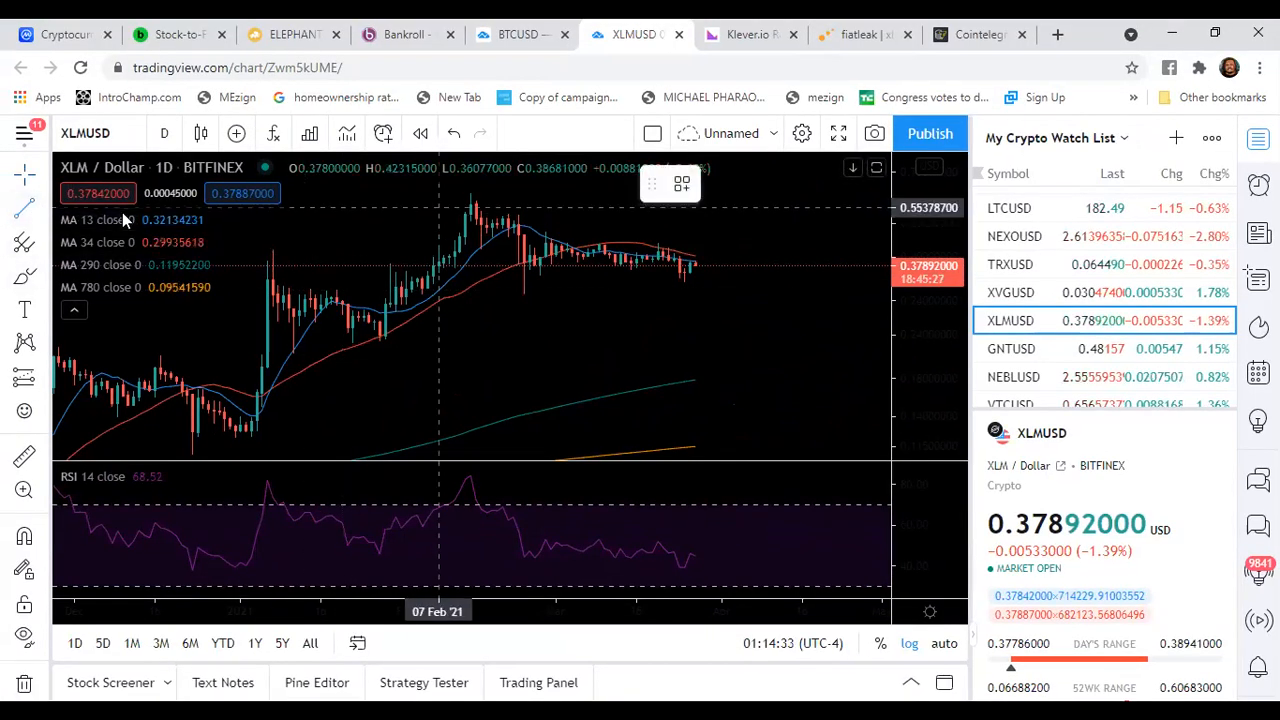
mouse_move(603, 345)
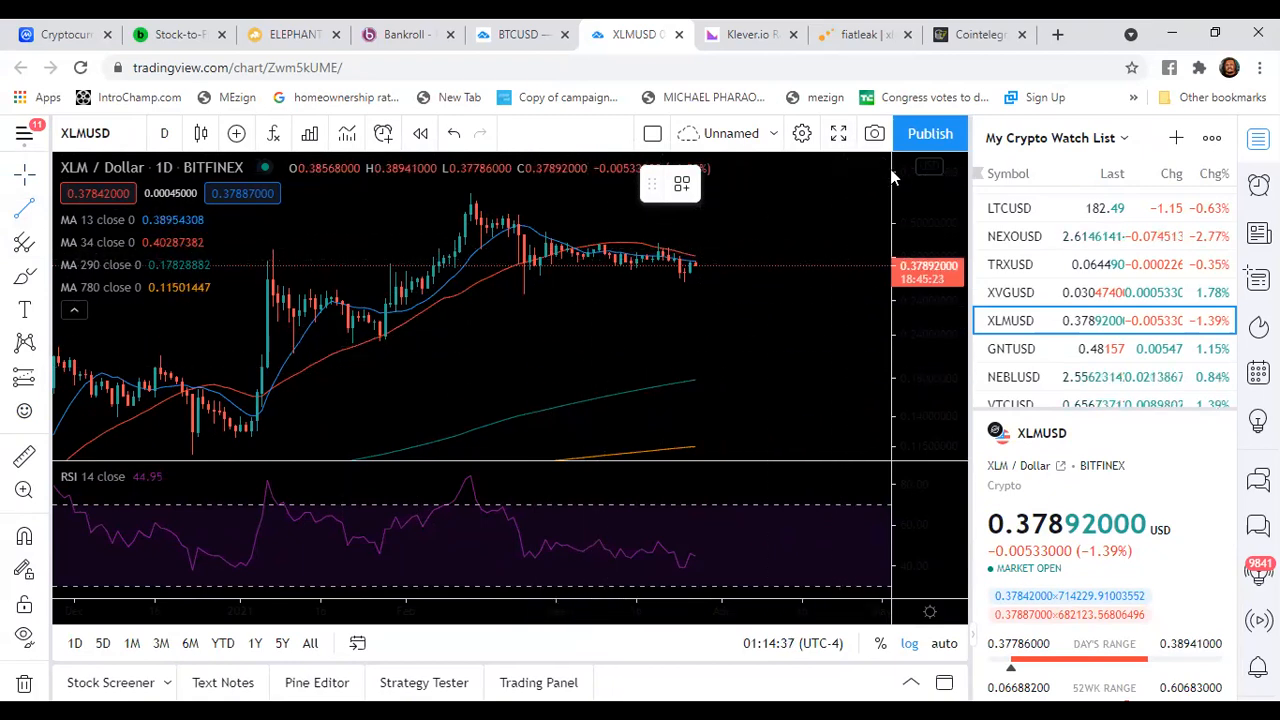
Put the daily XLM/Dollar chart into fullscreen mode
left_click(838, 133)
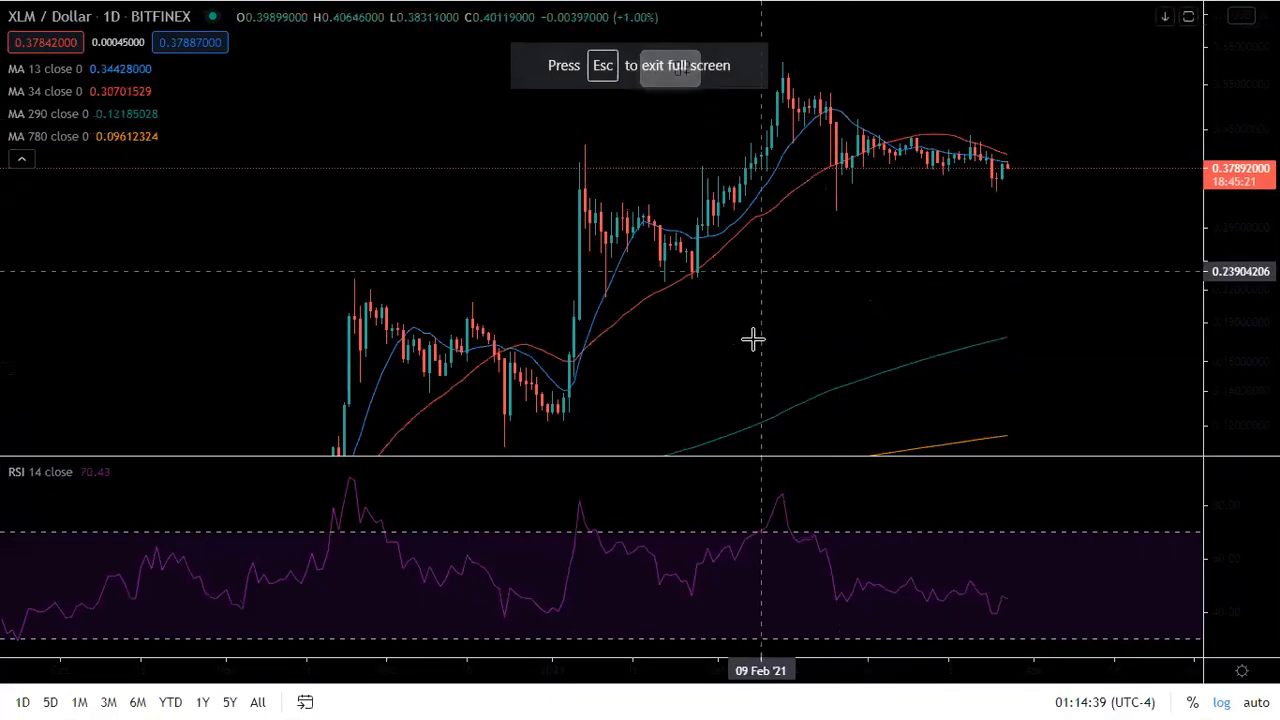
mouse_move(798, 62)
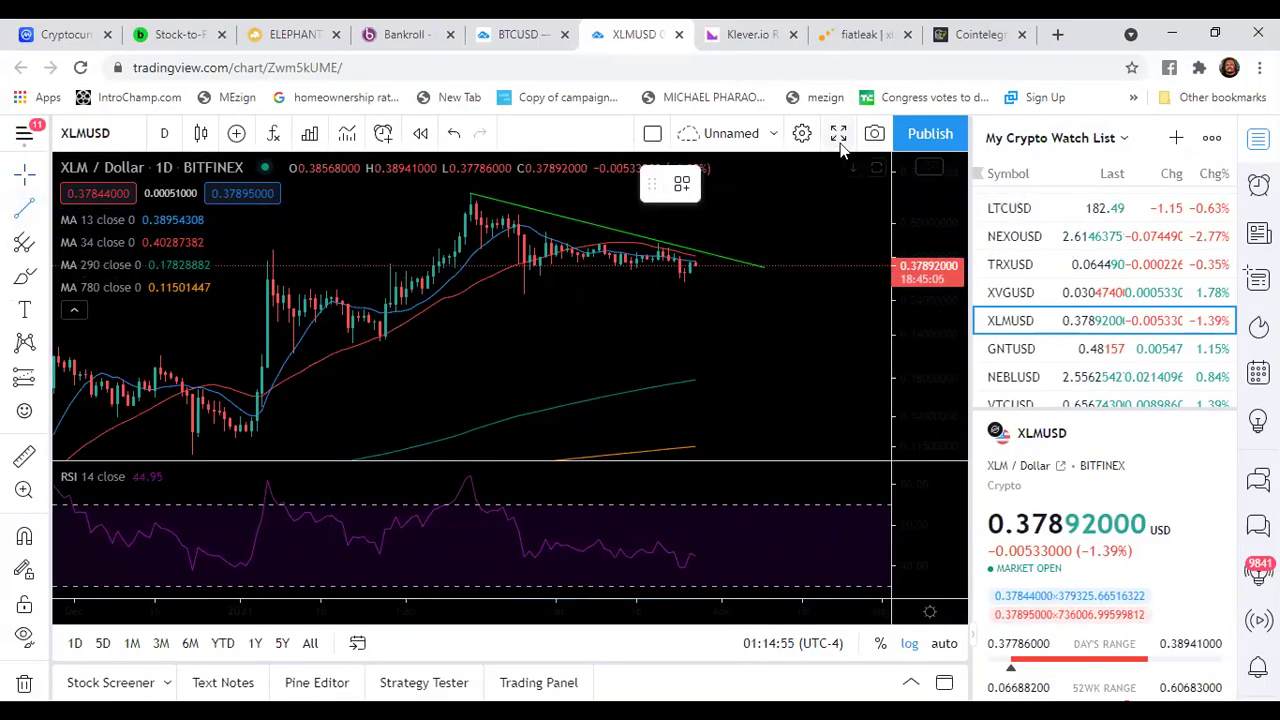
Return the daily XLM chart with its February-peak trendline to full screen
left_click(838, 133)
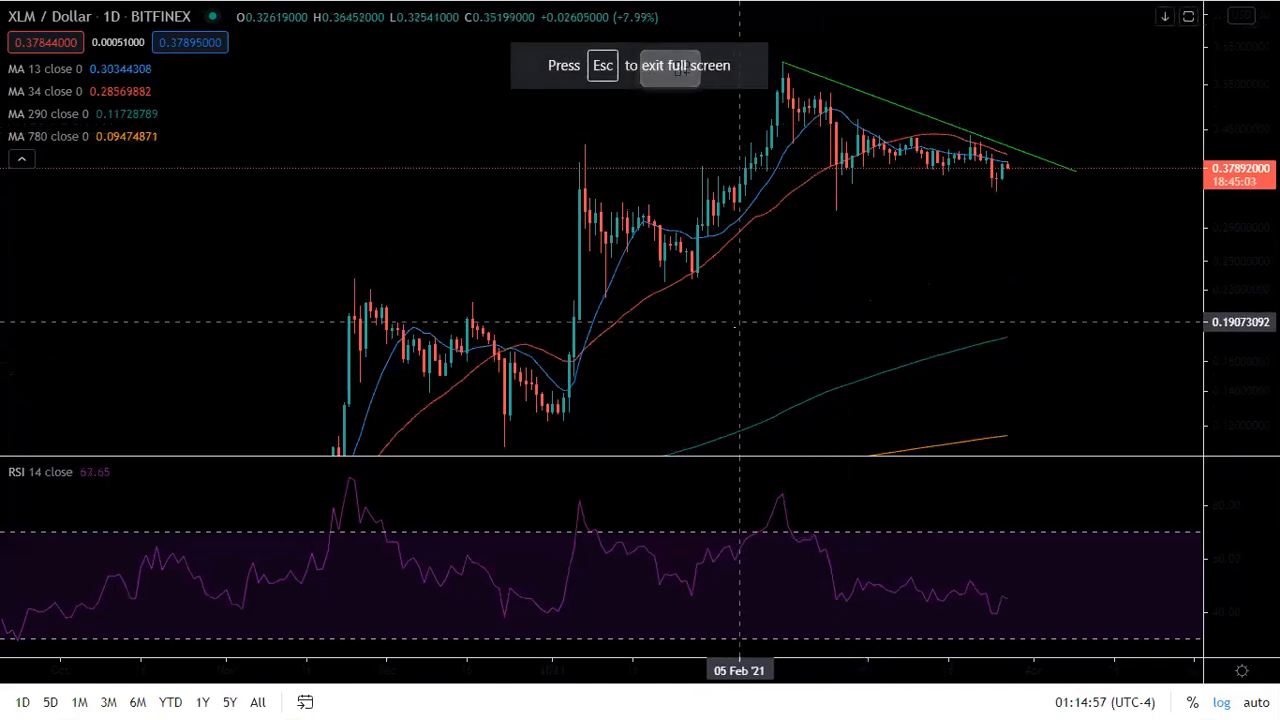
mouse_move(695, 278)
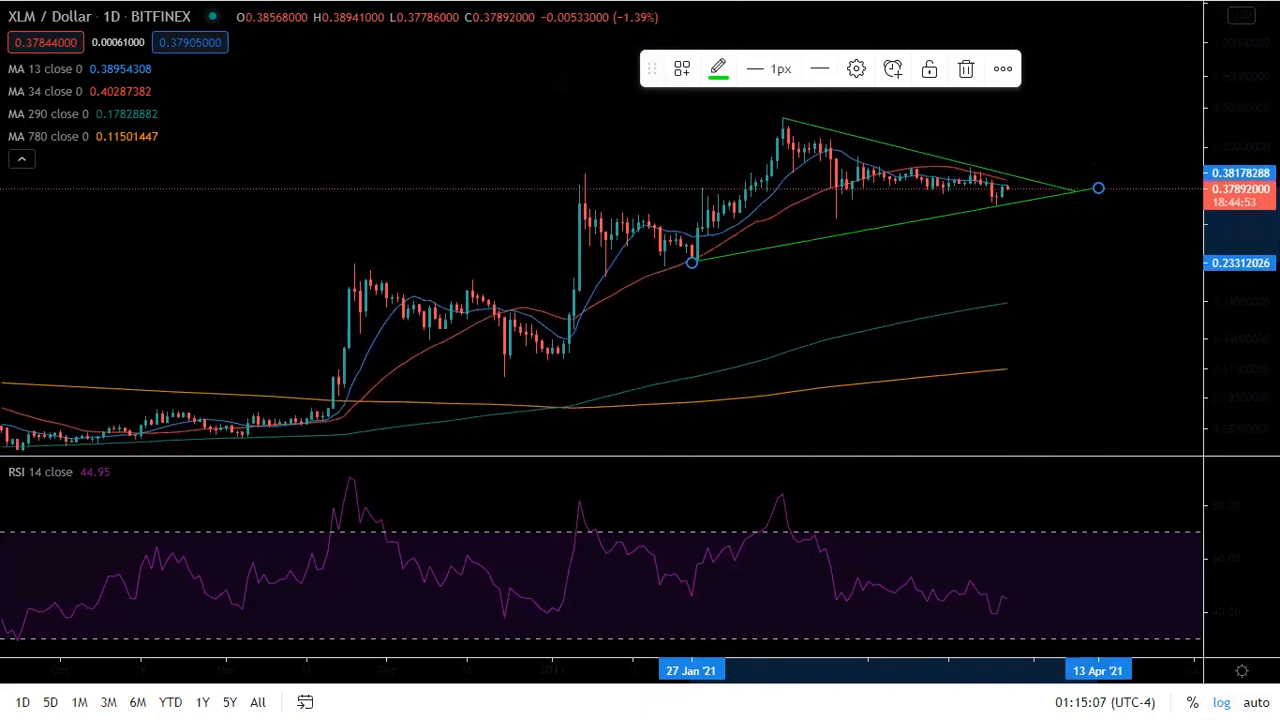
mouse_move(947, 225)
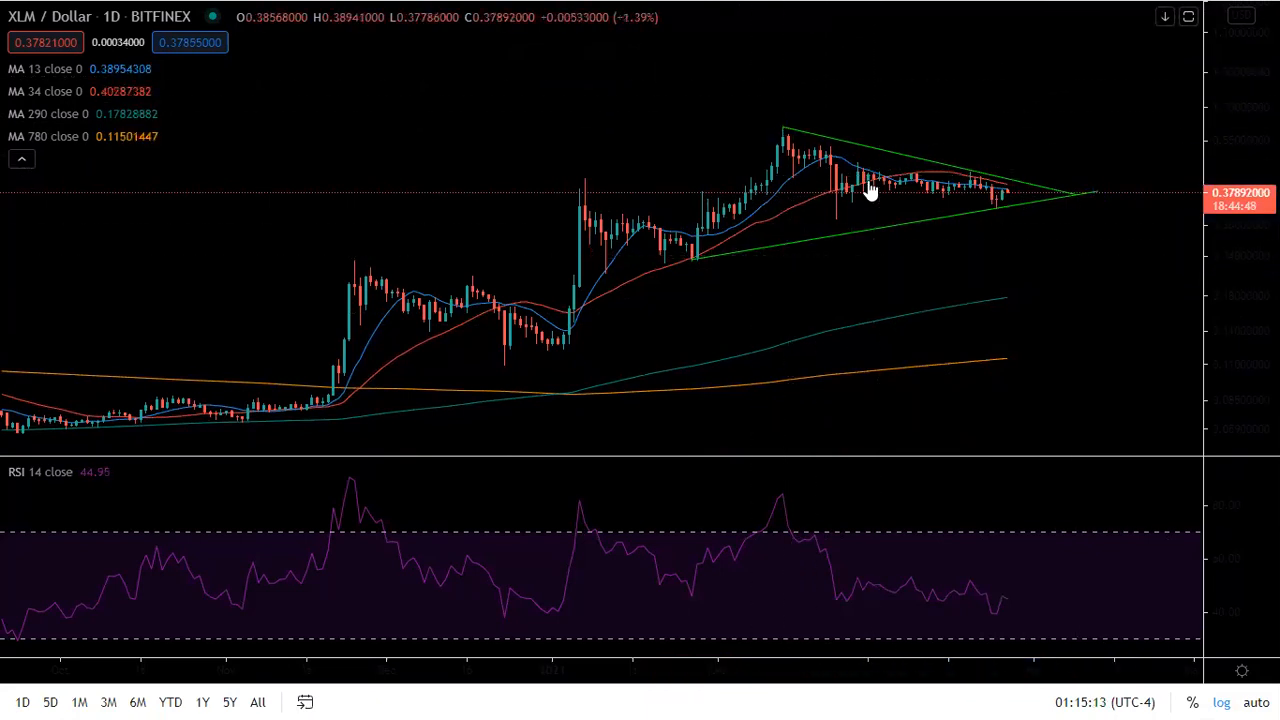
mouse_move(790, 182)
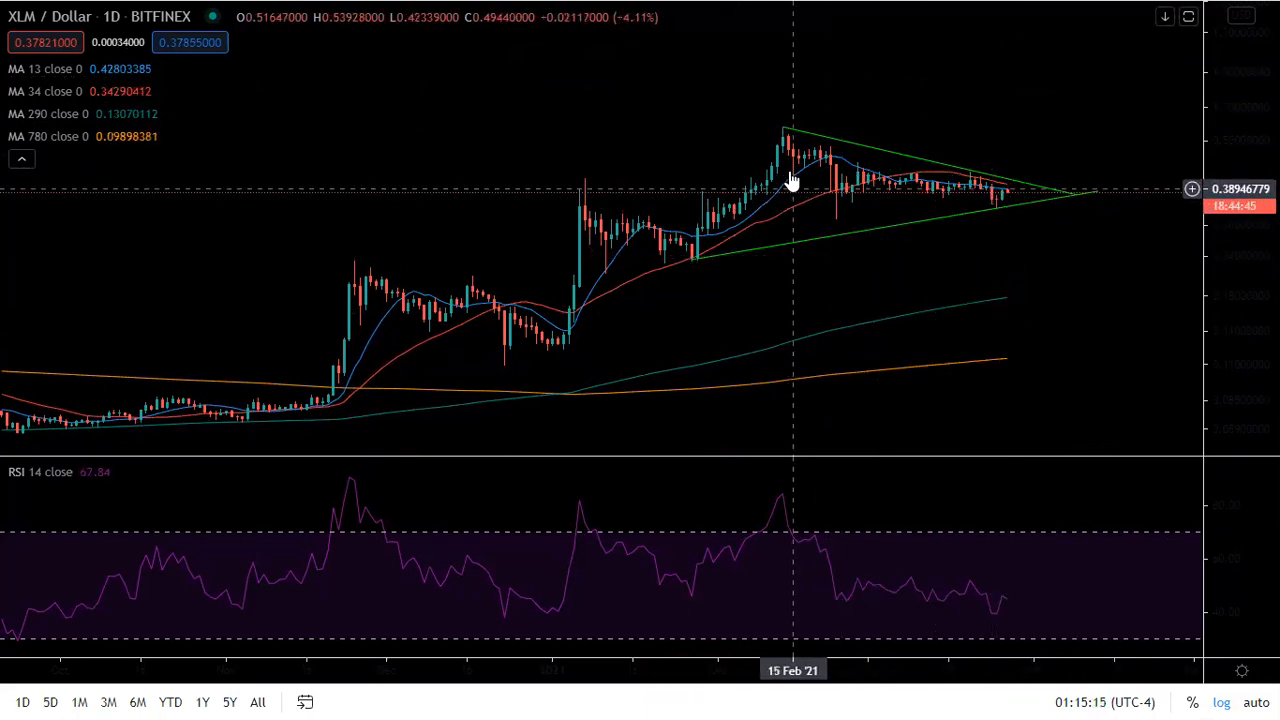
mouse_move(1012, 196)
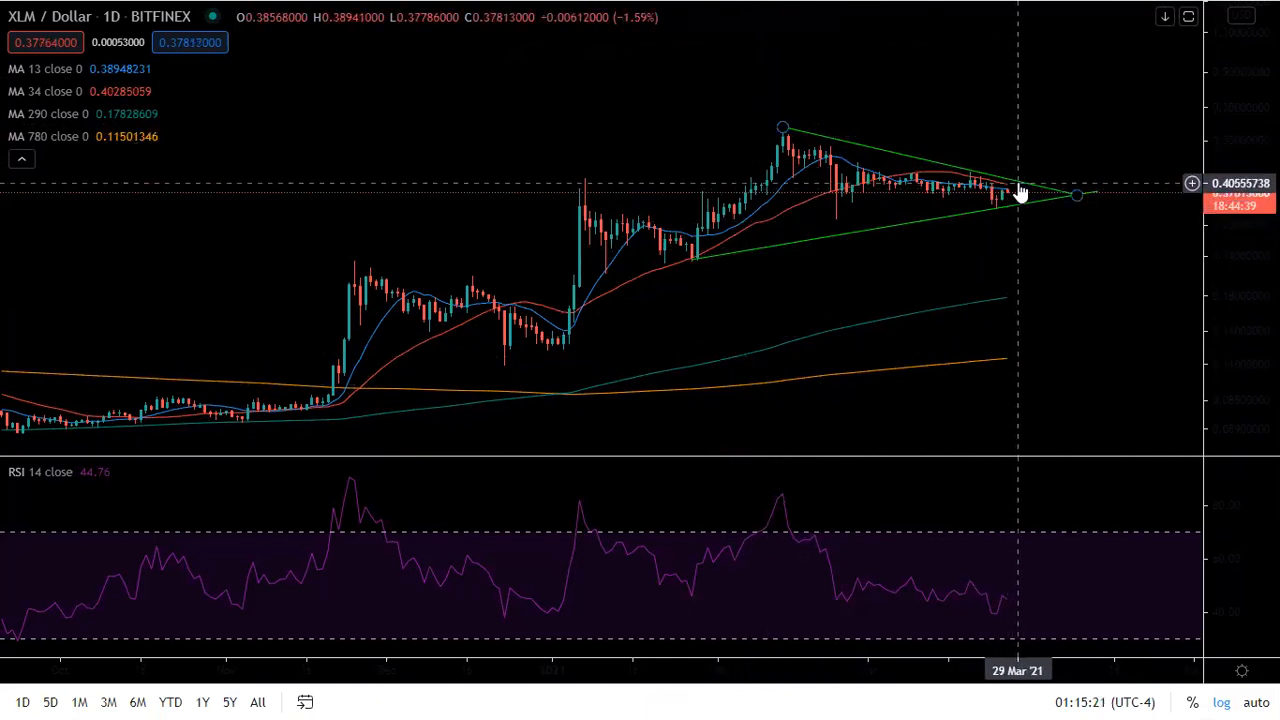
mouse_move(1023, 195)
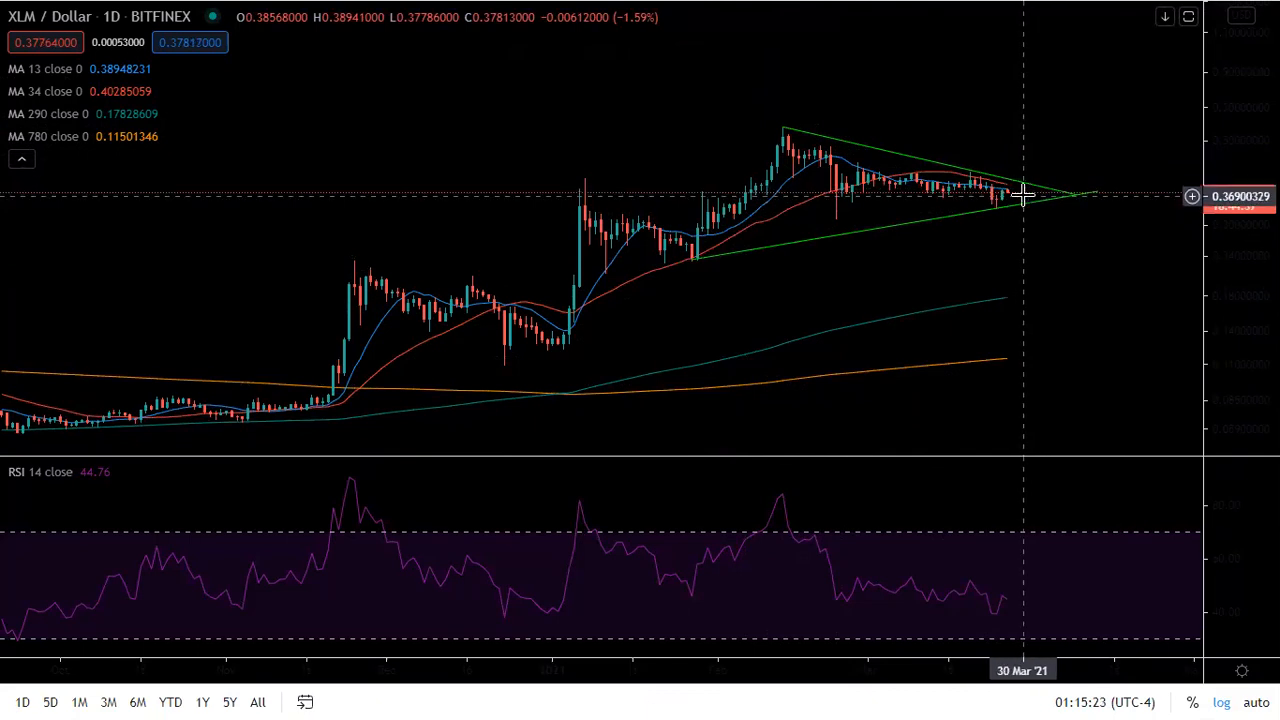
mouse_move(1013, 197)
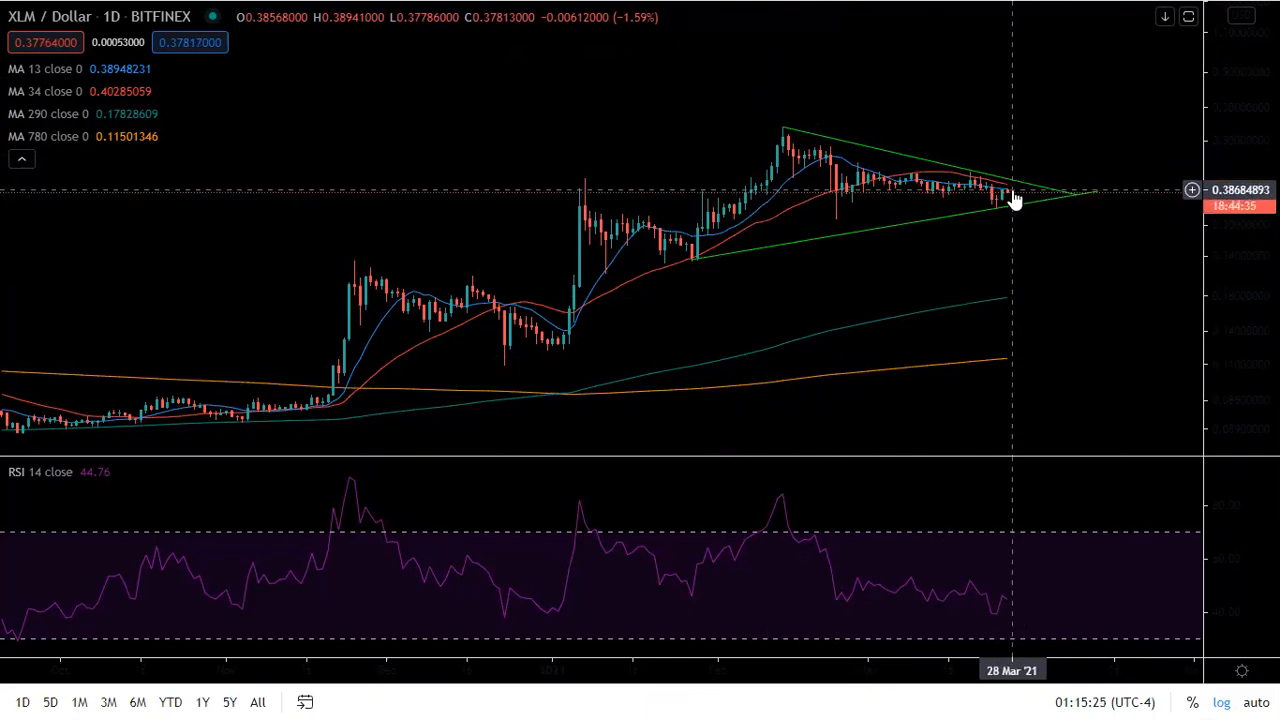
mouse_move(1012, 118)
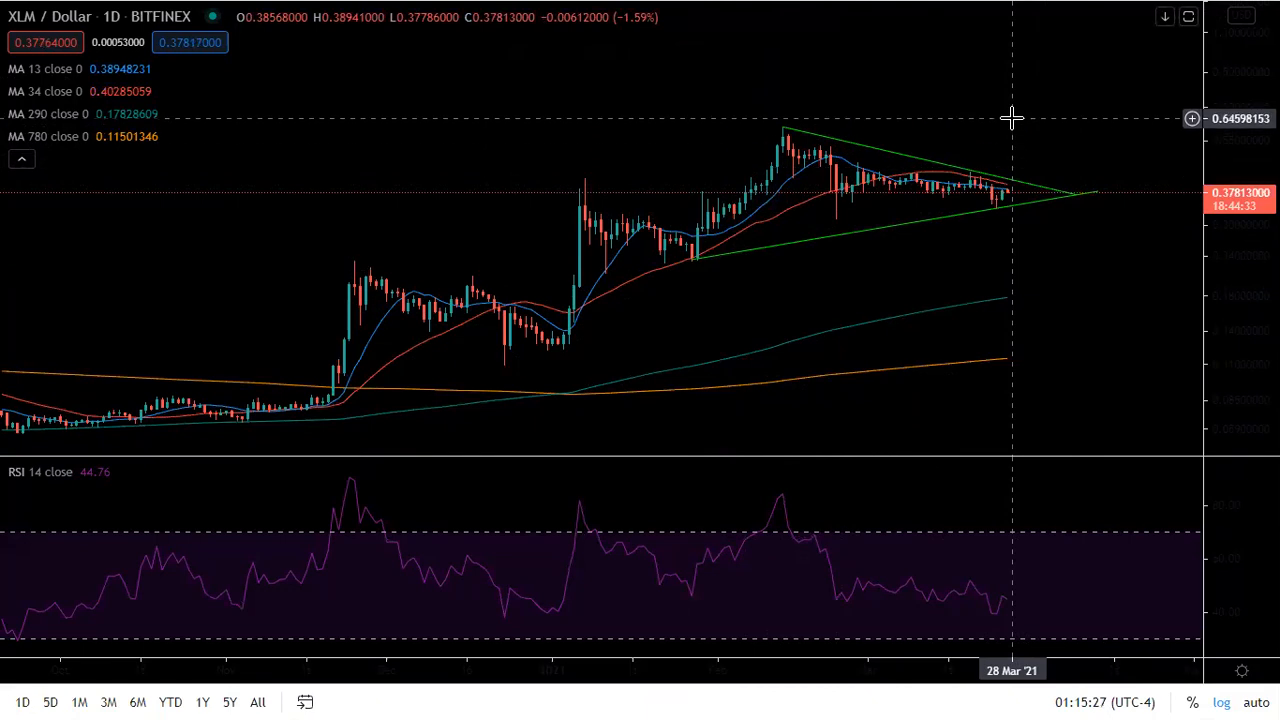
mouse_move(1010, 248)
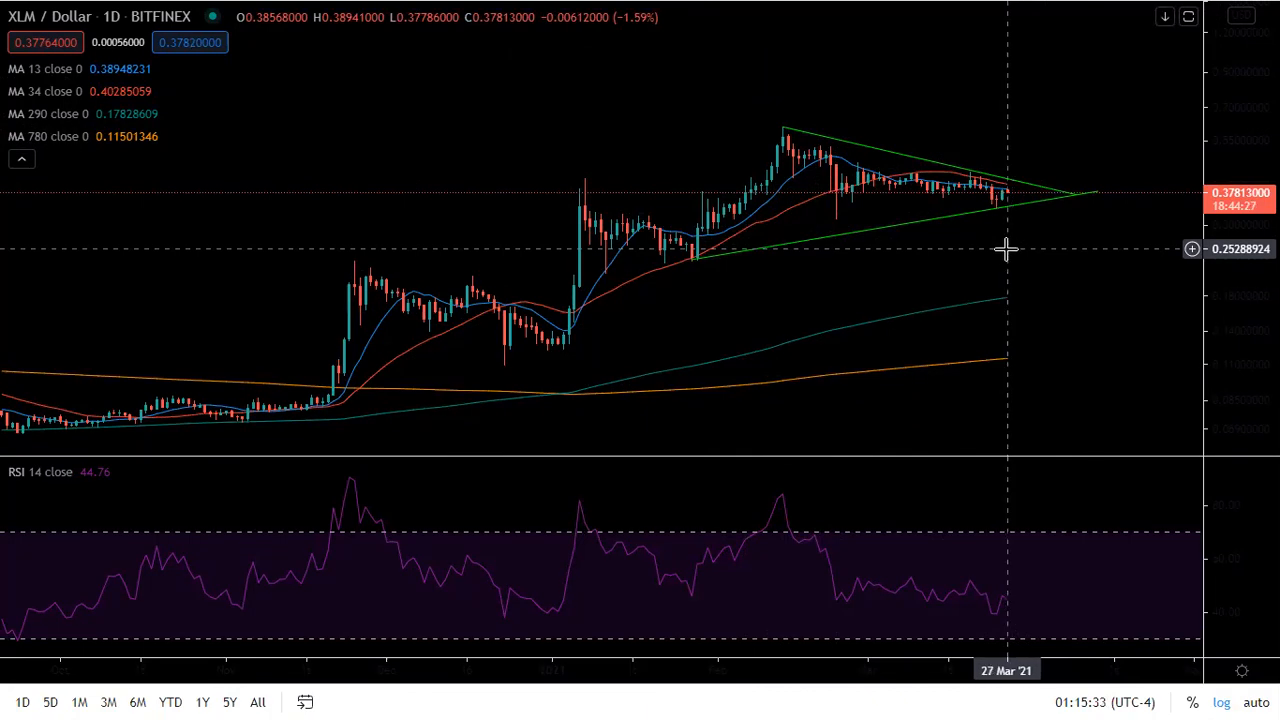
mouse_move(1056, 252)
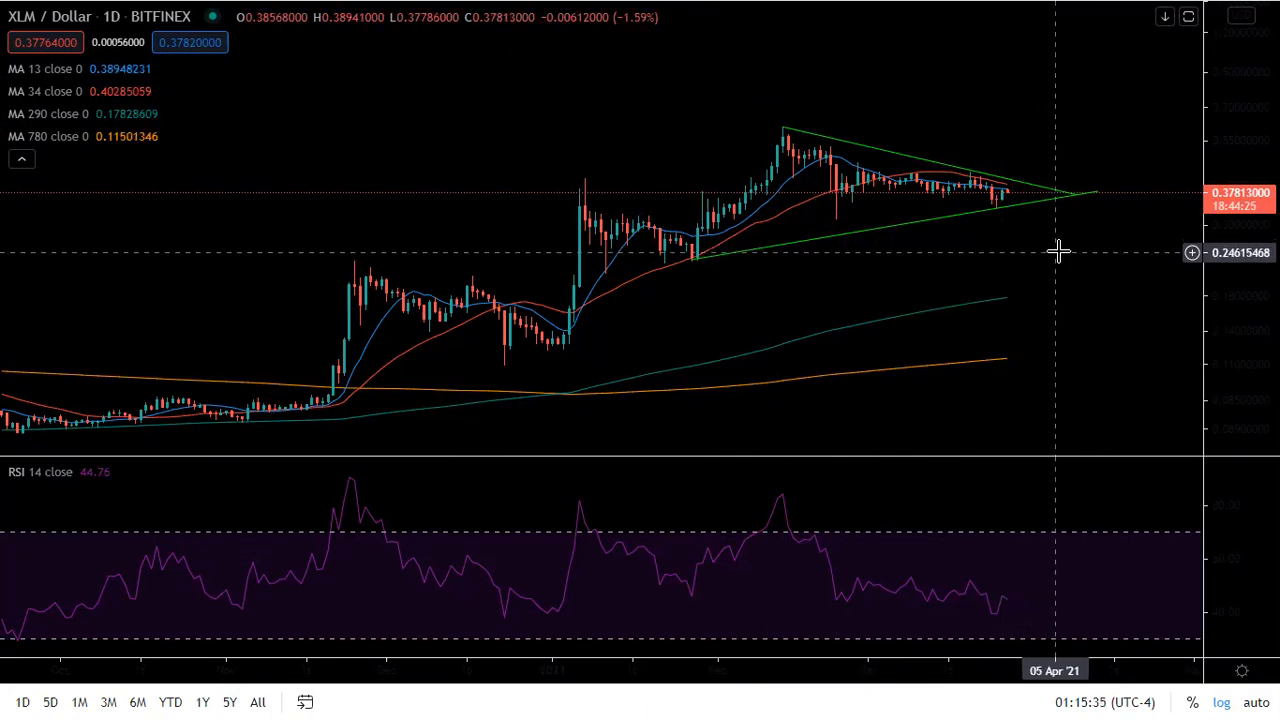
mouse_move(1031, 241)
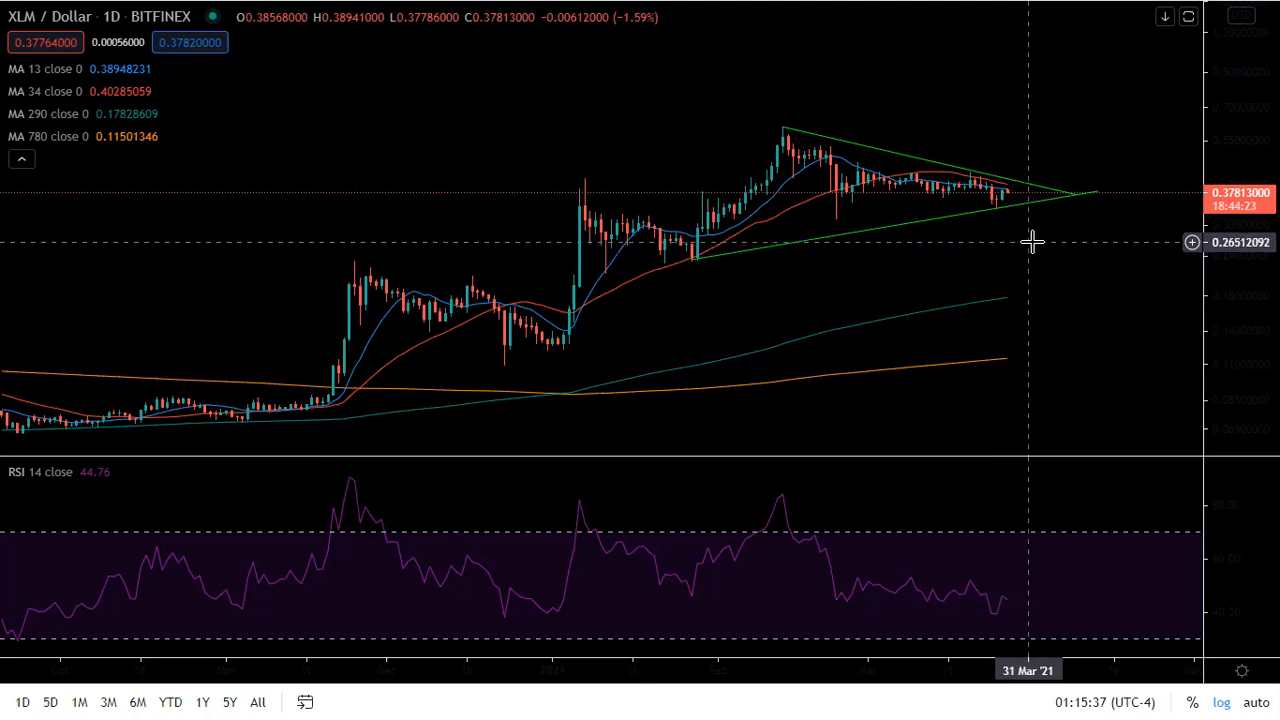
mouse_move(1015, 178)
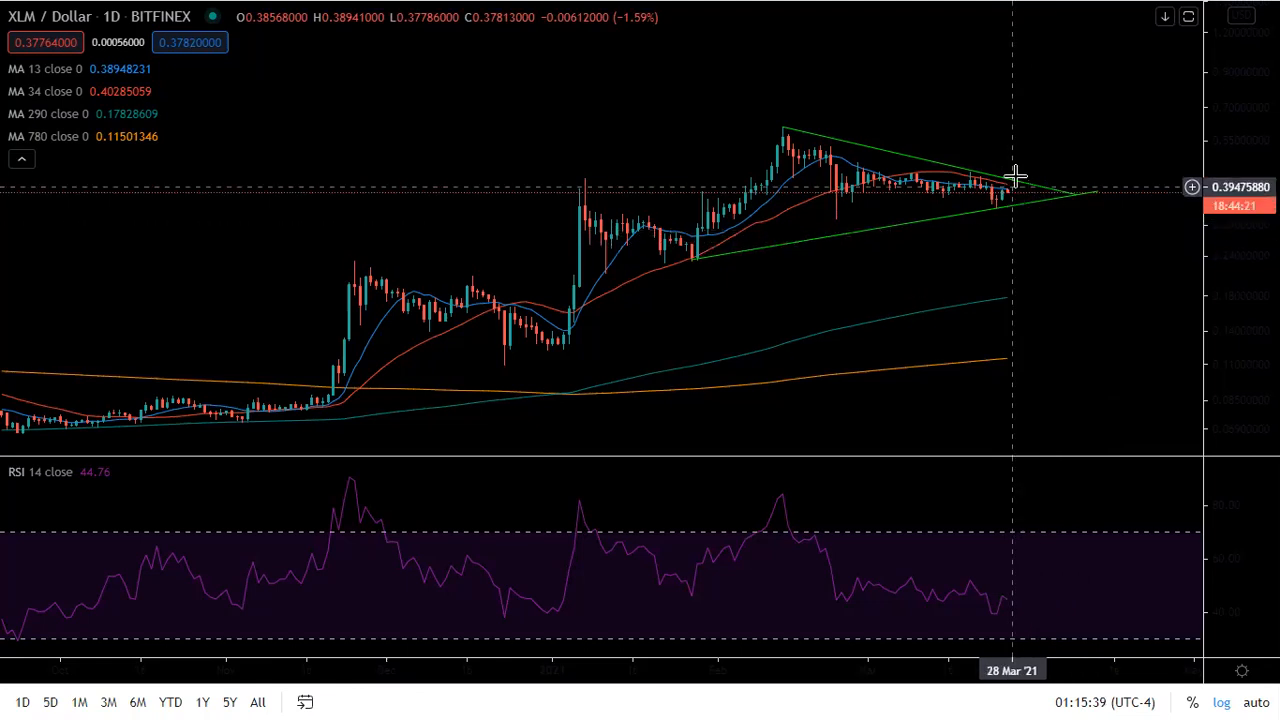
mouse_move(1017, 222)
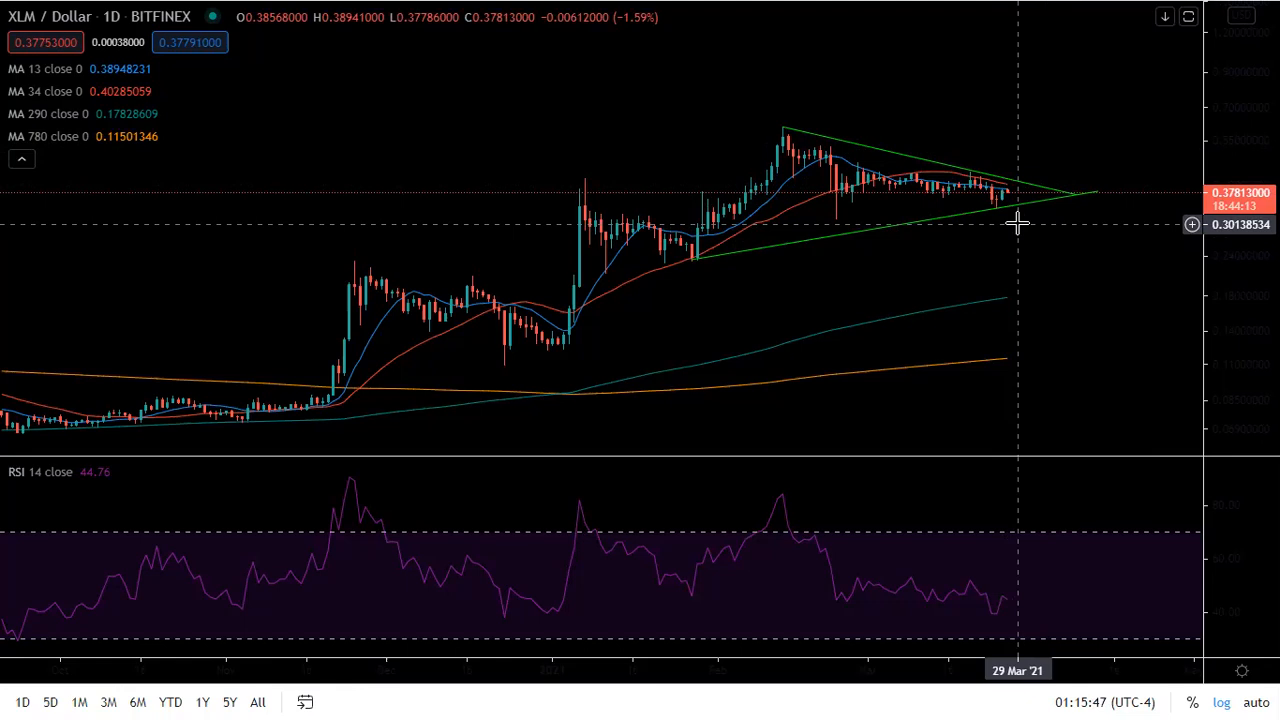
mouse_move(1033, 62)
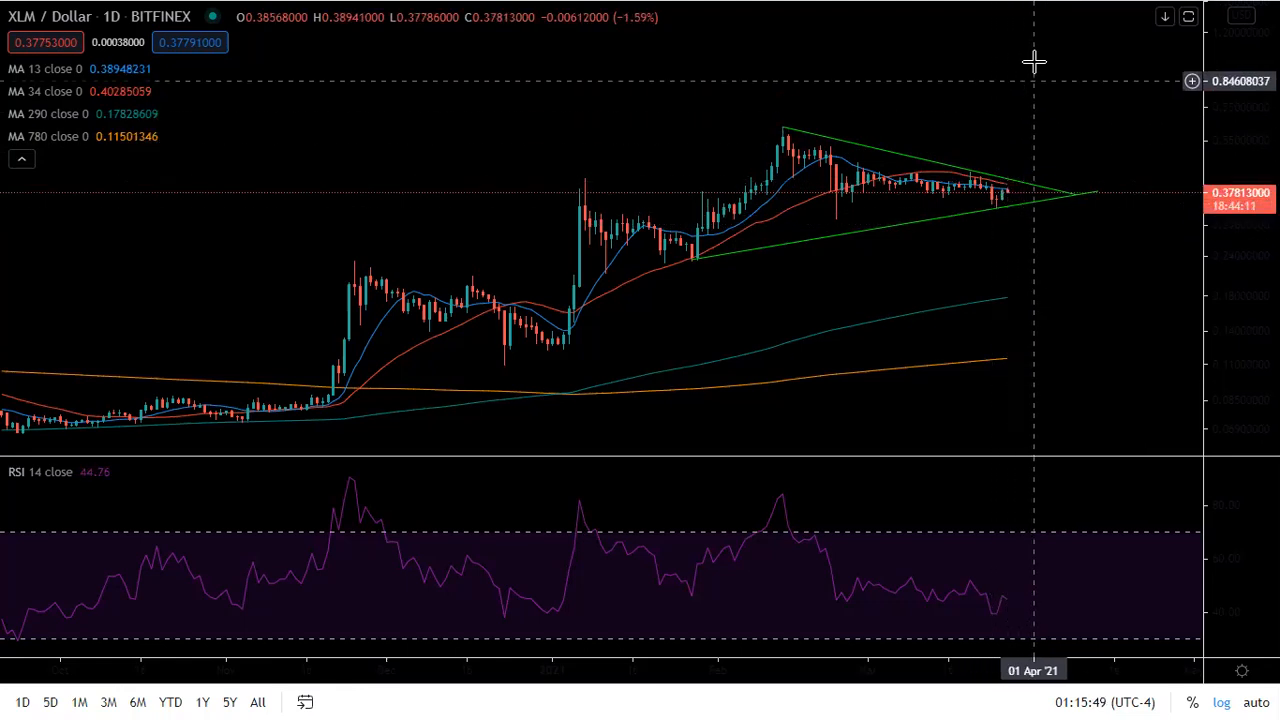
mouse_move(1029, 238)
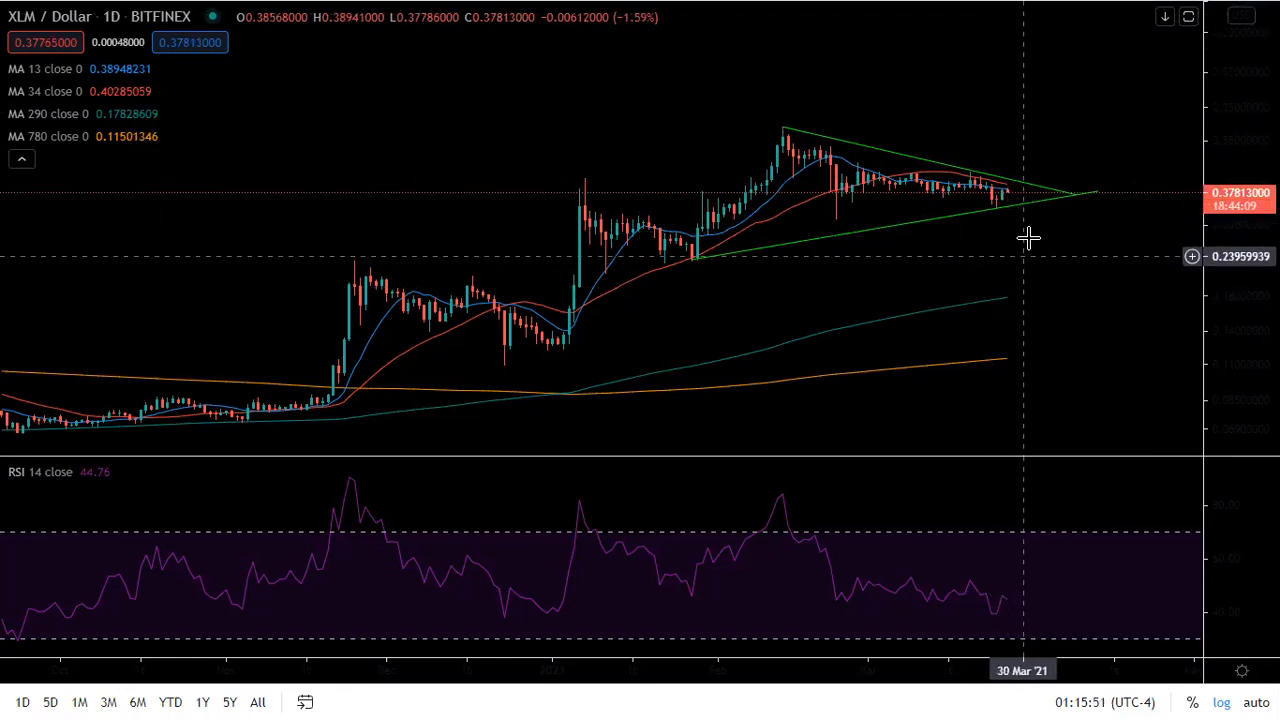
mouse_move(1026, 204)
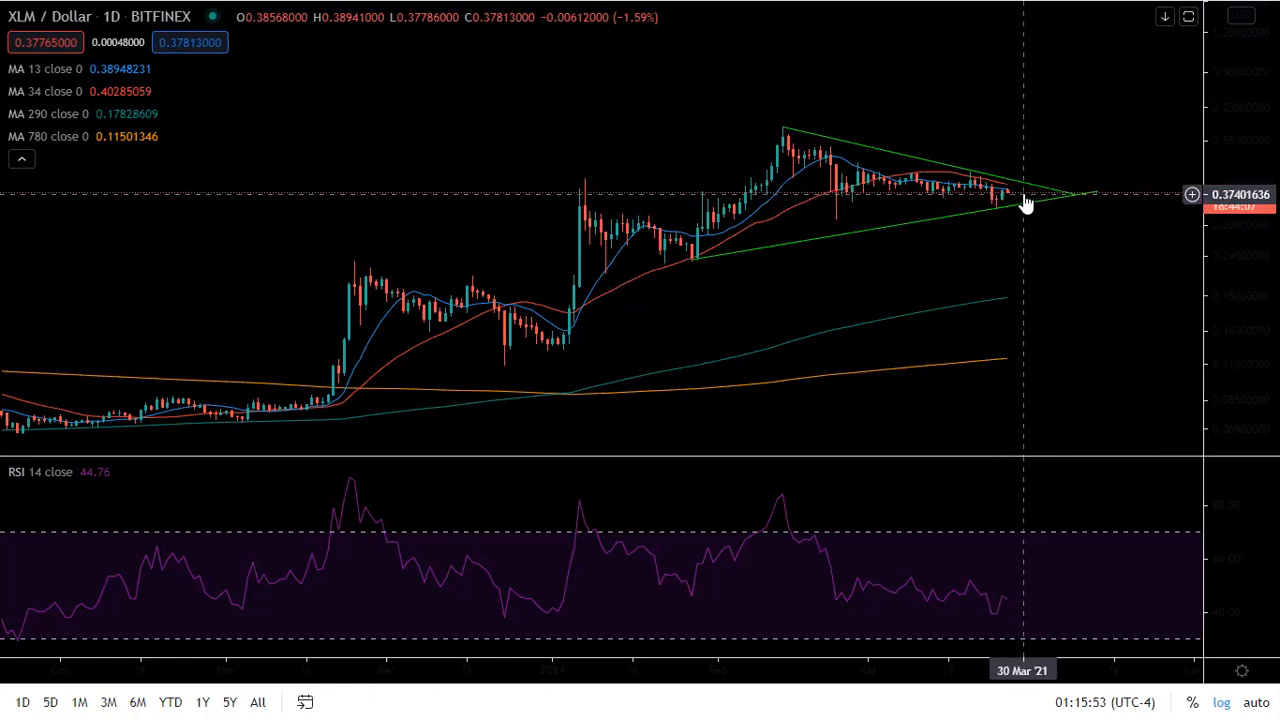
mouse_move(1035, 195)
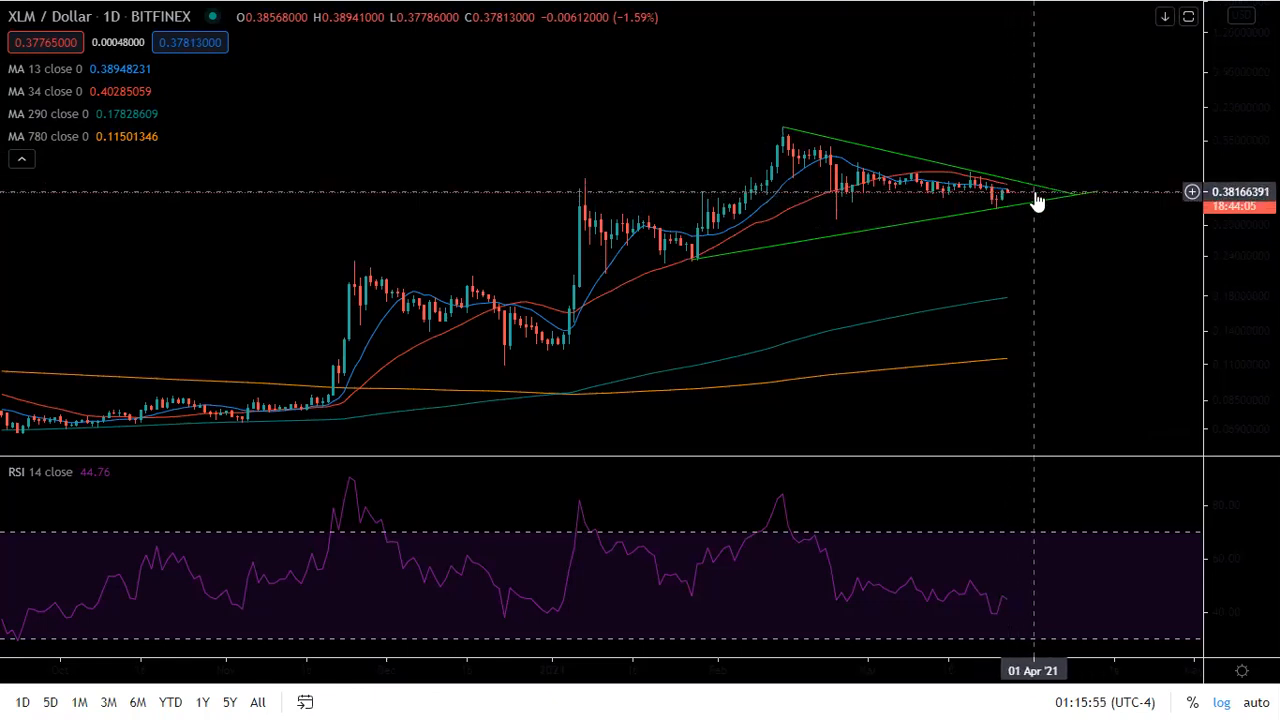
mouse_move(1018, 193)
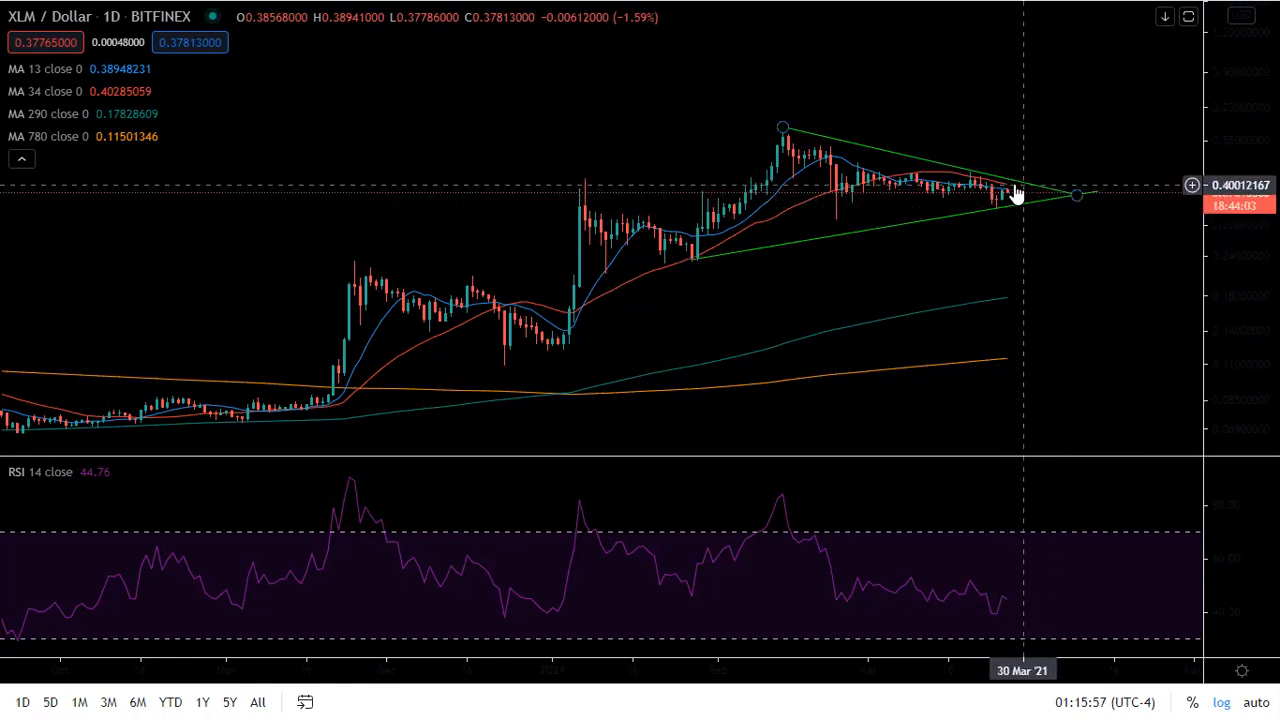
mouse_move(1002, 198)
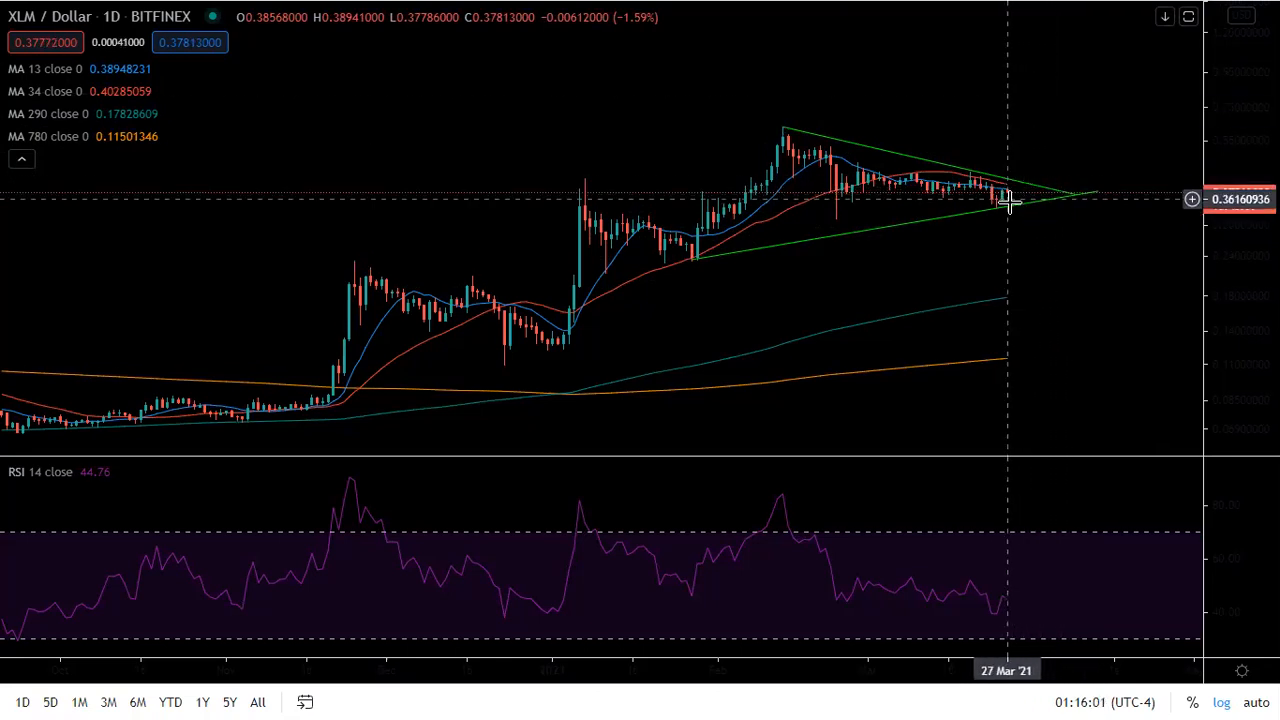
mouse_move(1007, 239)
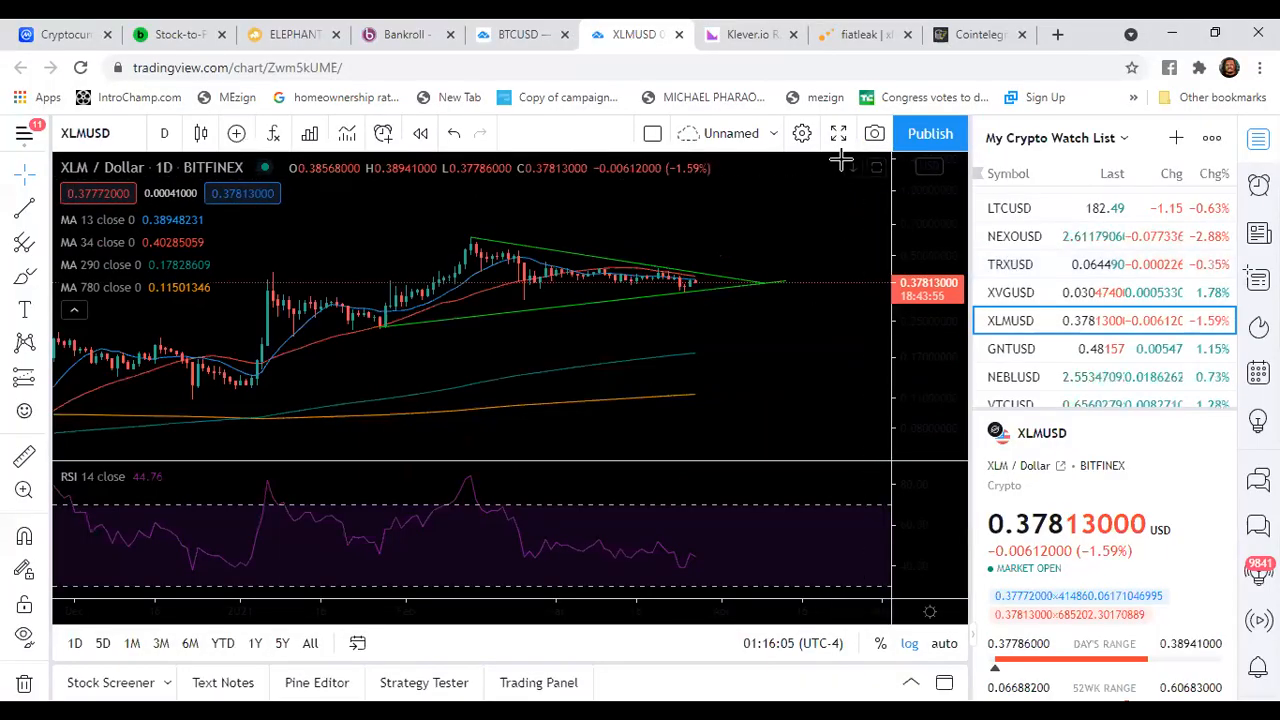
mouse_move(687, 133)
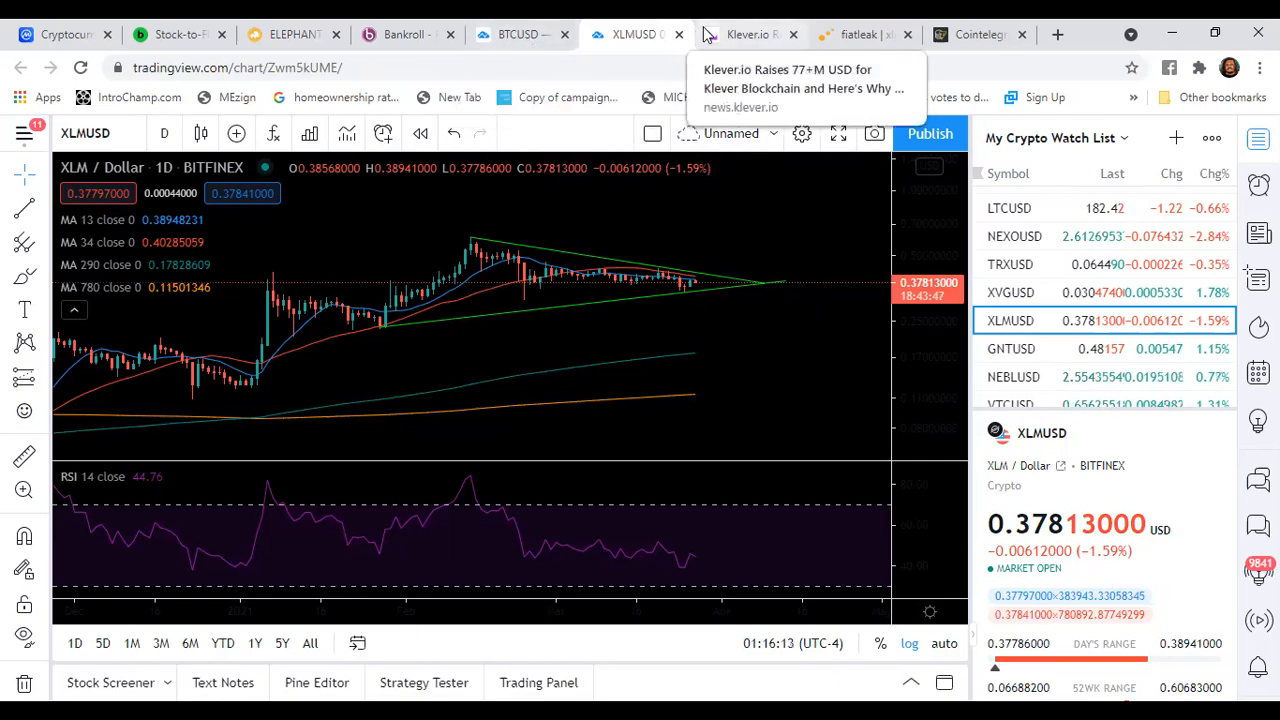
Switch to the Klever.io article about raising $77M+ for Klever Blockchain
left_click(745, 34)
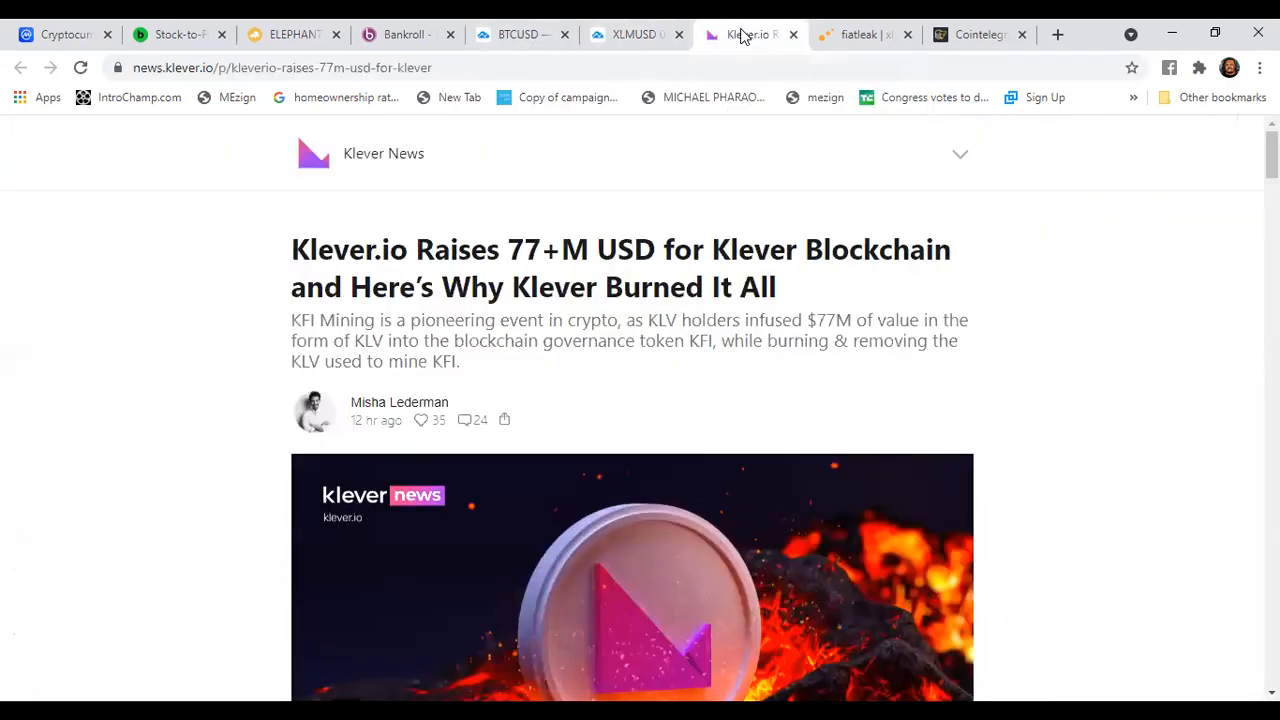
mouse_move(1208, 154)
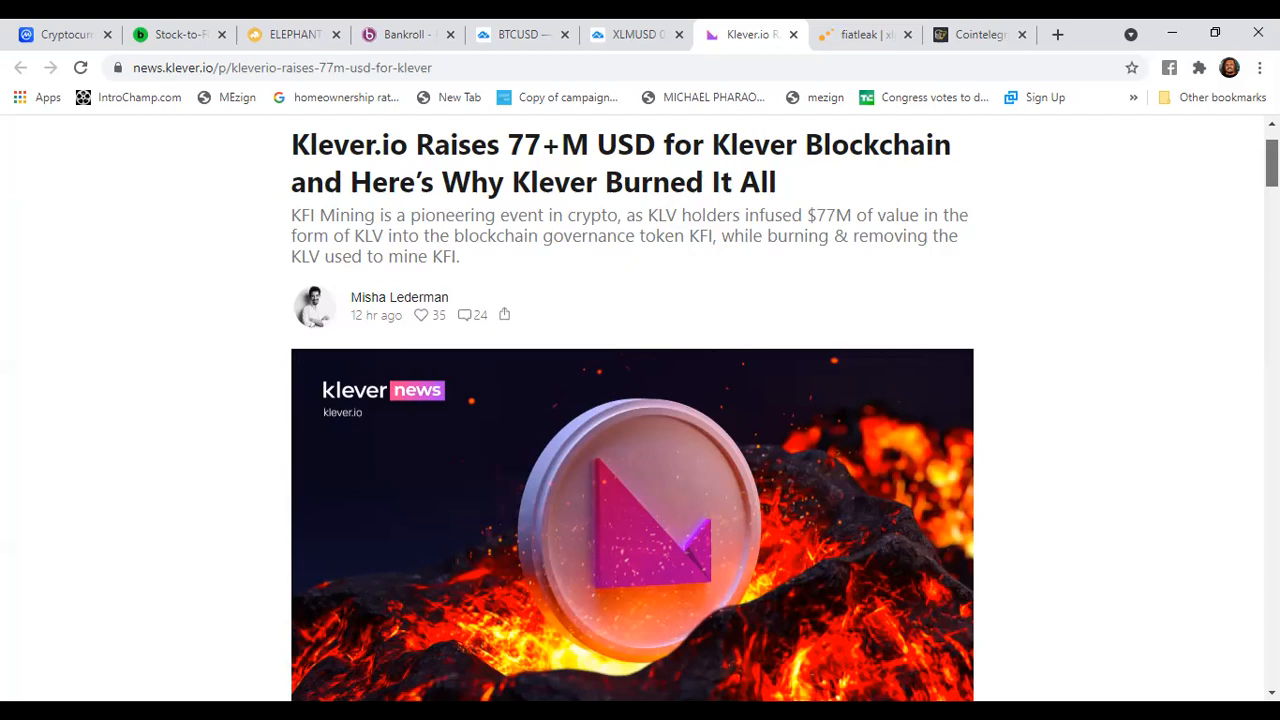
scroll("down", 3)
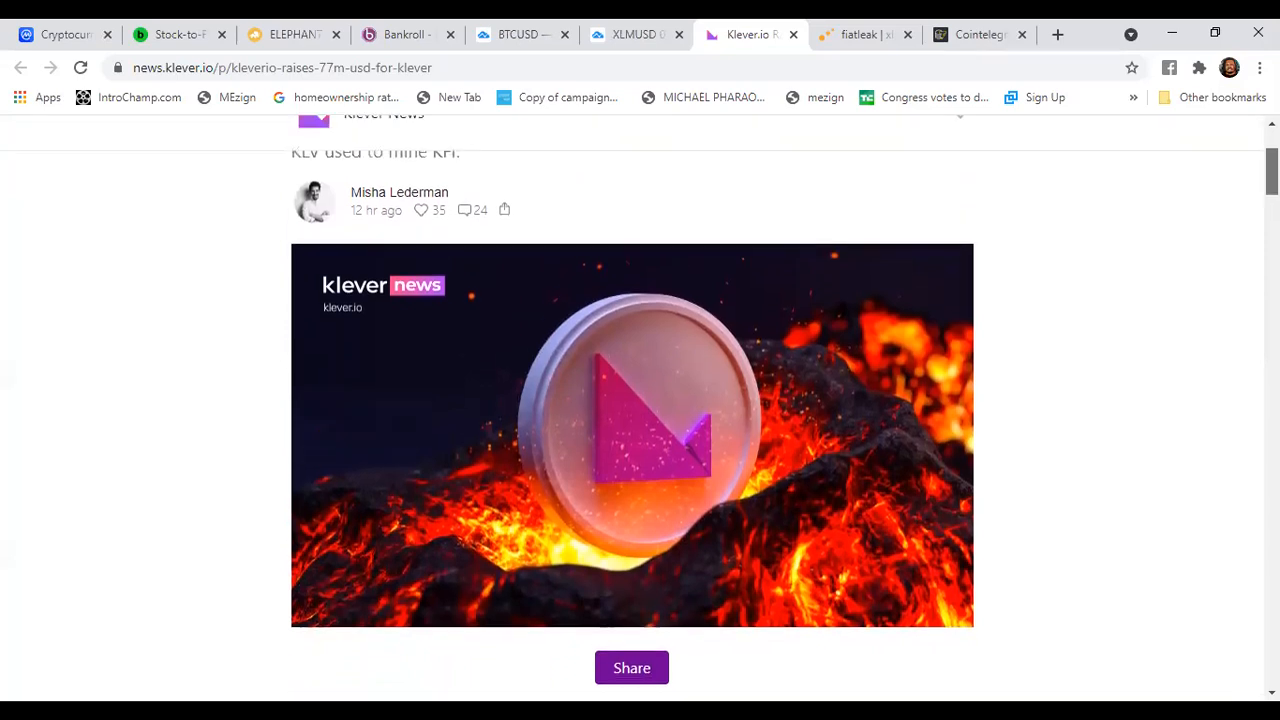
Scroll through the KLV burn article's KFI Mining results, then back to the headline
scroll("up", 3)
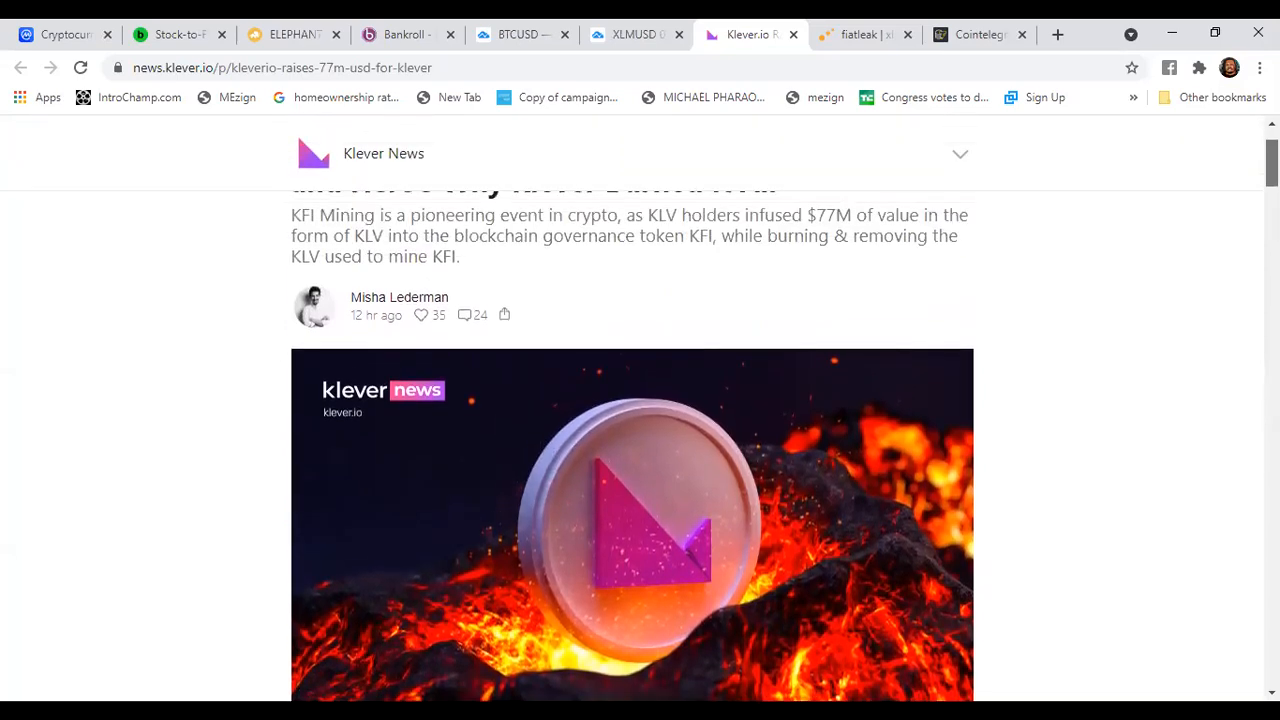
scroll("down", 3)
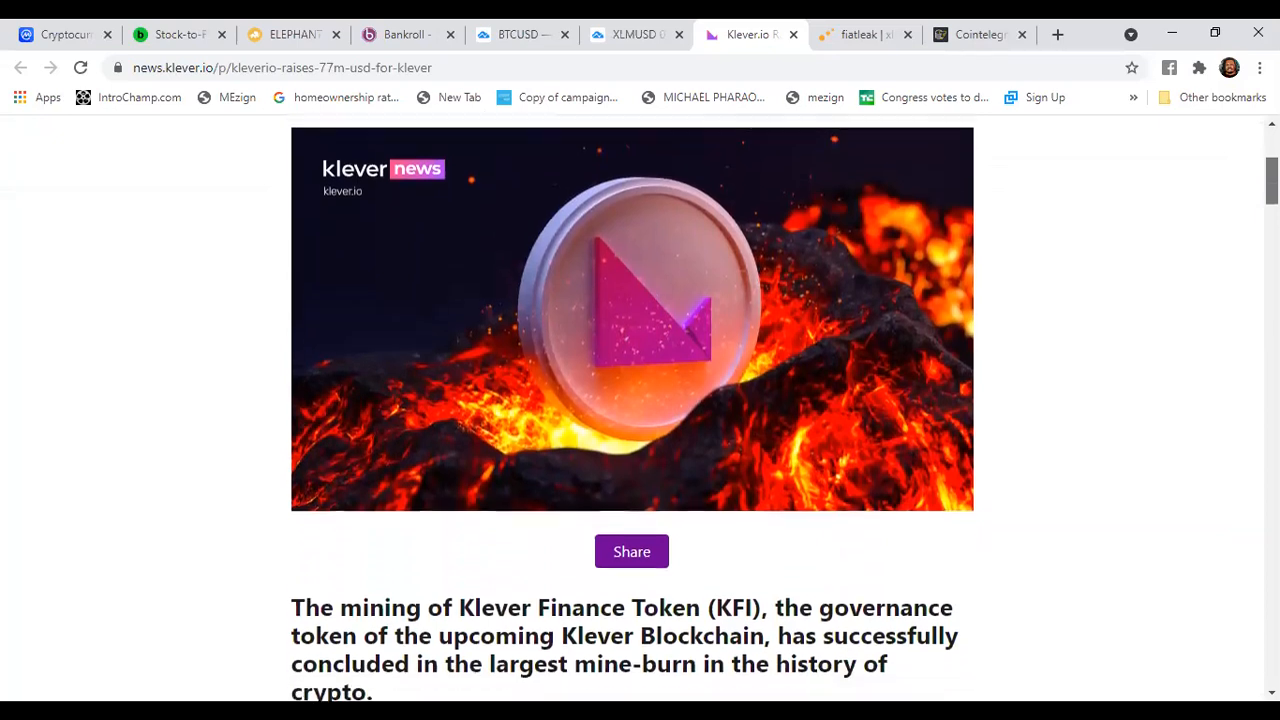
scroll("down", 3)
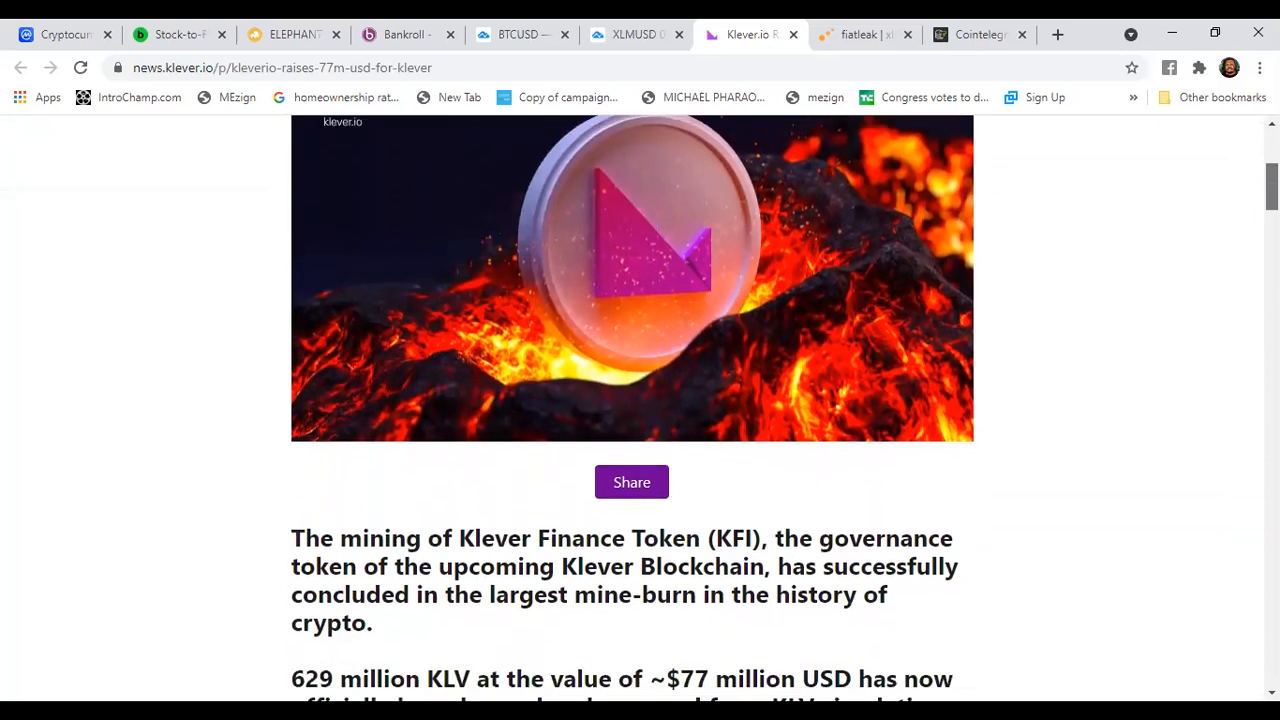
scroll("down", 3)
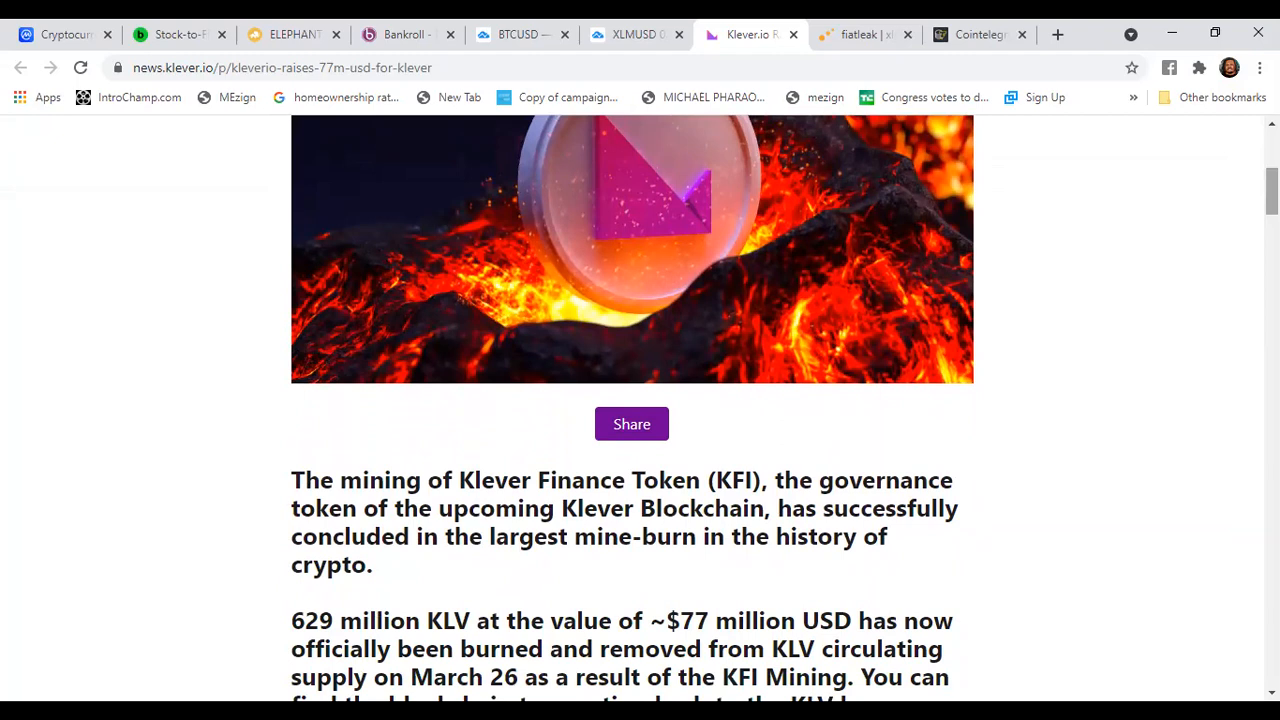
scroll("down", 3)
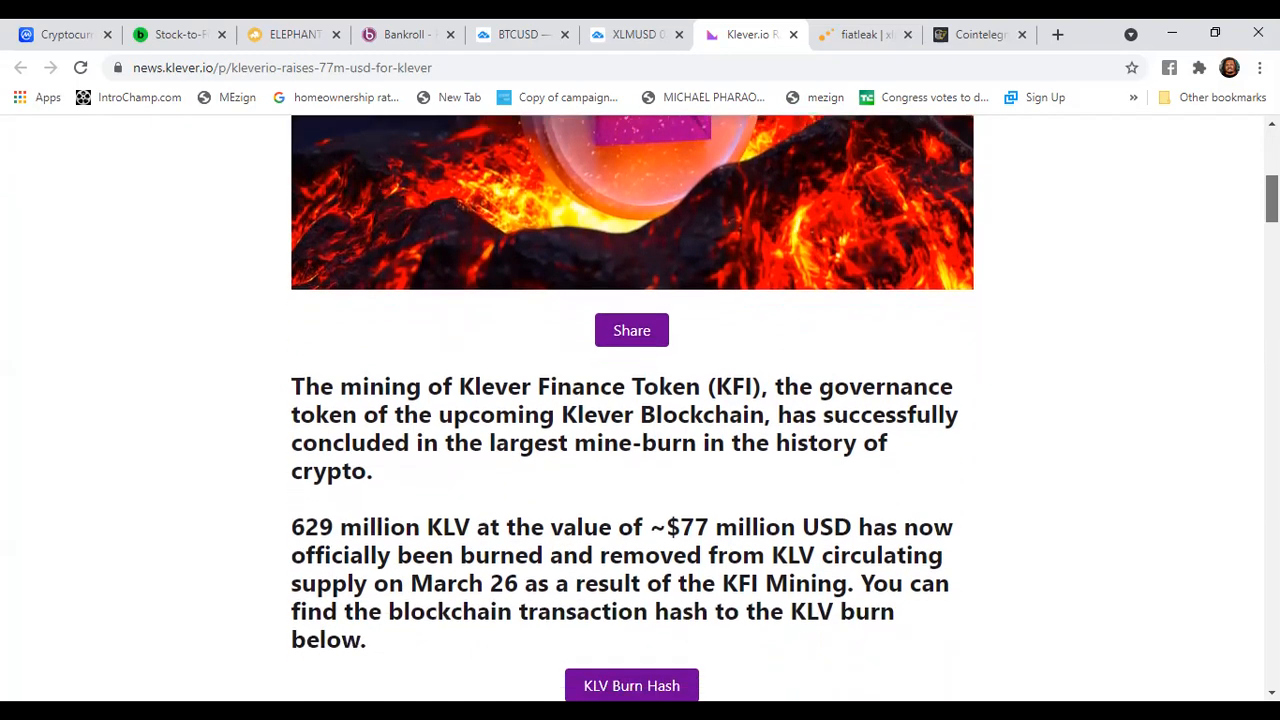
scroll("down", 3)
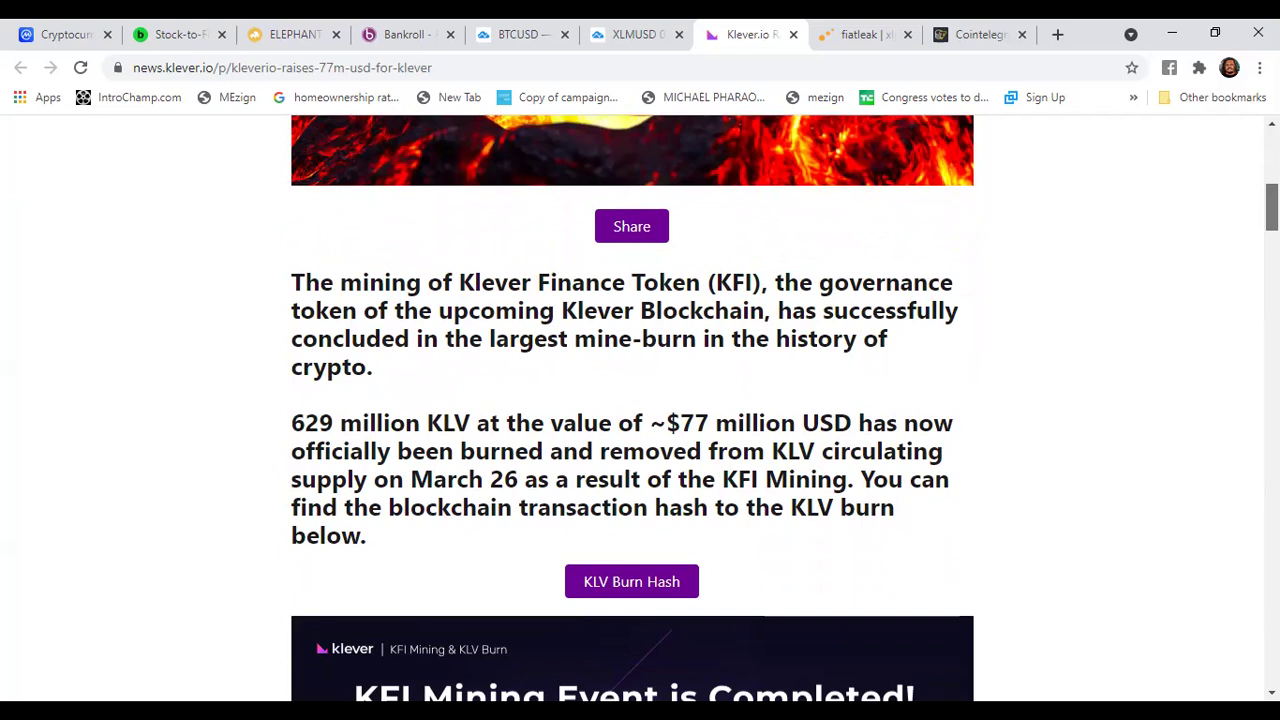
scroll("down", 3)
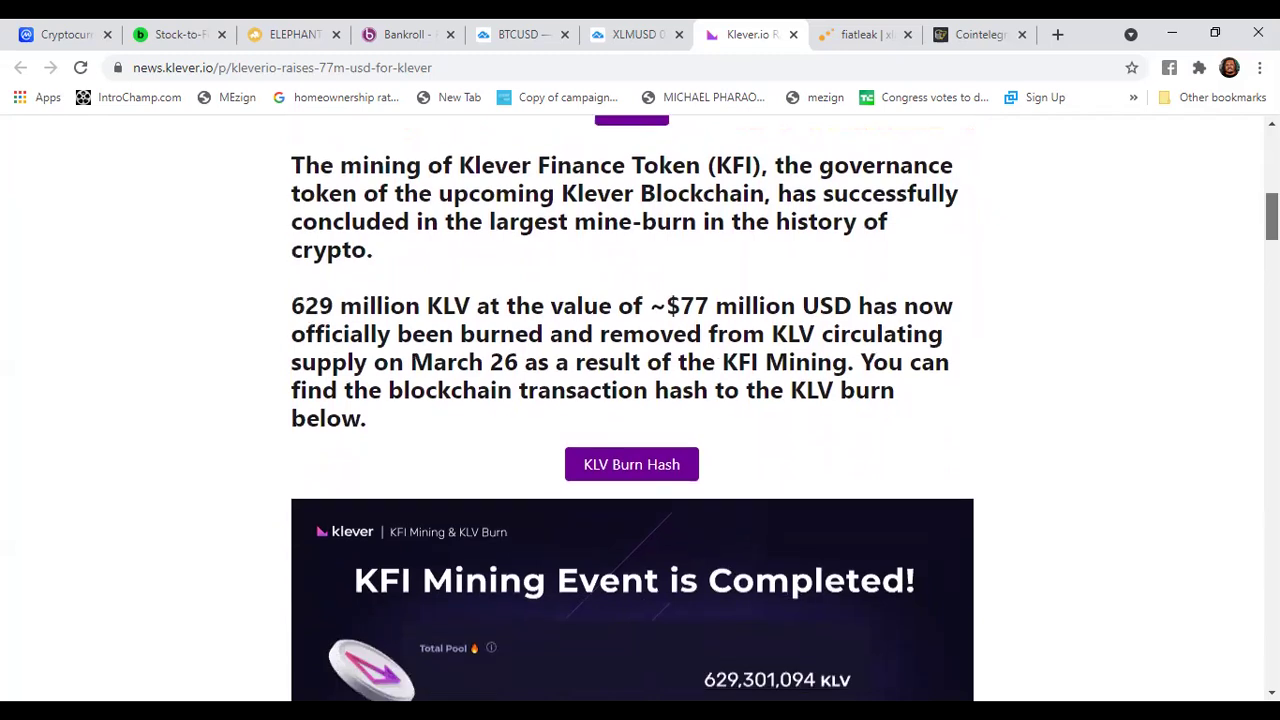
scroll("down", 3)
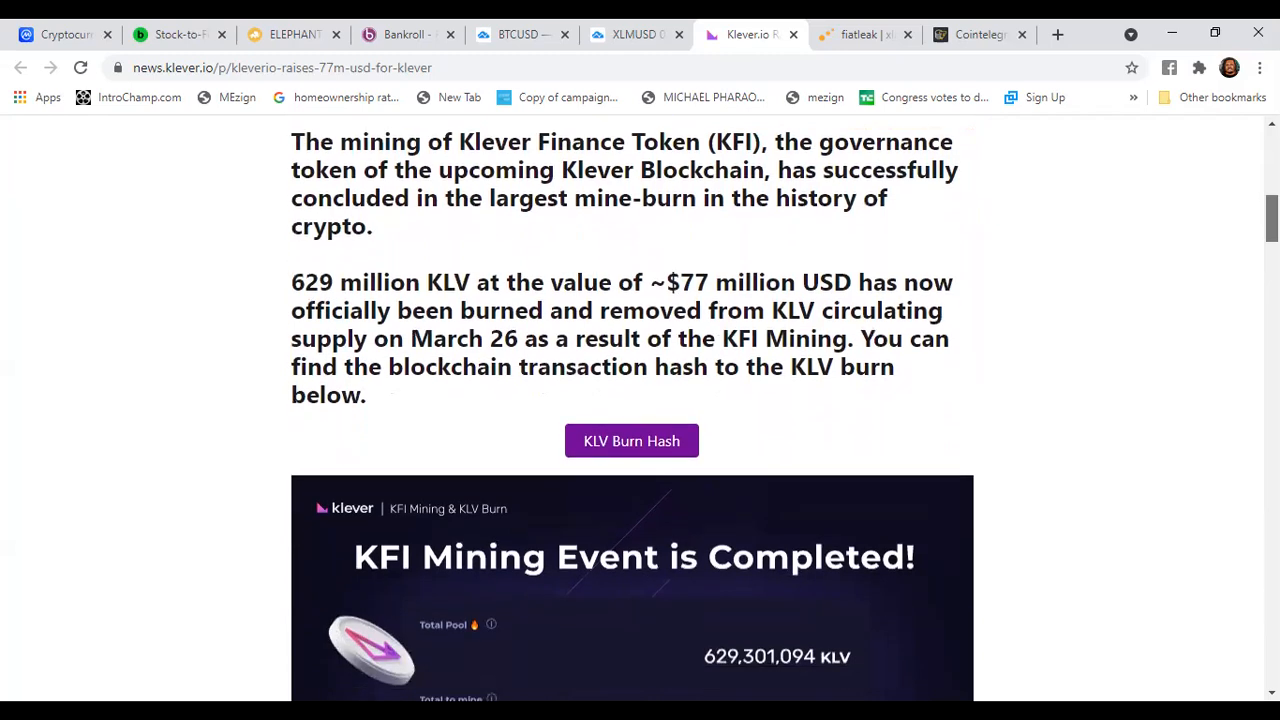
scroll("down", 3)
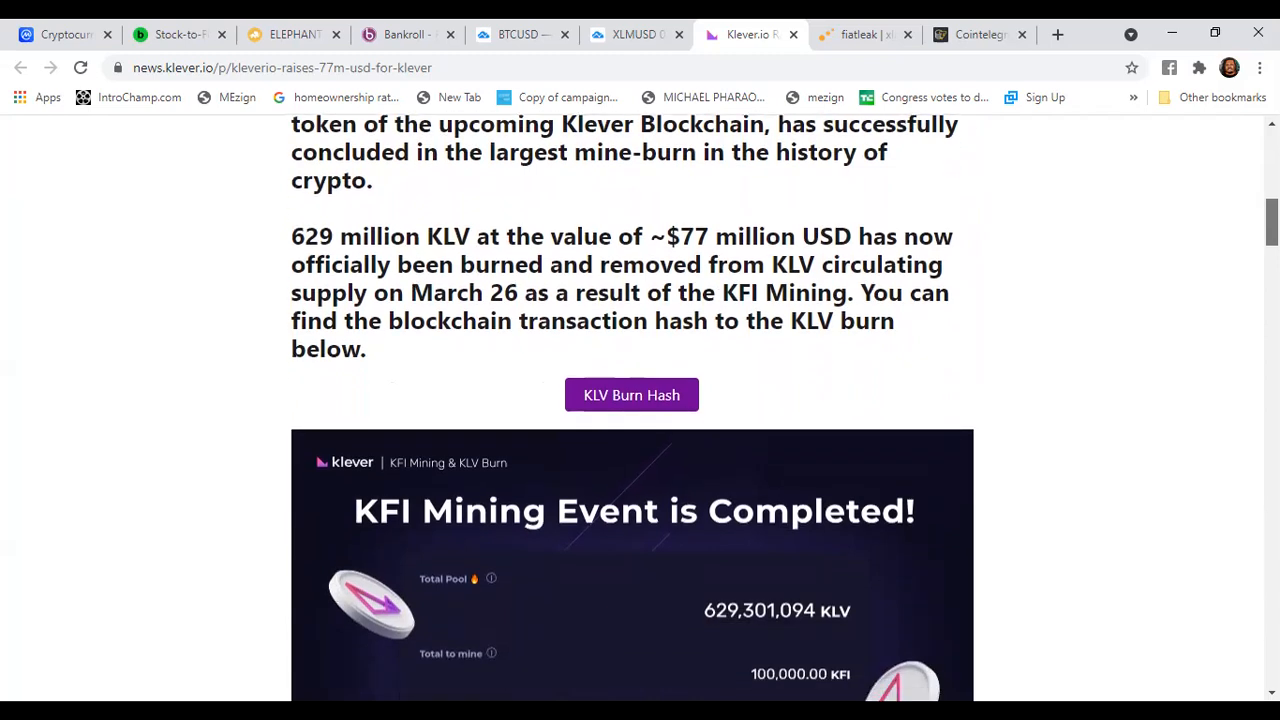
scroll("down", 3)
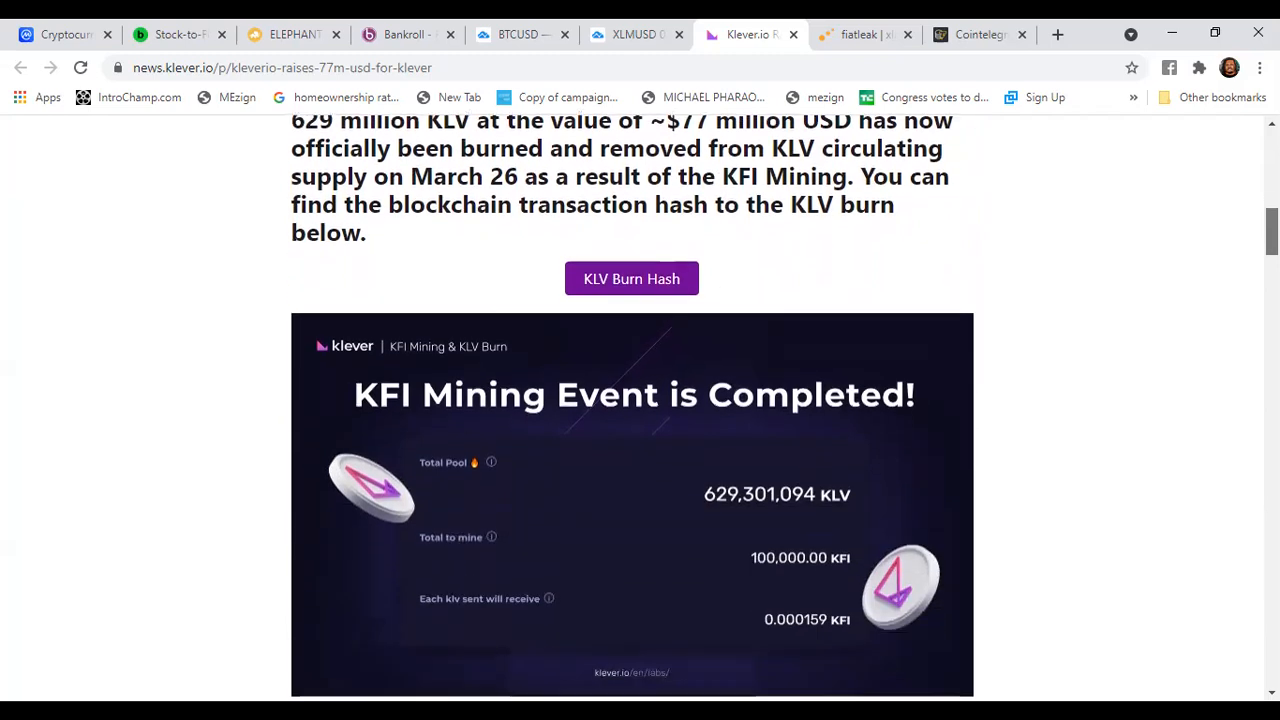
scroll("down", 3)
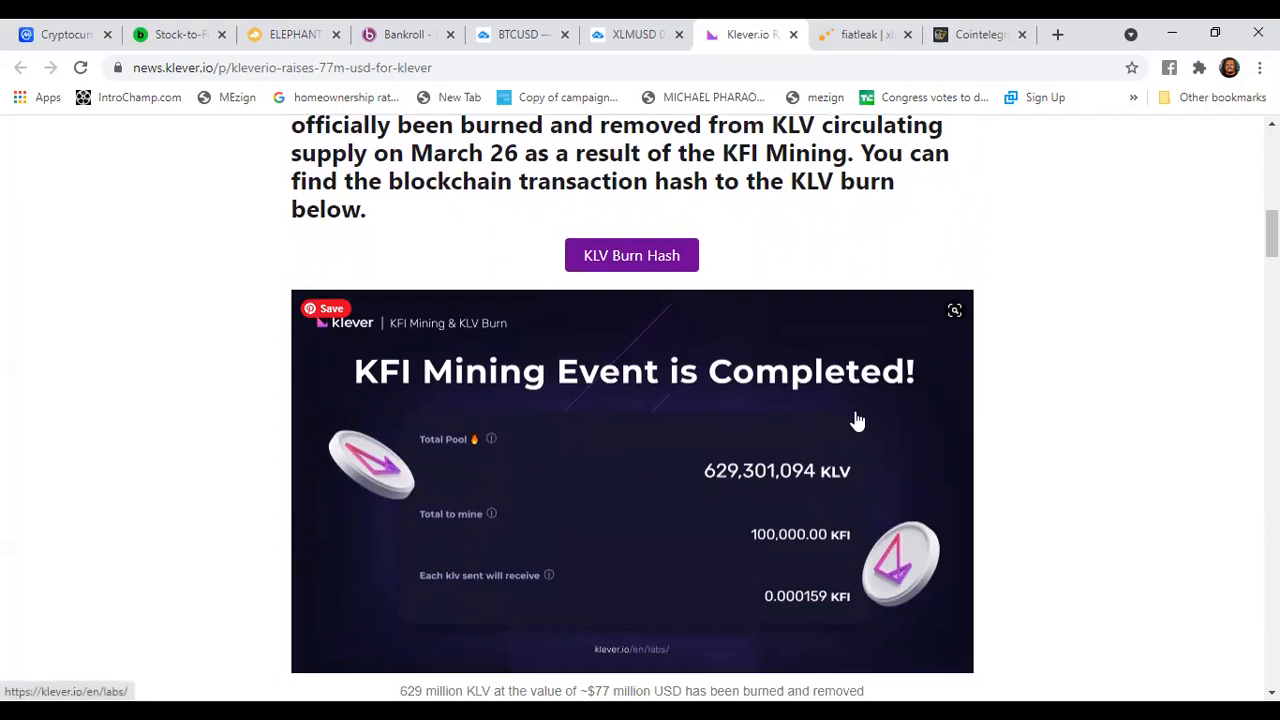
mouse_move(678, 501)
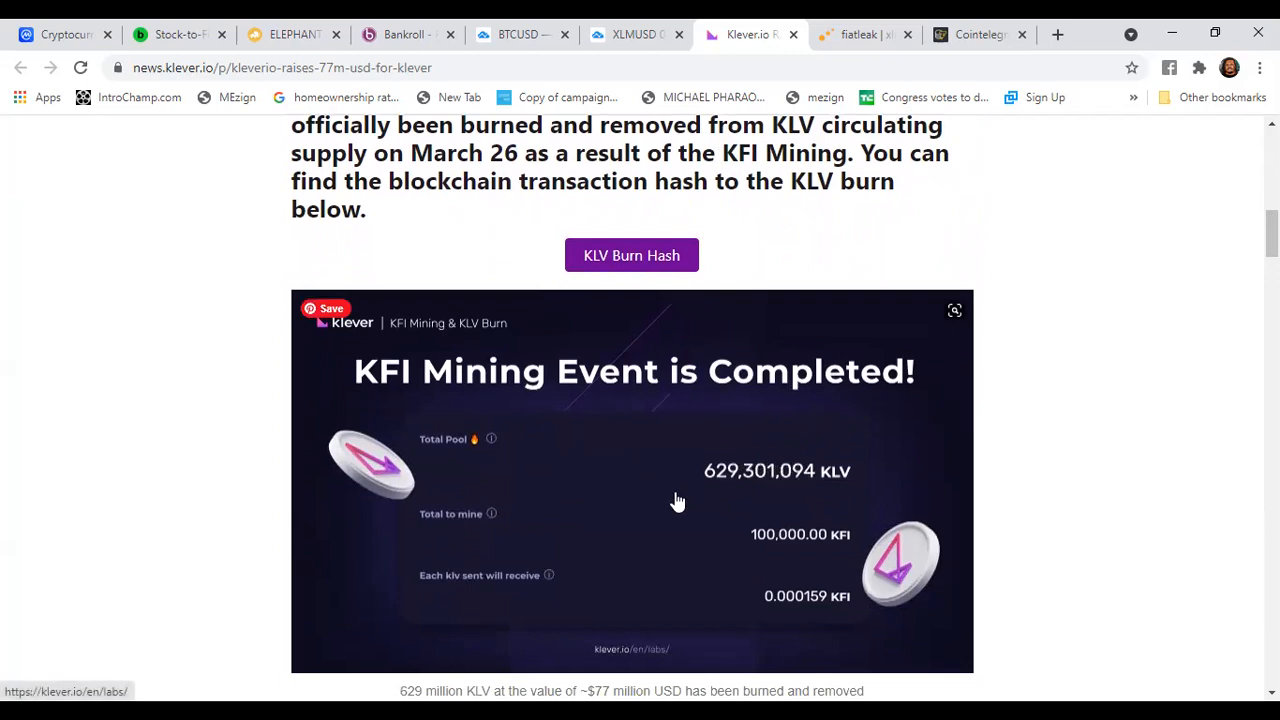
mouse_move(793, 565)
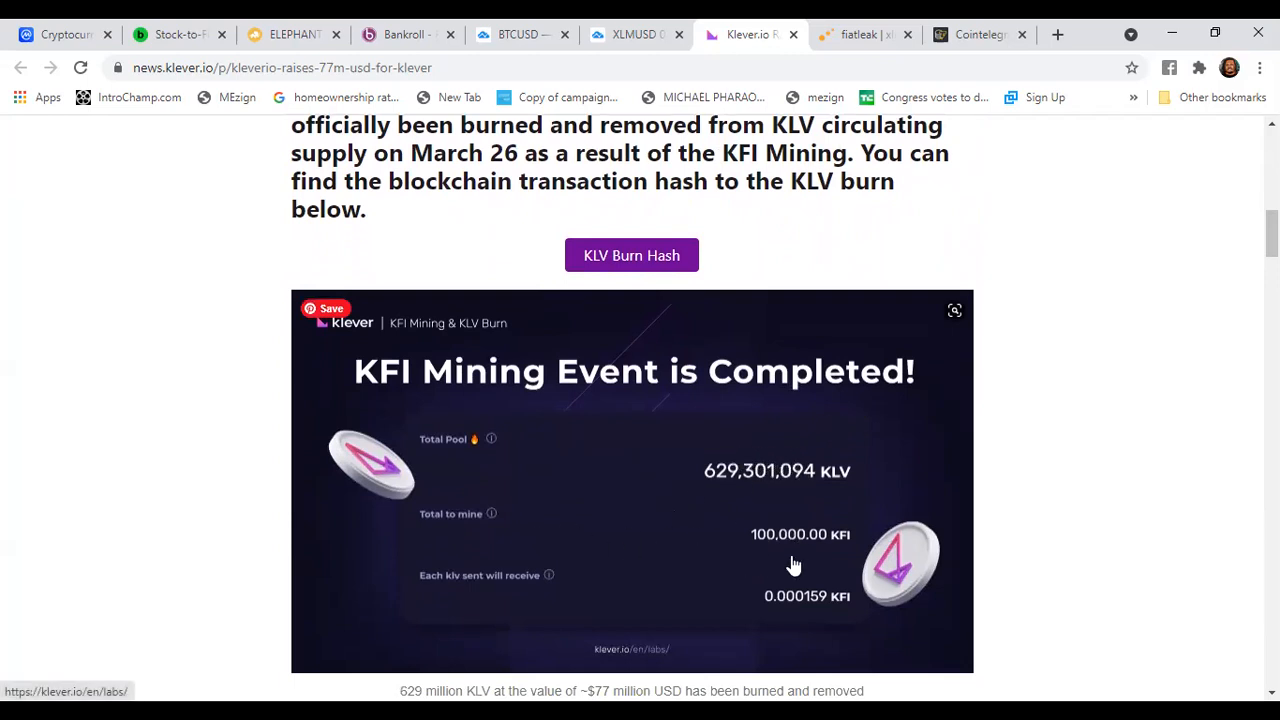
mouse_move(1211, 293)
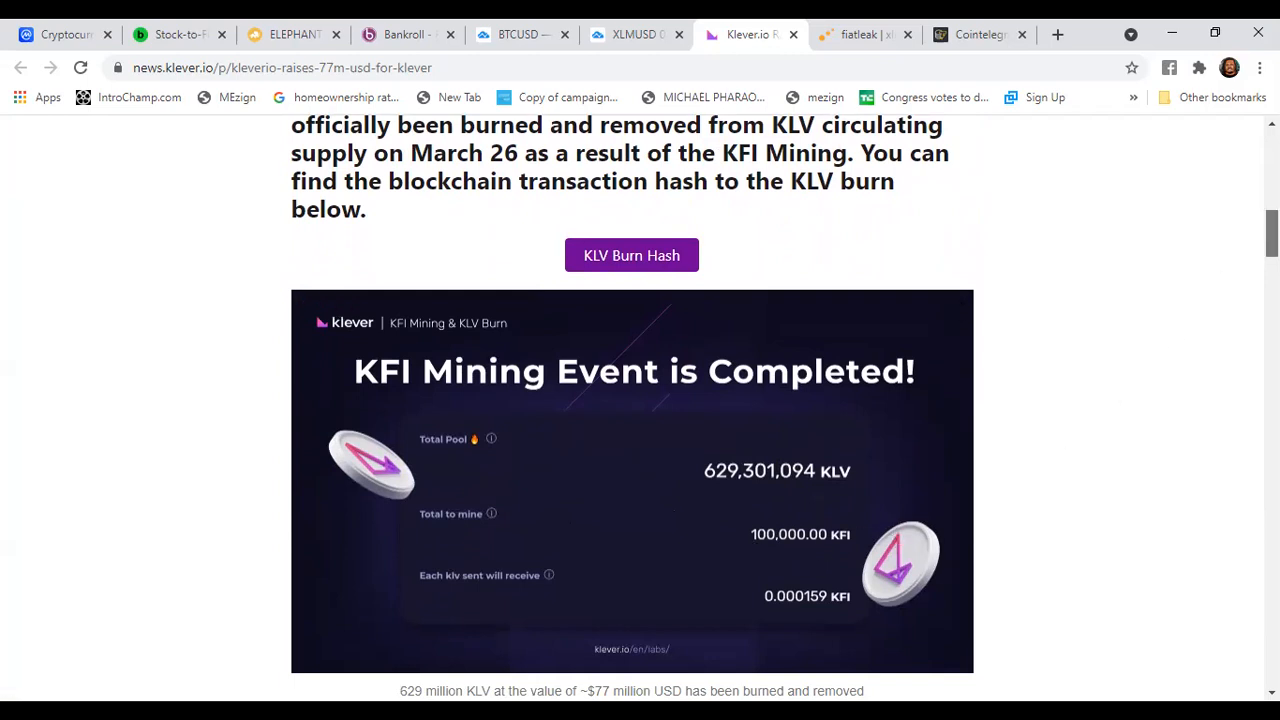
scroll("down", 3)
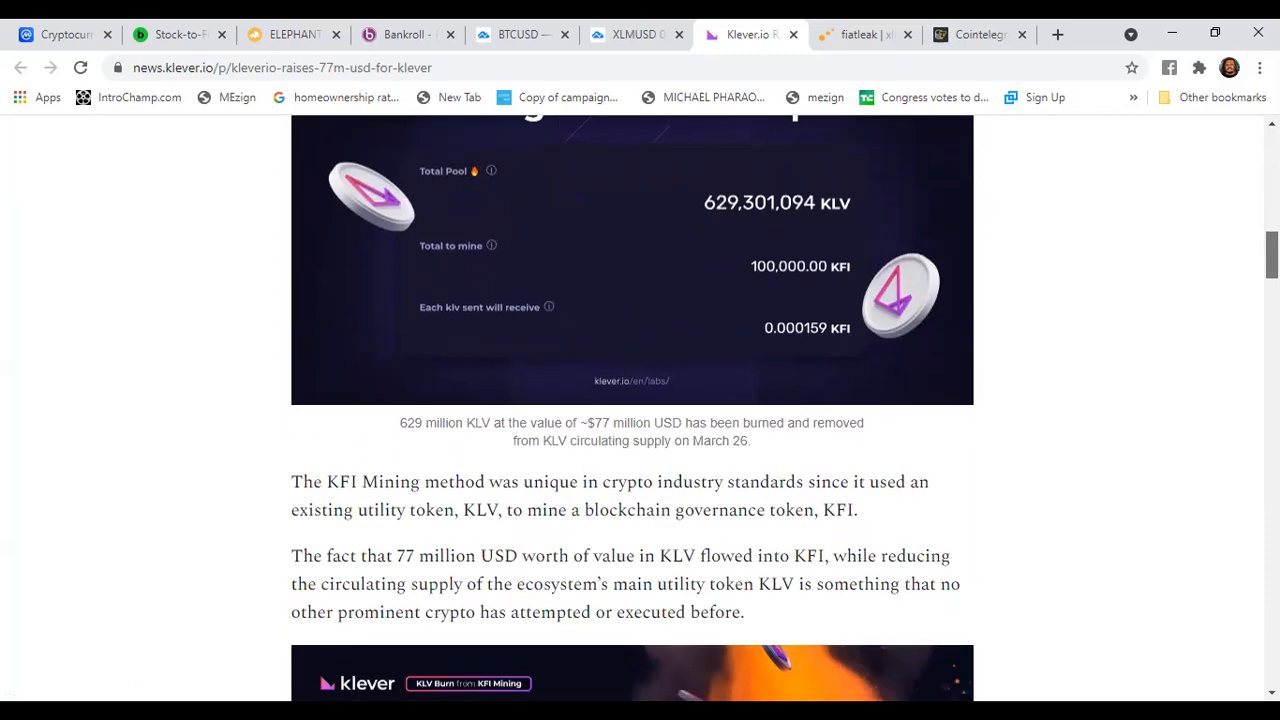
scroll("up", 3)
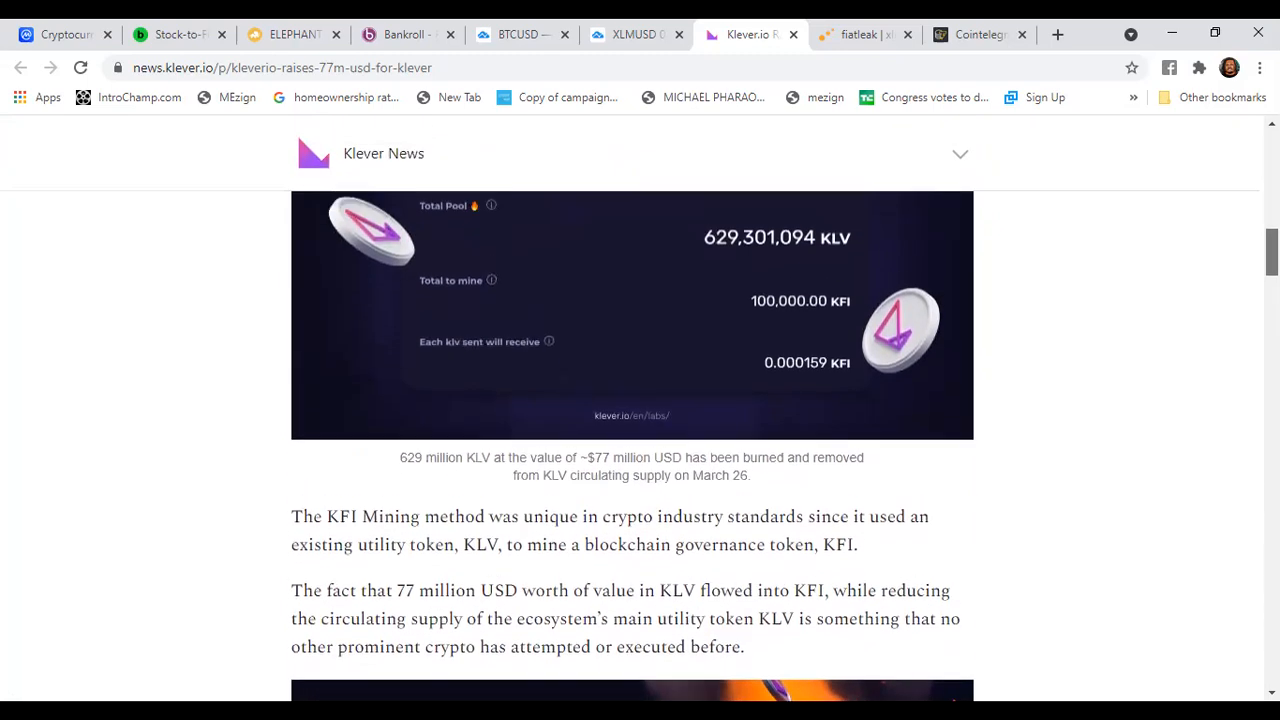
scroll("down", 3)
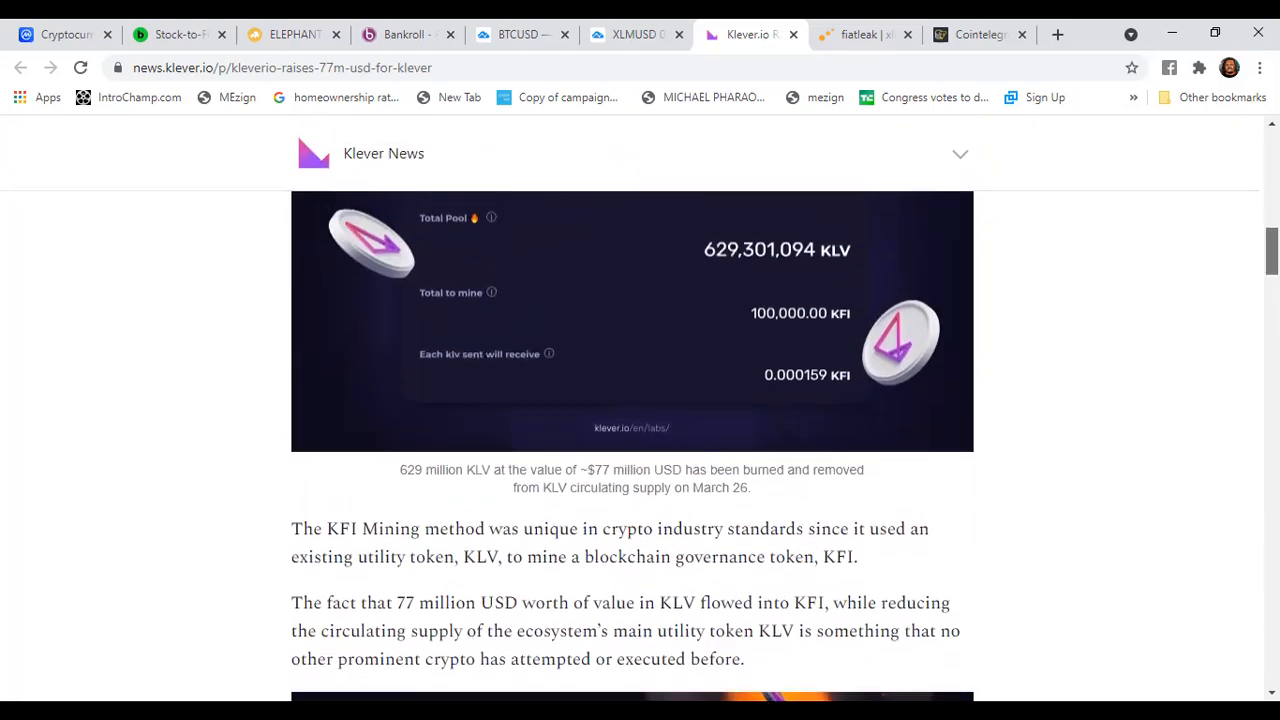
scroll("up", 3)
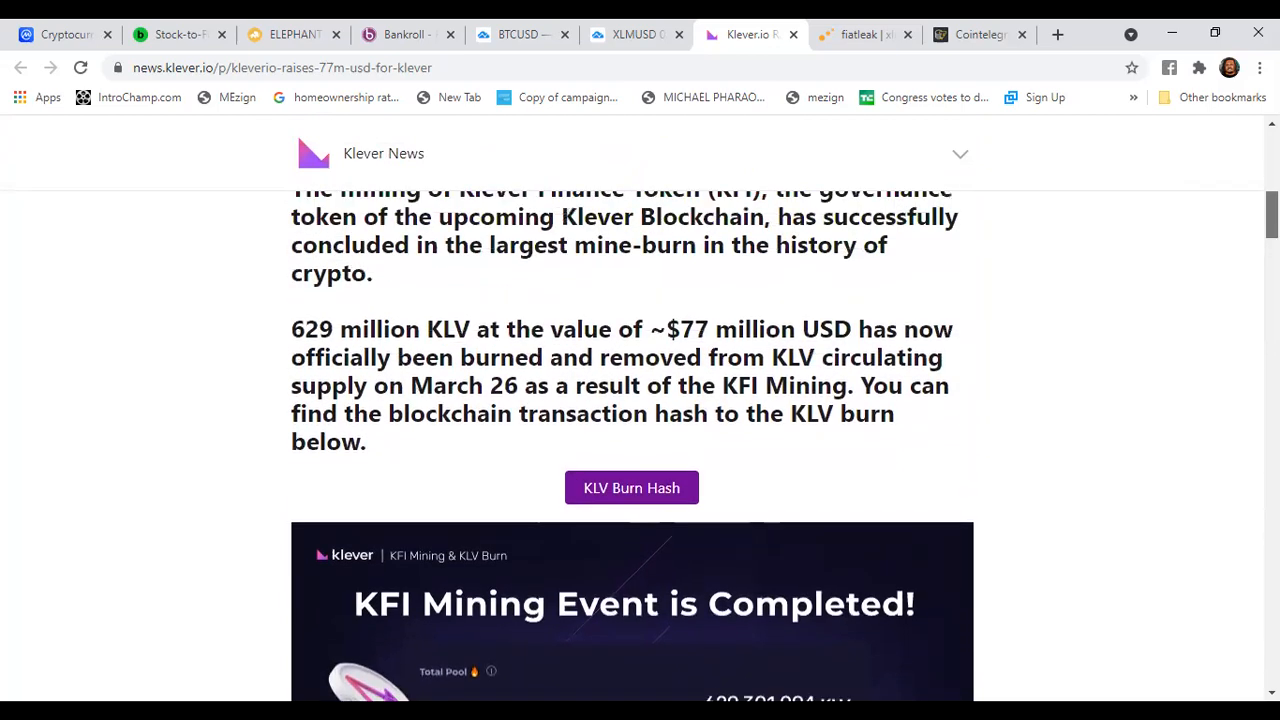
scroll("up", 3)
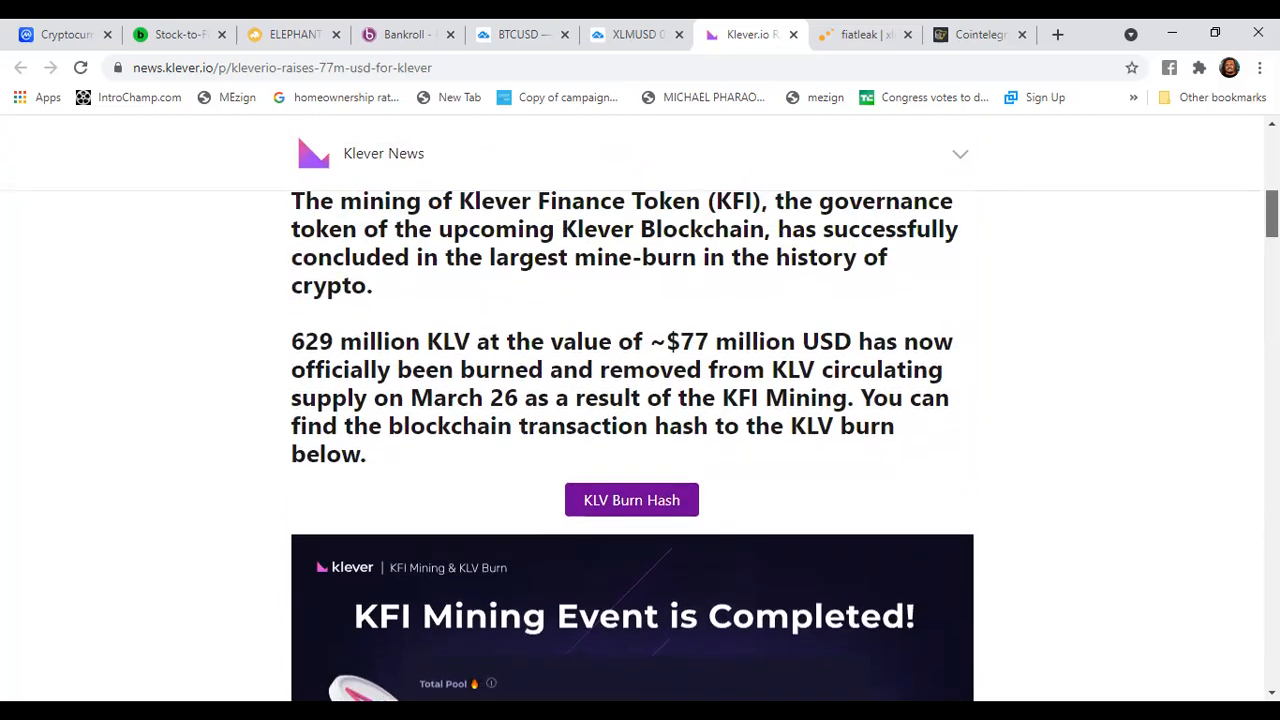
scroll("down", 3)
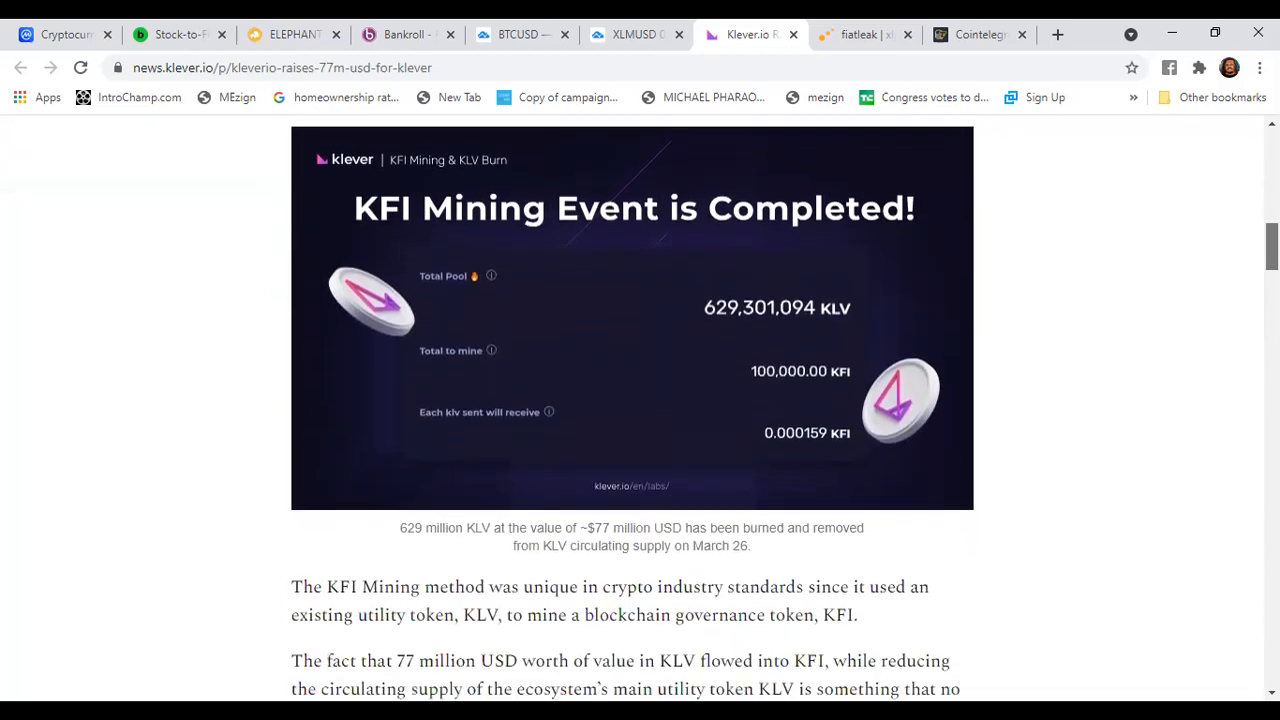
scroll("down", 3)
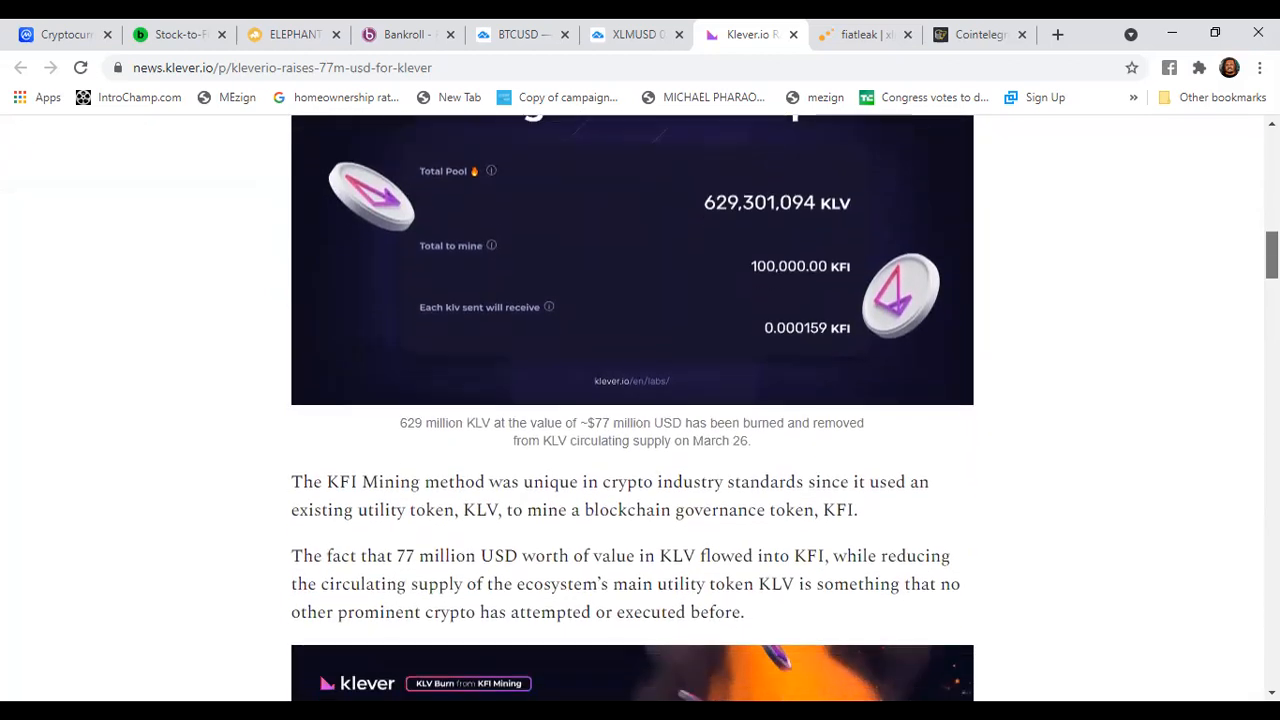
scroll("up", 3)
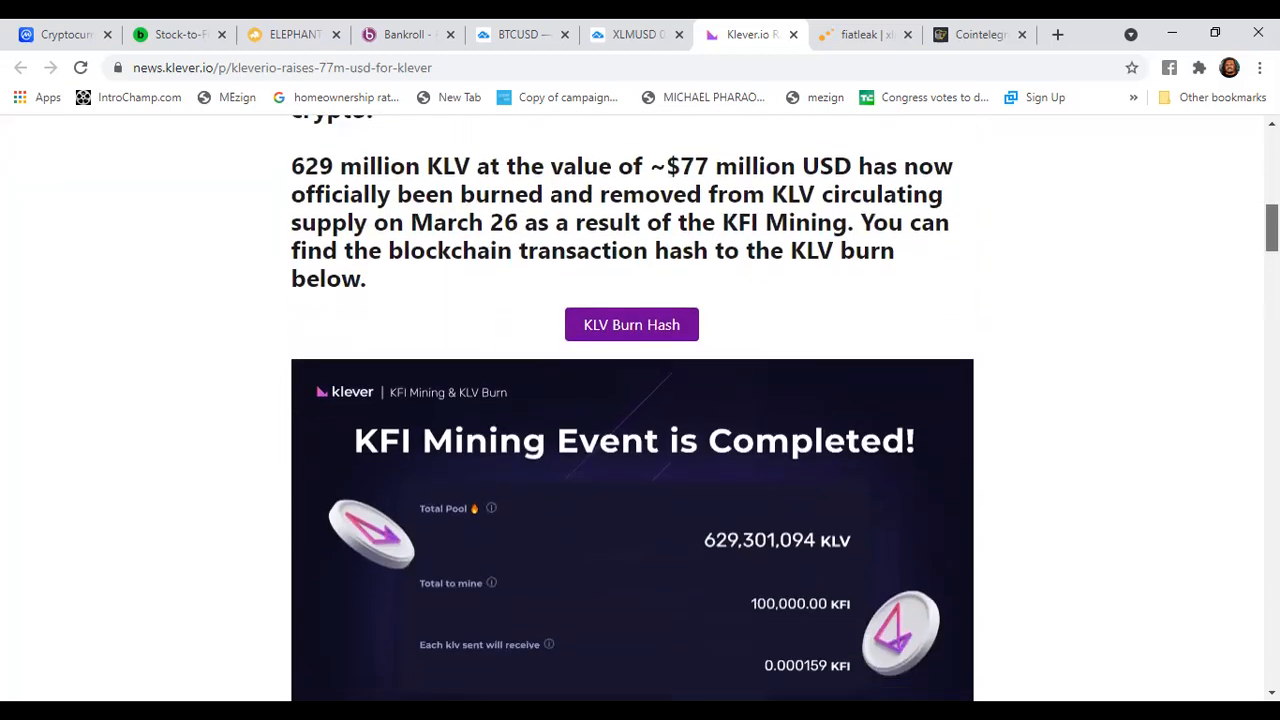
scroll("down", 3)
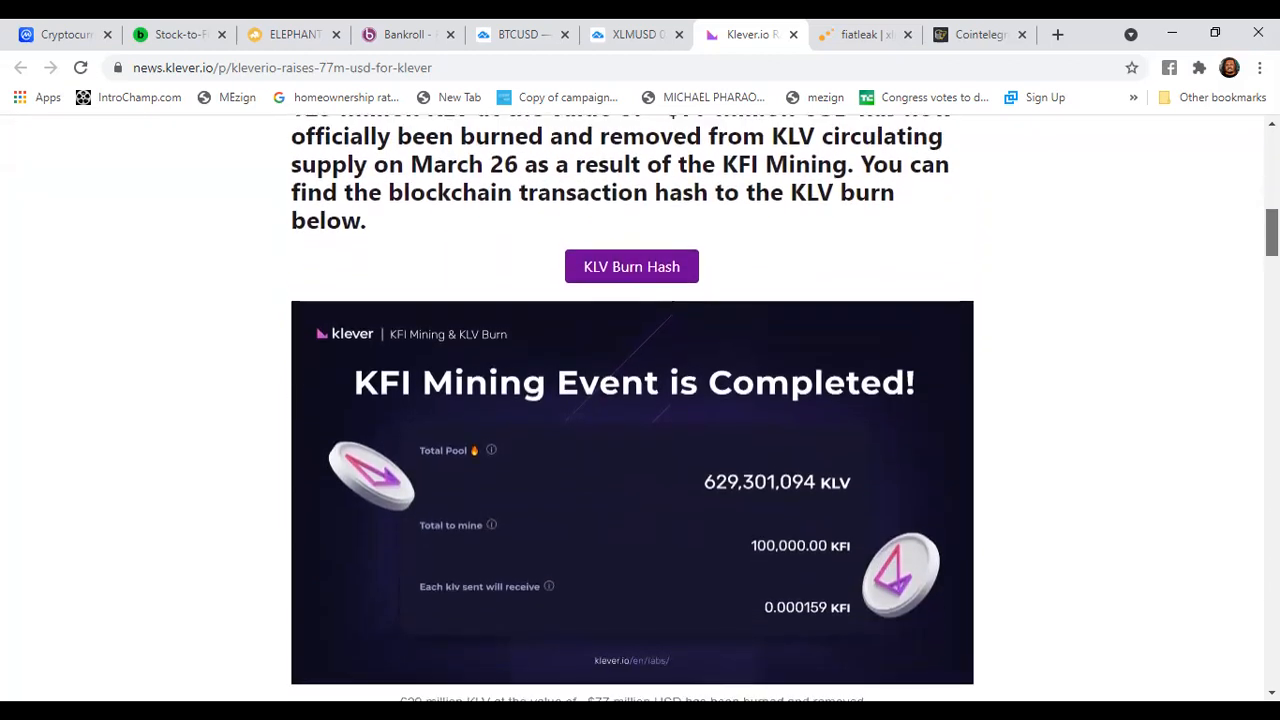
scroll("down", 3)
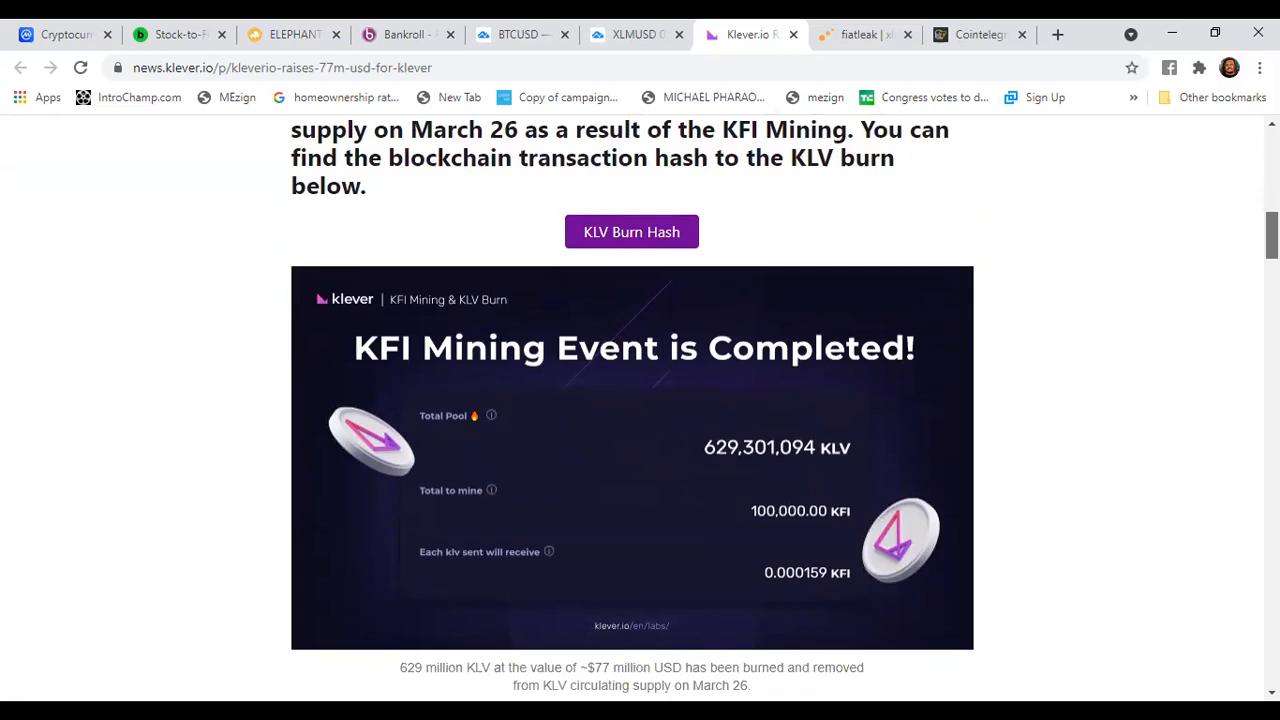
scroll("down", 3)
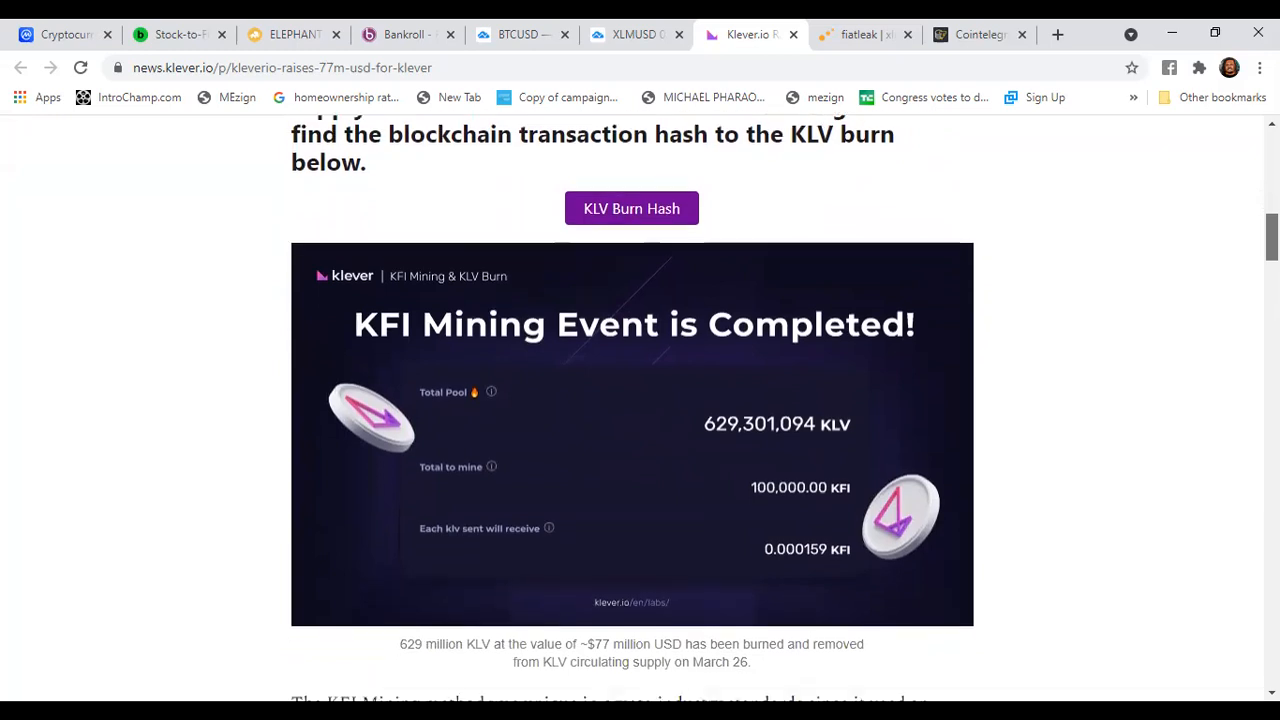
scroll("down", 3)
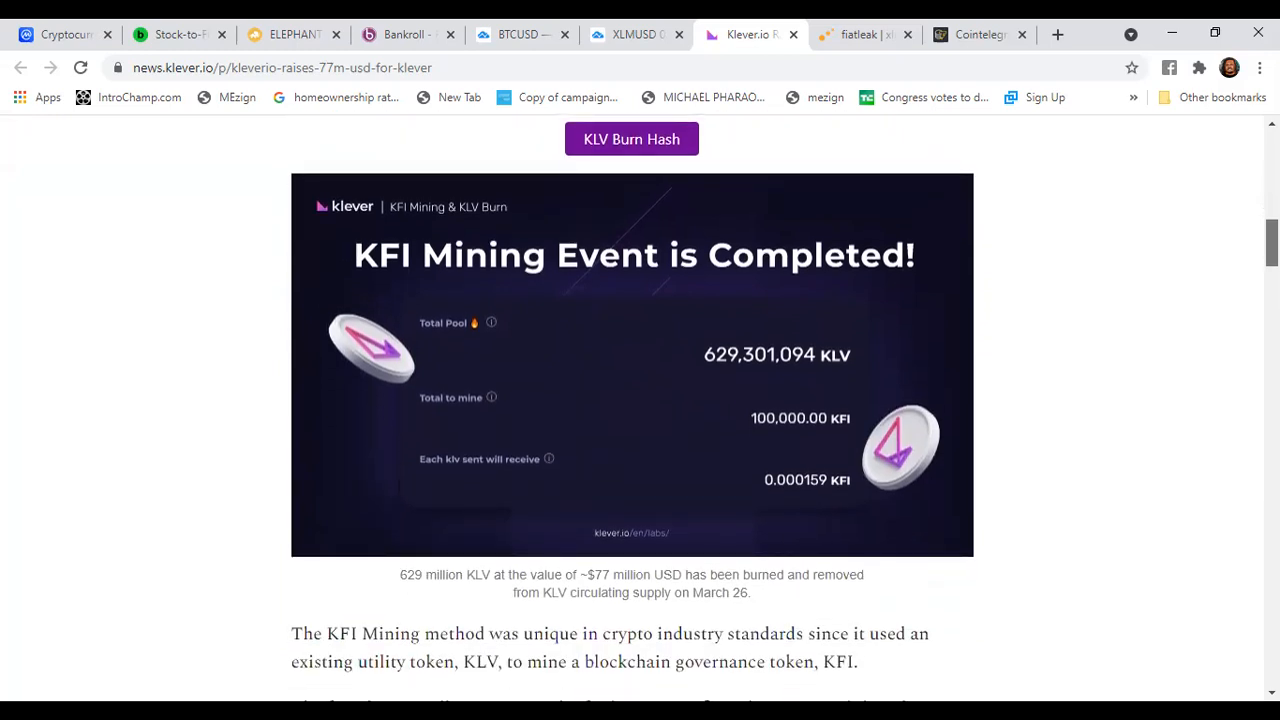
scroll("down", 3)
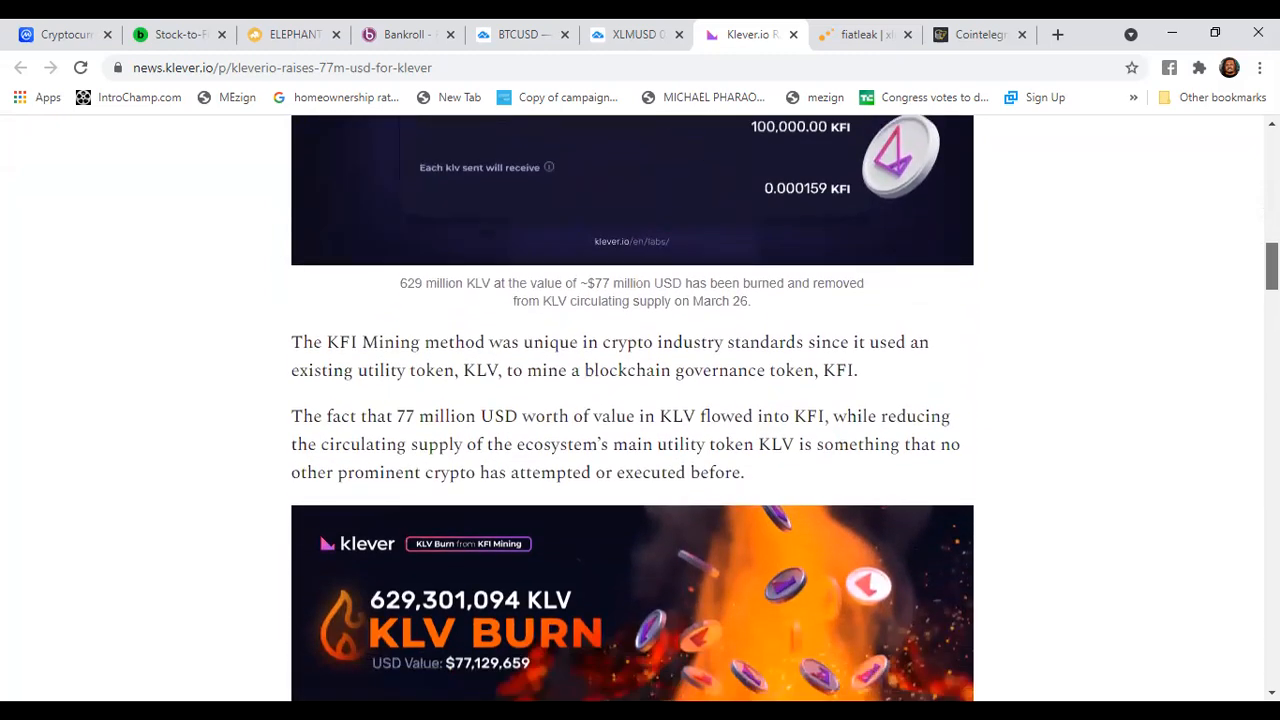
scroll("down", 3)
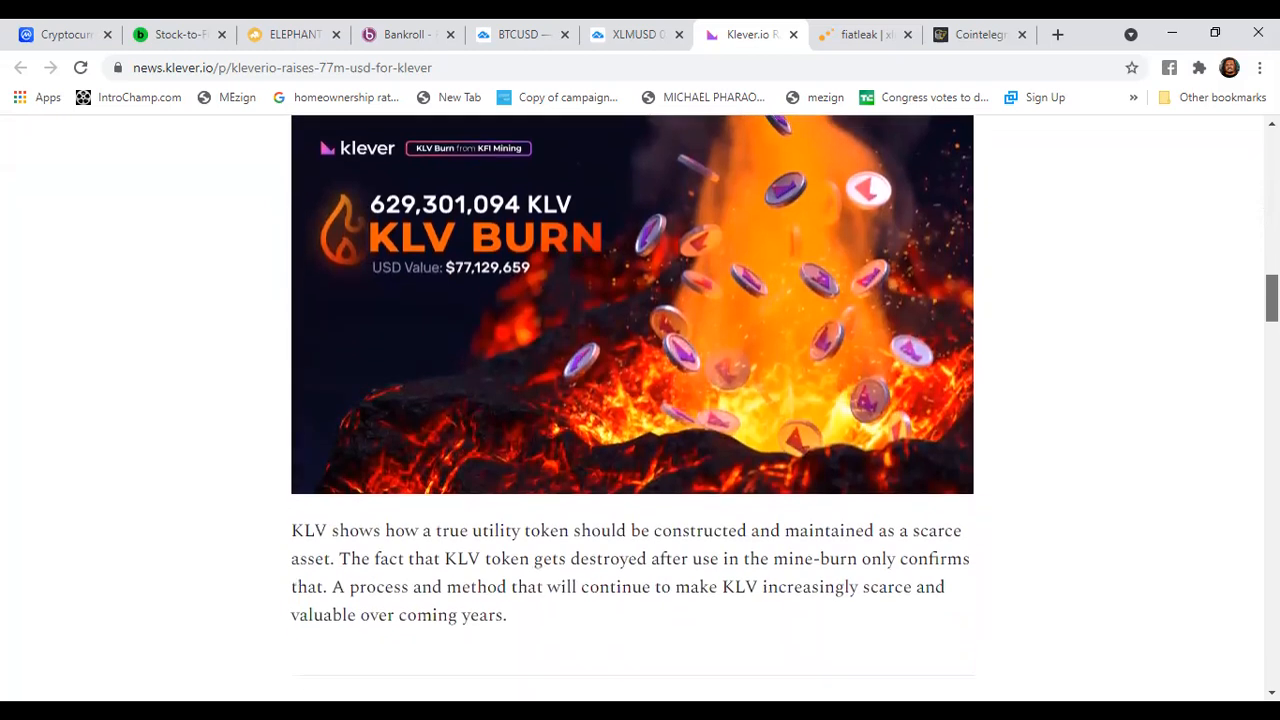
scroll("up", 3)
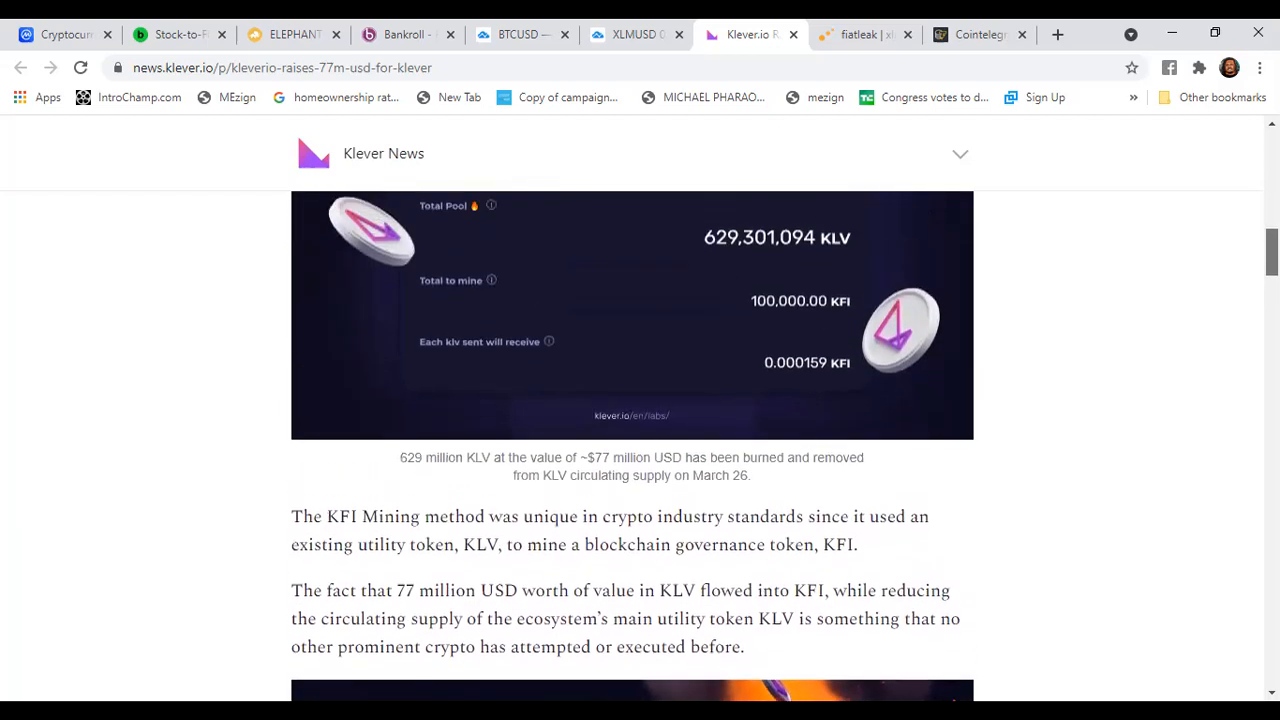
scroll("up", 3)
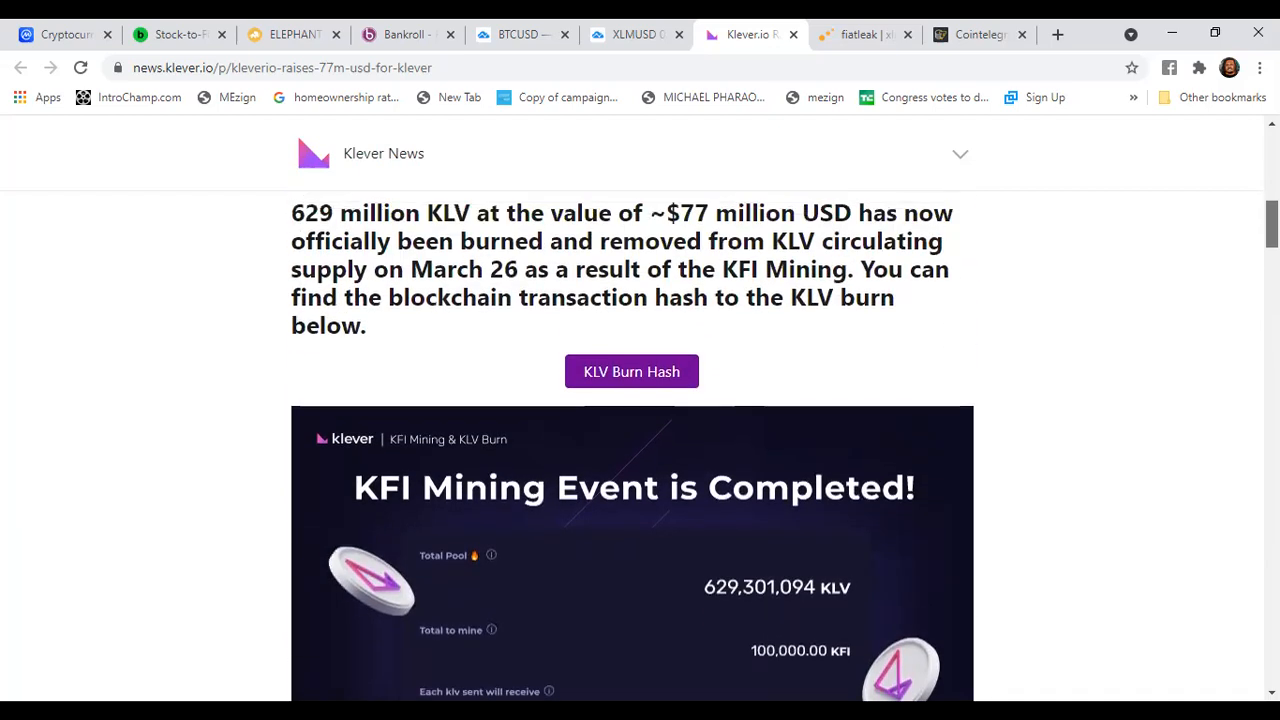
scroll("up", 3)
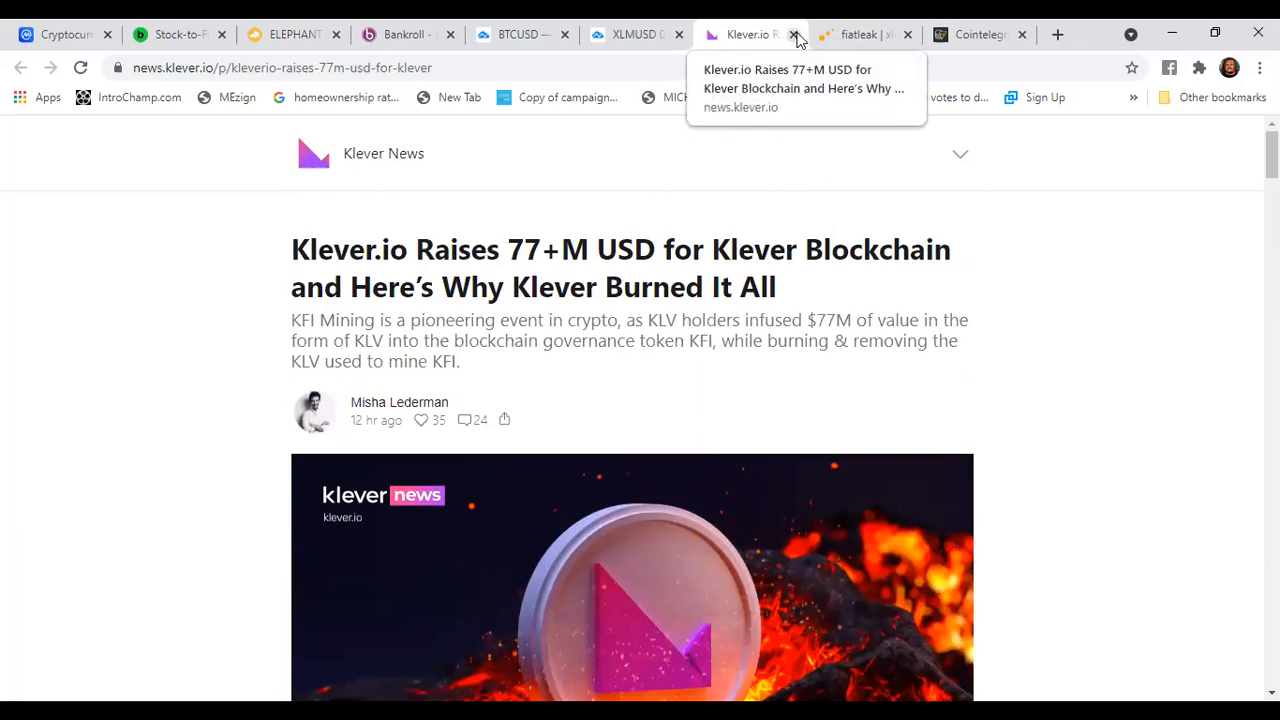
Switch to Fiatleak's live XLM/USD trade map page
left_click(795, 34)
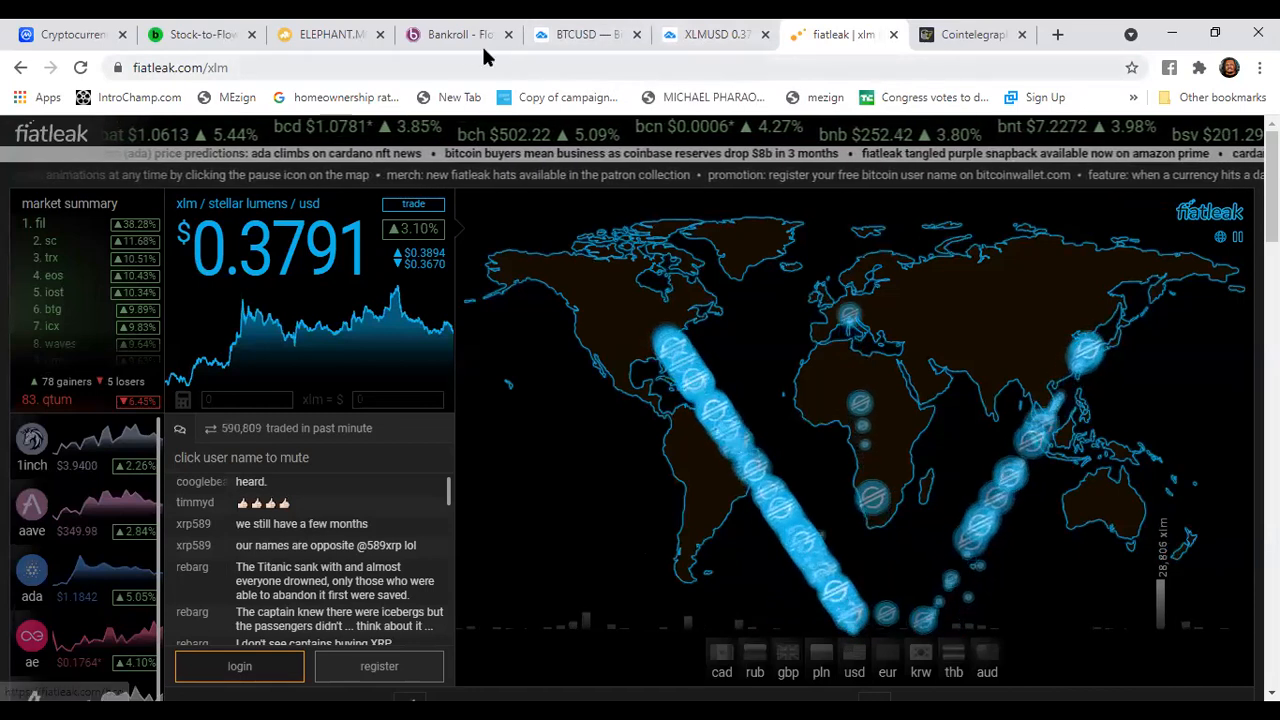
Switch to Elephant.Money's BDO page and scroll to the Rewards, Deposits, Rolls and Withdrawn stats
left_click(330, 34)
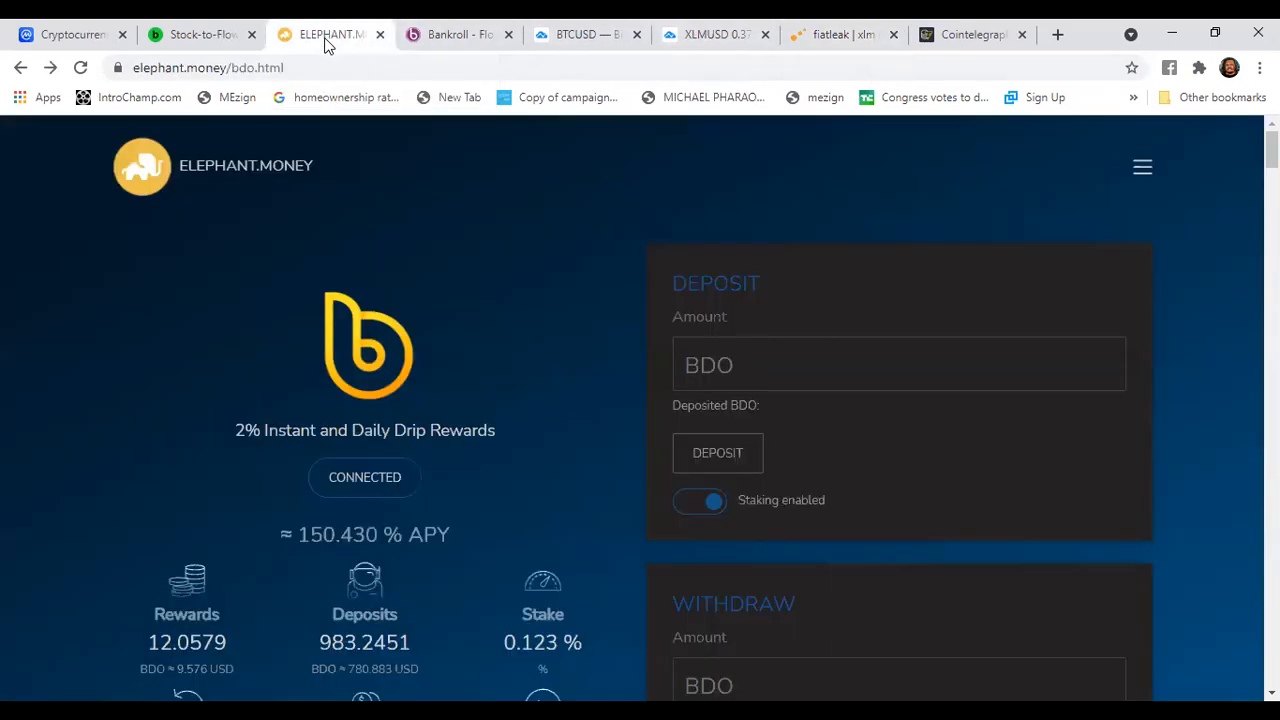
mouse_move(370, 335)
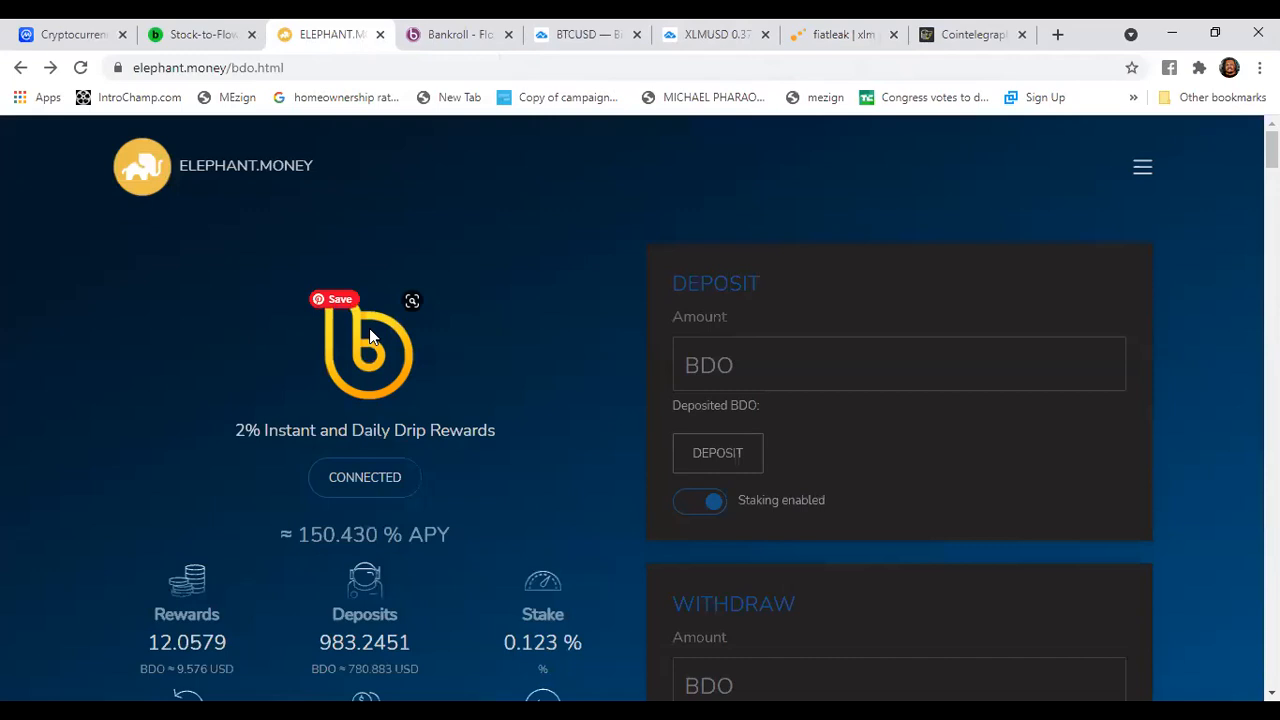
mouse_move(368, 428)
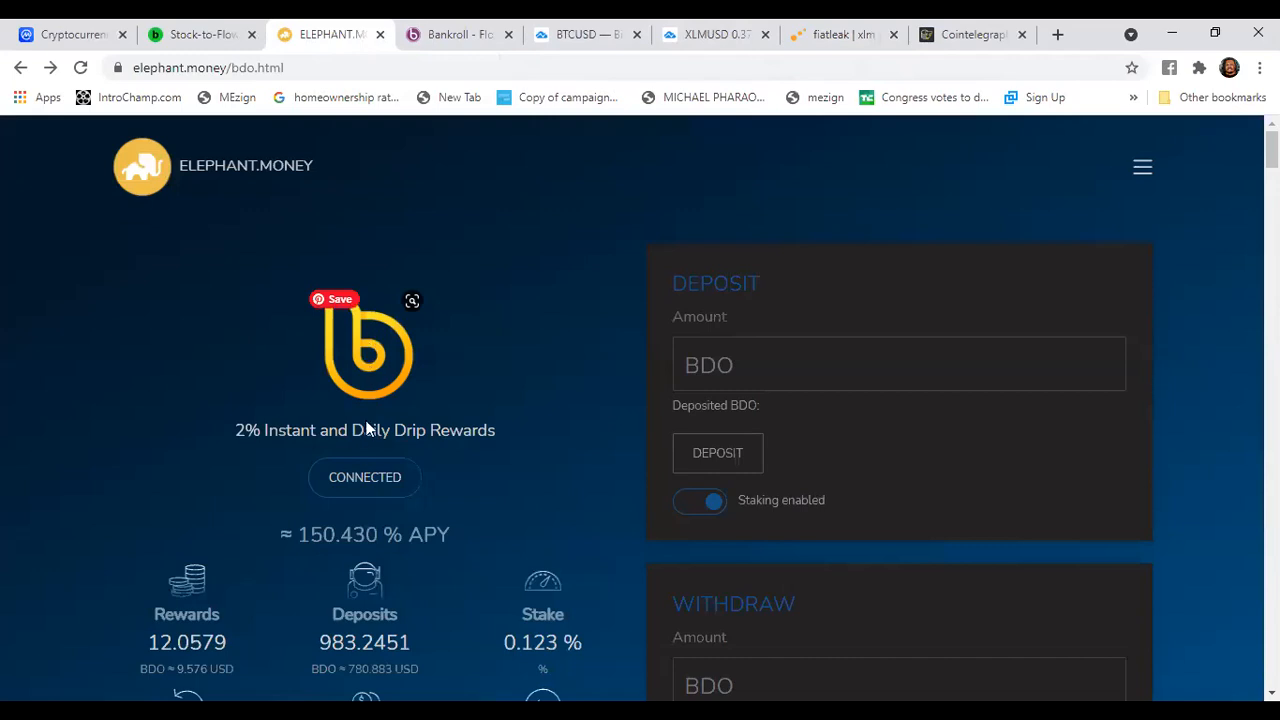
mouse_move(345, 617)
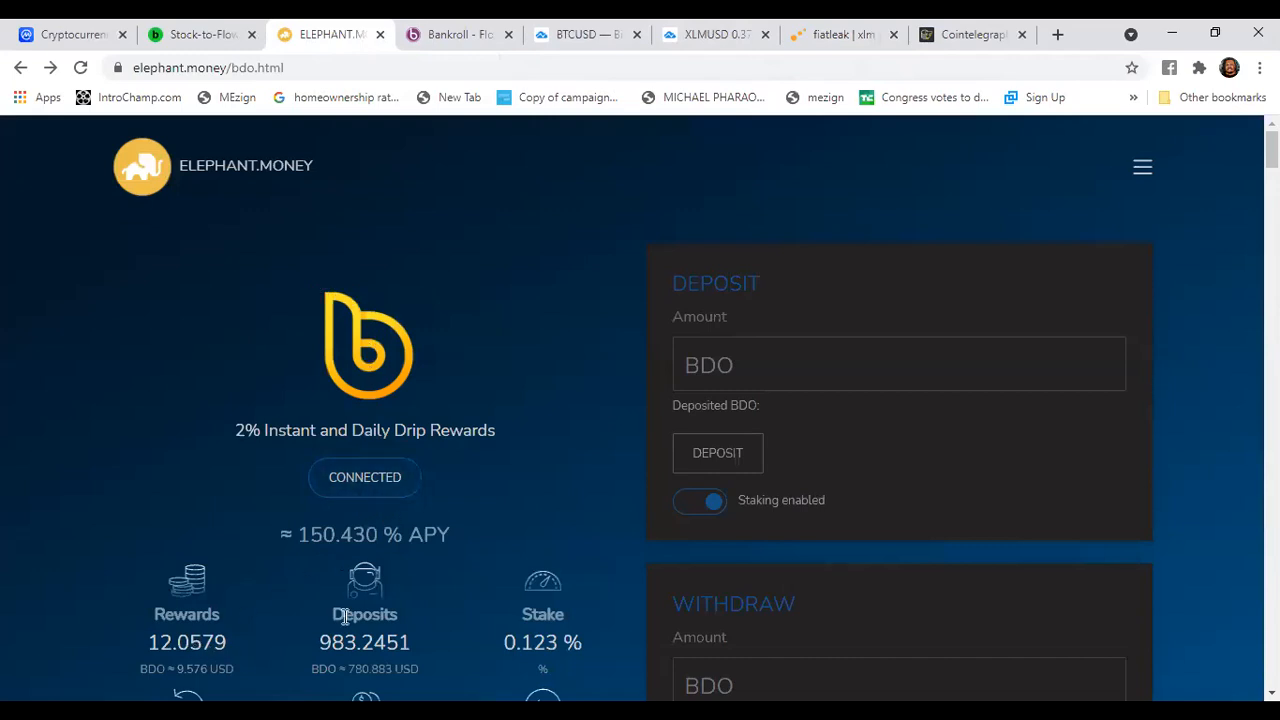
mouse_move(194, 636)
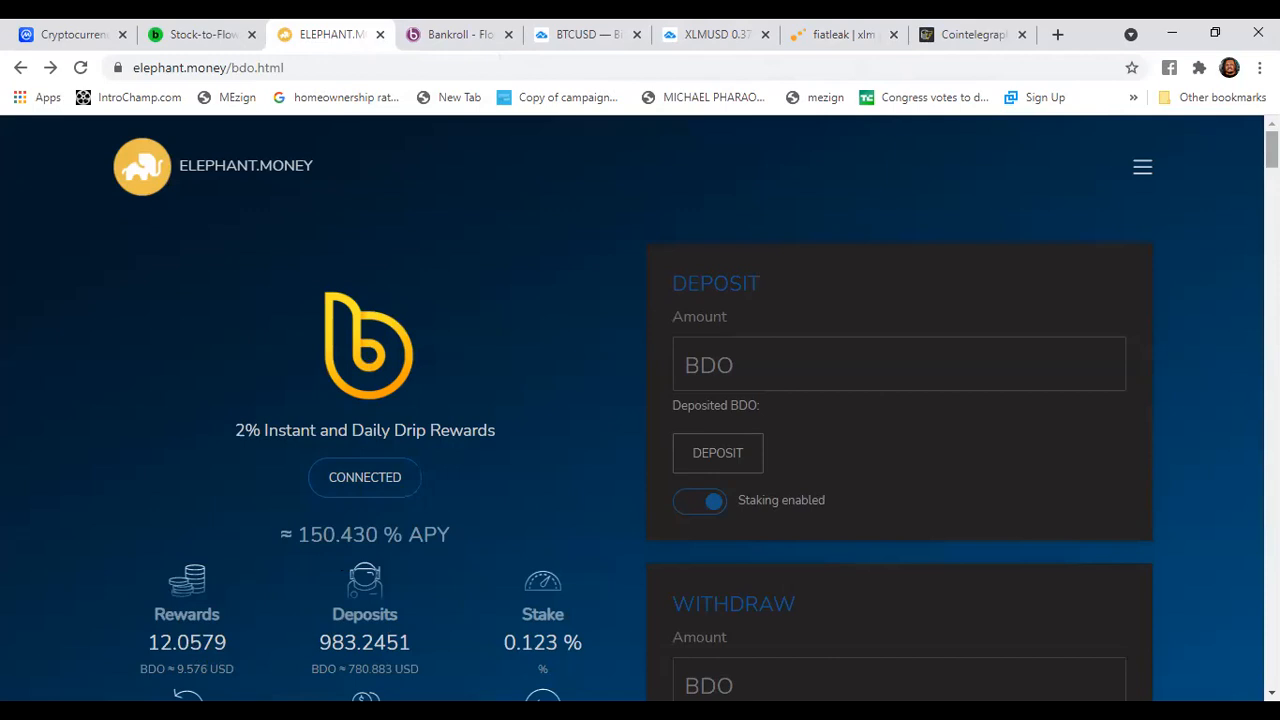
scroll("down", 3)
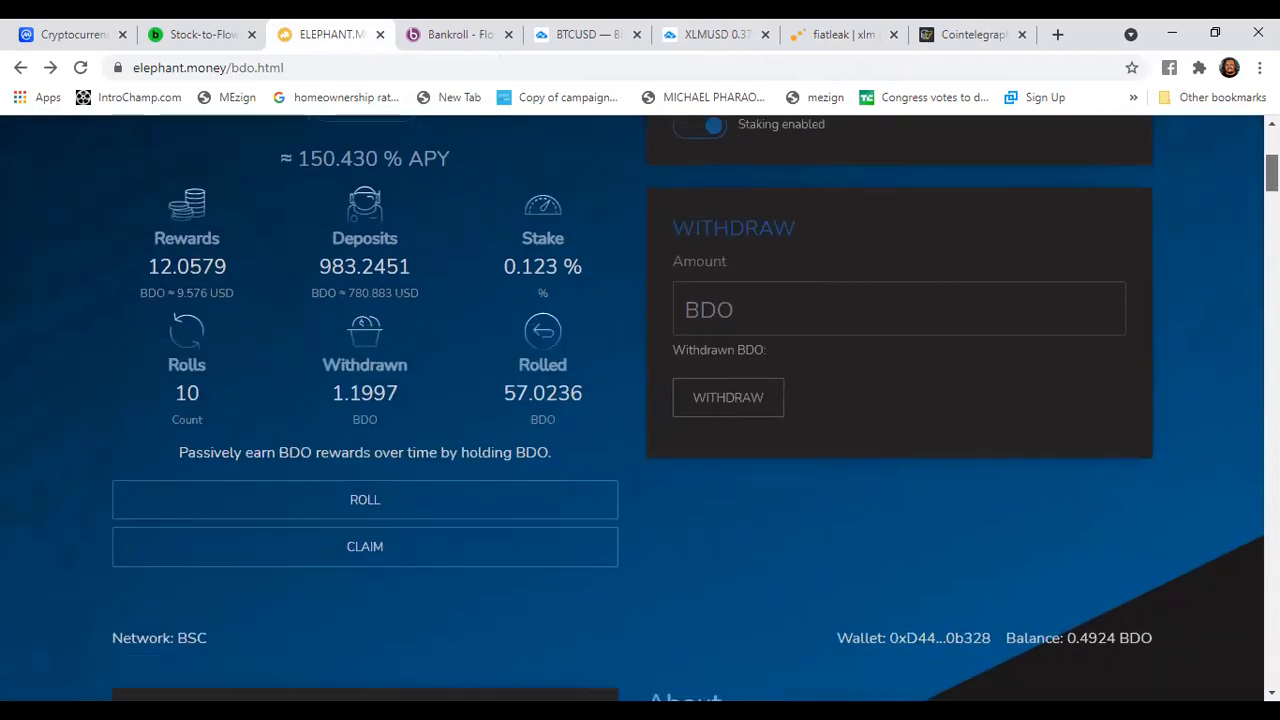
mouse_move(550, 519)
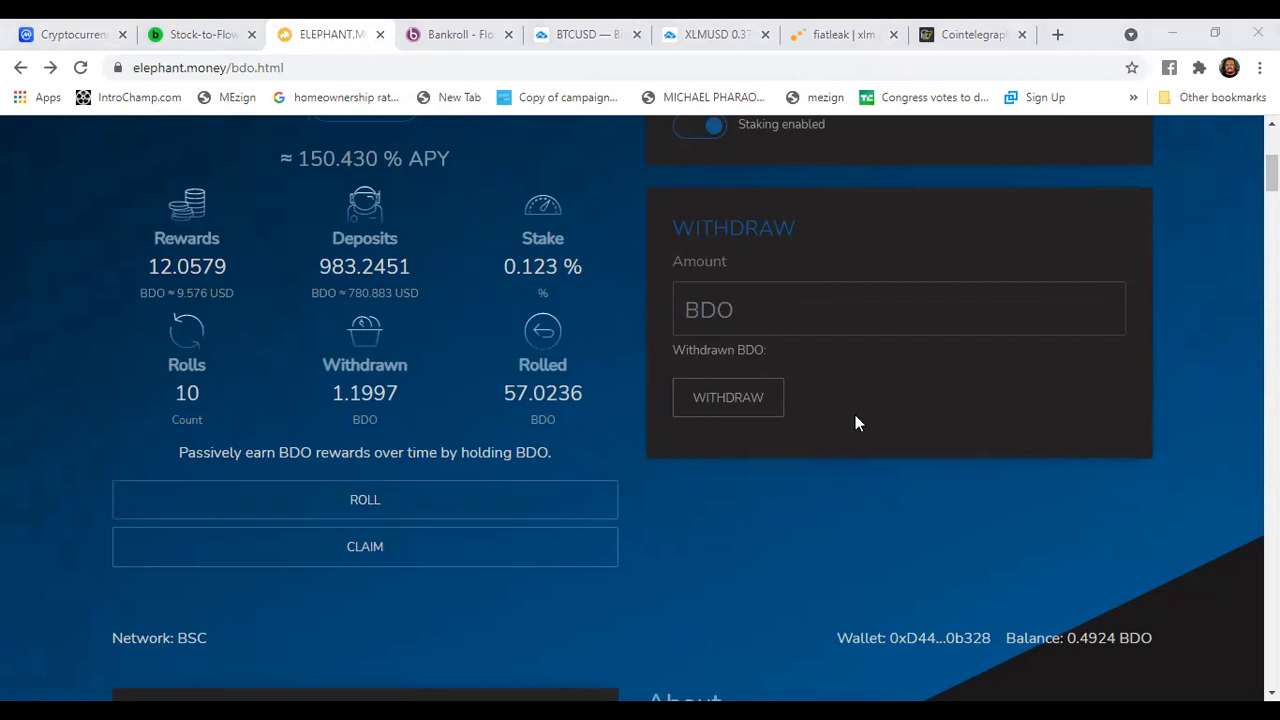
Confirm the BDO ROLL transaction and close the Transaction Complete notice
left_click(728, 397)
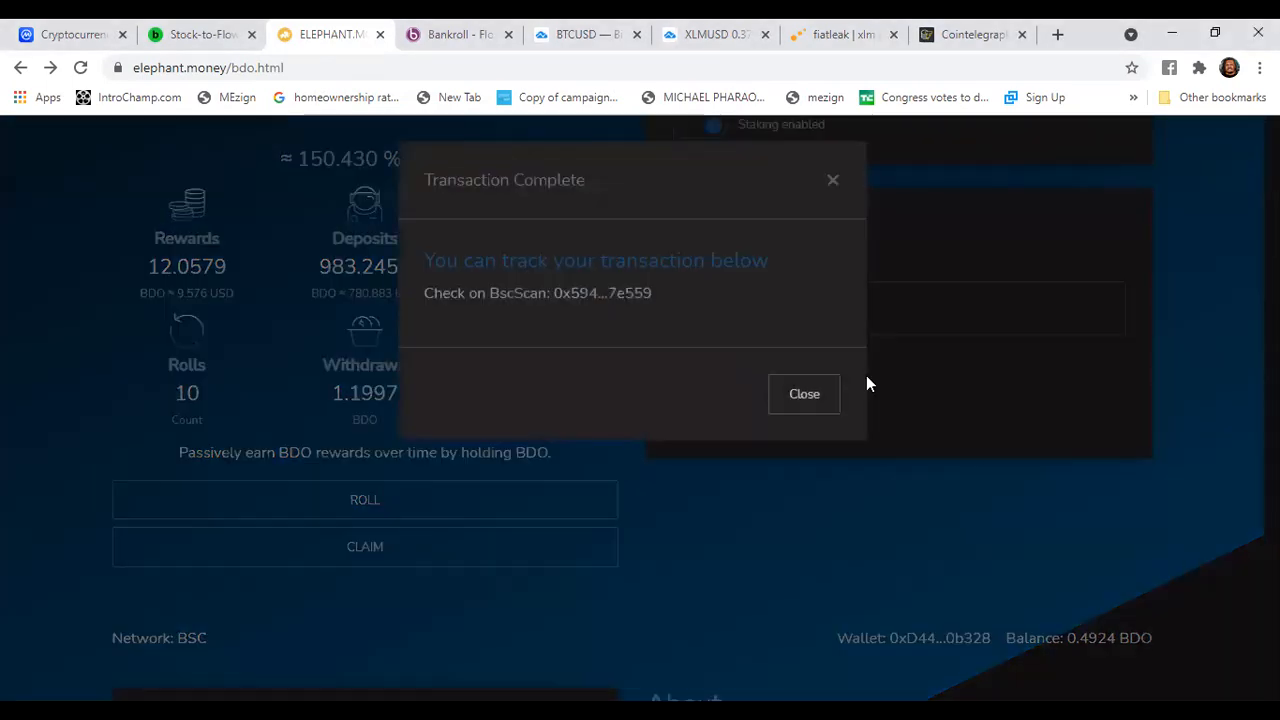
left_click(804, 393)
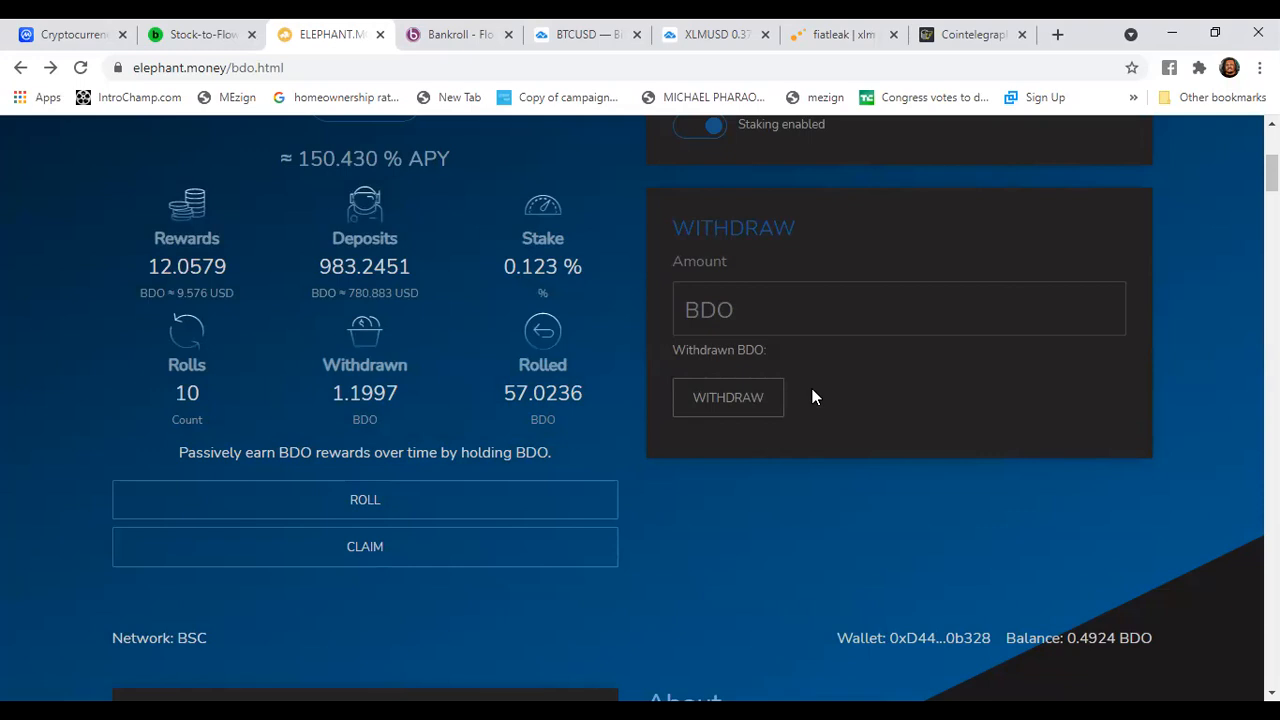
mouse_move(318, 378)
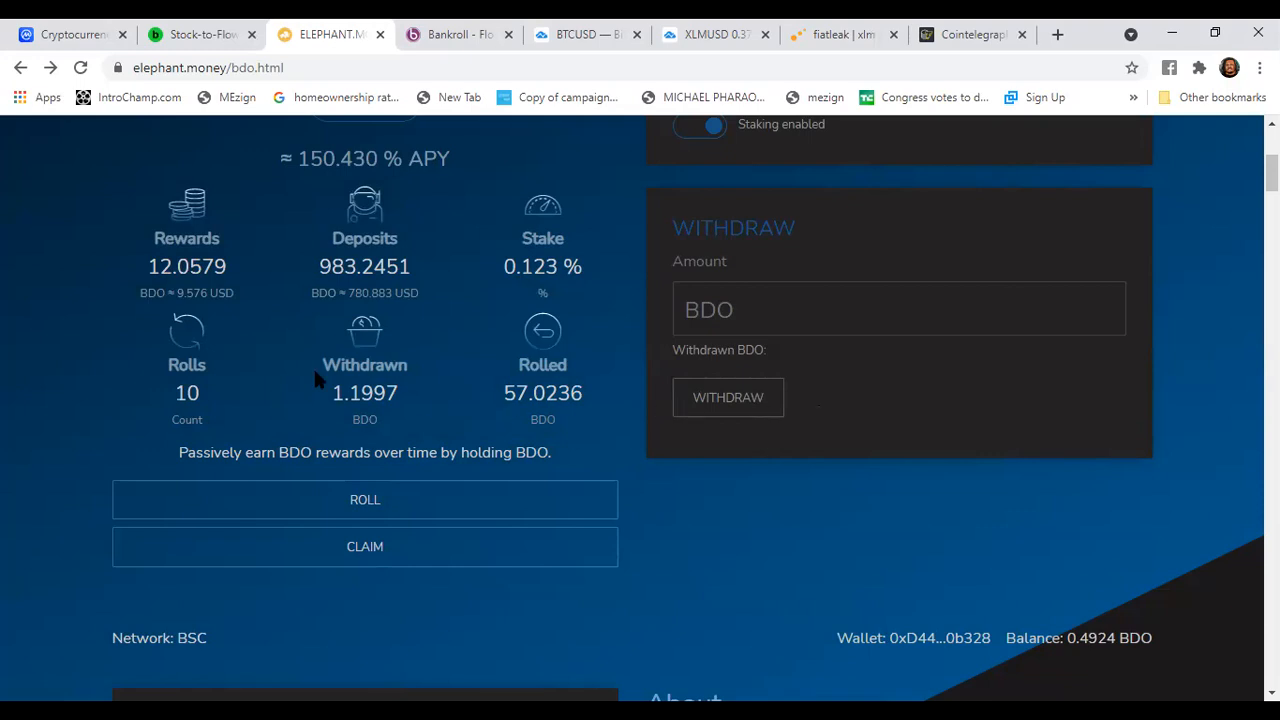
mouse_move(315, 319)
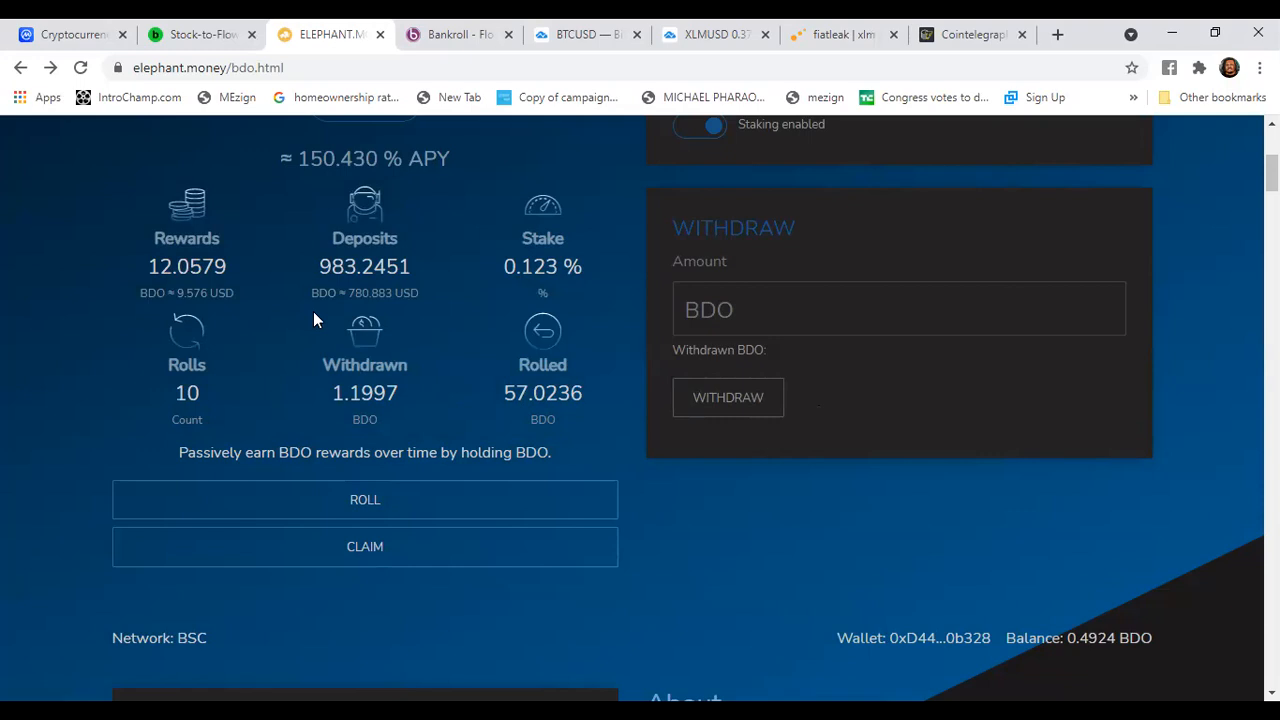
left_click(364, 499)
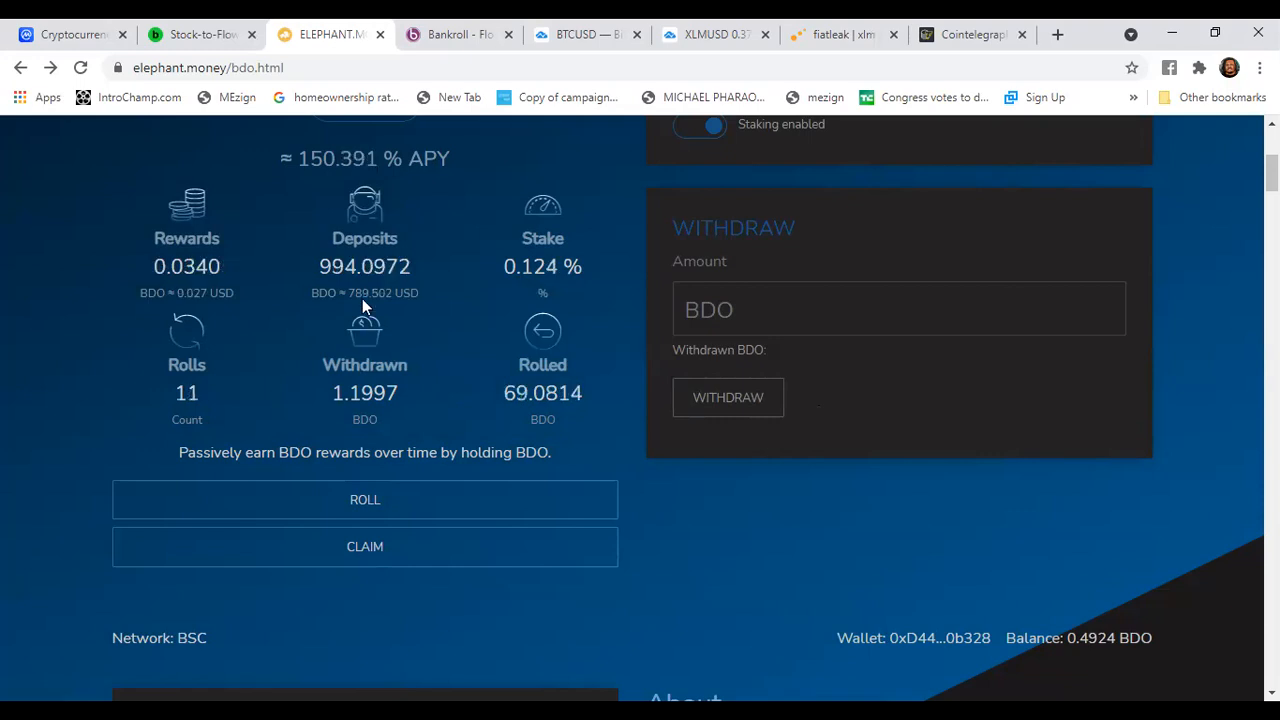
mouse_move(186, 290)
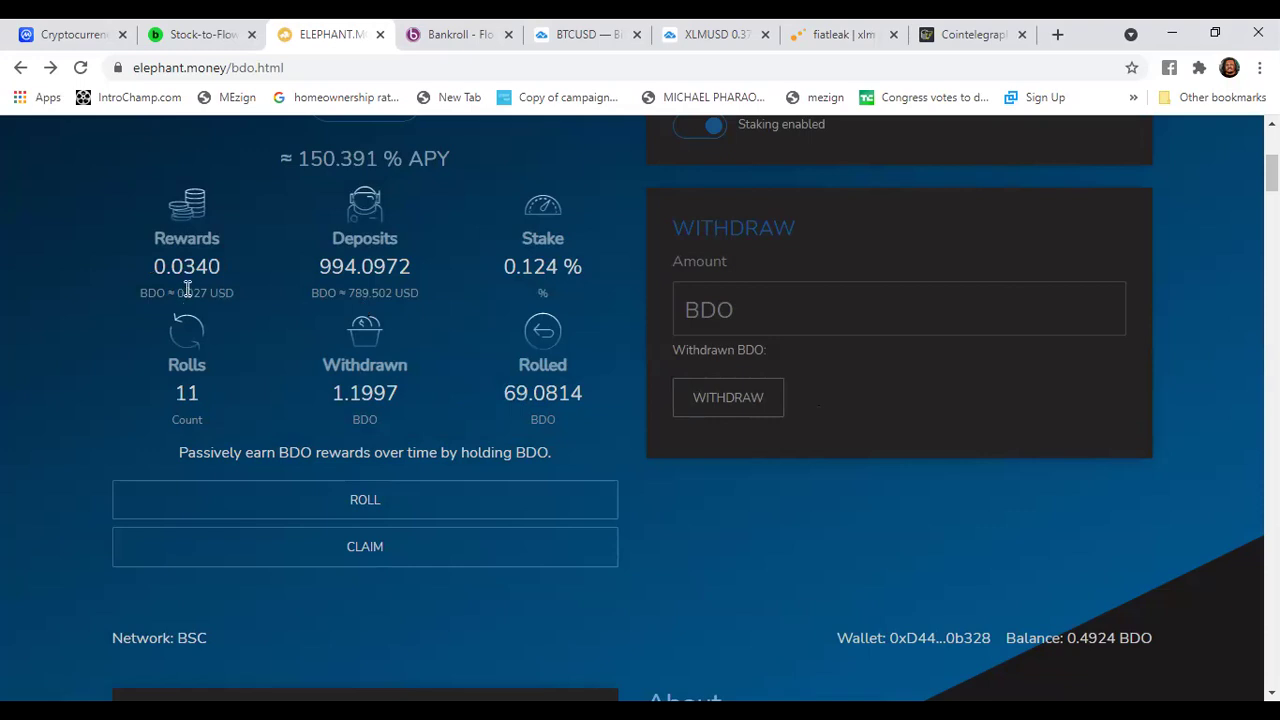
mouse_move(510, 393)
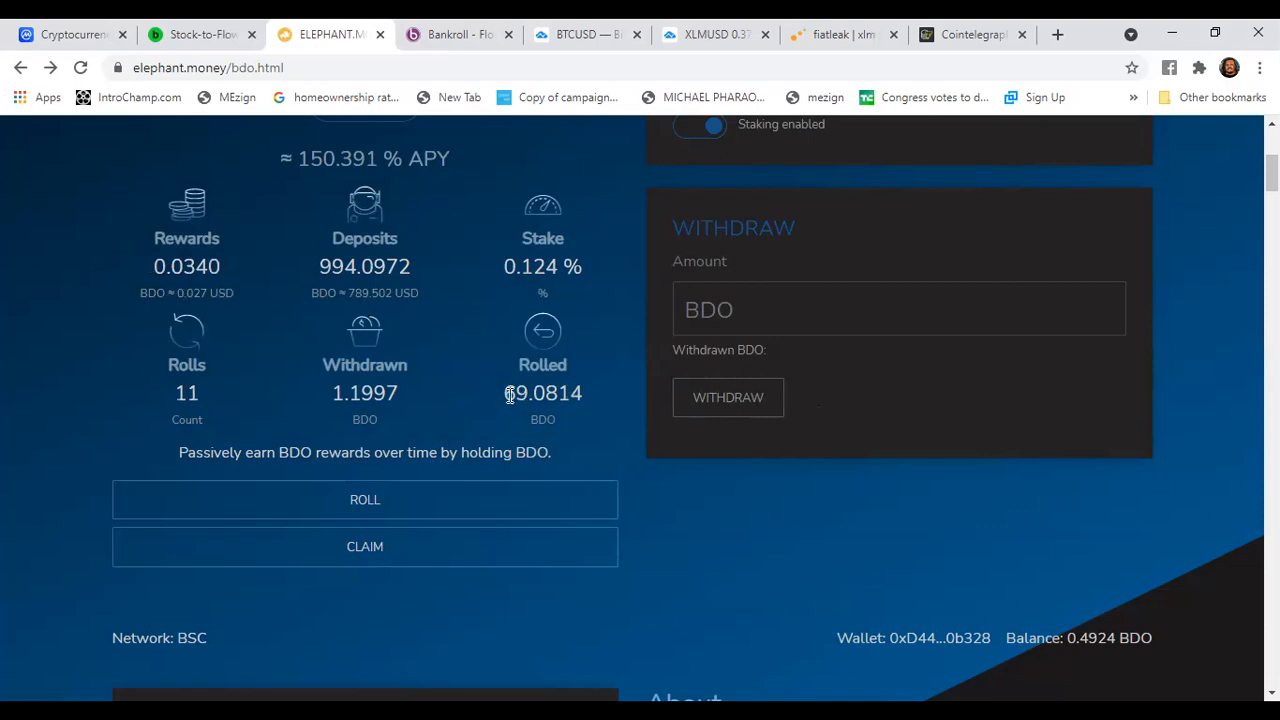
mouse_move(341, 405)
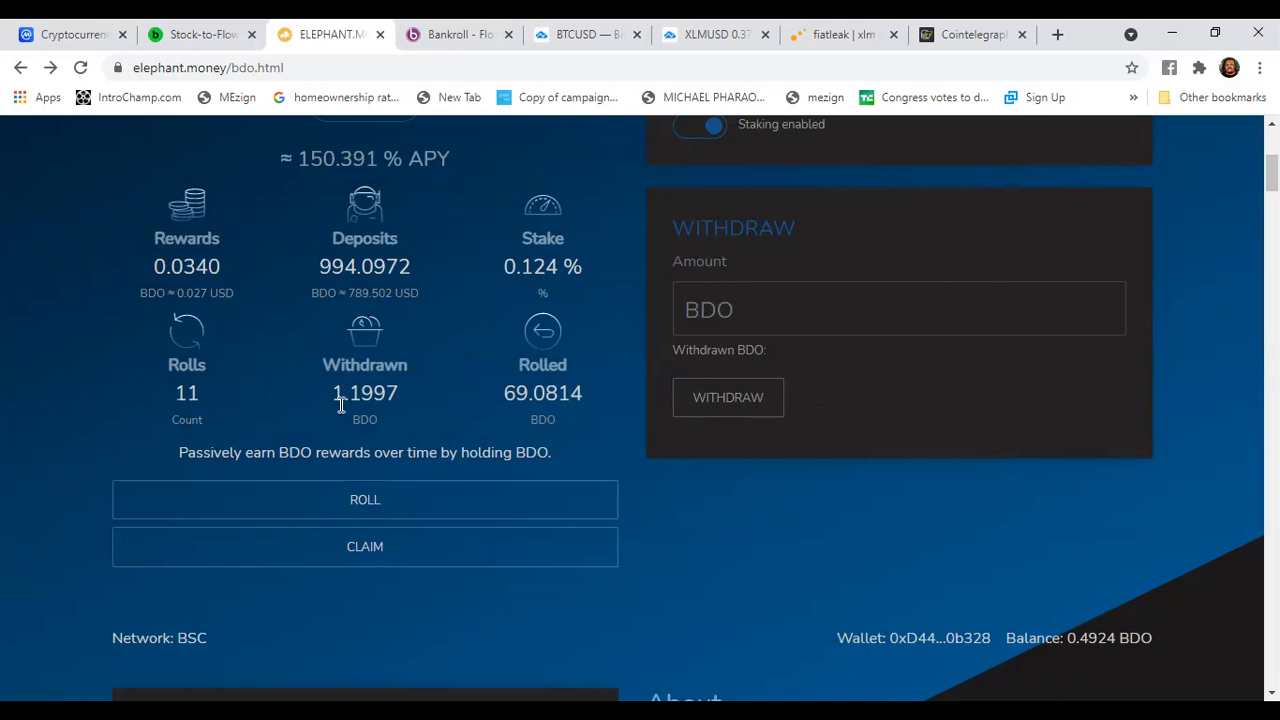
mouse_move(353, 400)
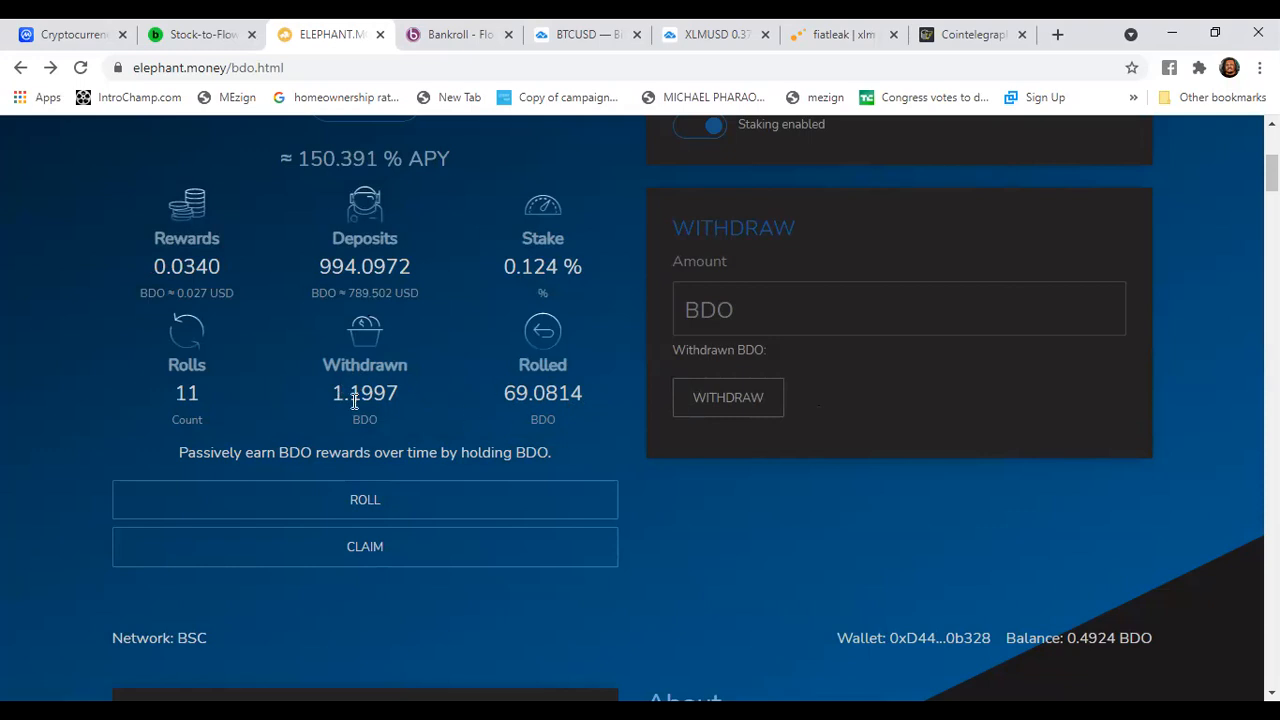
mouse_move(423, 165)
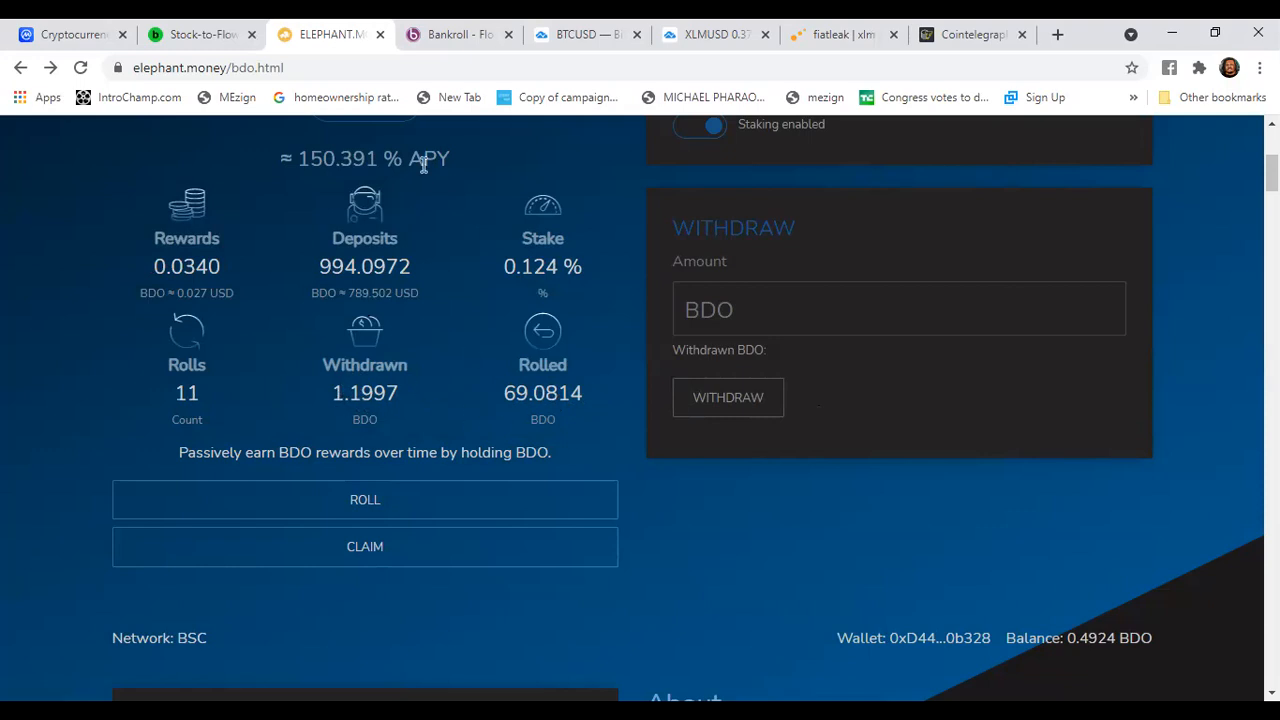
Switch to Bankroll Flow, scroll slightly, and close the Transaction Complete notice
left_click(458, 34)
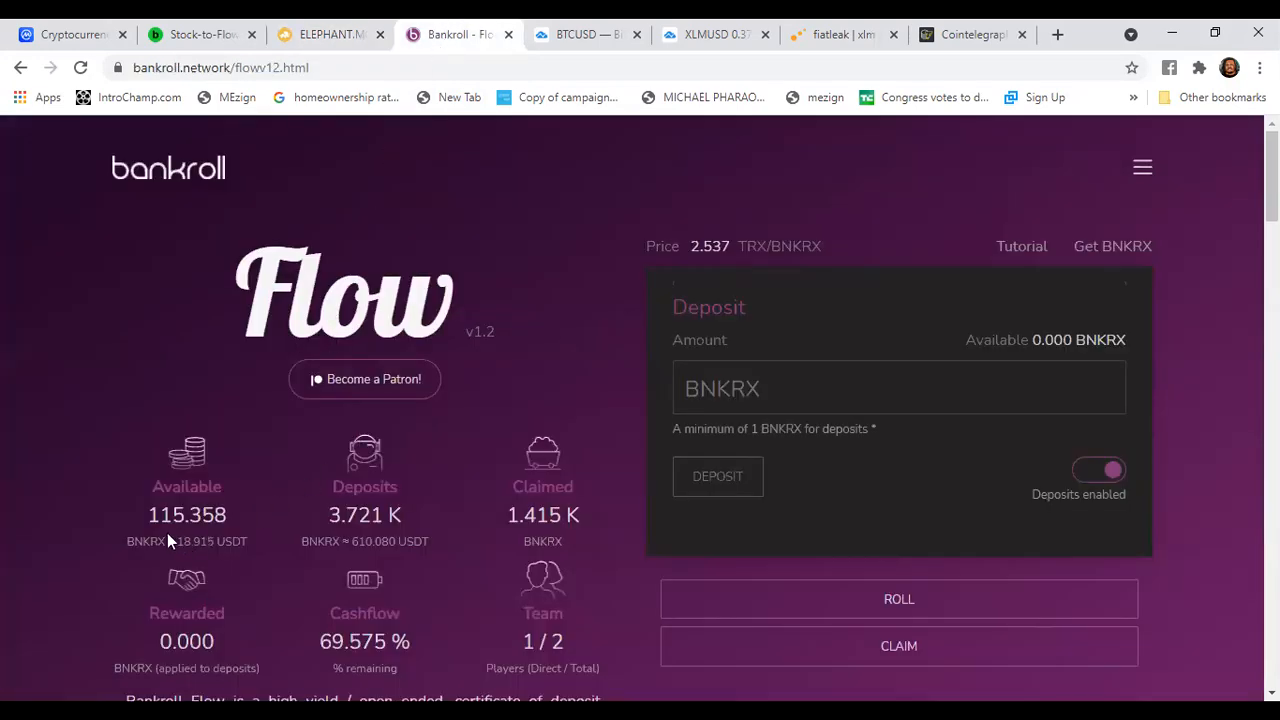
mouse_move(617, 533)
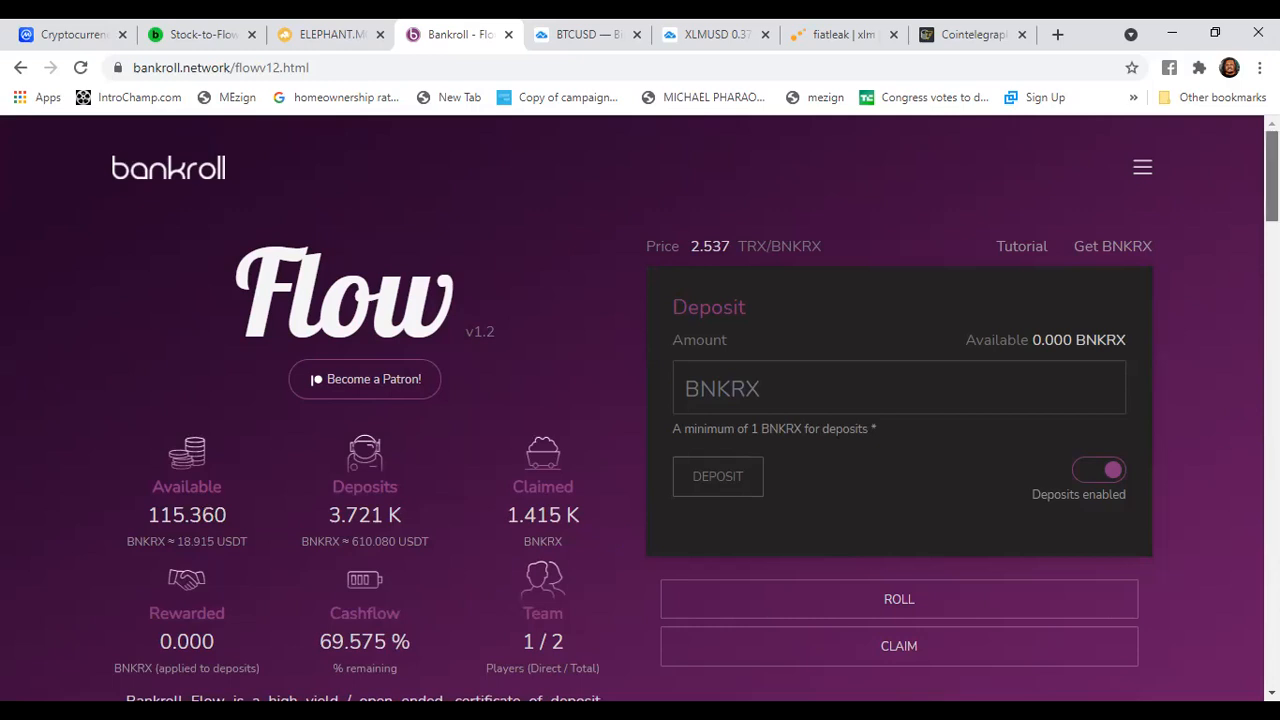
scroll("down", 3)
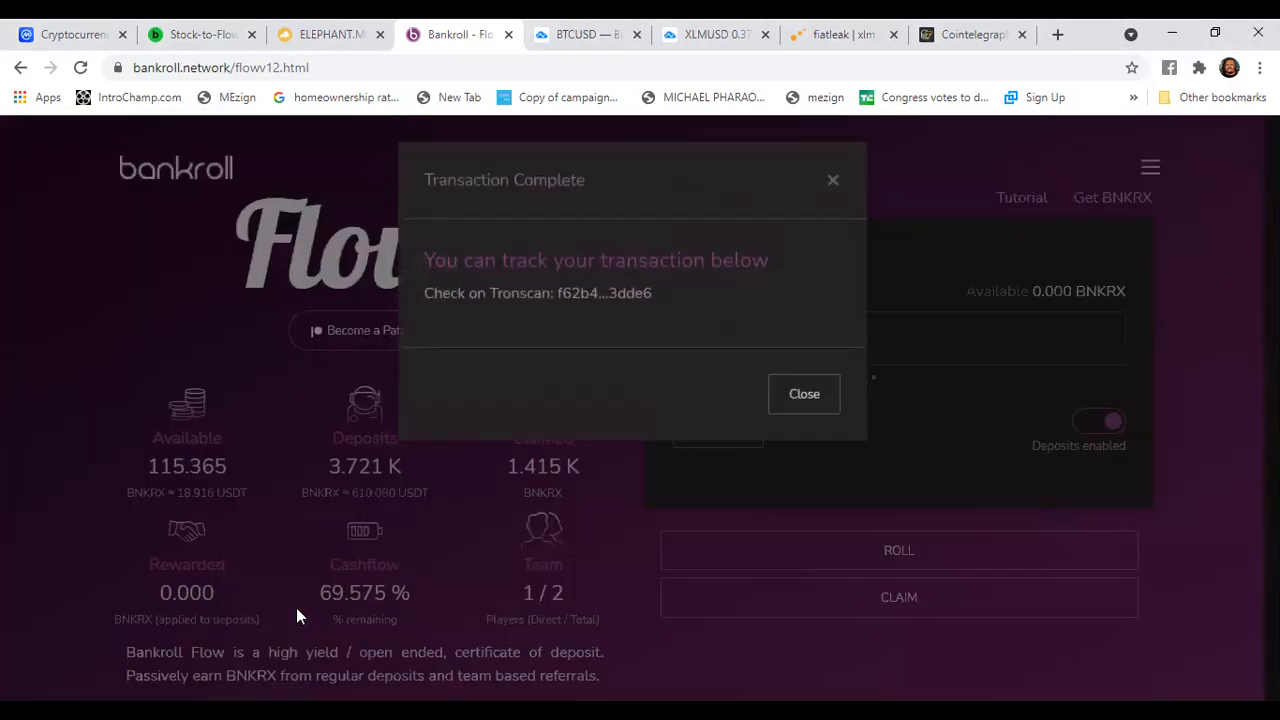
mouse_move(804, 394)
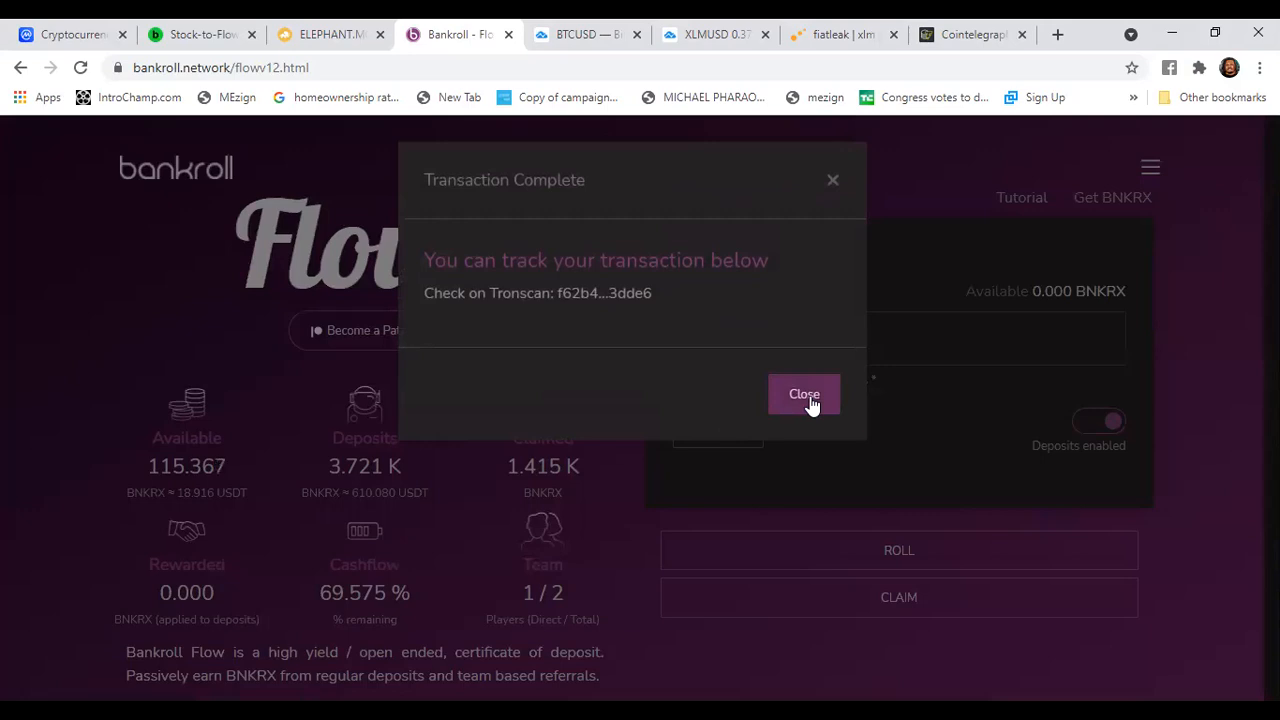
left_click(804, 394)
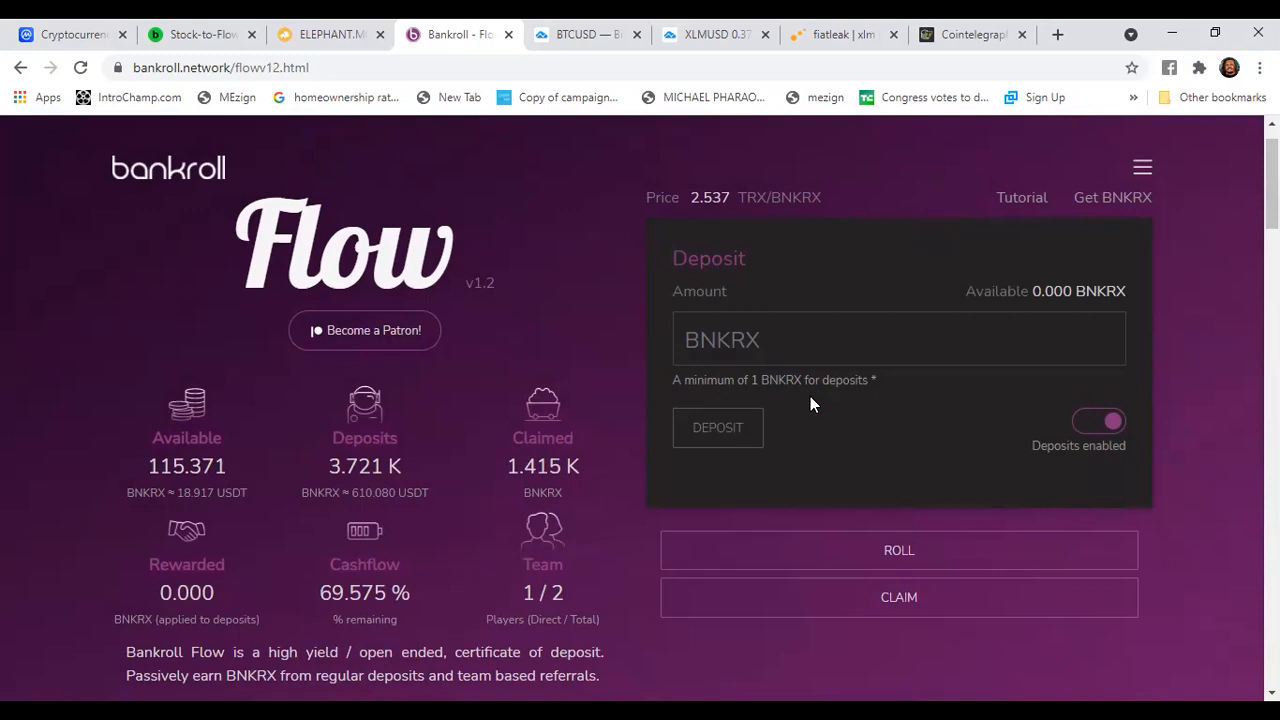
mouse_move(1078, 162)
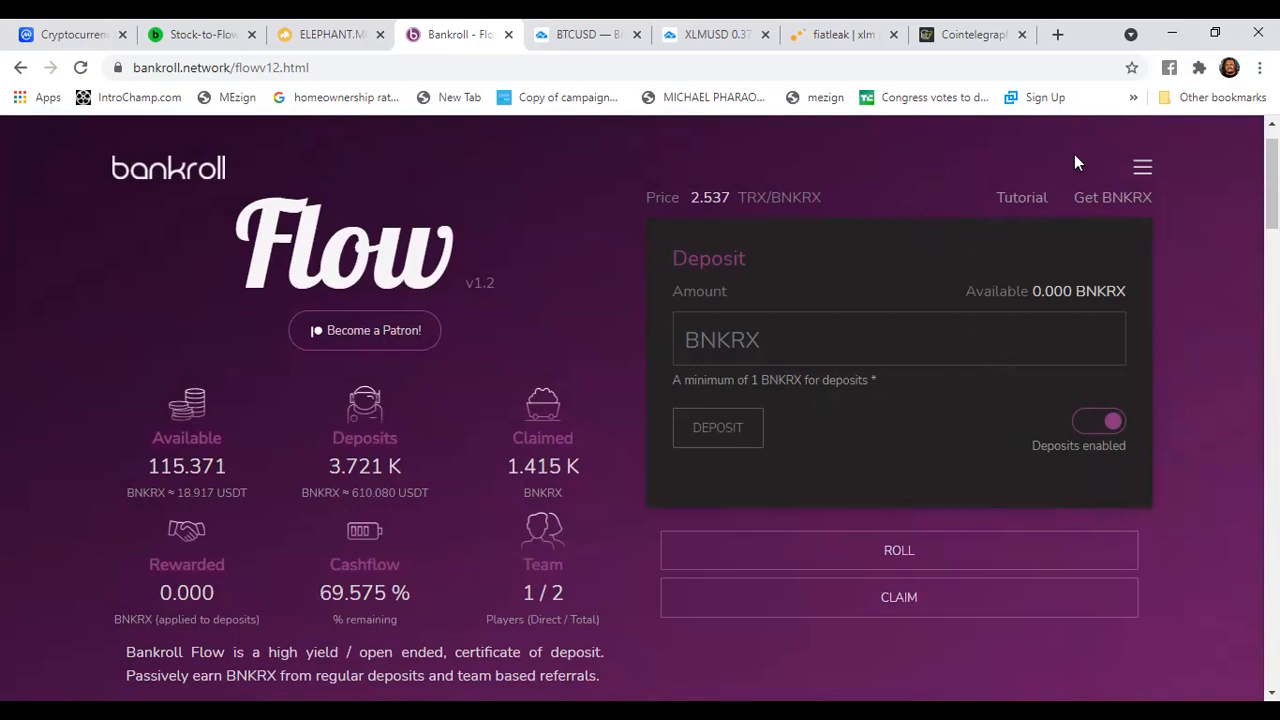
mouse_move(1197, 80)
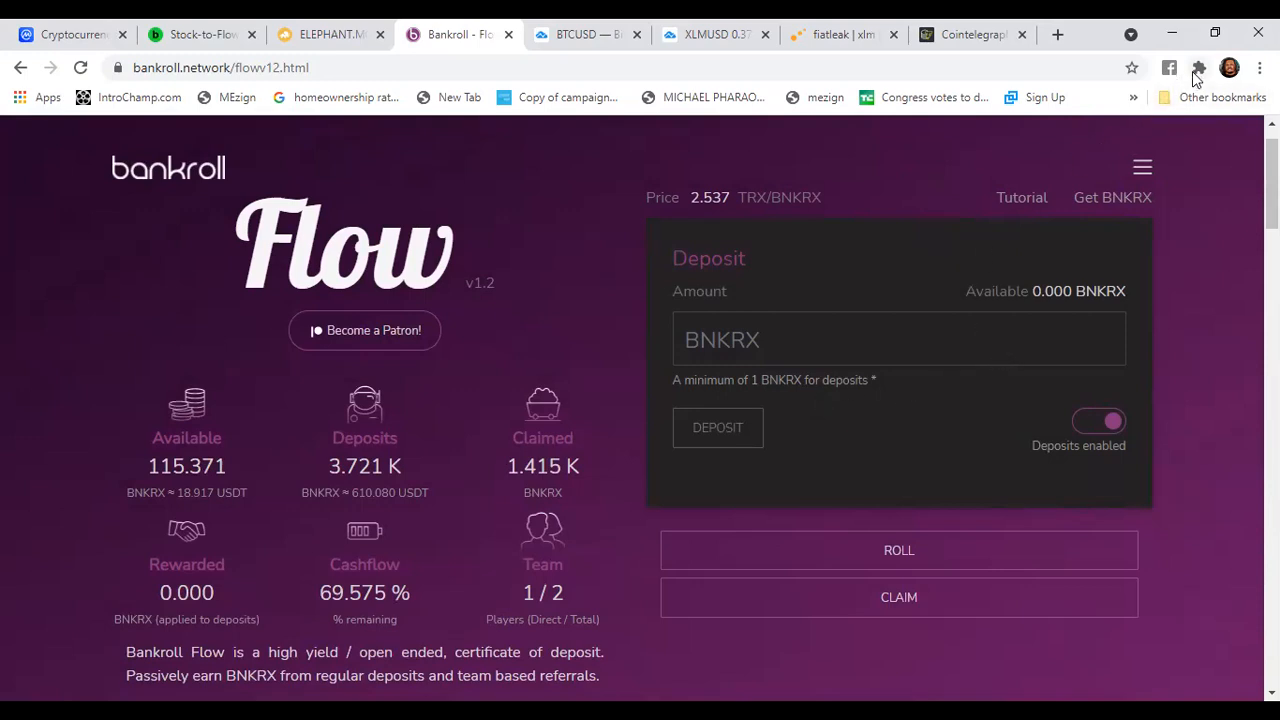
left_click(1198, 67)
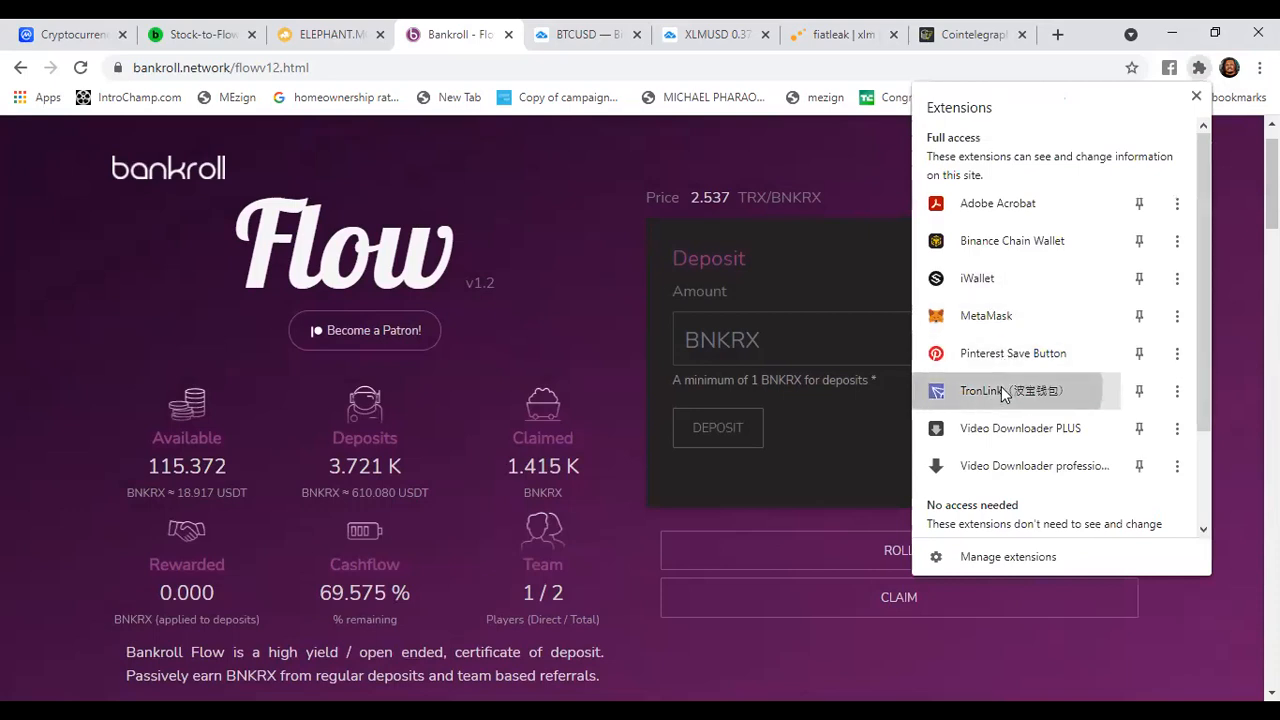
left_click(985, 390)
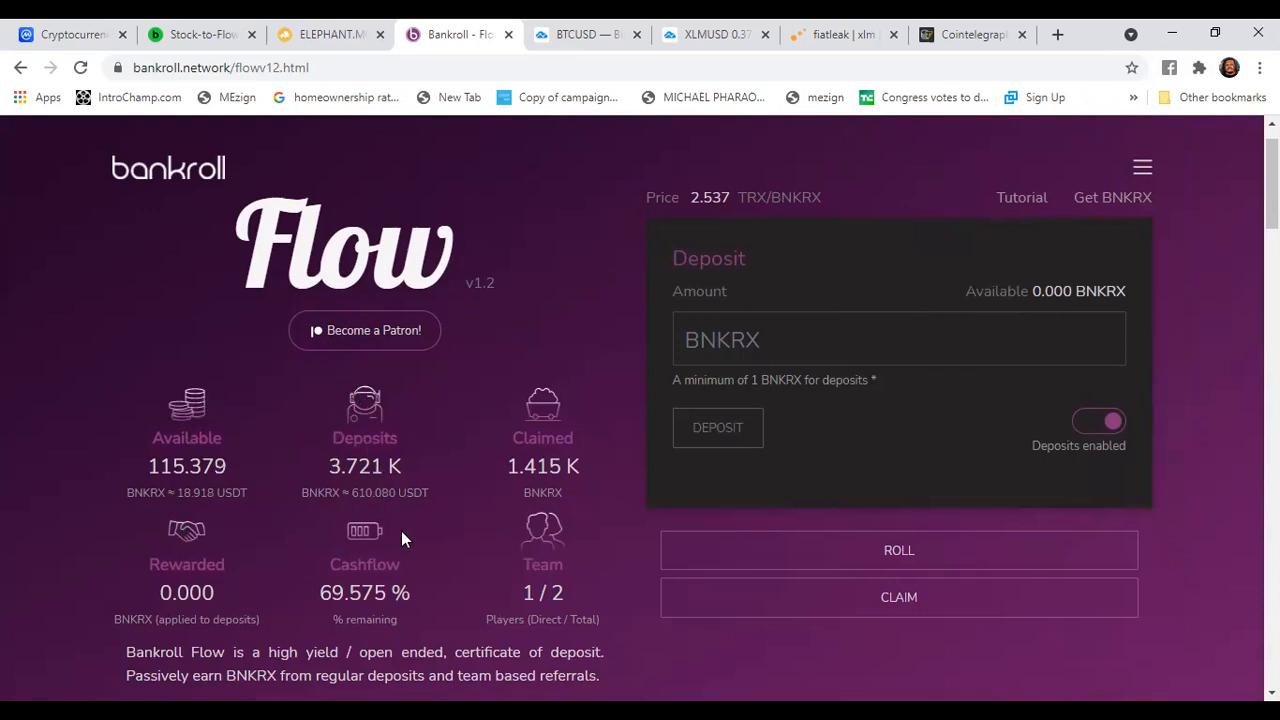
mouse_move(230, 557)
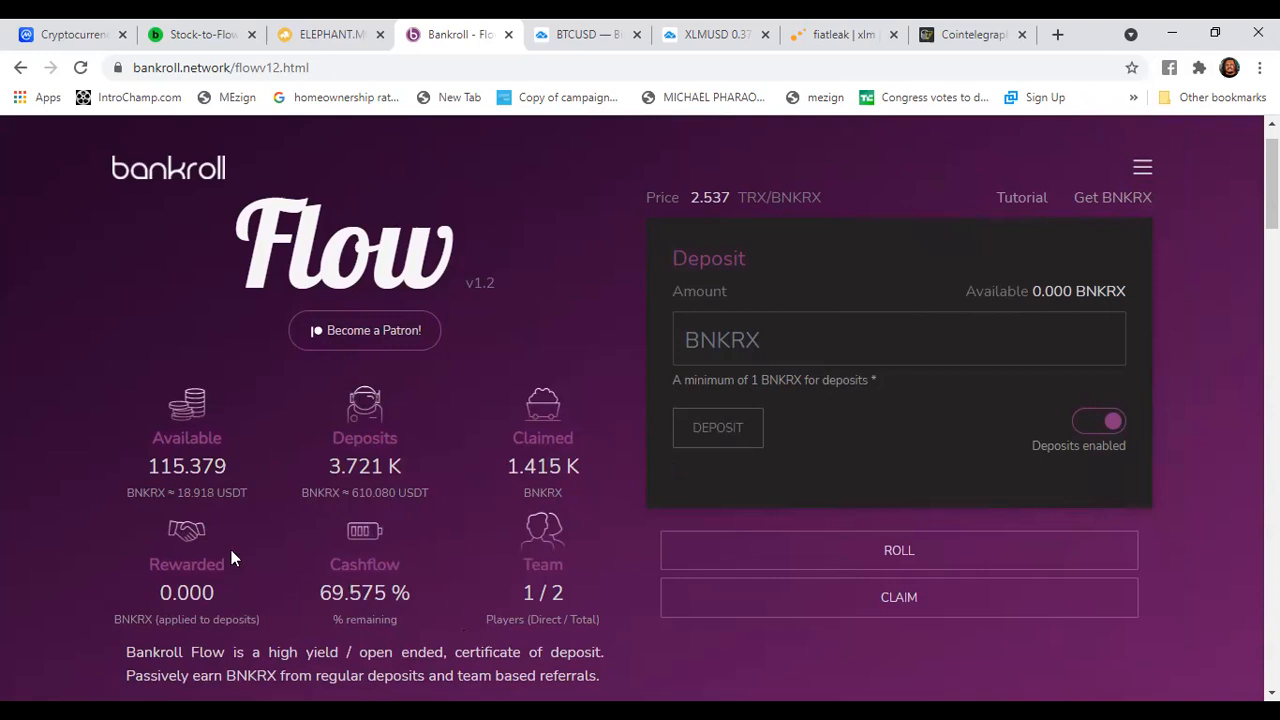
mouse_move(640, 196)
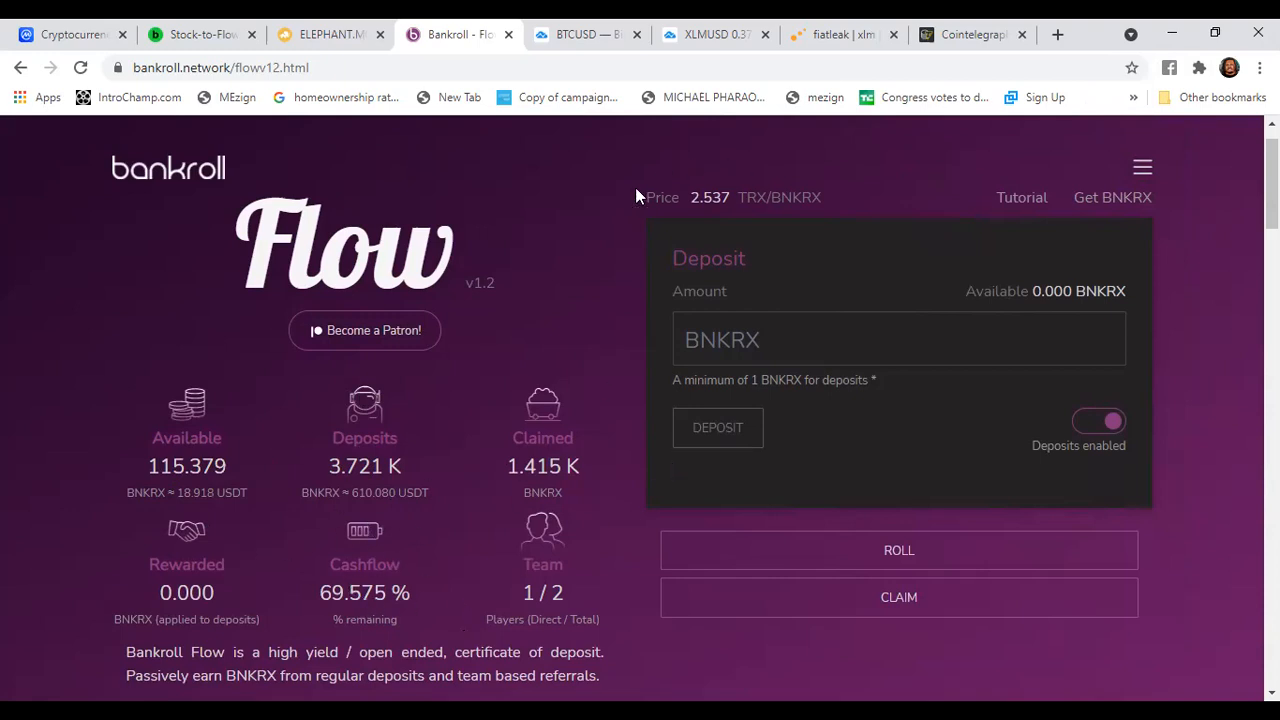
mouse_move(765, 205)
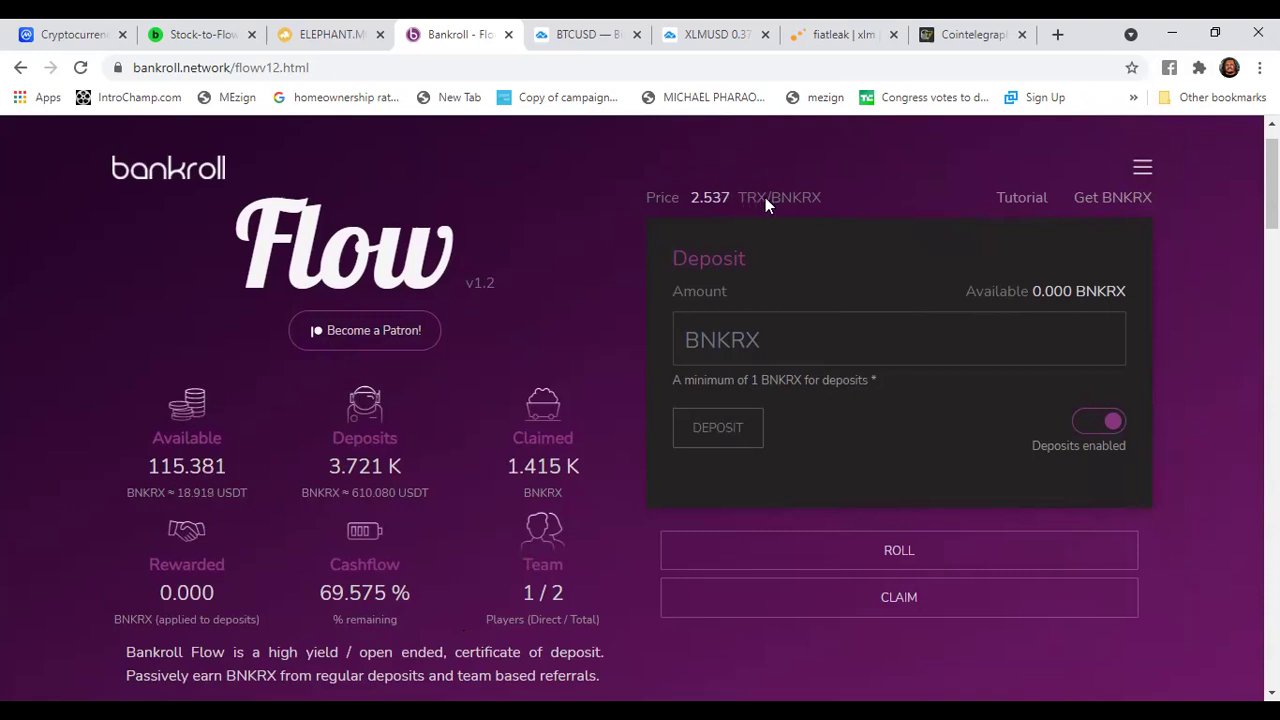
mouse_move(610, 207)
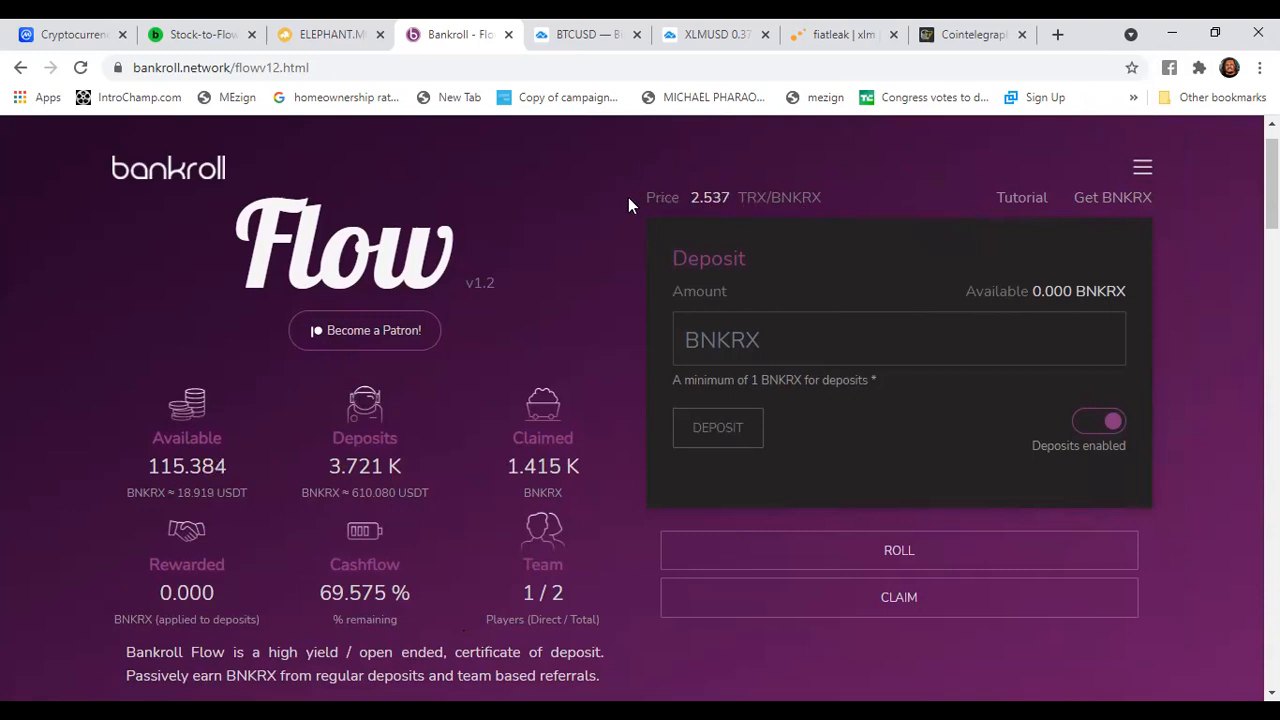
mouse_move(785, 207)
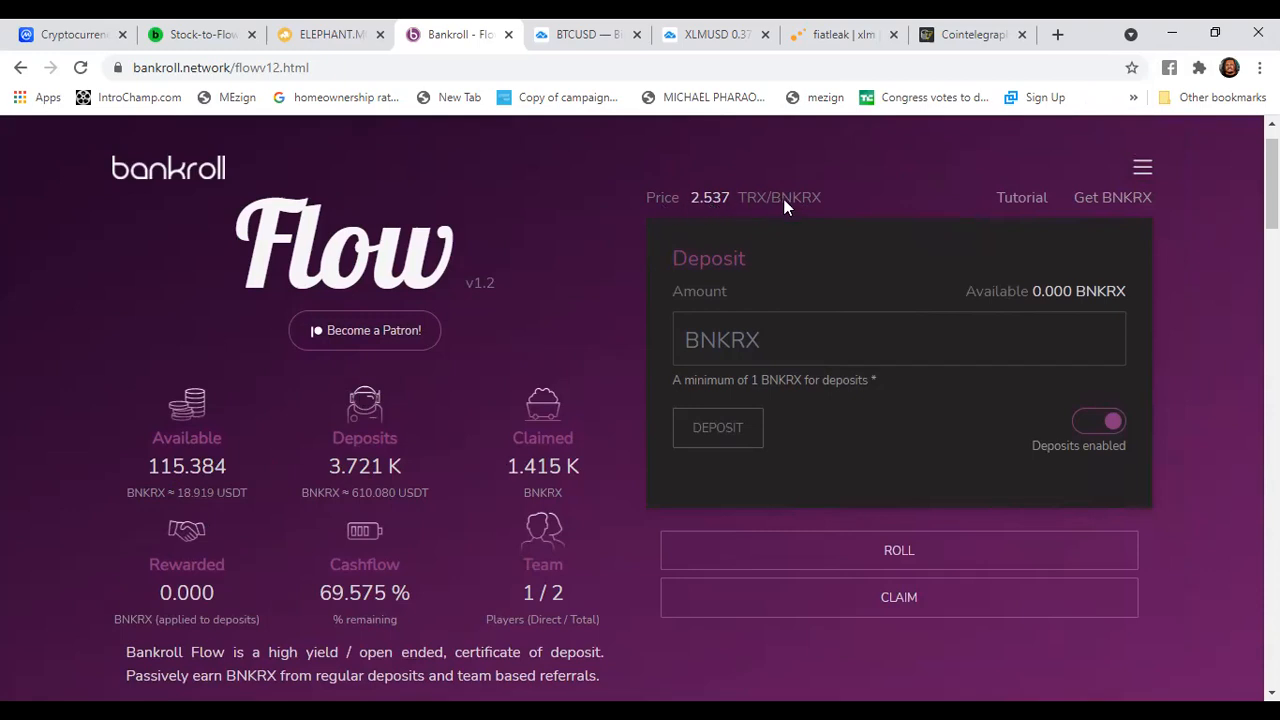
mouse_move(670, 324)
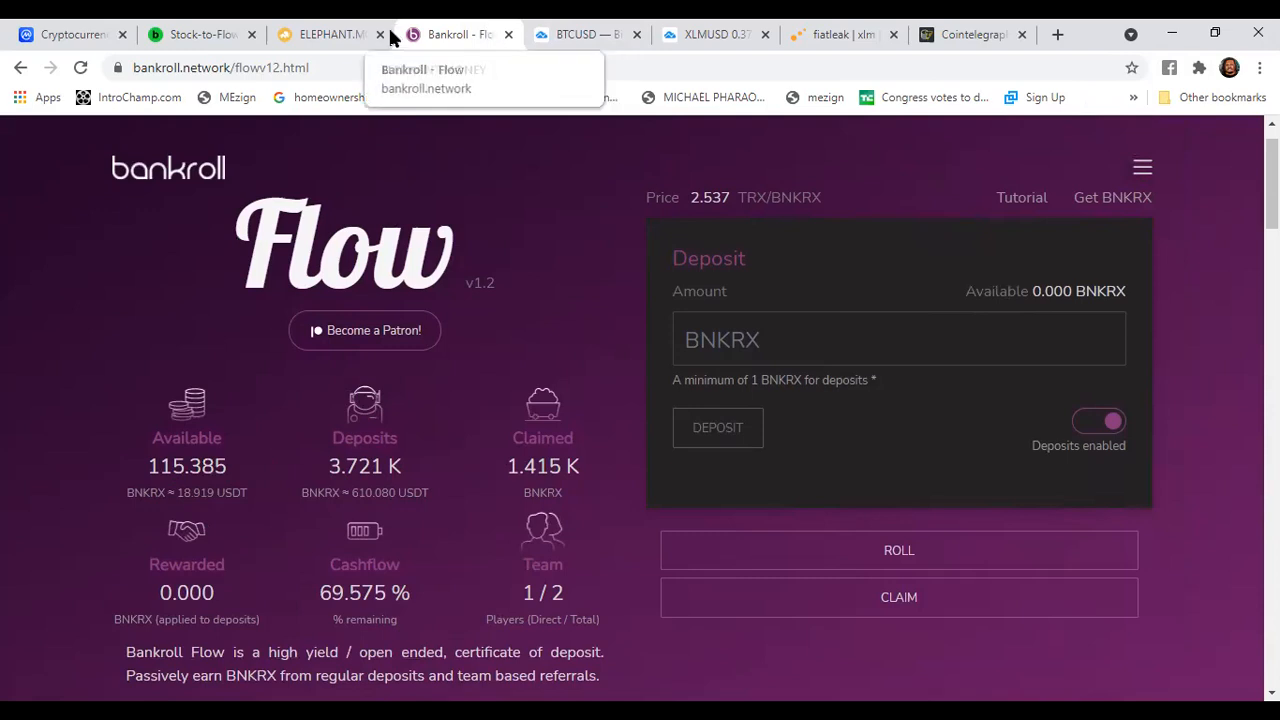
Close the Bankroll Flow tab, leaving TradingView's Bitcoin/USD page showing
left_click(379, 34)
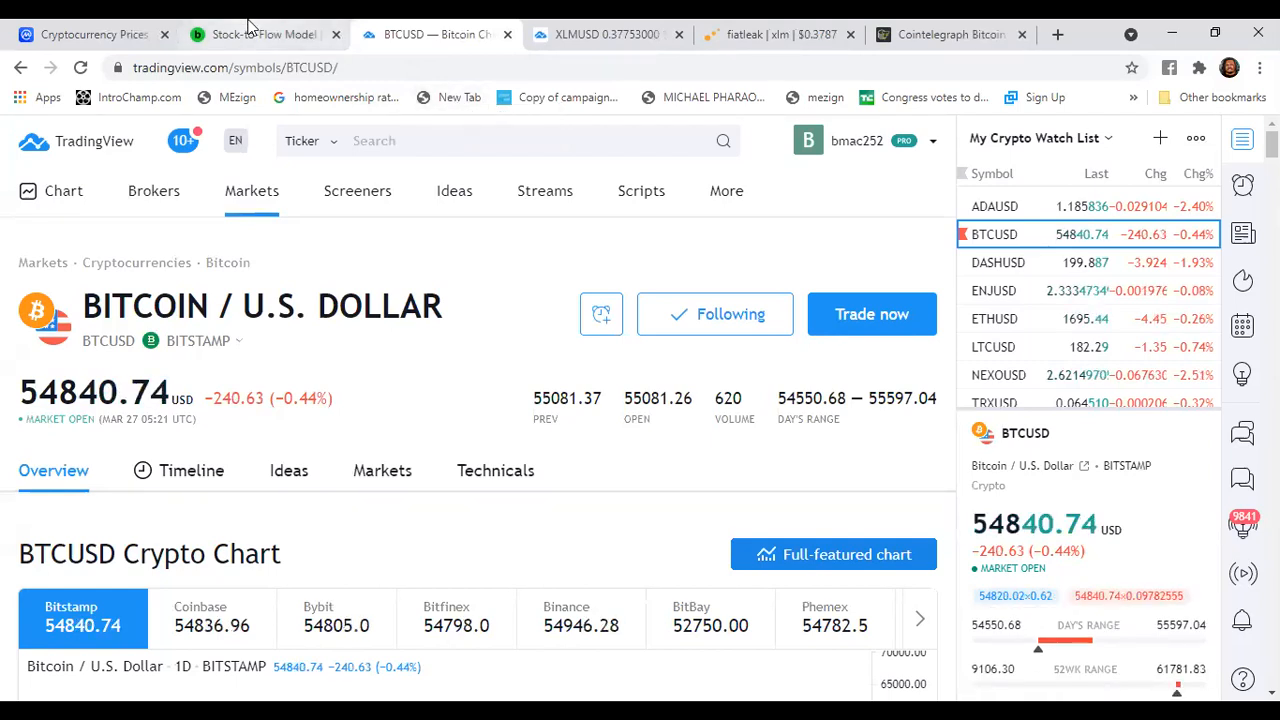
mouse_move(265, 34)
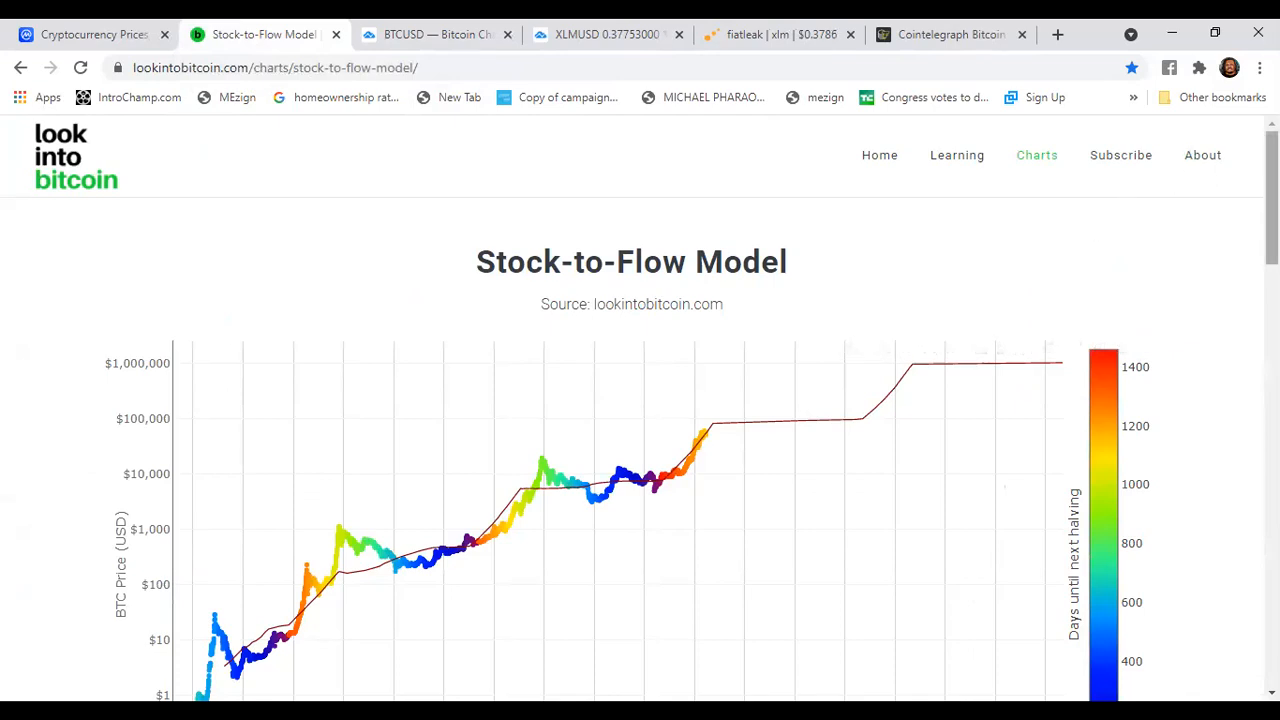
Scroll down until the Stock-to-Flow chart and its year axis out to 2028 are visible
scroll("down", 3)
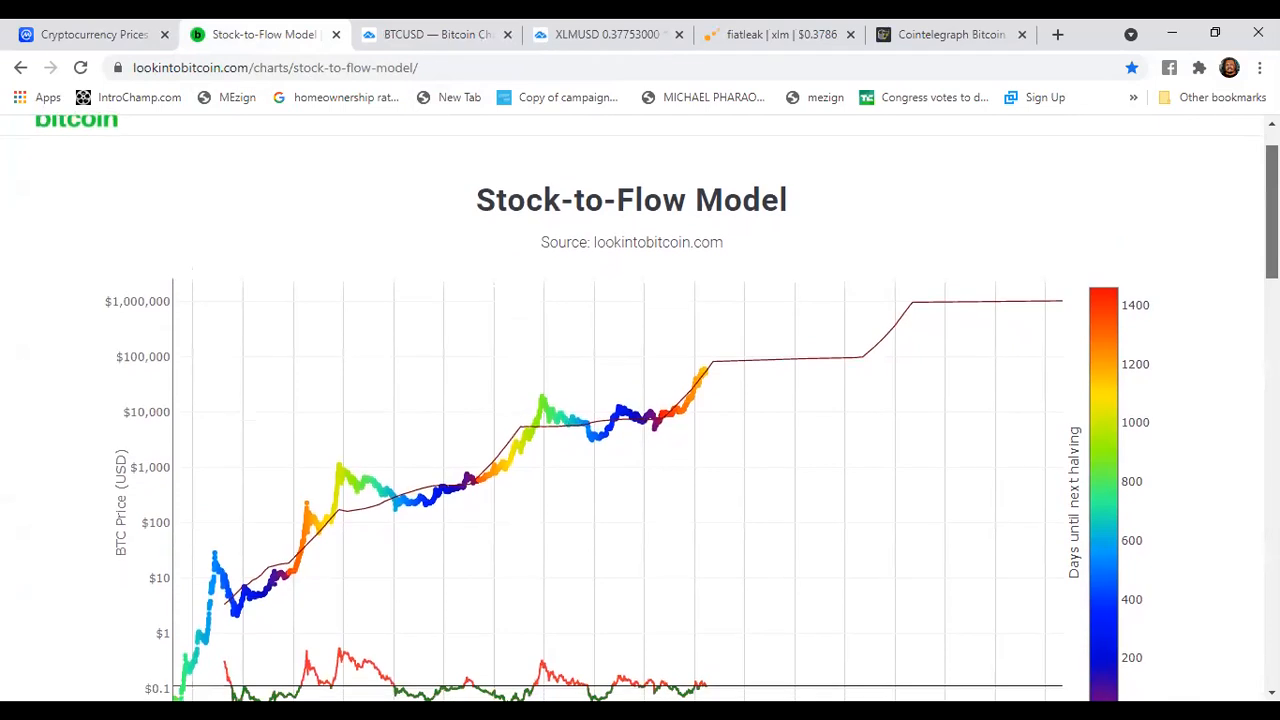
mouse_move(347, 587)
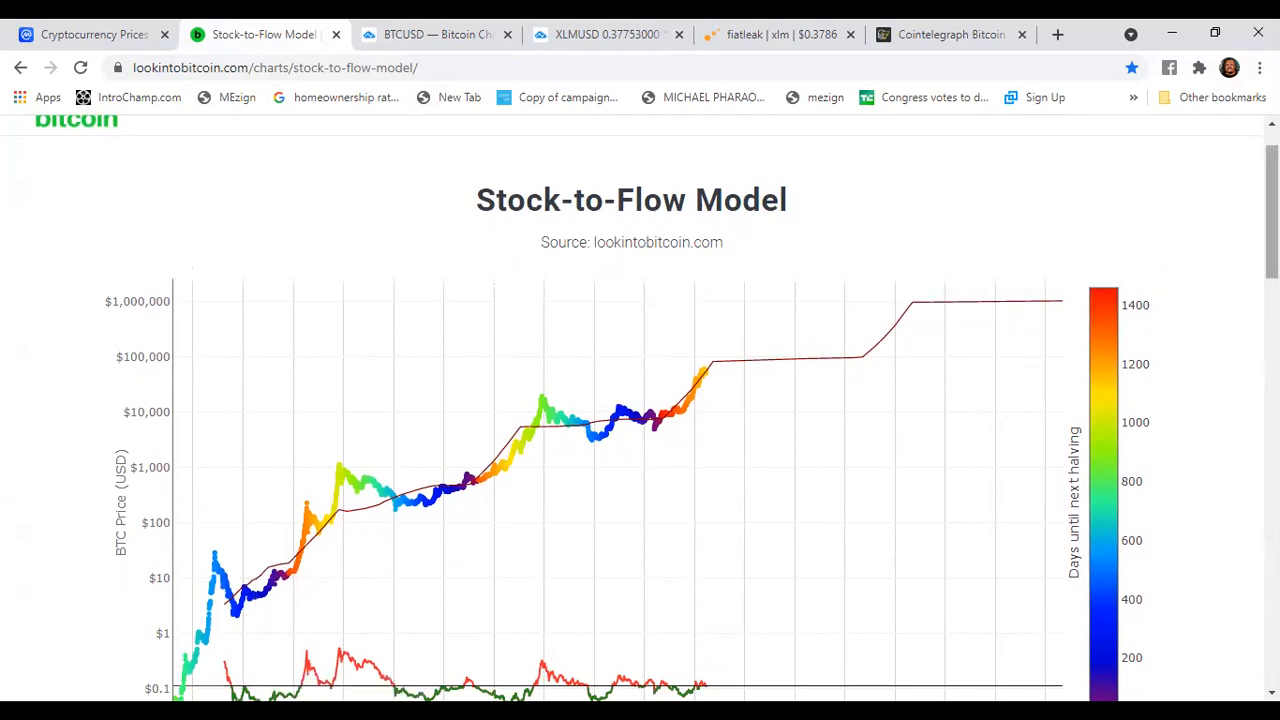
scroll("down", 3)
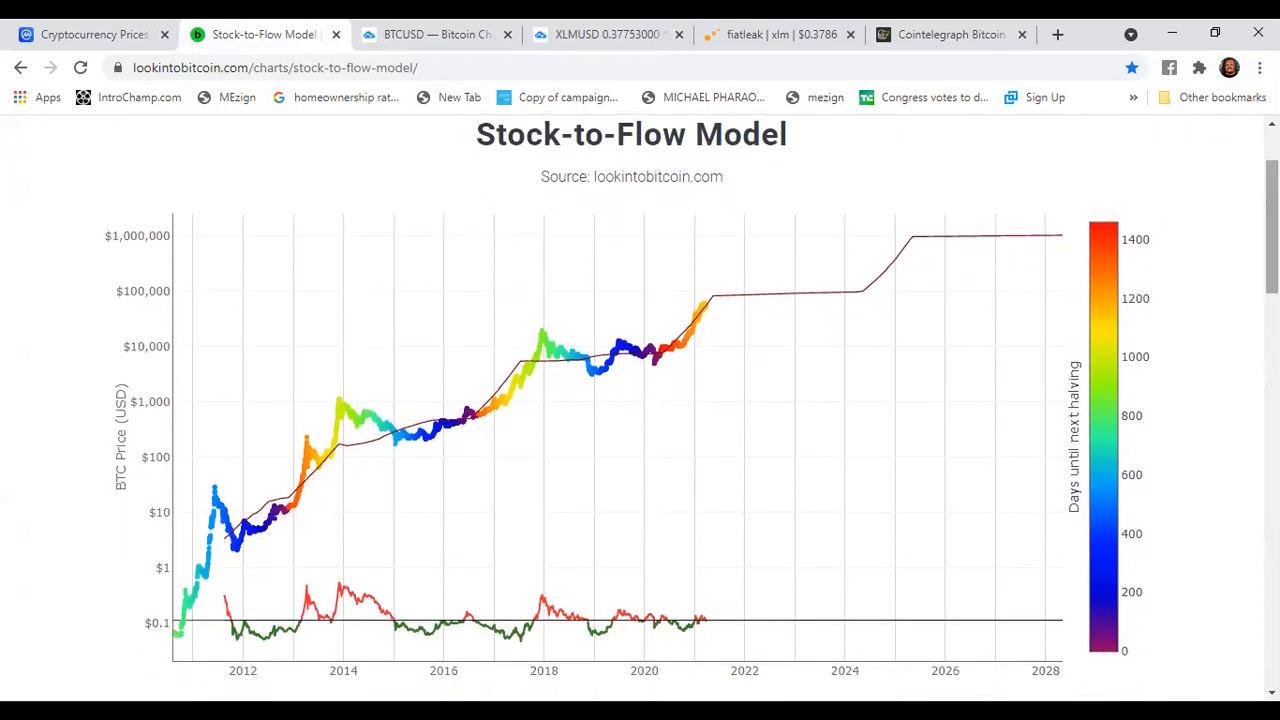
mouse_move(235, 539)
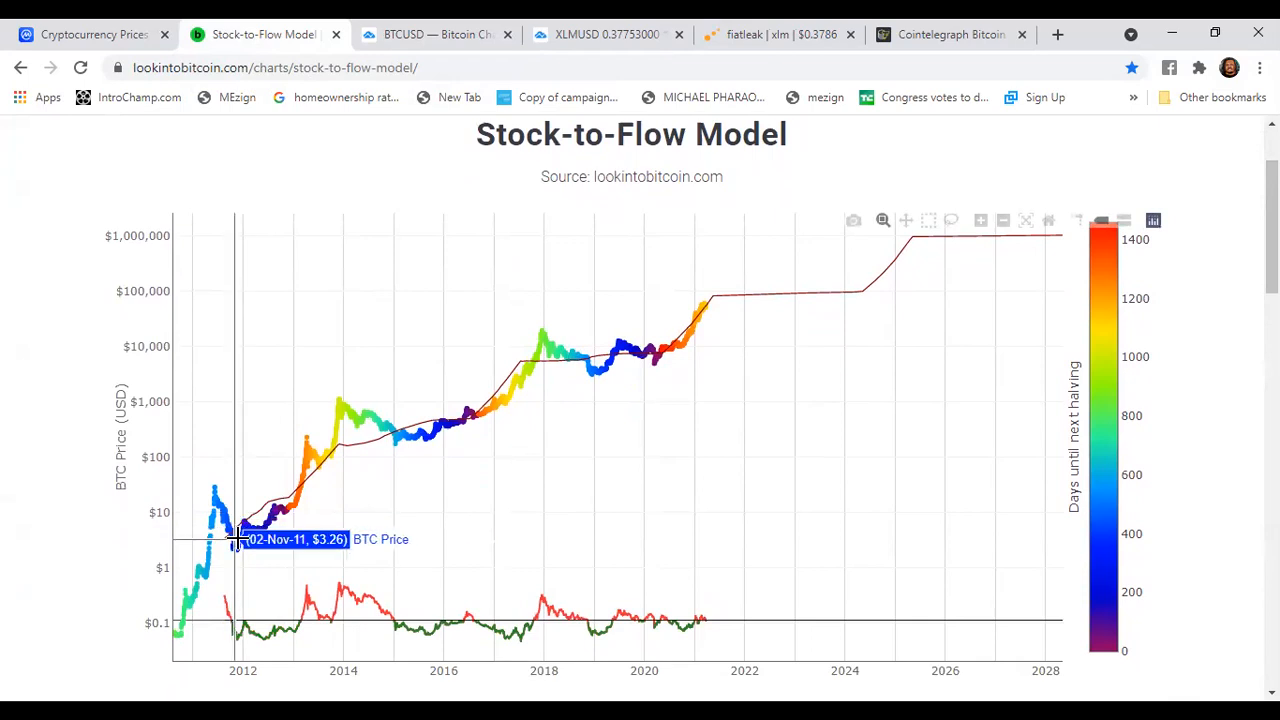
mouse_move(215, 496)
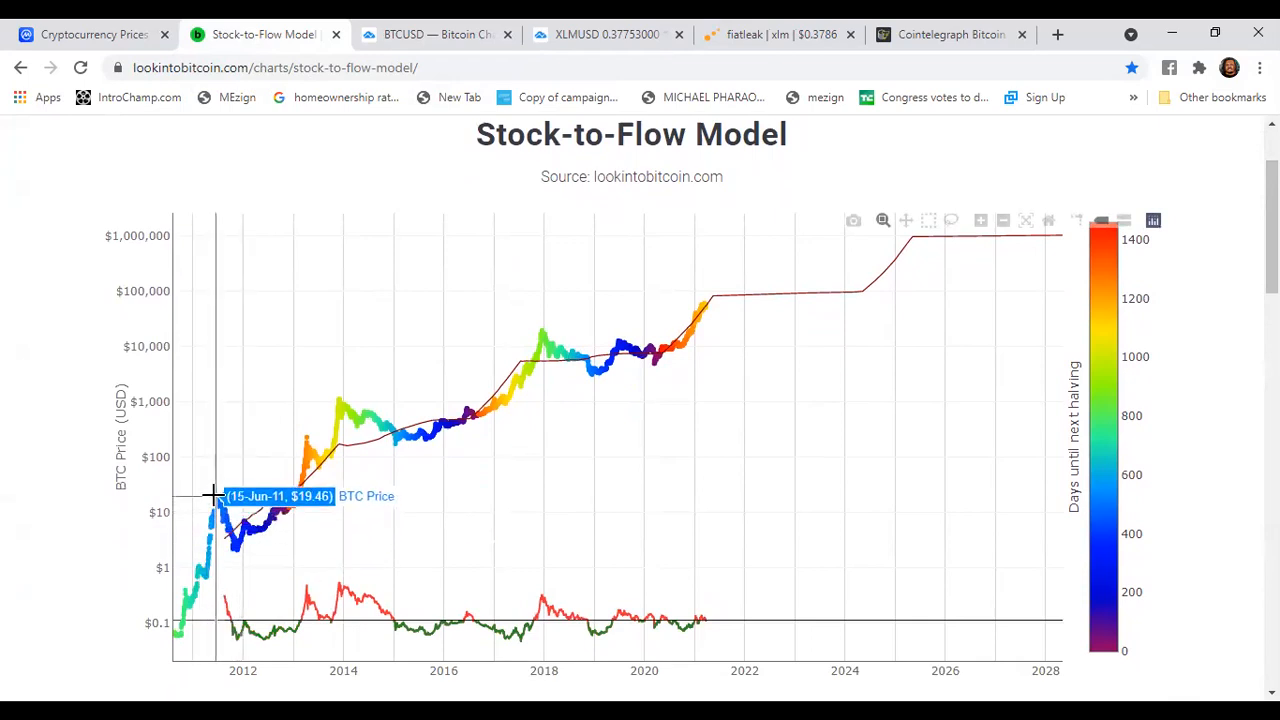
mouse_move(240, 543)
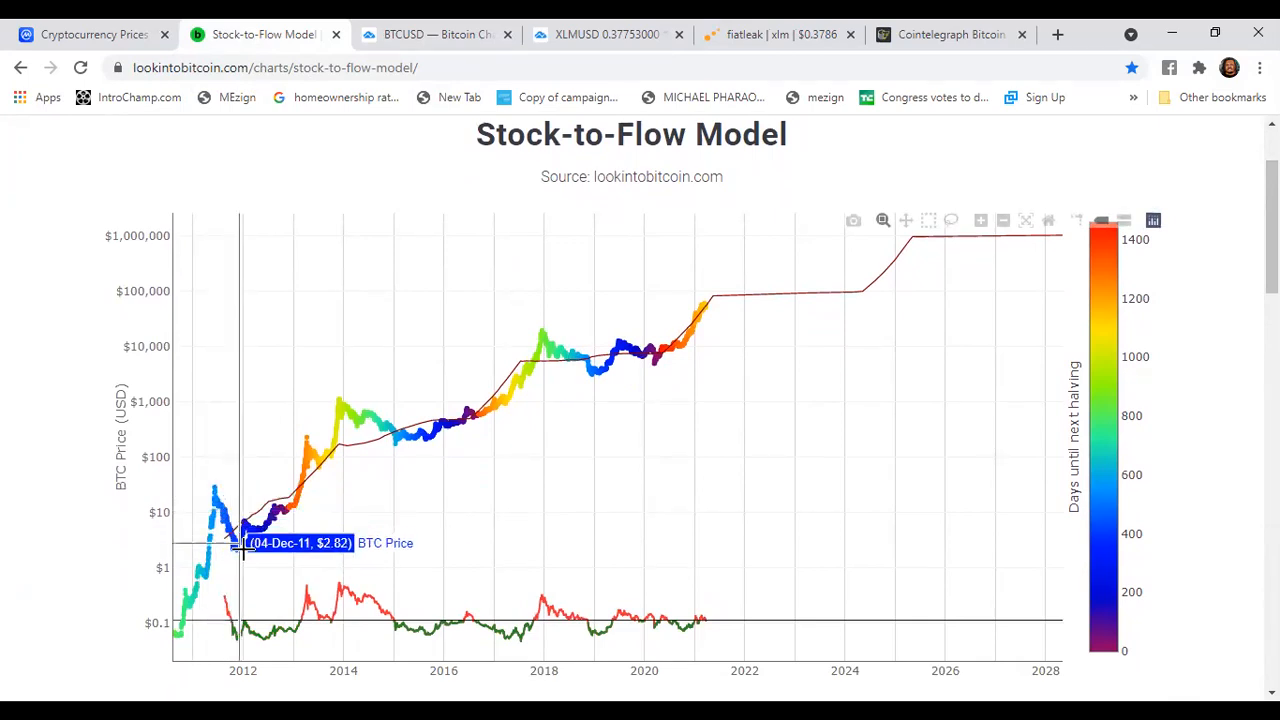
mouse_move(310, 455)
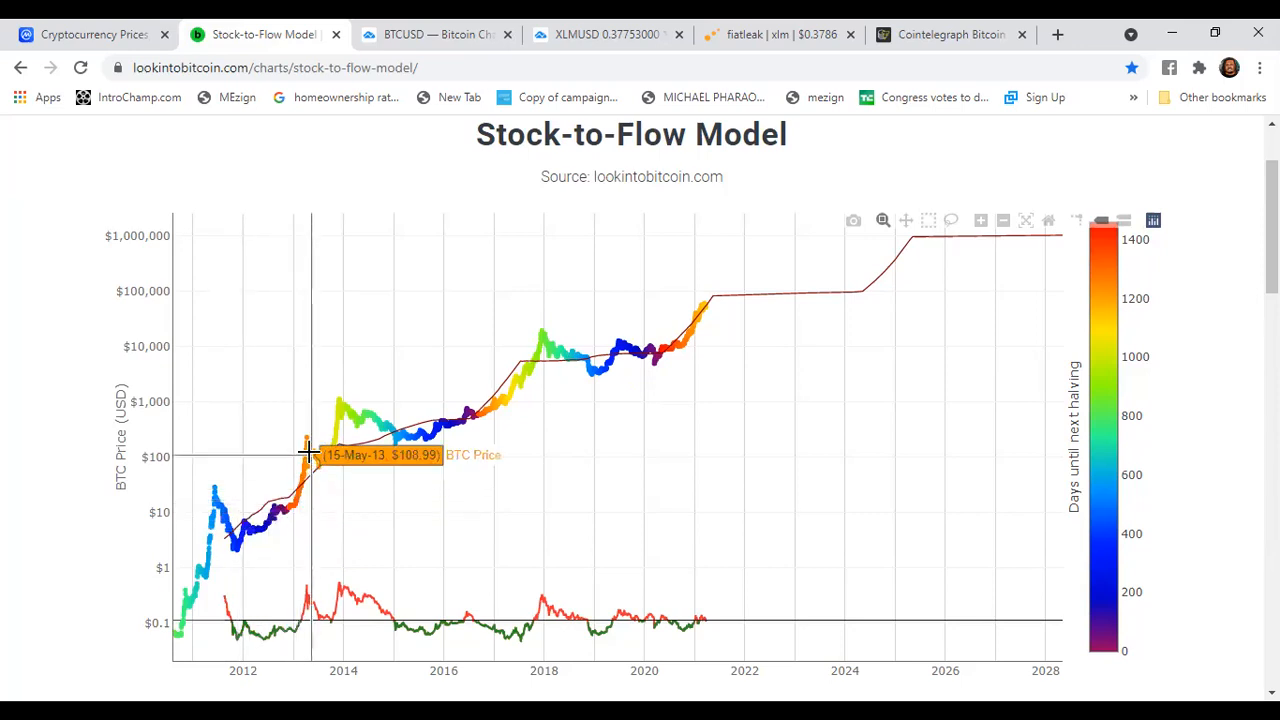
mouse_move(313, 453)
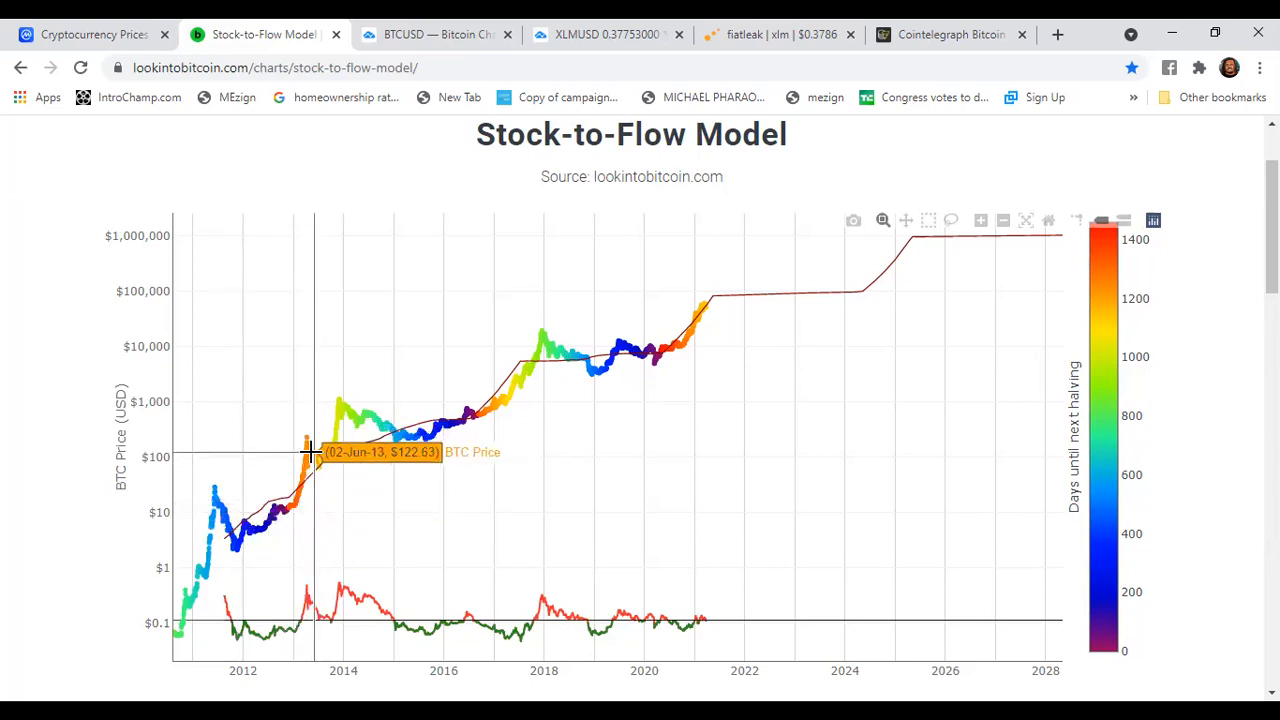
mouse_move(340, 408)
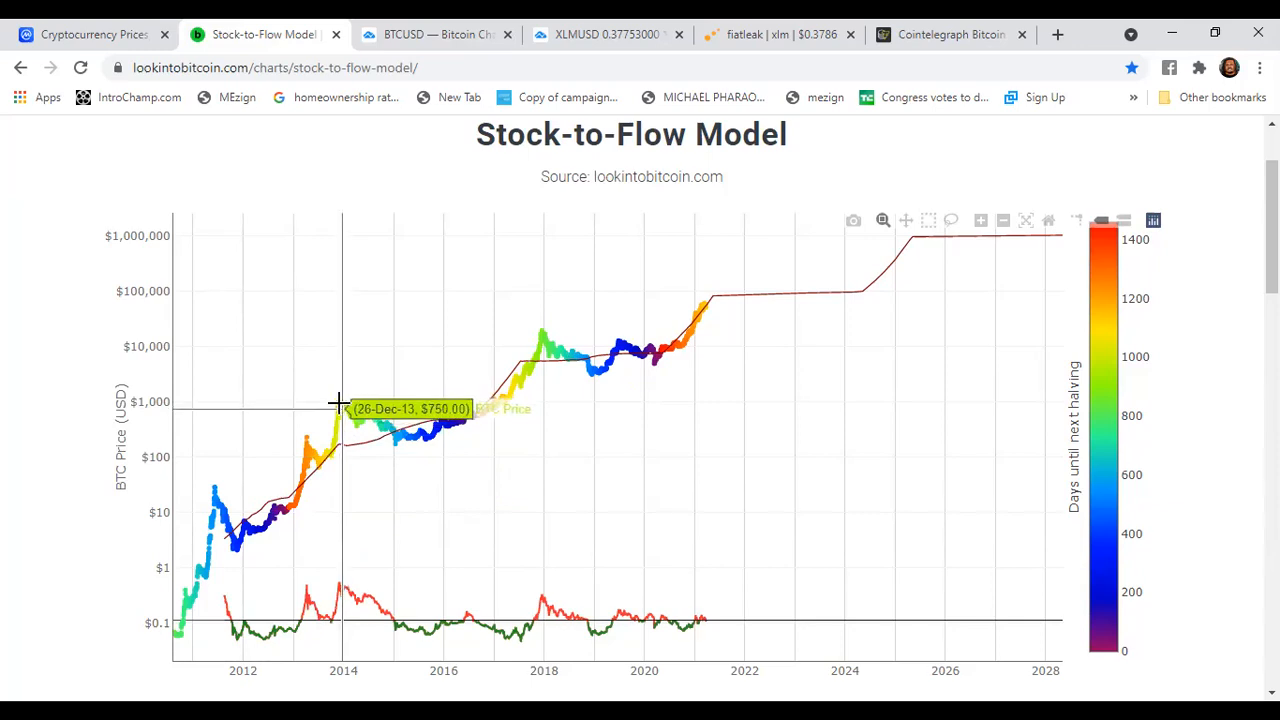
mouse_move(340, 402)
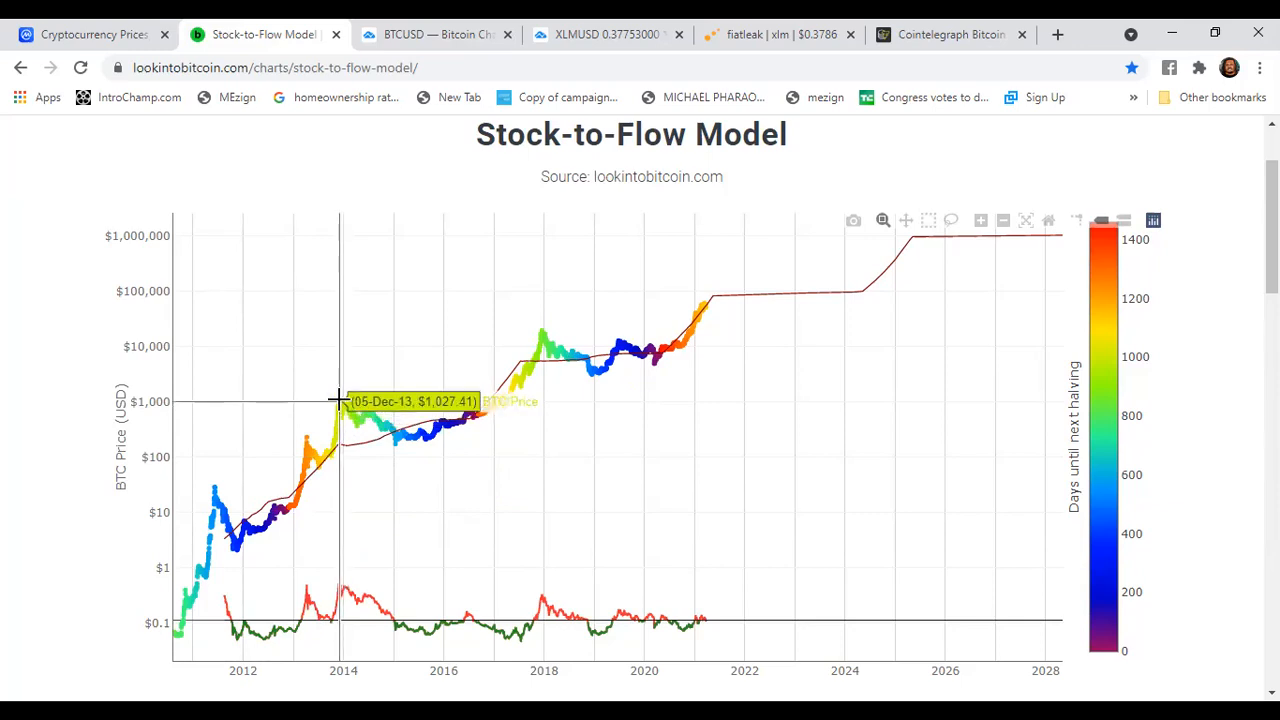
mouse_move(440, 427)
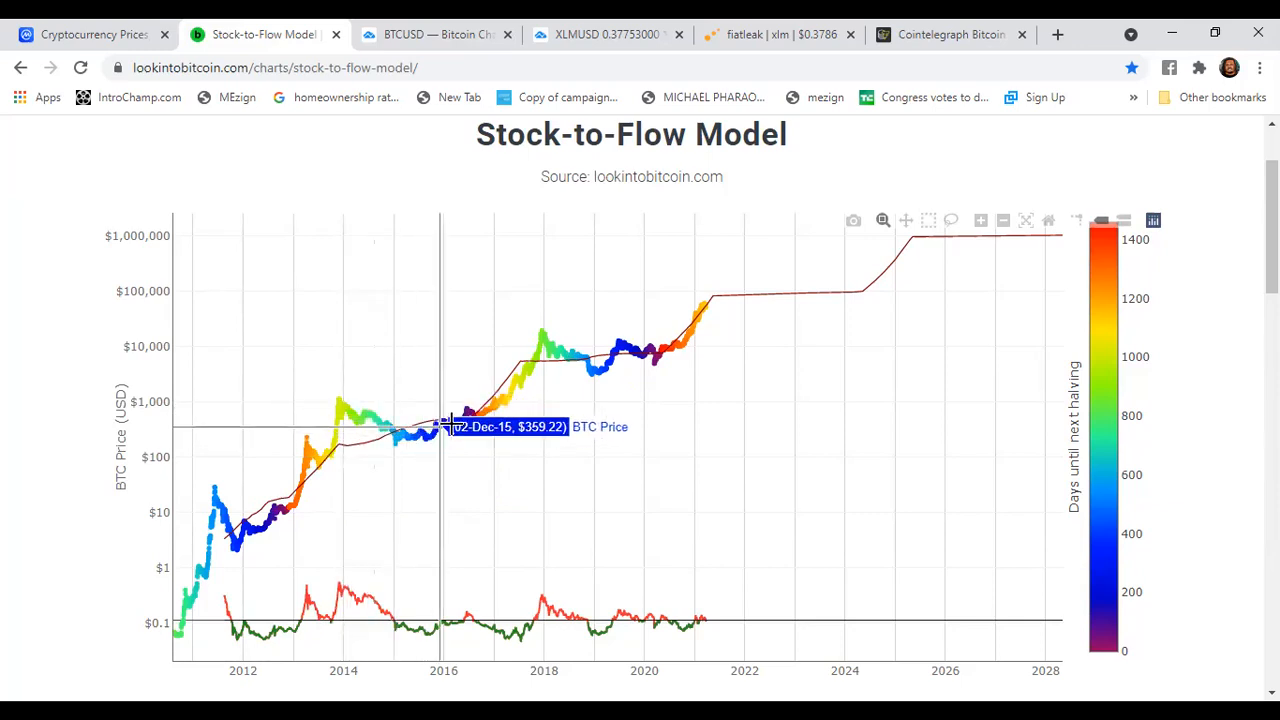
mouse_move(318, 455)
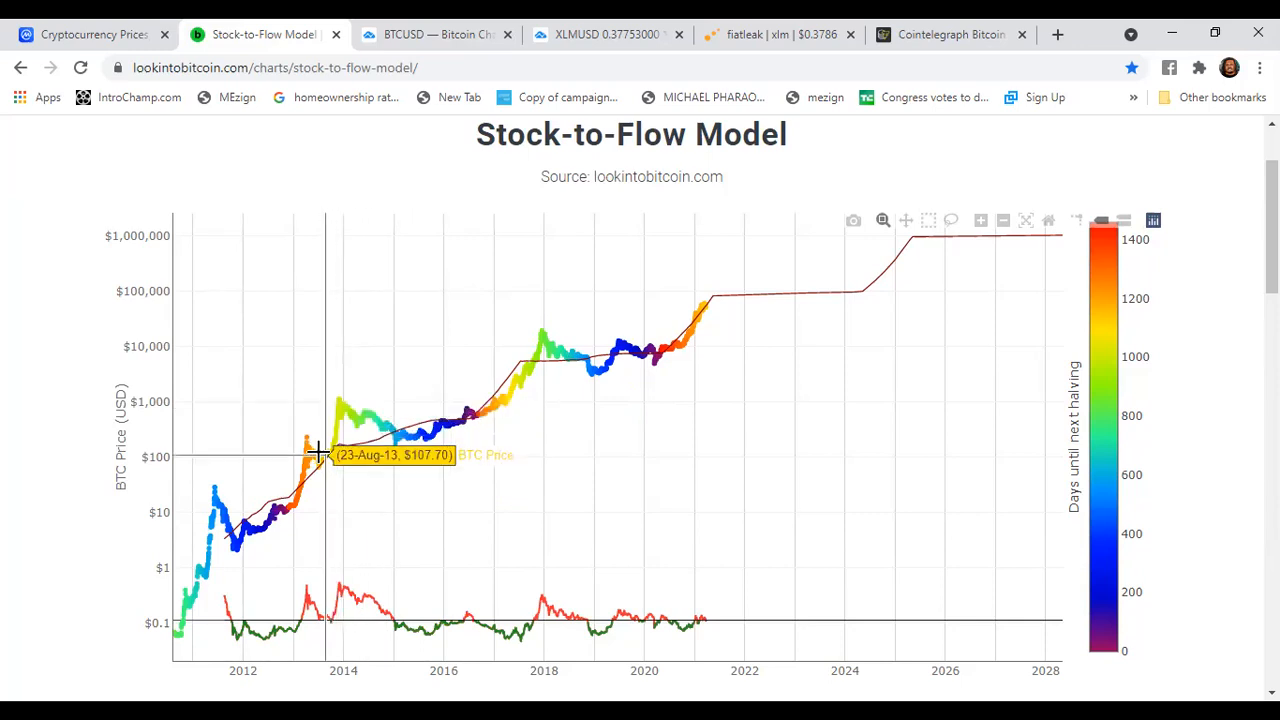
mouse_move(328, 420)
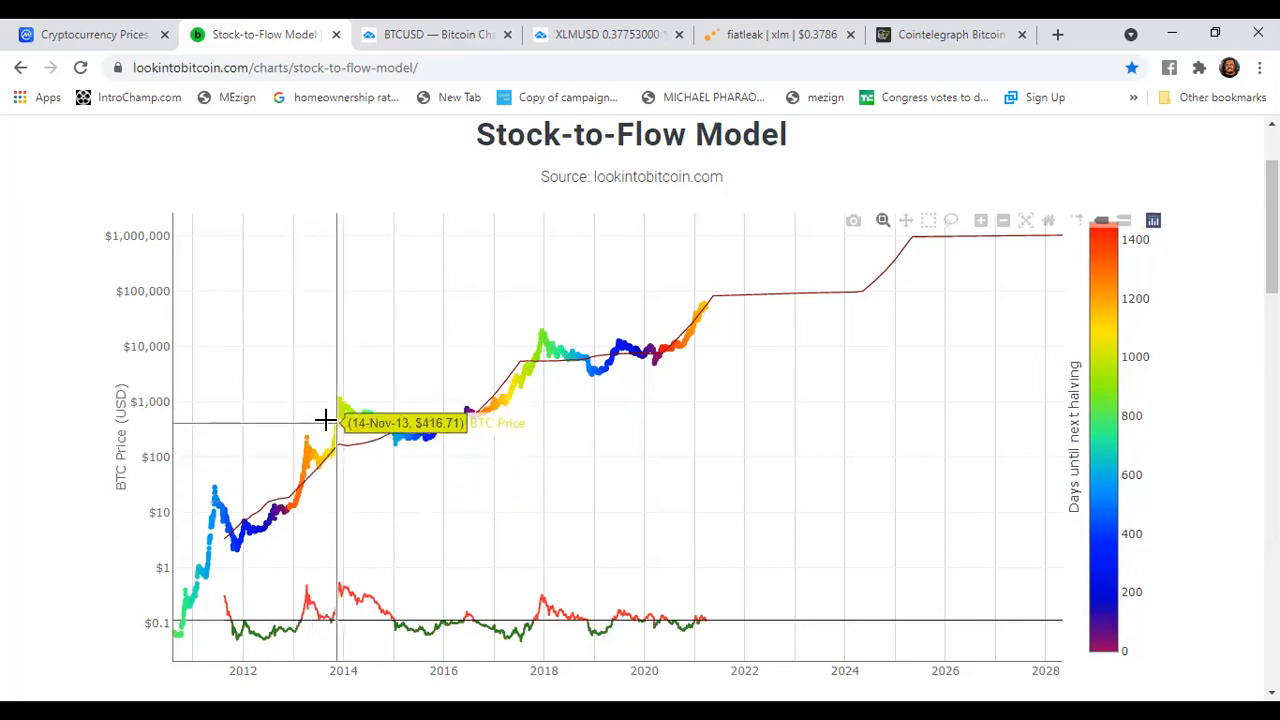
mouse_move(497, 388)
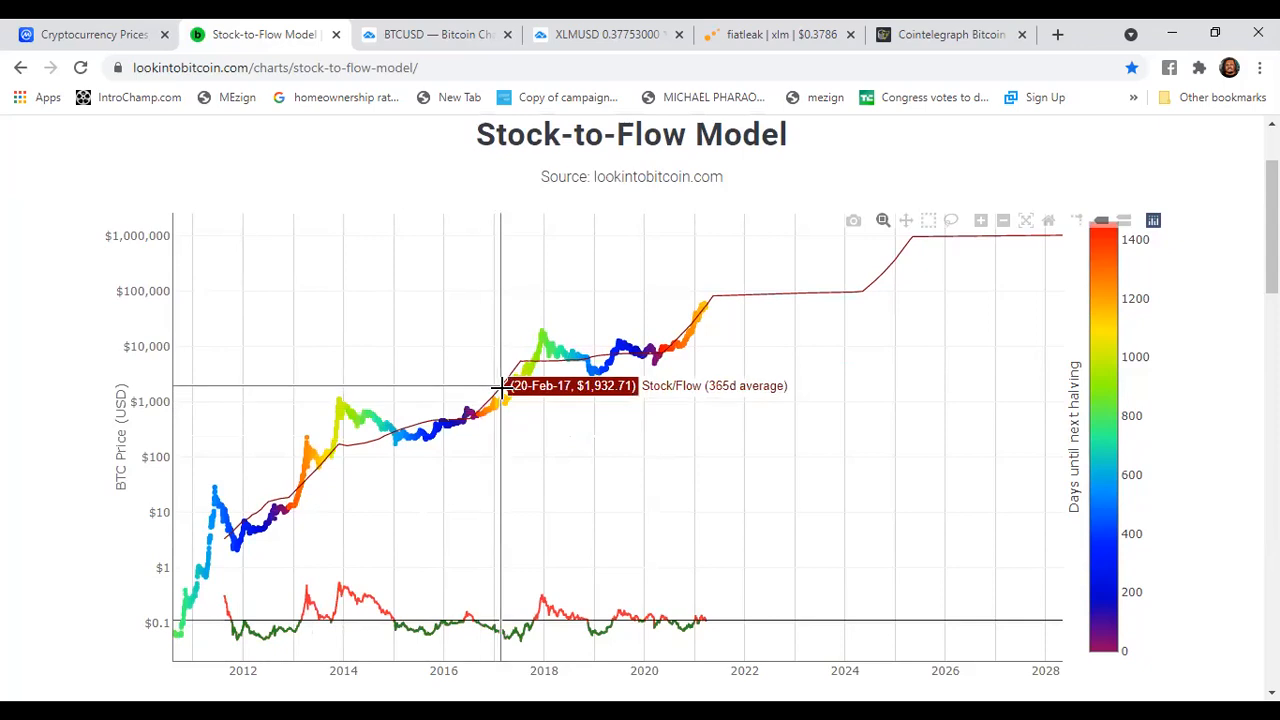
mouse_move(485, 412)
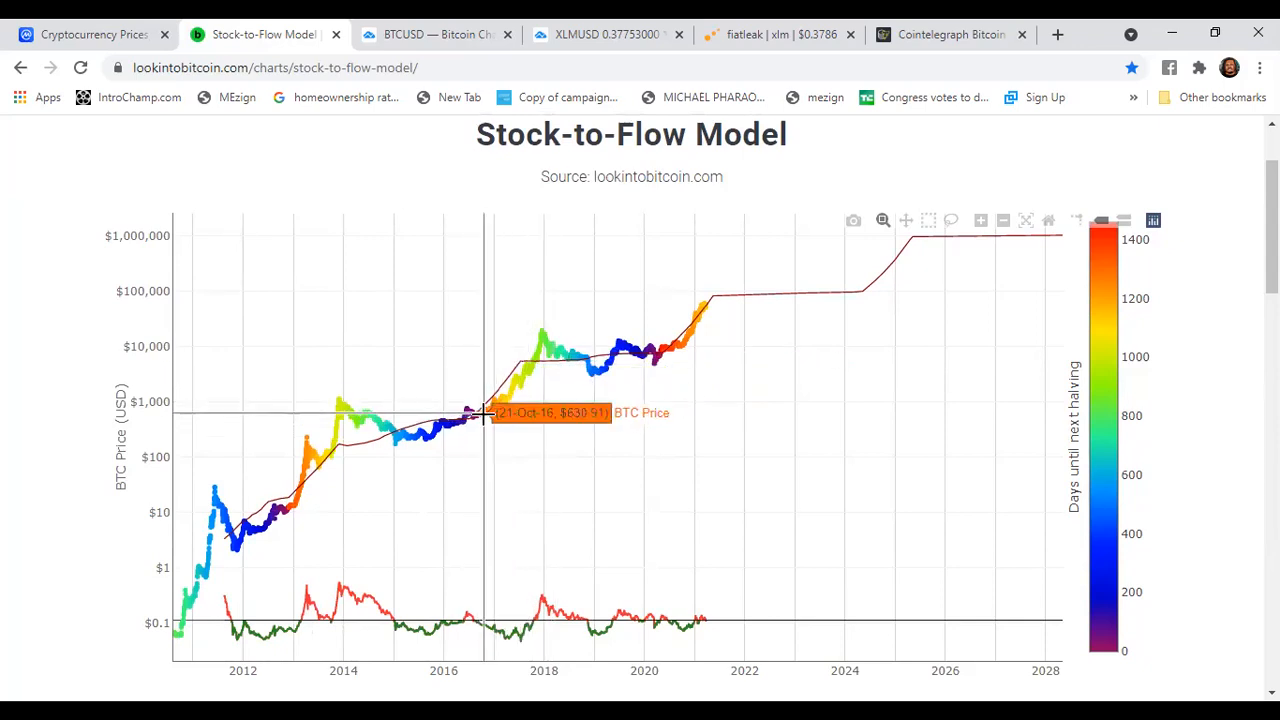
mouse_move(495, 408)
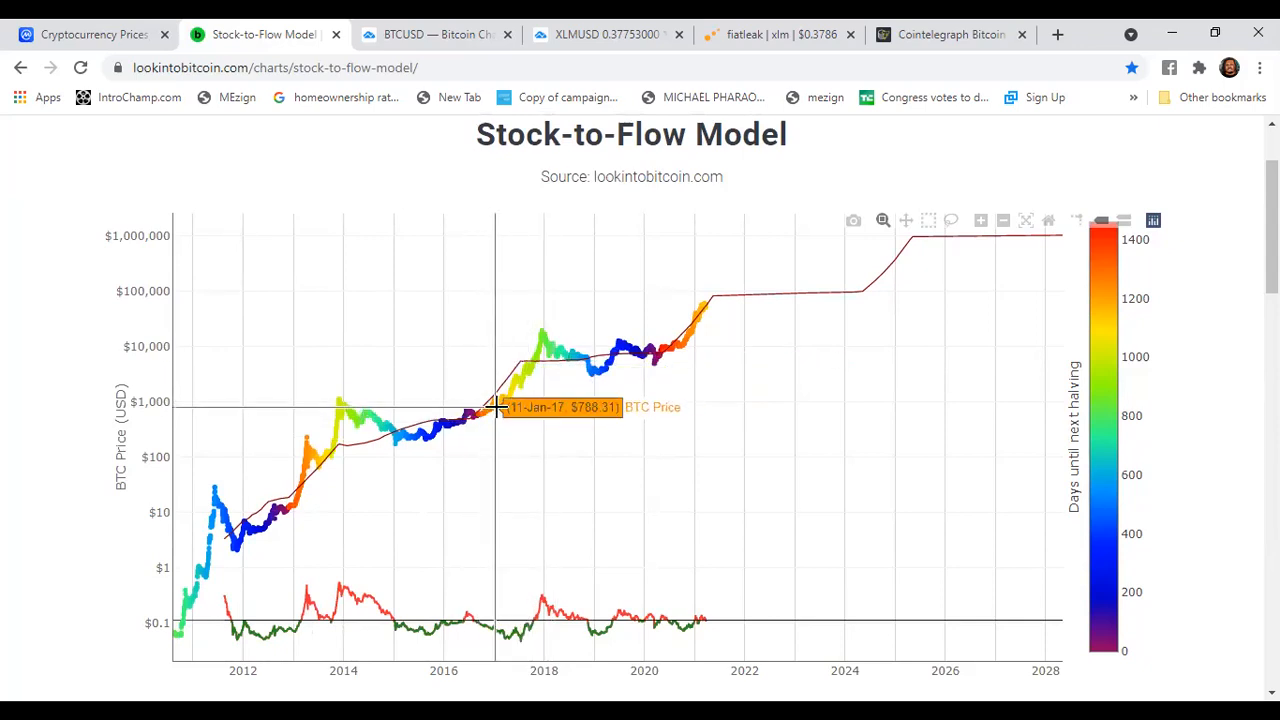
mouse_move(537, 353)
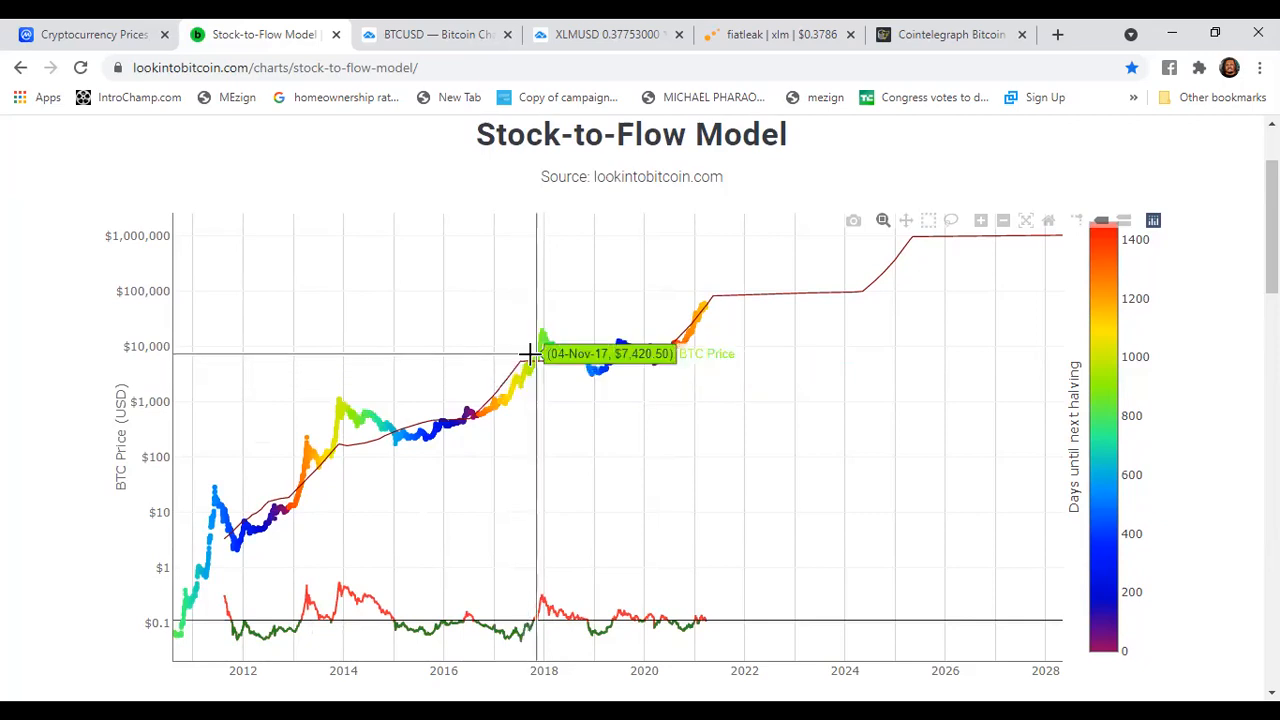
mouse_move(543, 330)
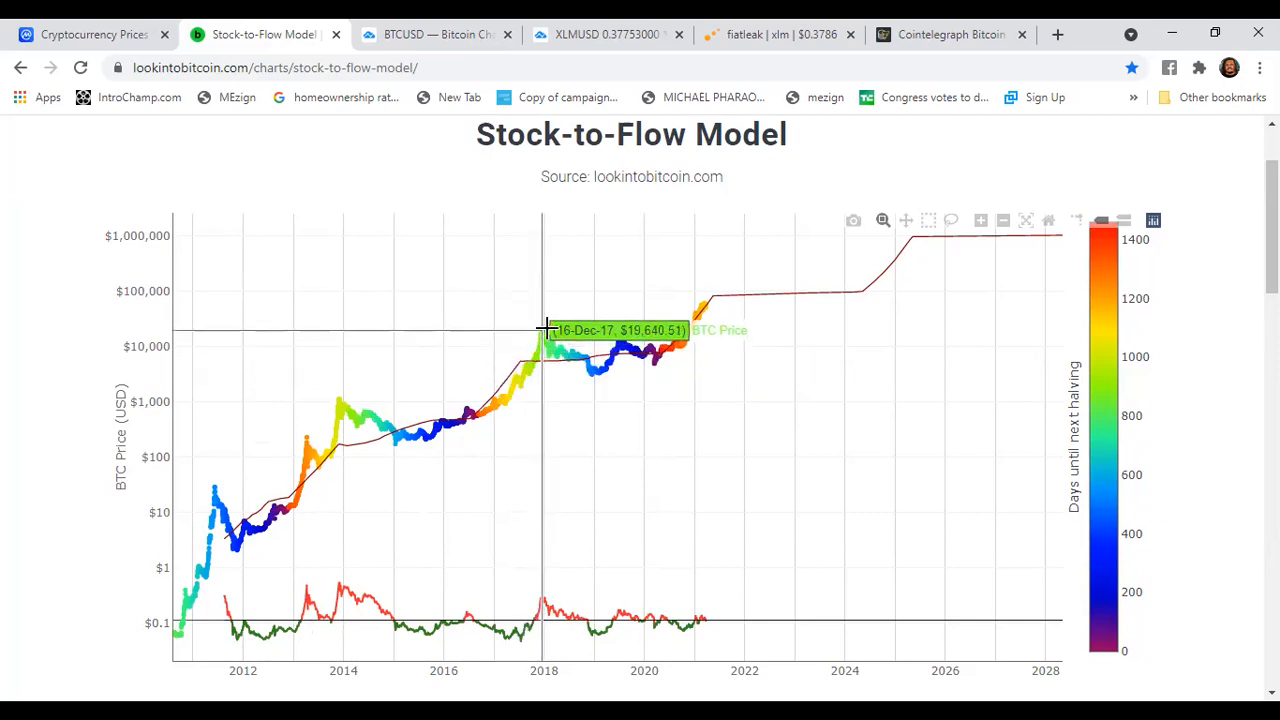
mouse_move(341, 399)
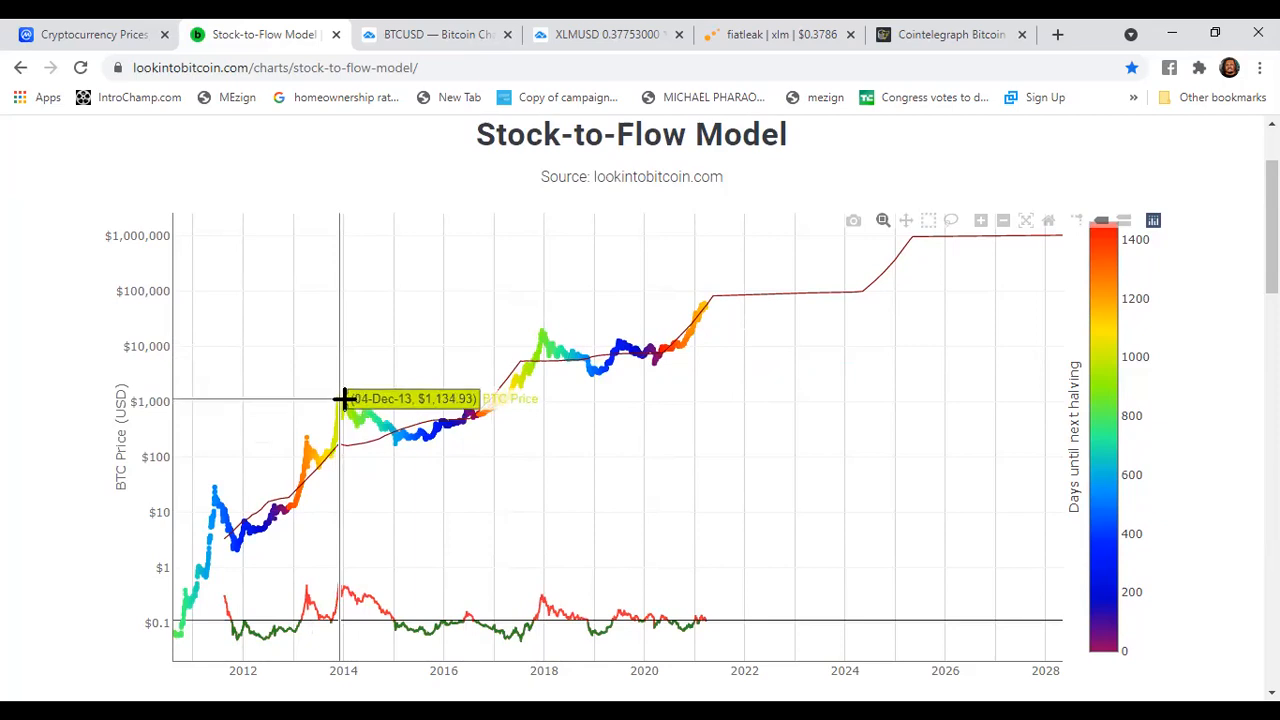
mouse_move(365, 415)
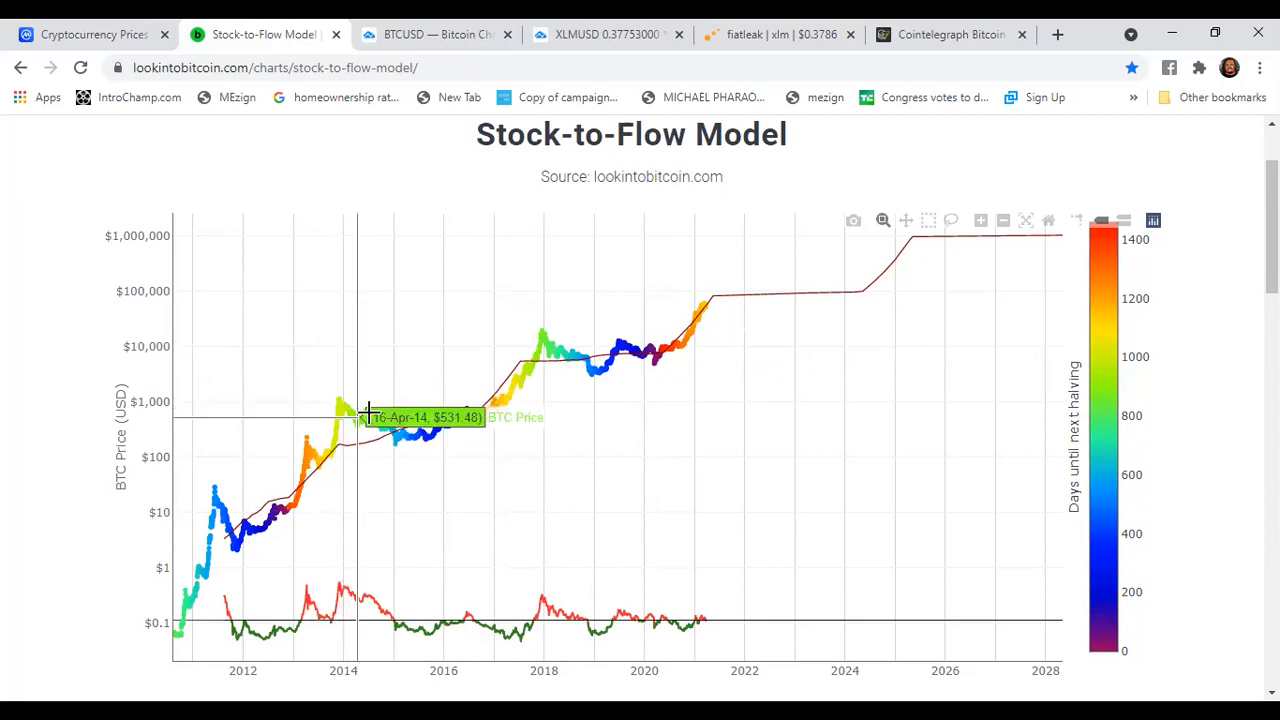
mouse_move(655, 358)
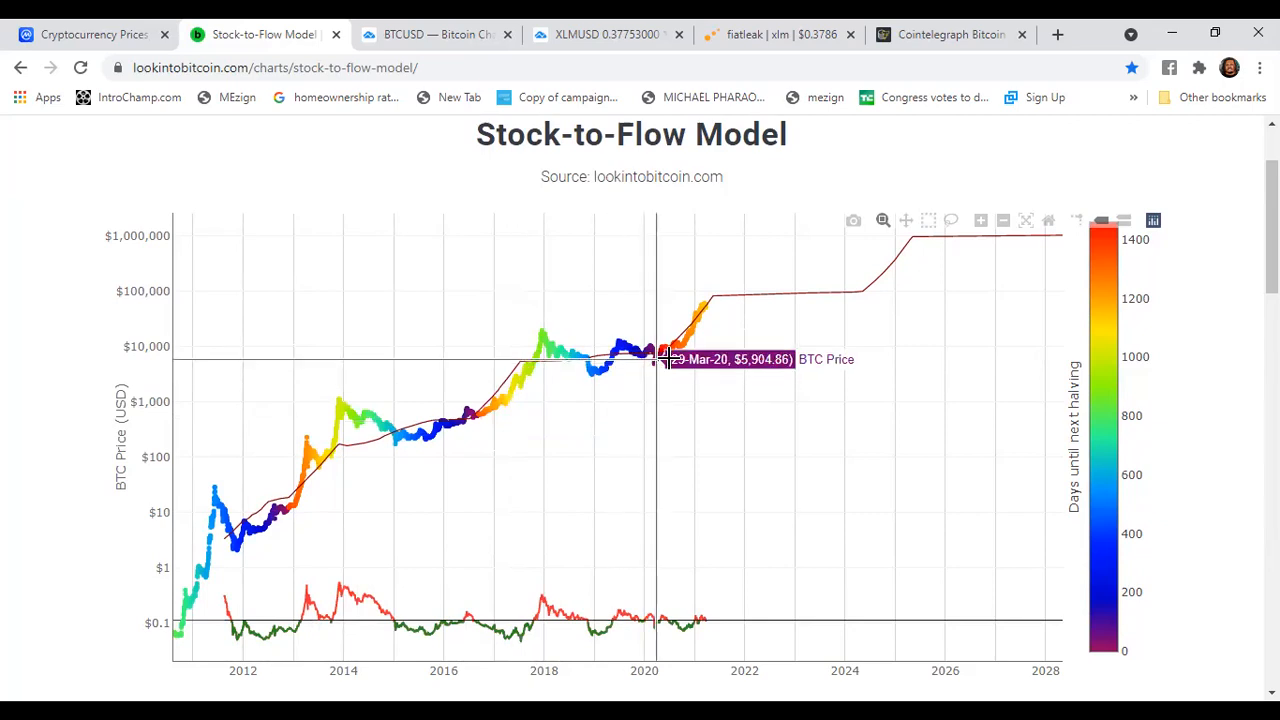
mouse_move(705, 305)
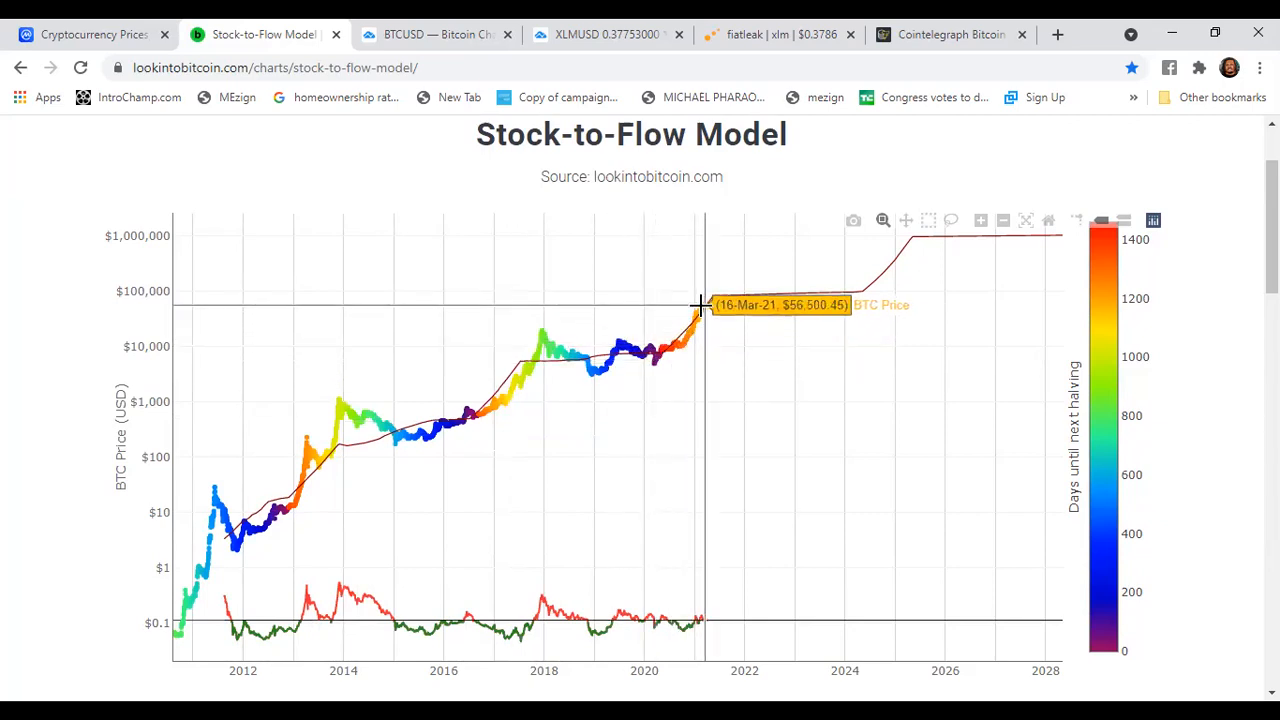
mouse_move(707, 318)
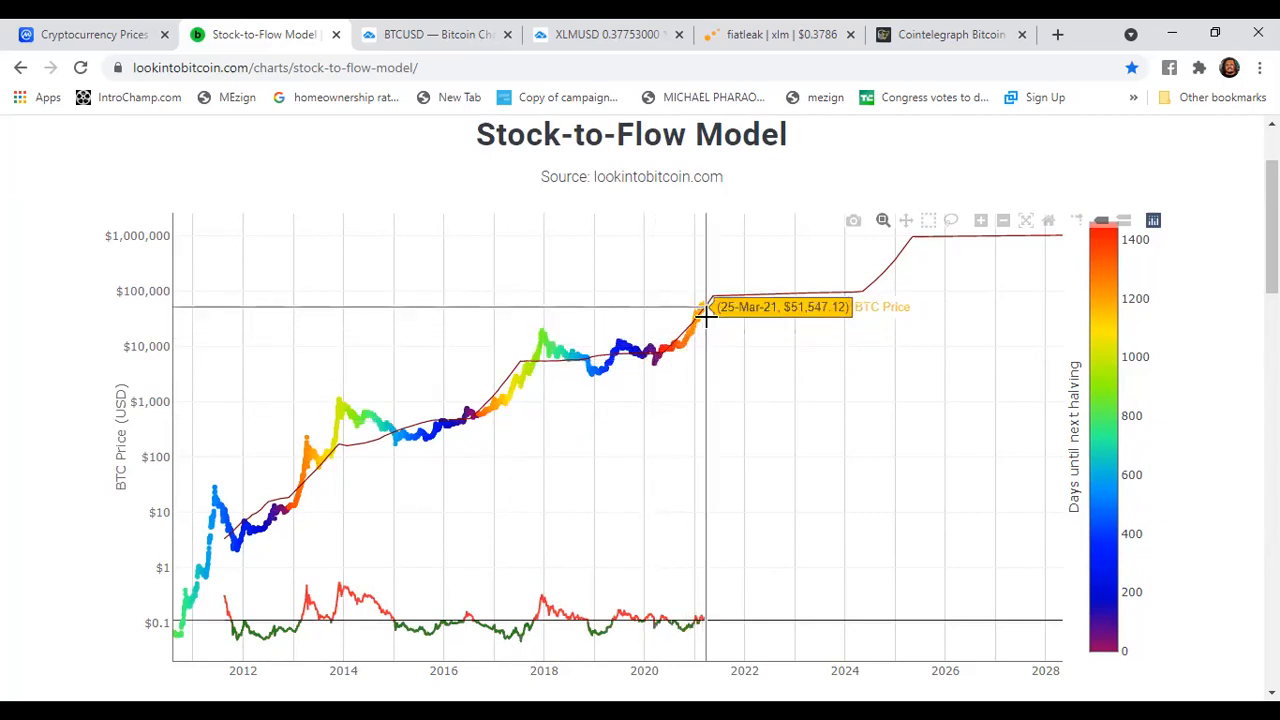
mouse_move(388, 453)
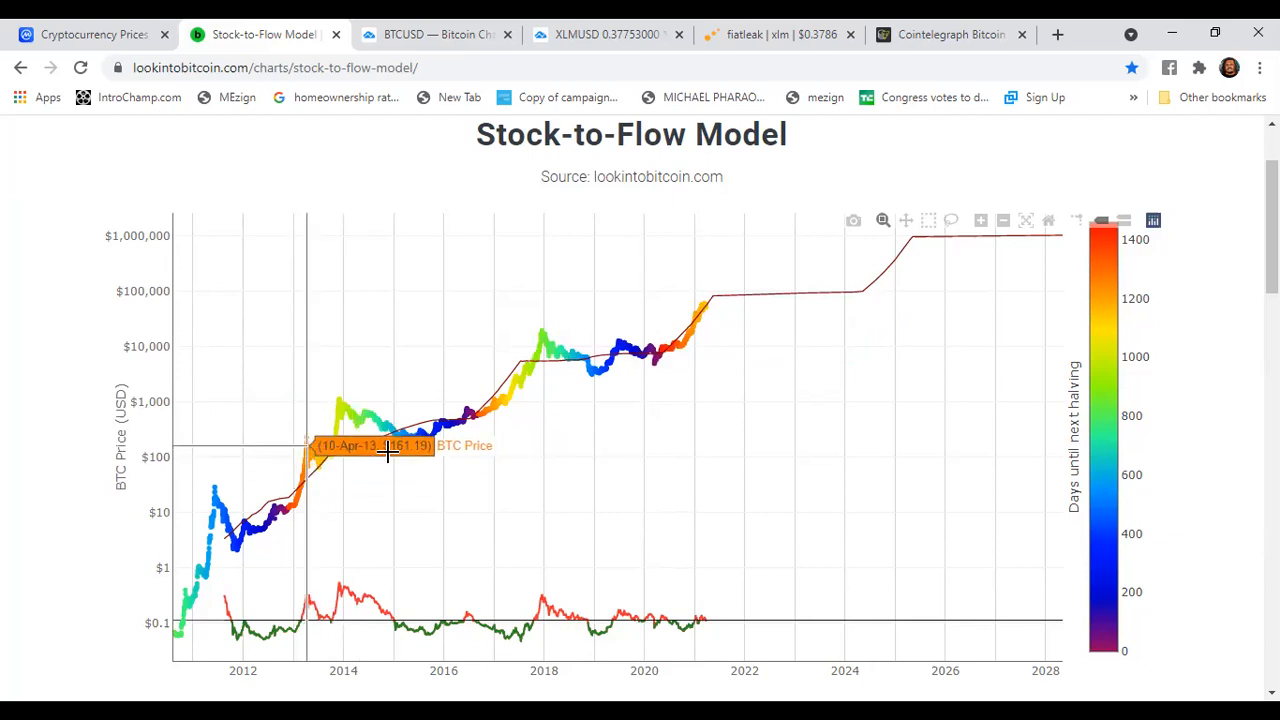
mouse_move(508, 402)
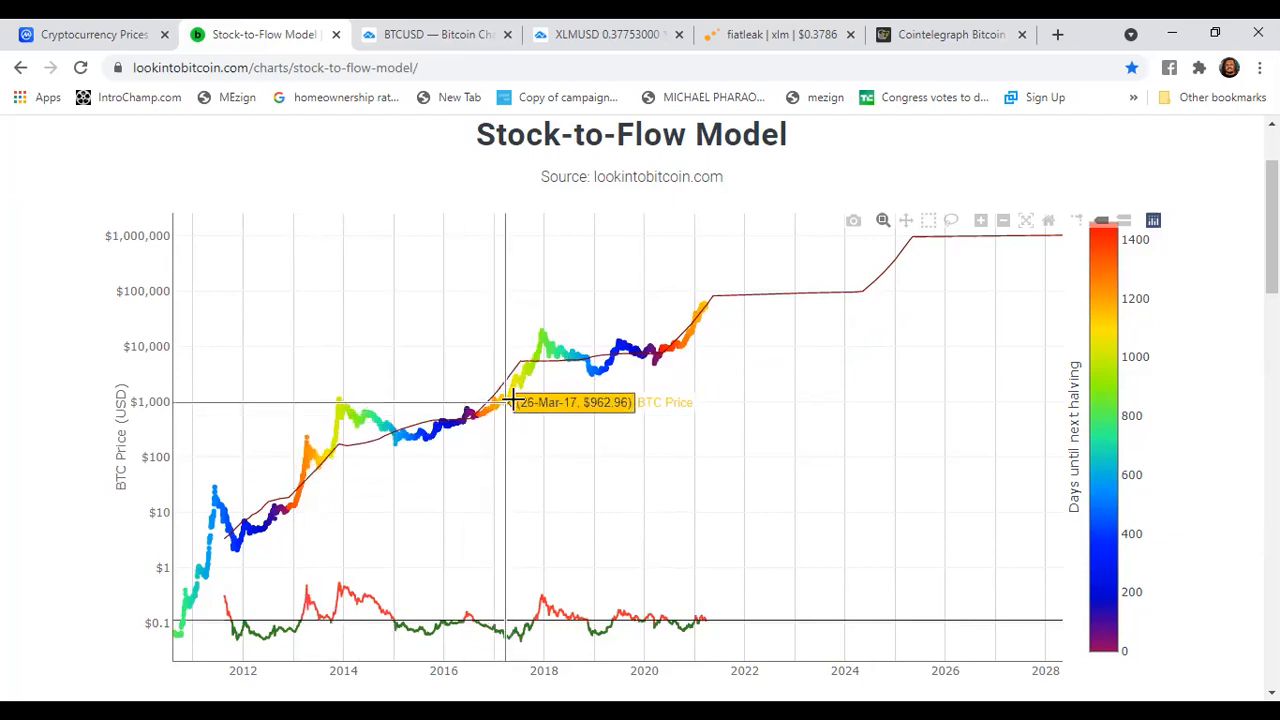
mouse_move(705, 302)
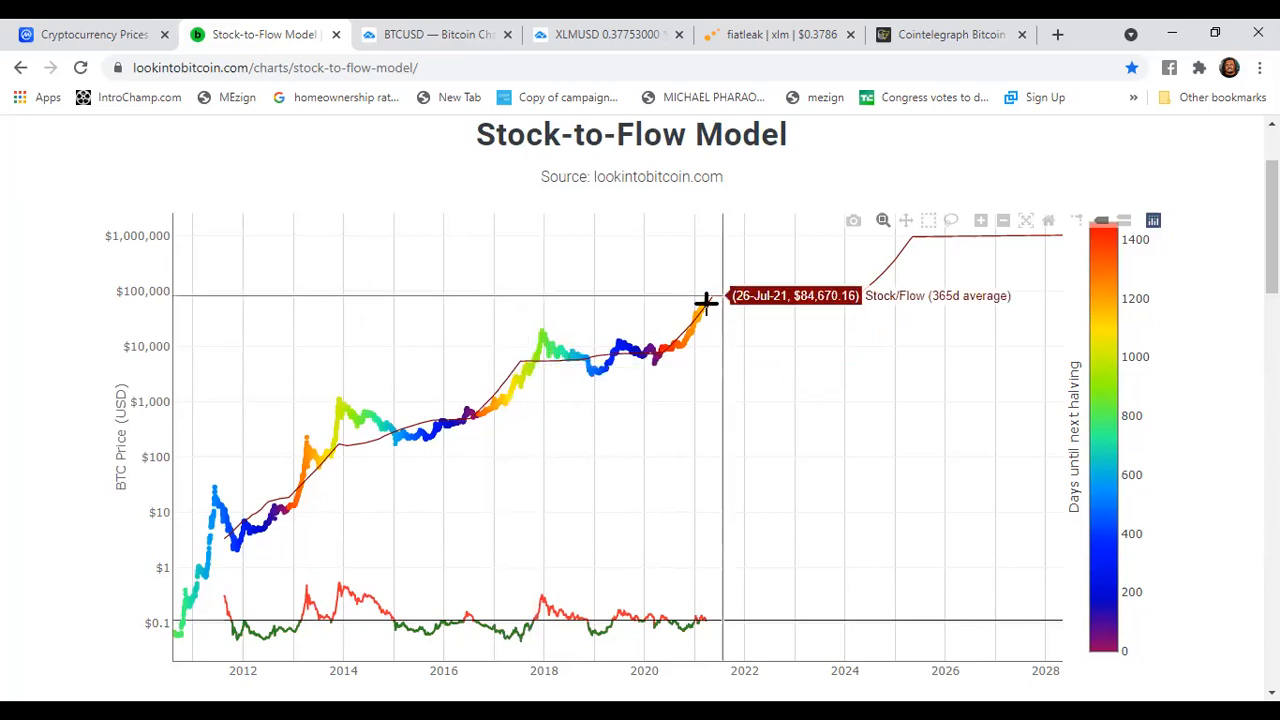
mouse_move(705, 308)
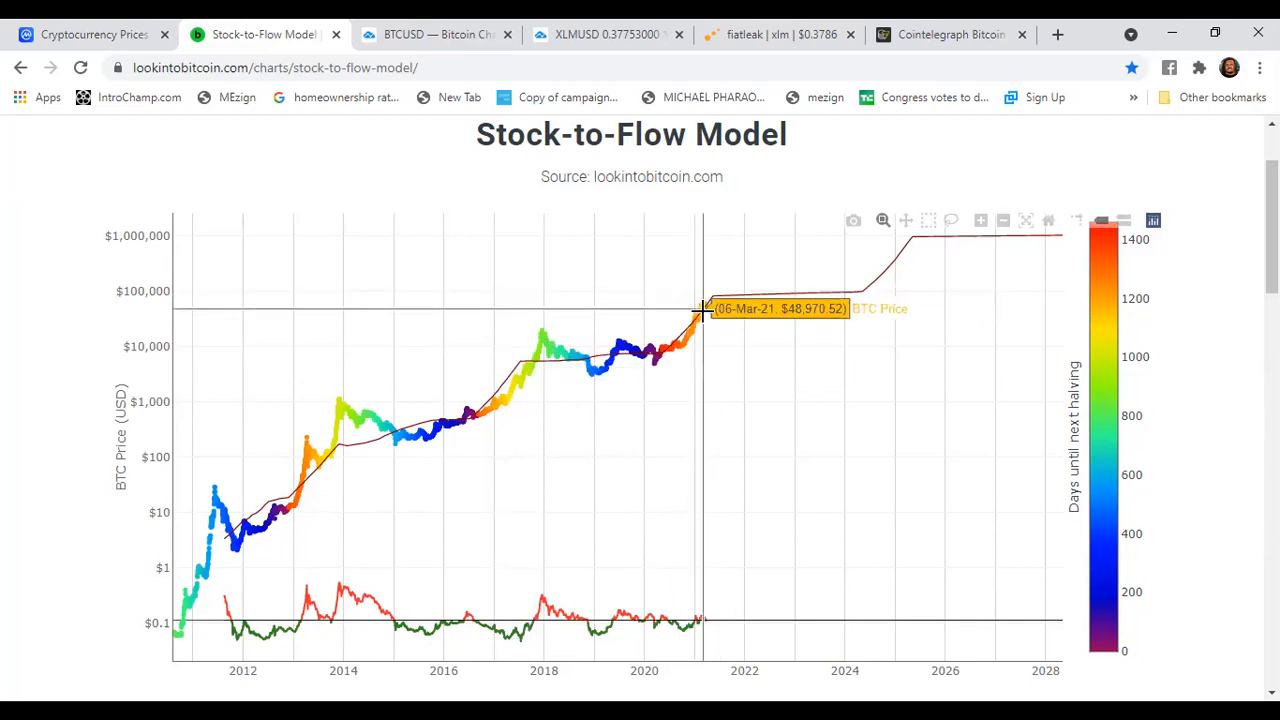
mouse_move(708, 298)
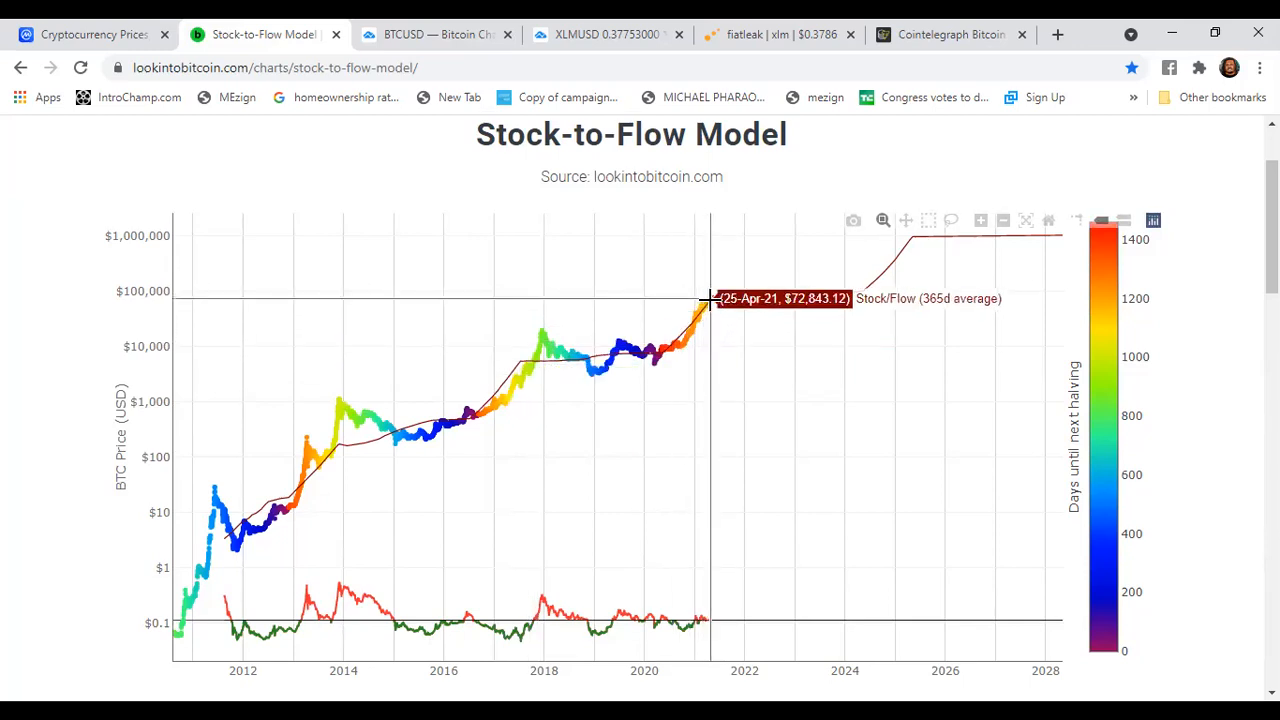
mouse_move(710, 302)
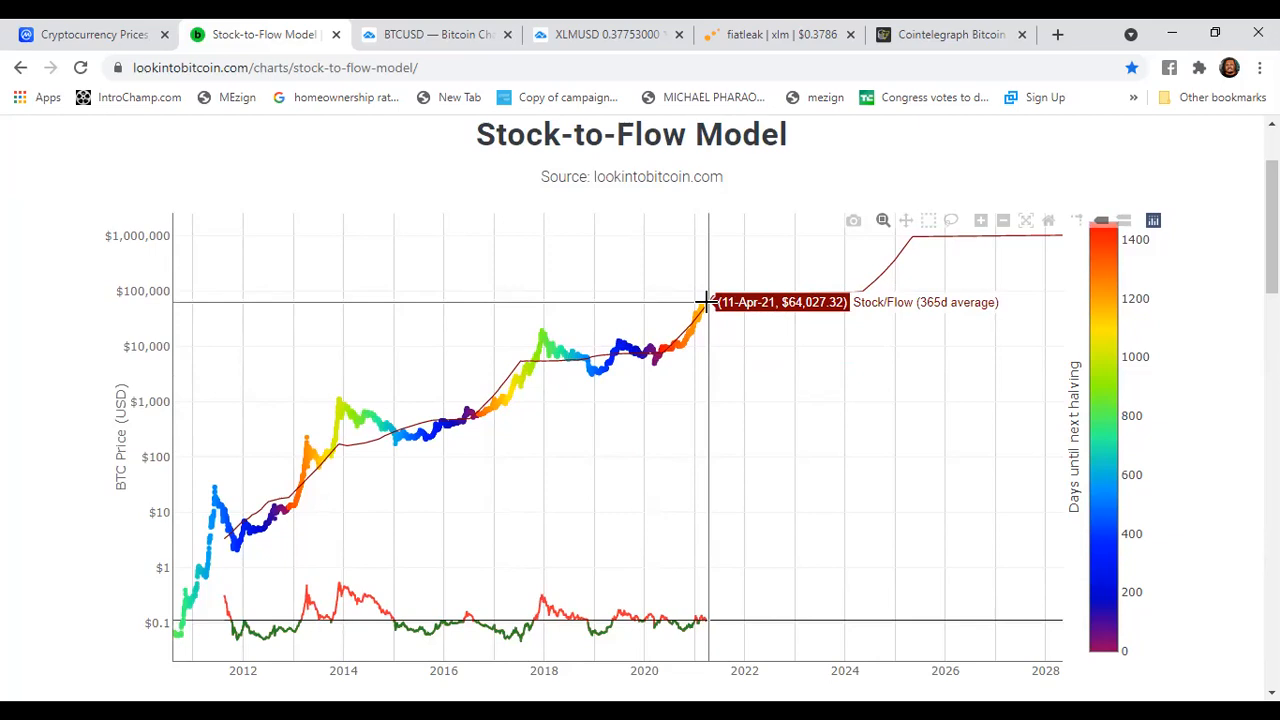
mouse_move(705, 300)
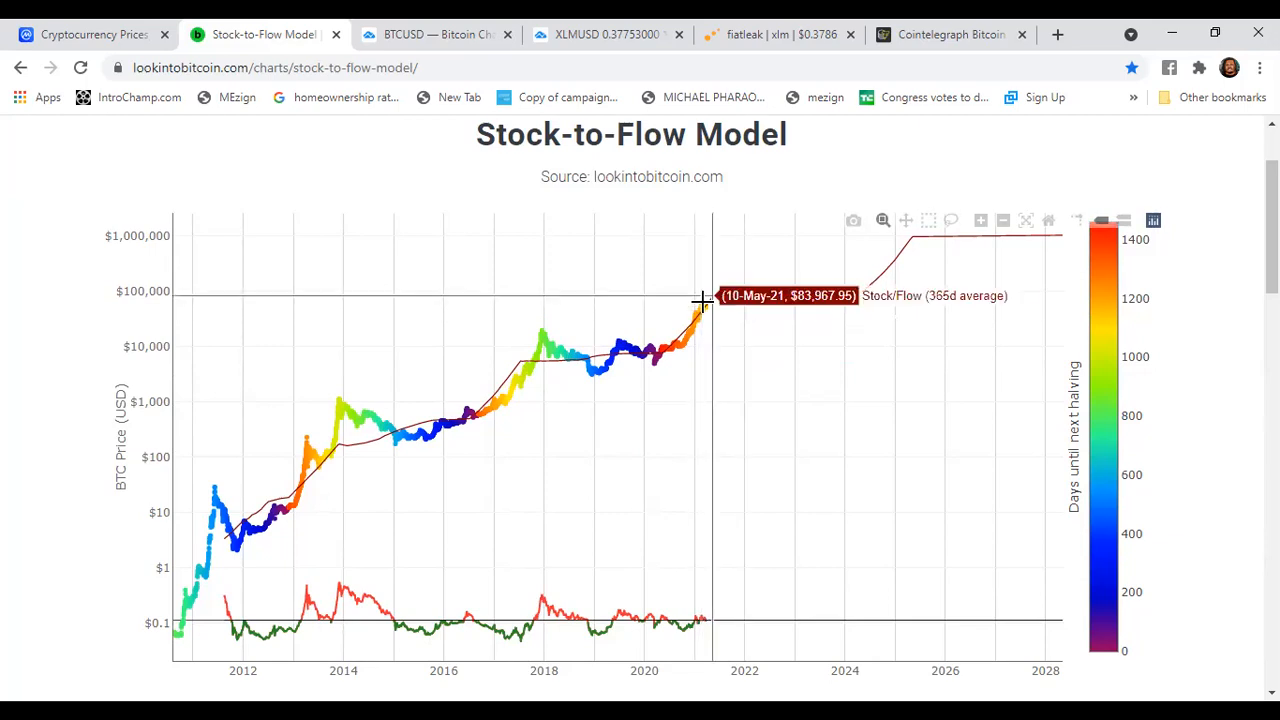
mouse_move(690, 360)
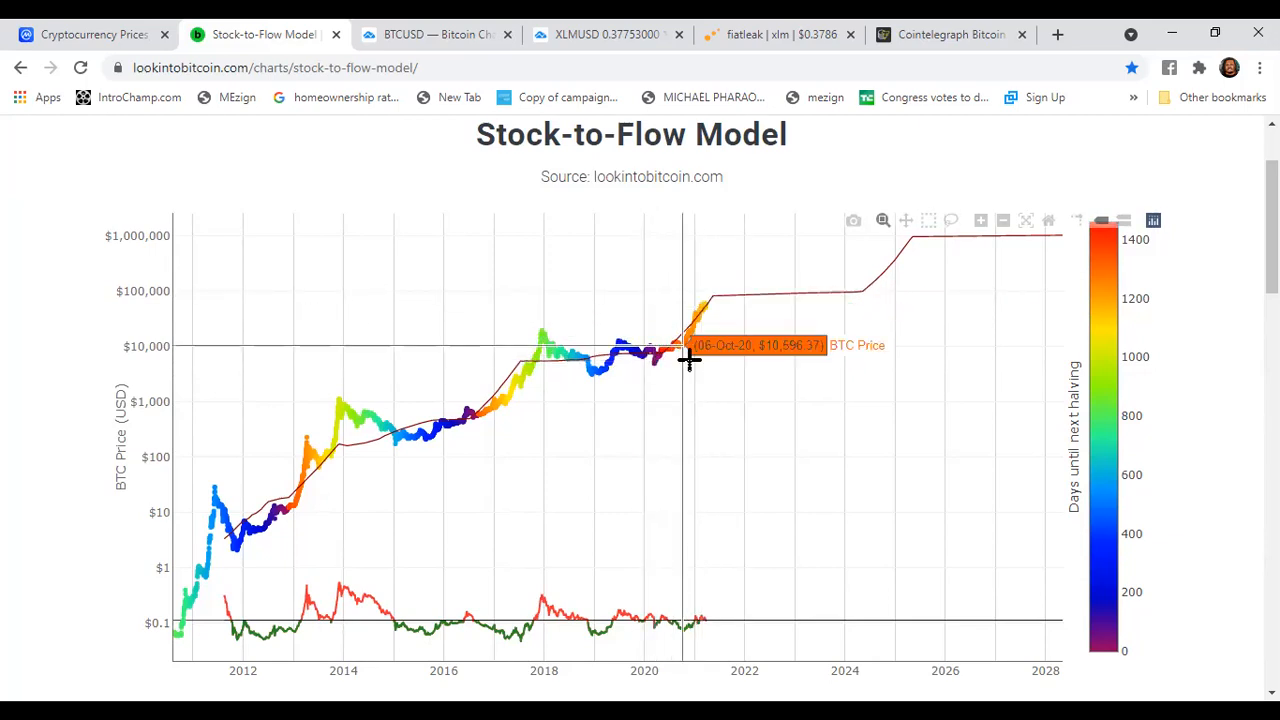
mouse_move(653, 352)
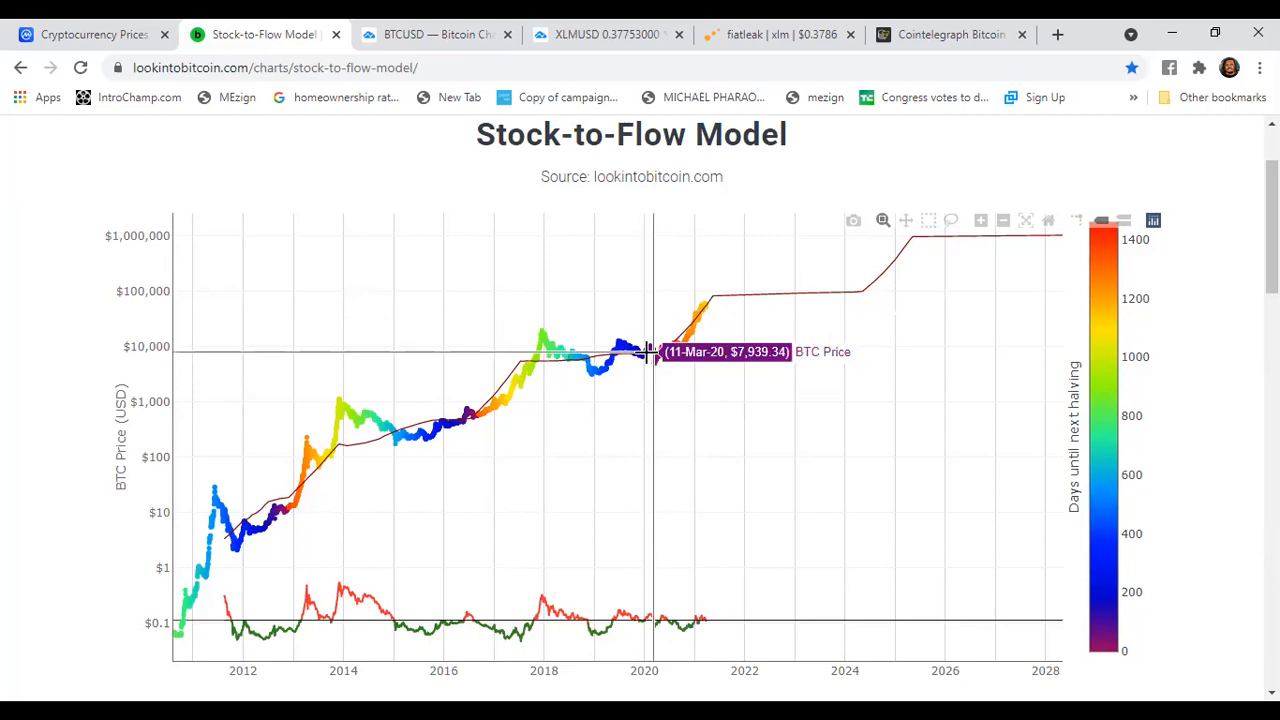
mouse_move(425, 413)
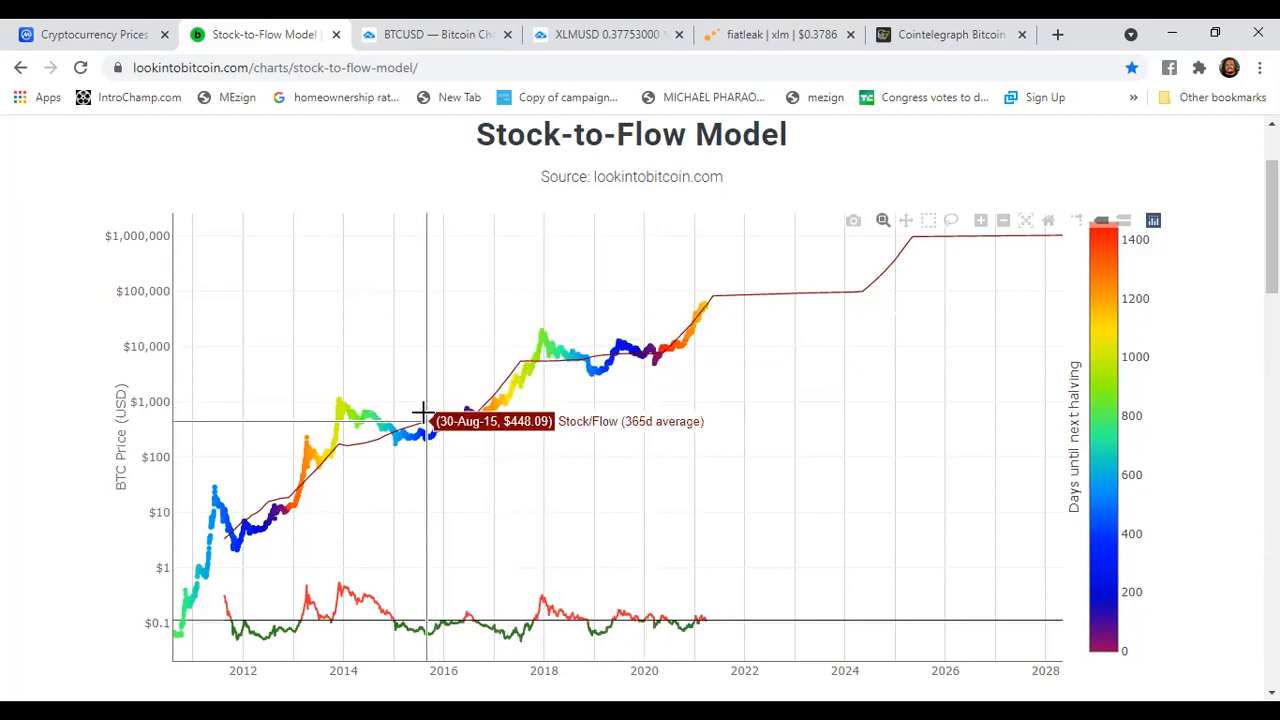
mouse_move(330, 480)
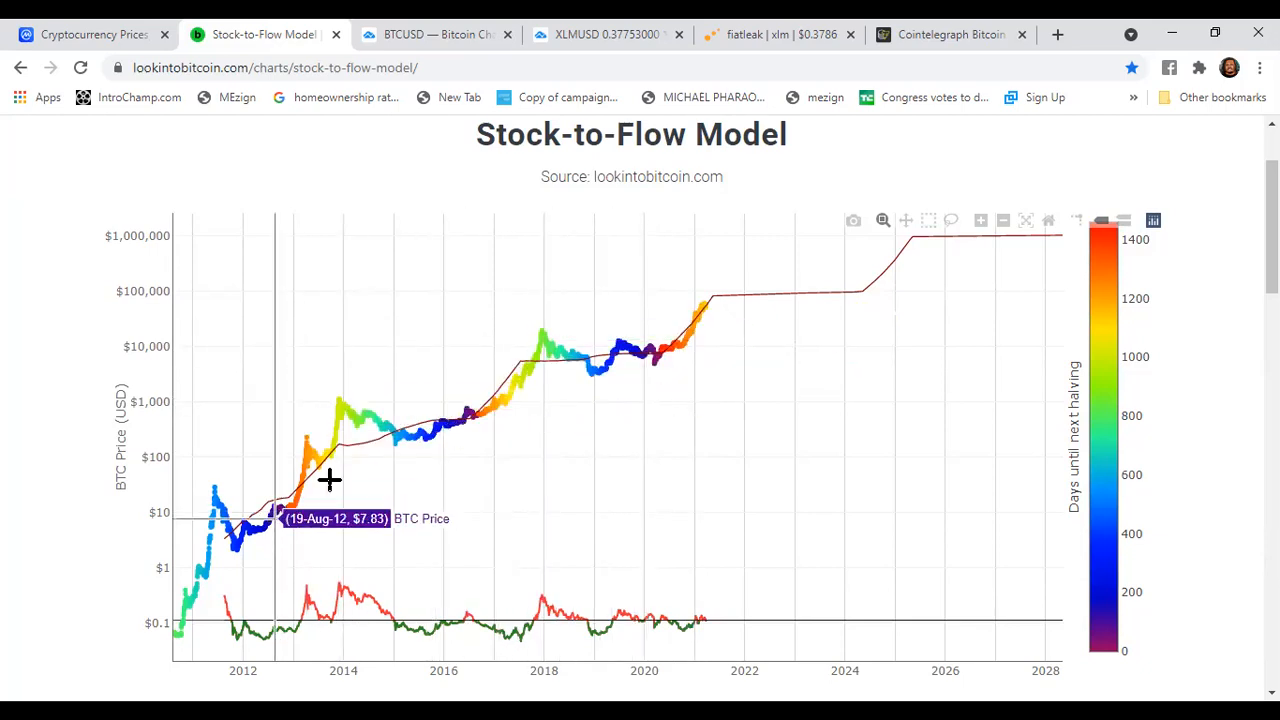
mouse_move(278, 48)
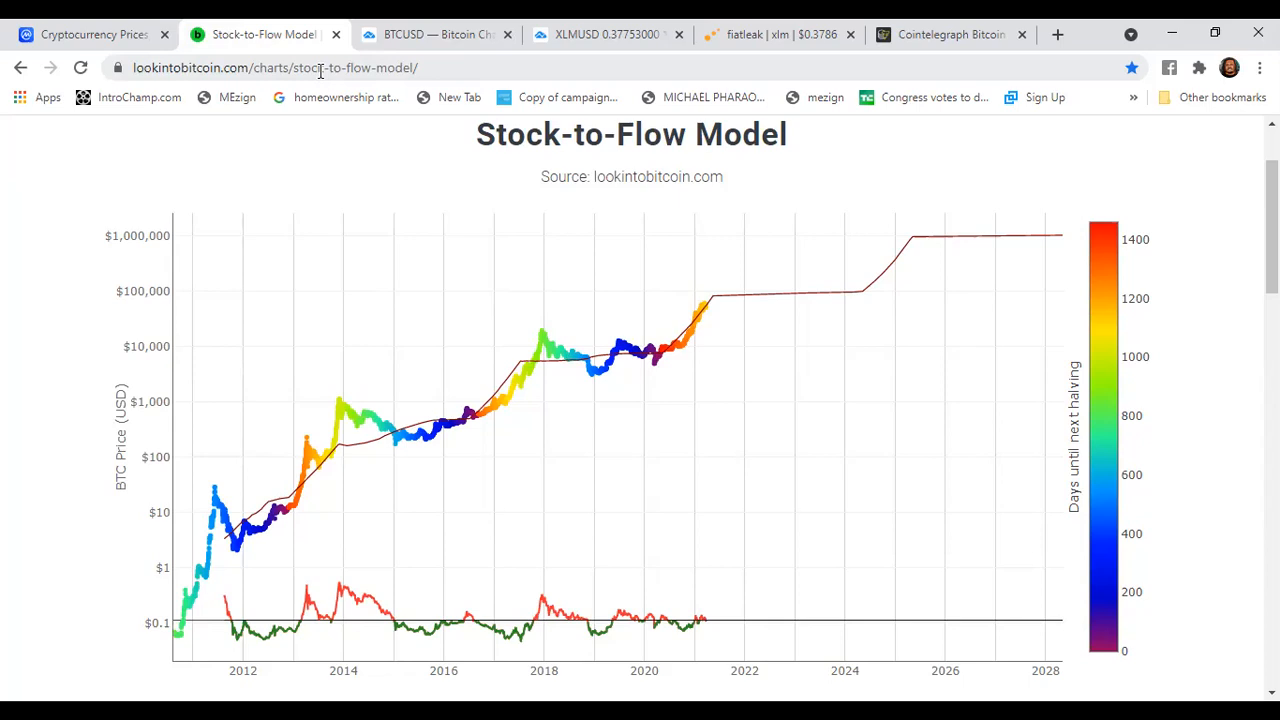
mouse_move(512, 203)
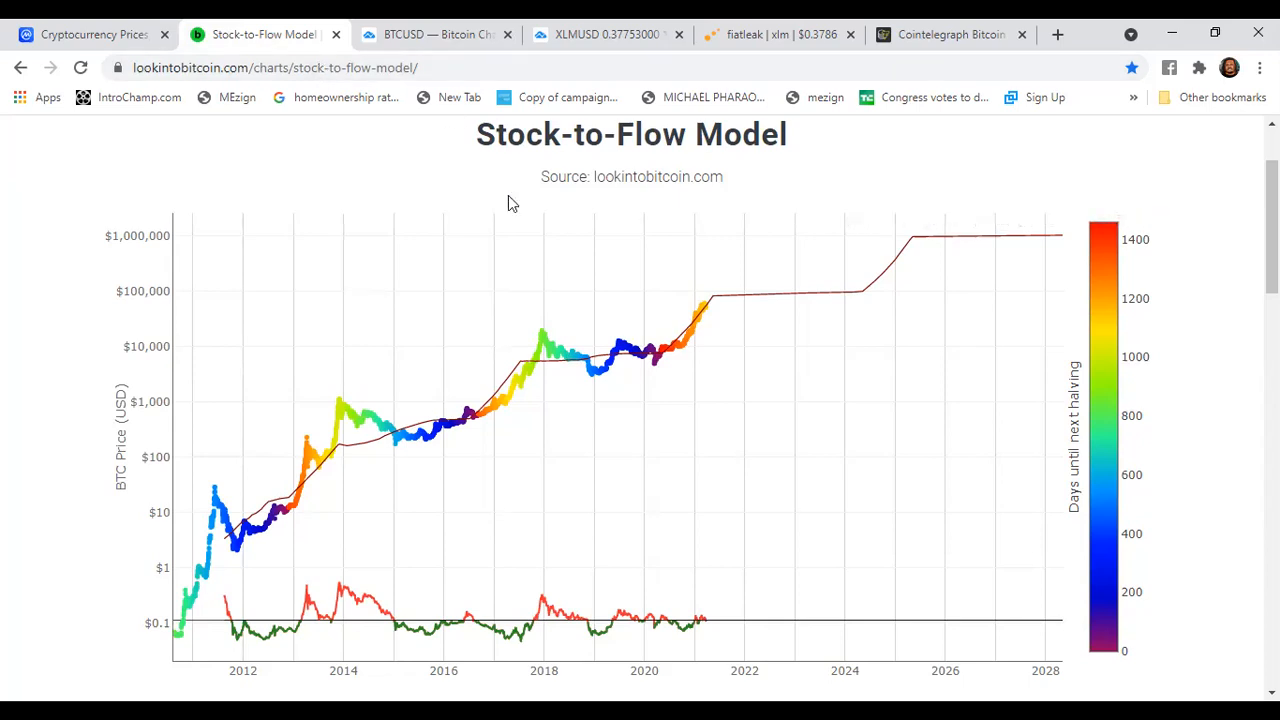